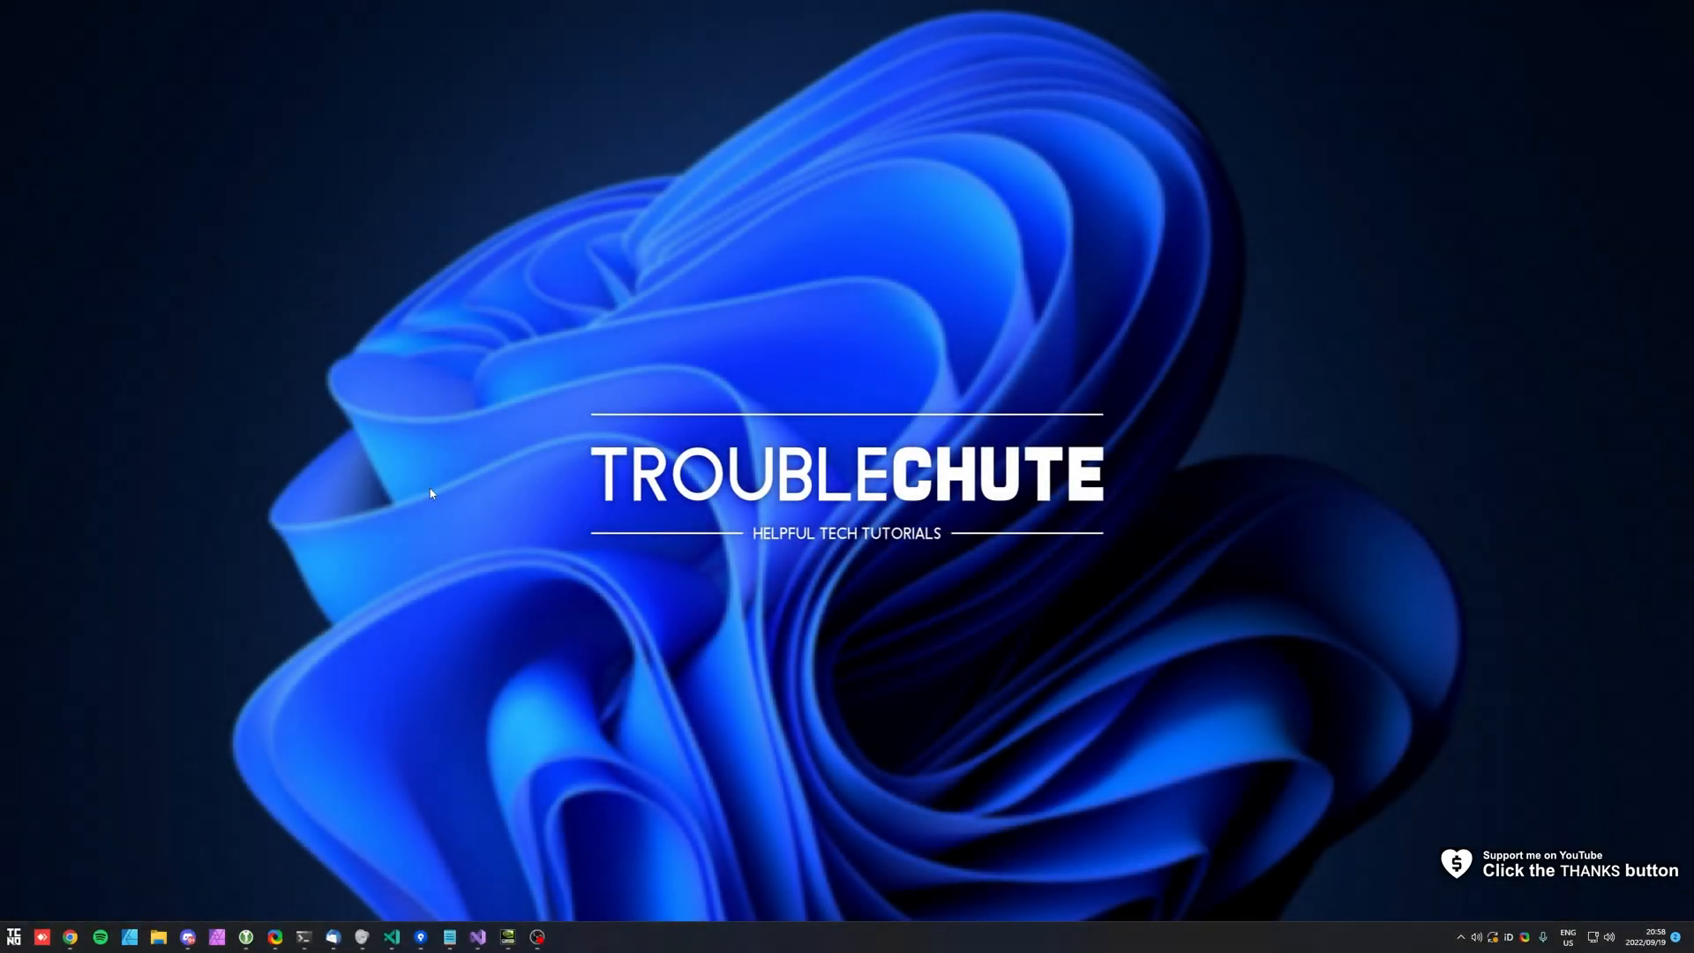
{"action": "mouse_move", "coordinate": [525, 547]}
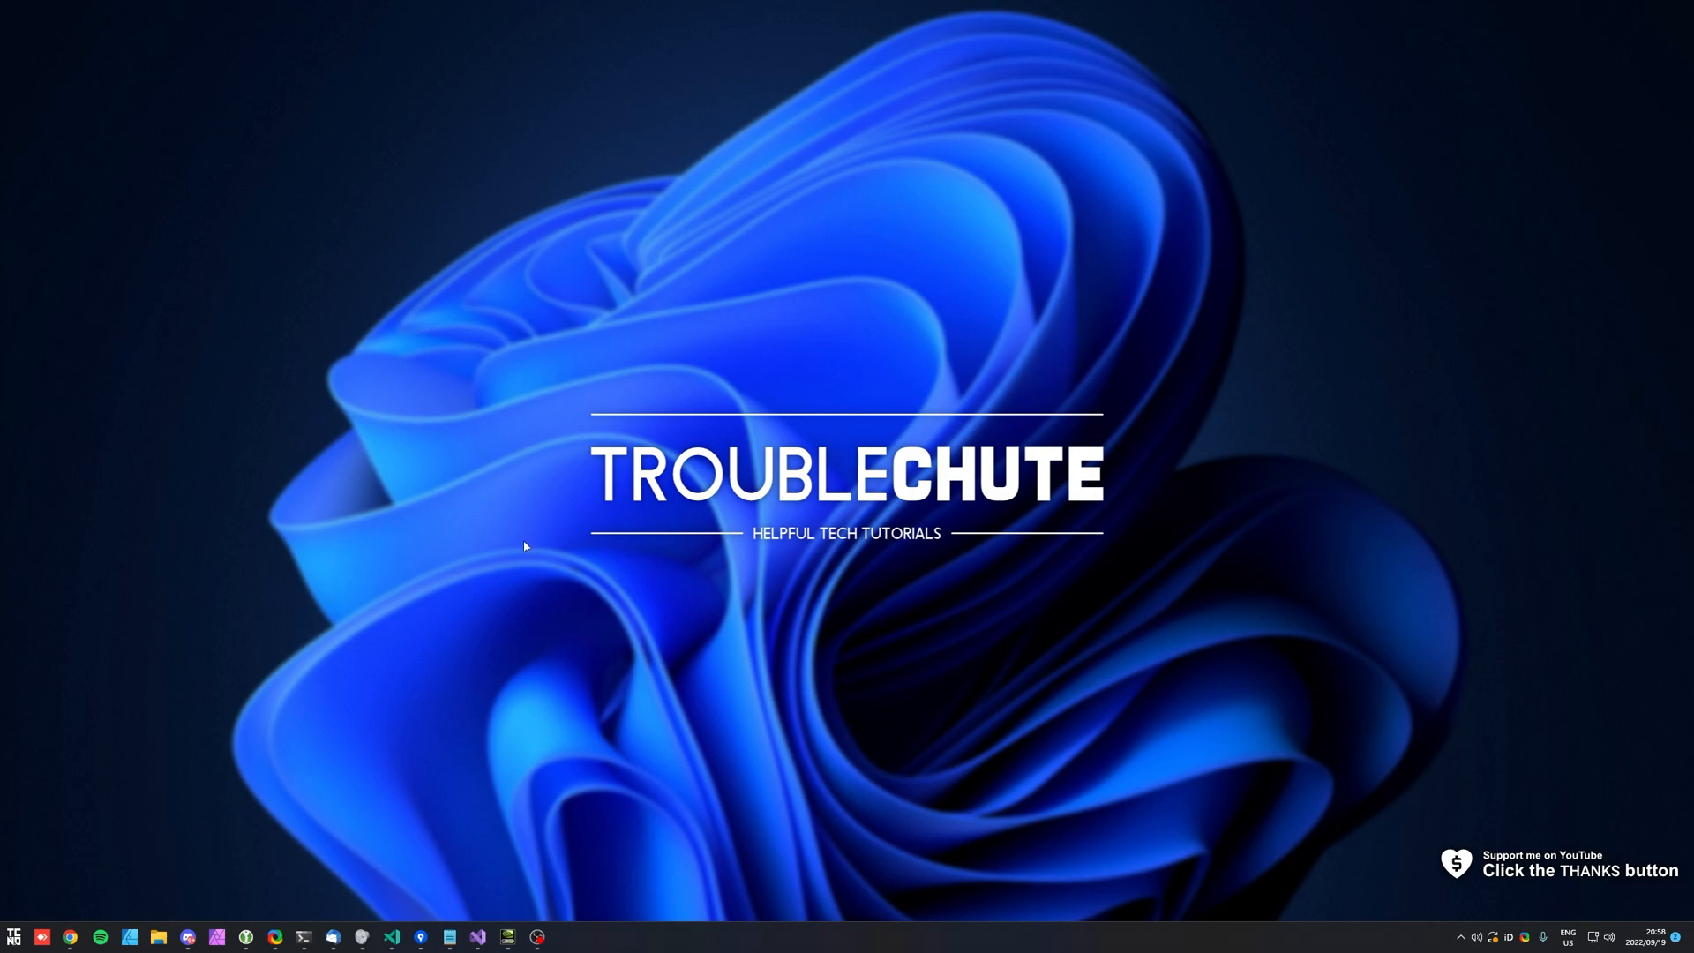
{"action": "mouse_move", "coordinate": [538, 515]}
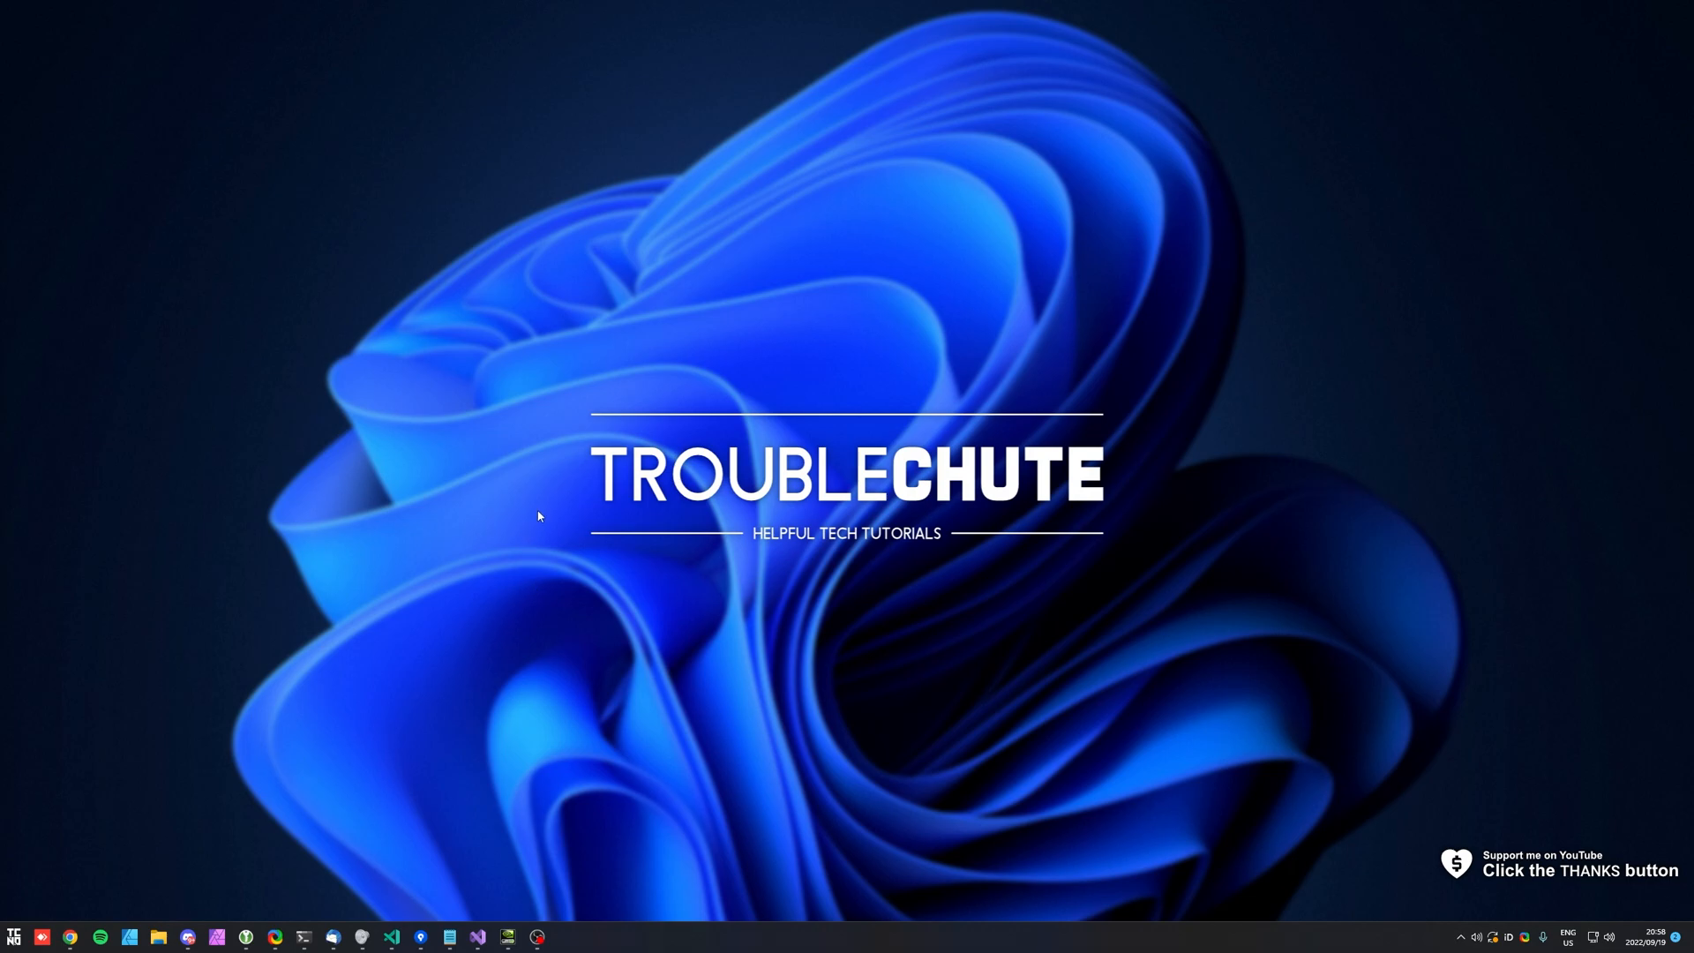
{"action": "mouse_move", "coordinate": [538, 374]}
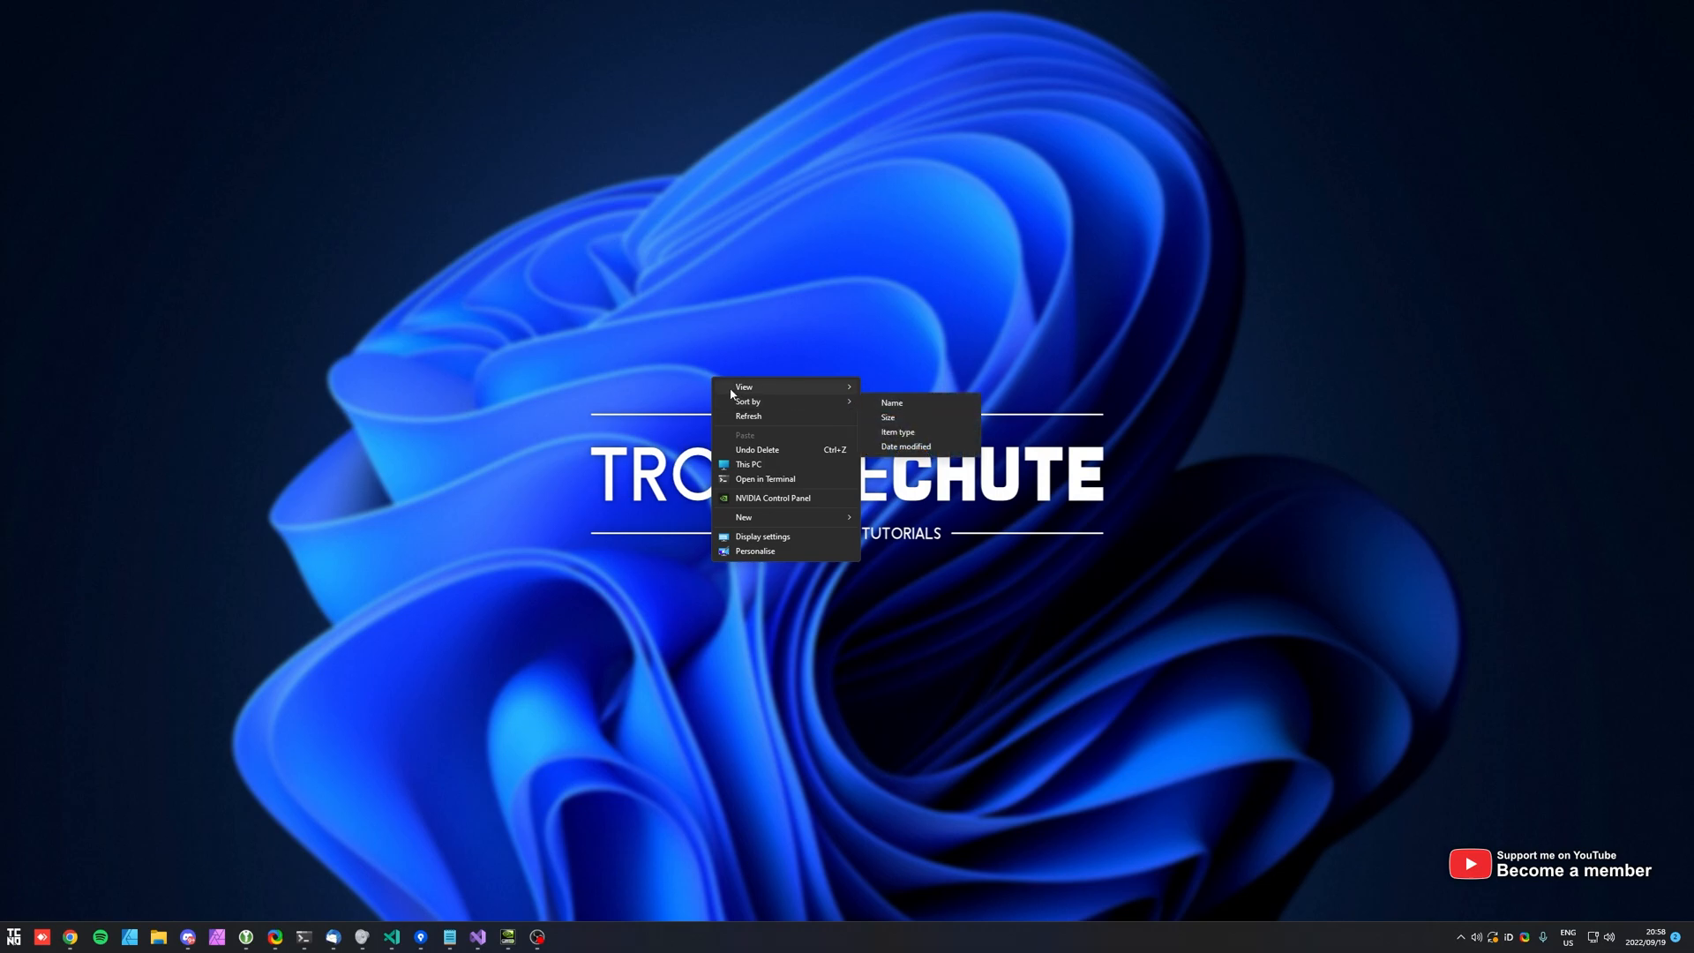
Create a new folder on the desktop and view its right-click menu
{"action": "left_click", "coordinate": [743, 516]}
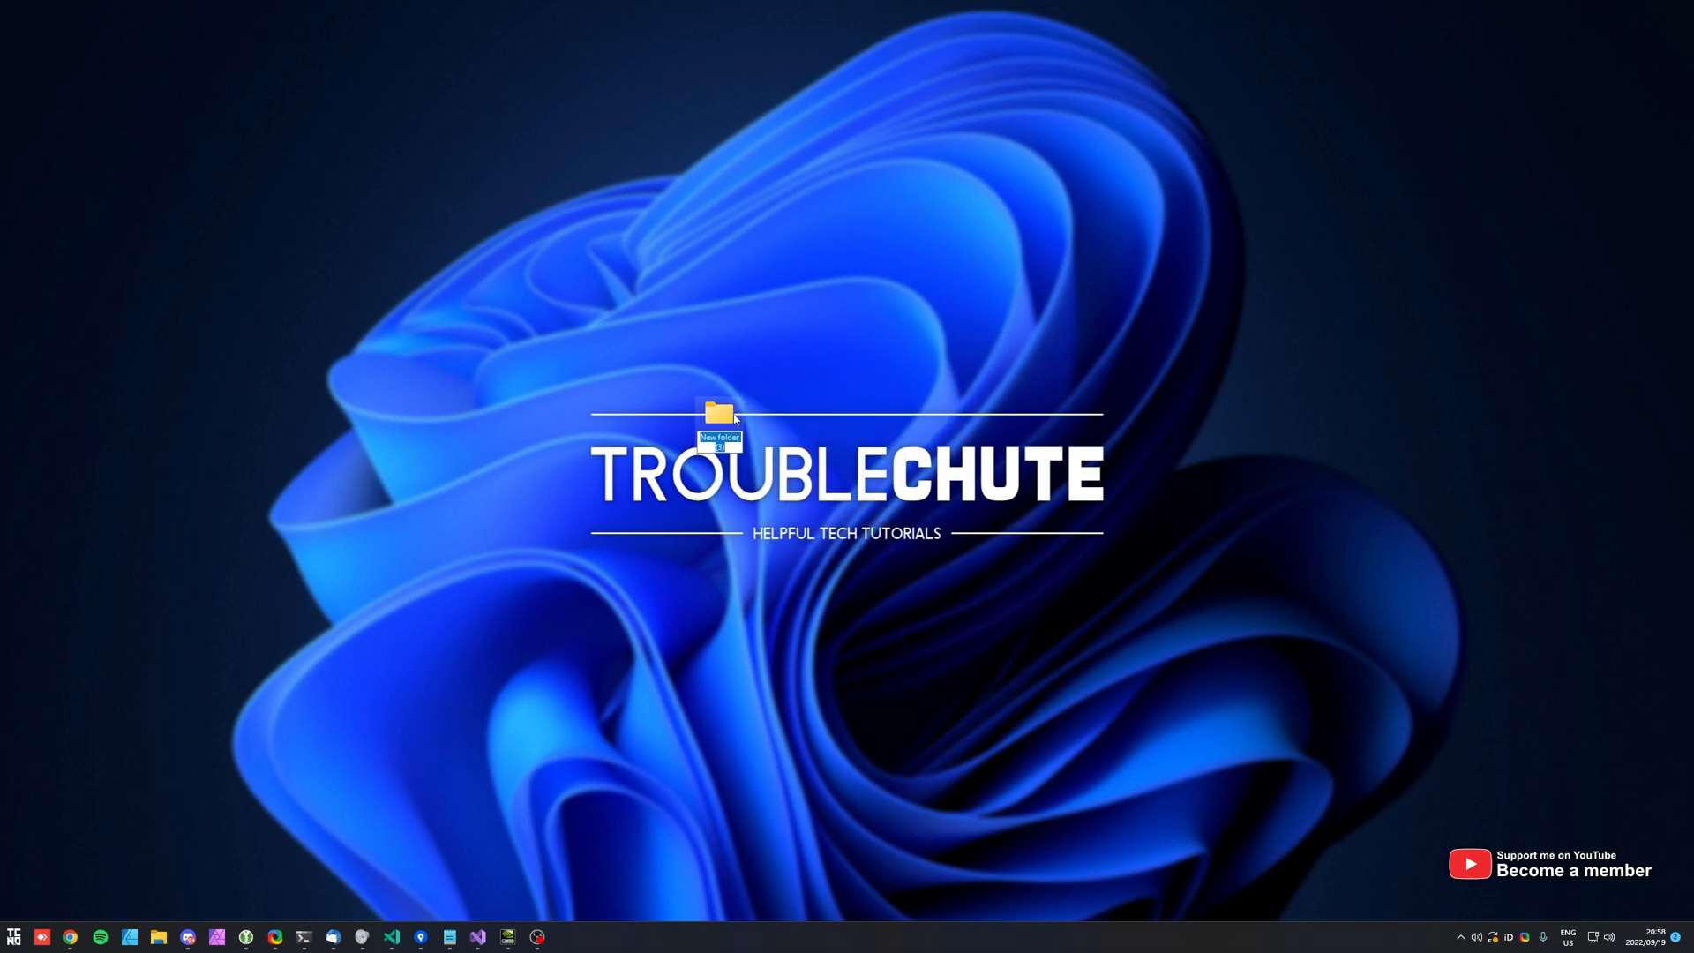
{"action": "right_click", "coordinate": [719, 410]}
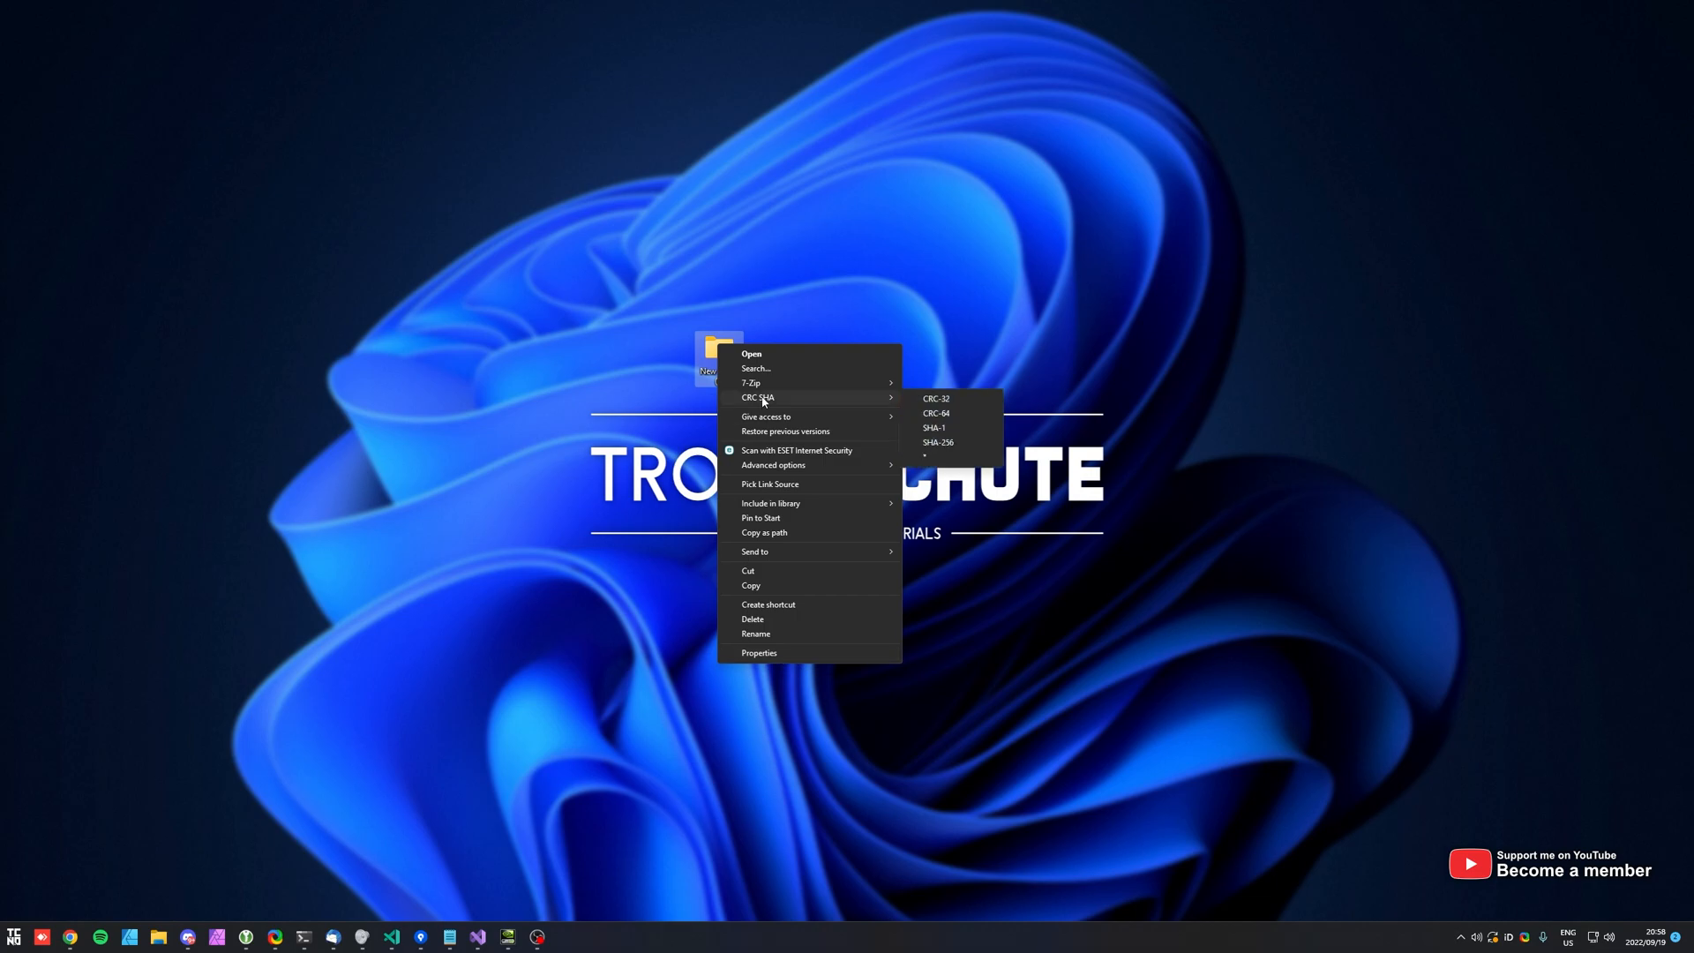
{"action": "mouse_move", "coordinate": [659, 399]}
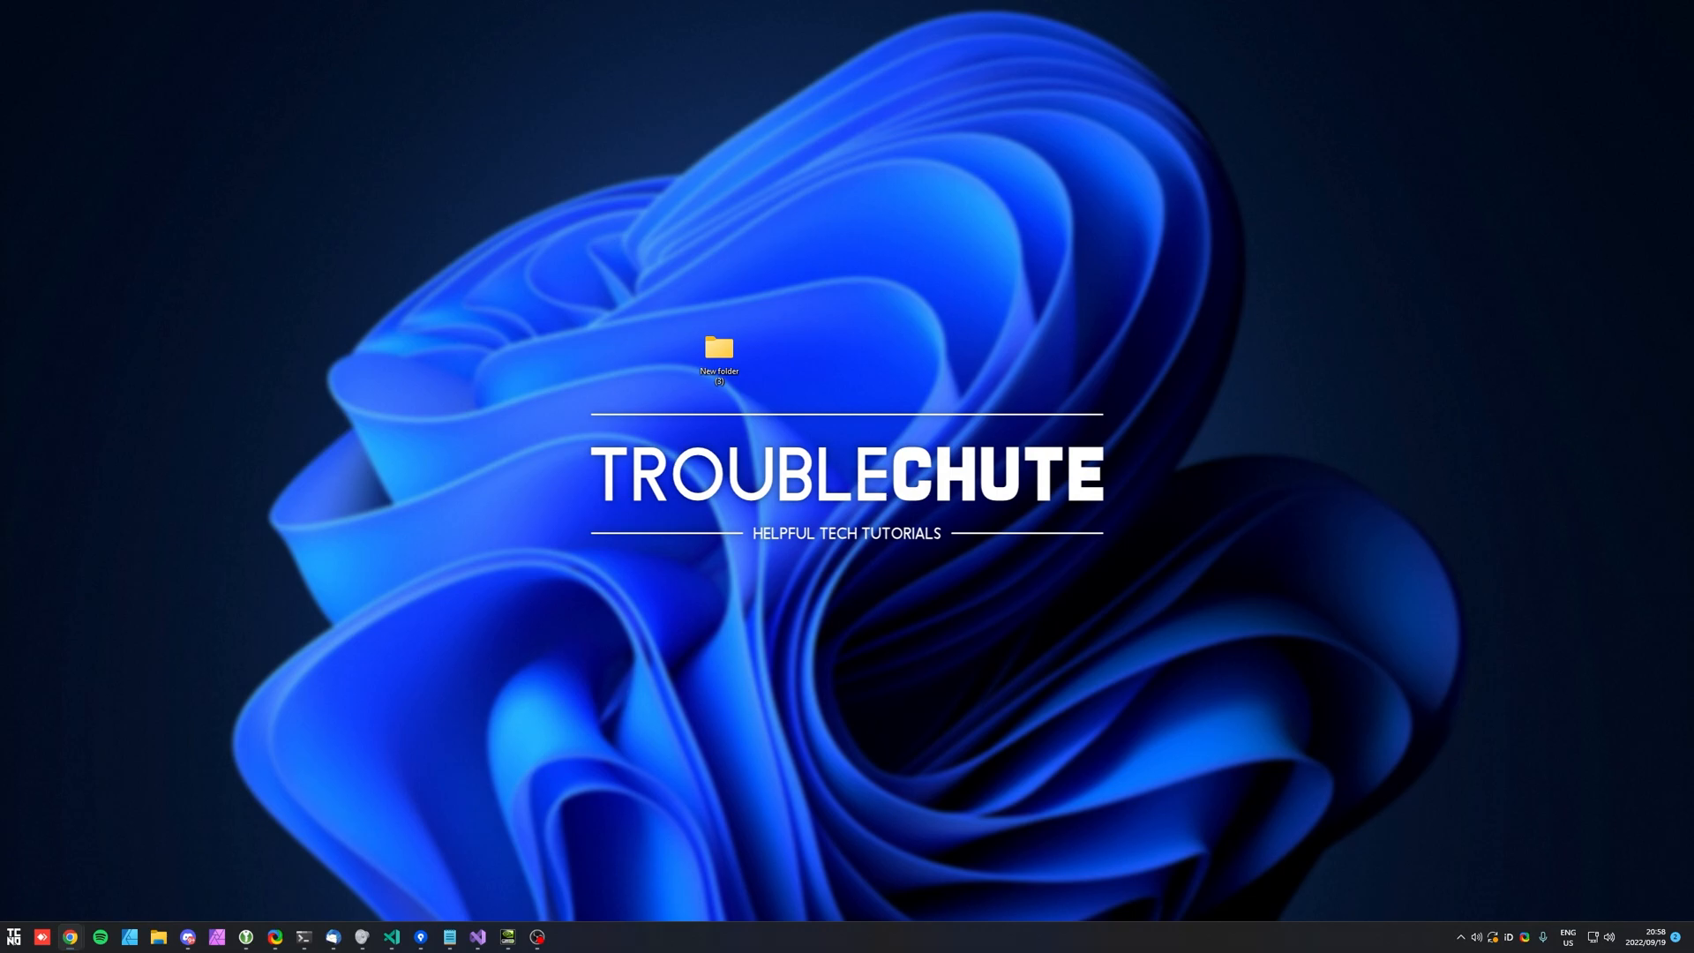
{"action": "mouse_move", "coordinate": [1180, 565]}
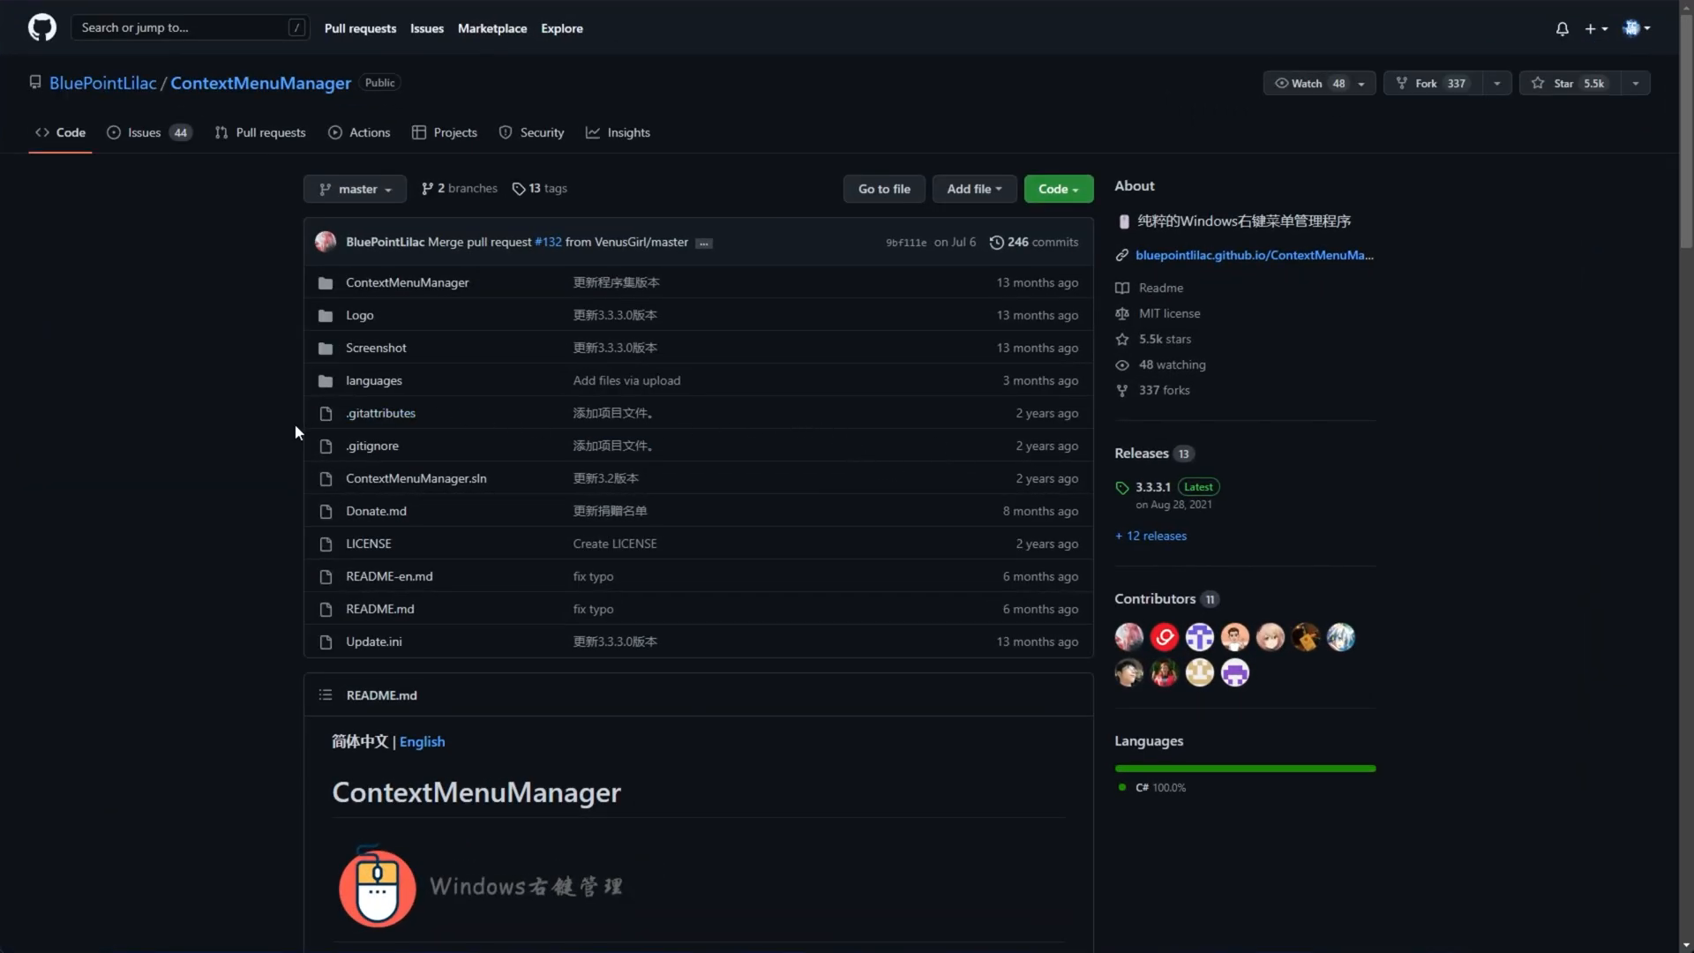
{"action": "mouse_move", "coordinate": [187, 398]}
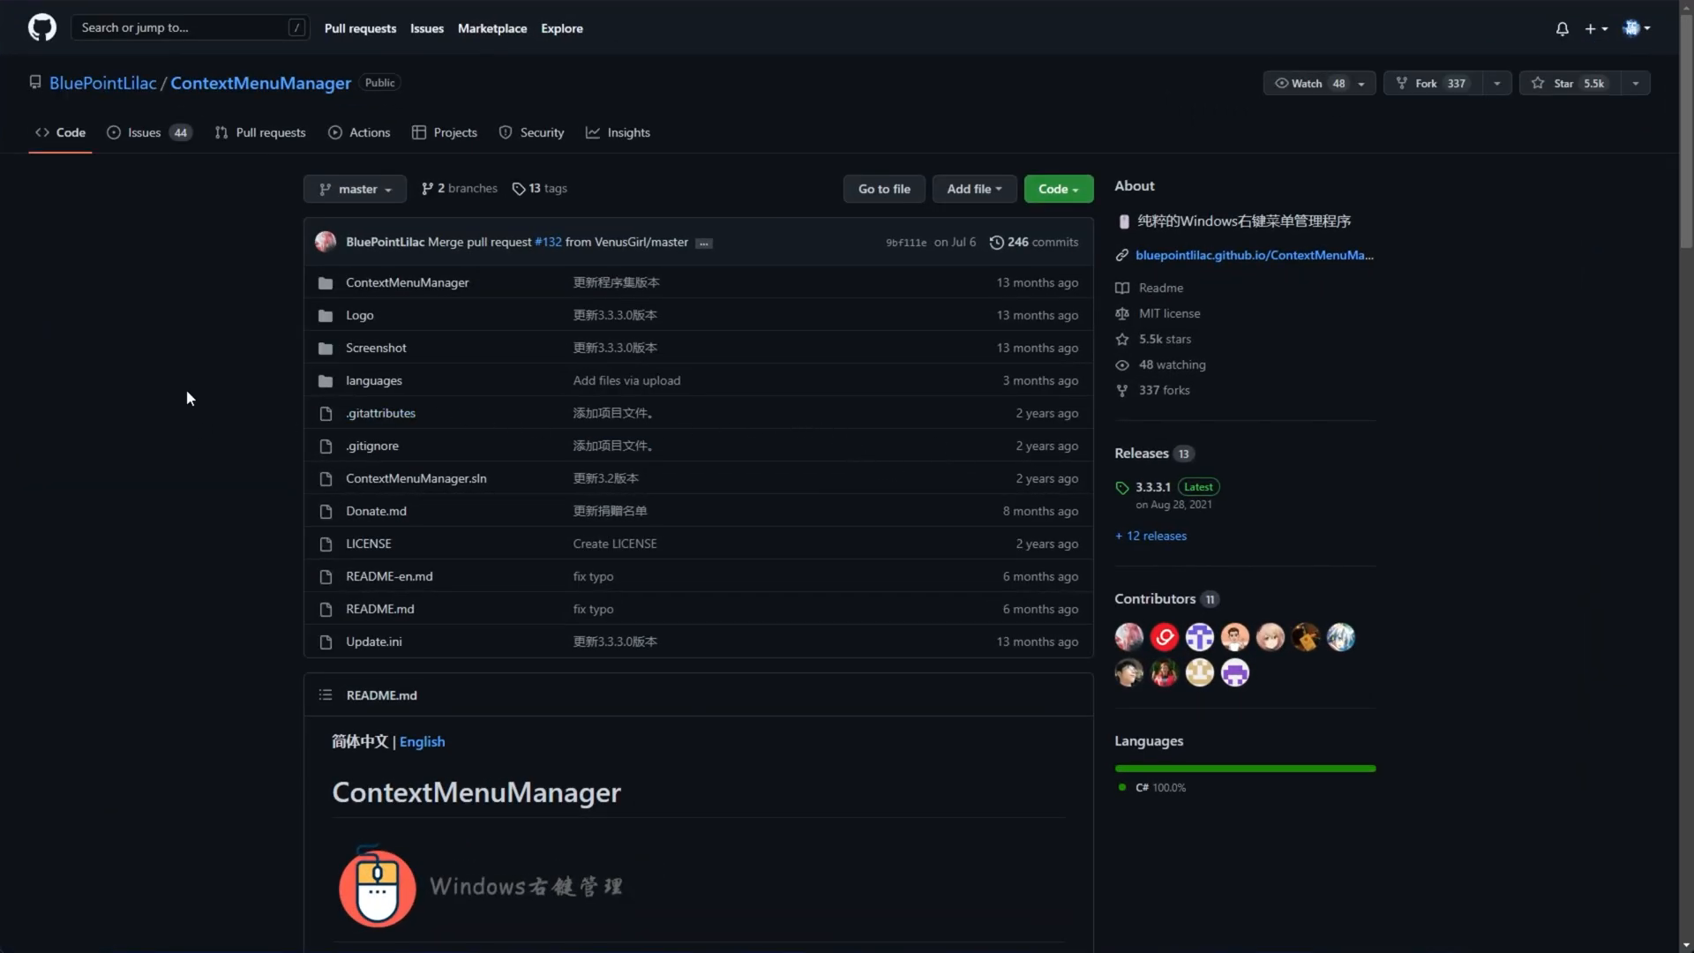
Read the ContextMenuManager README in English, then open release 3.3.3.1
{"action": "scroll", "scroll_direction": "down", "scroll_amount": 3}
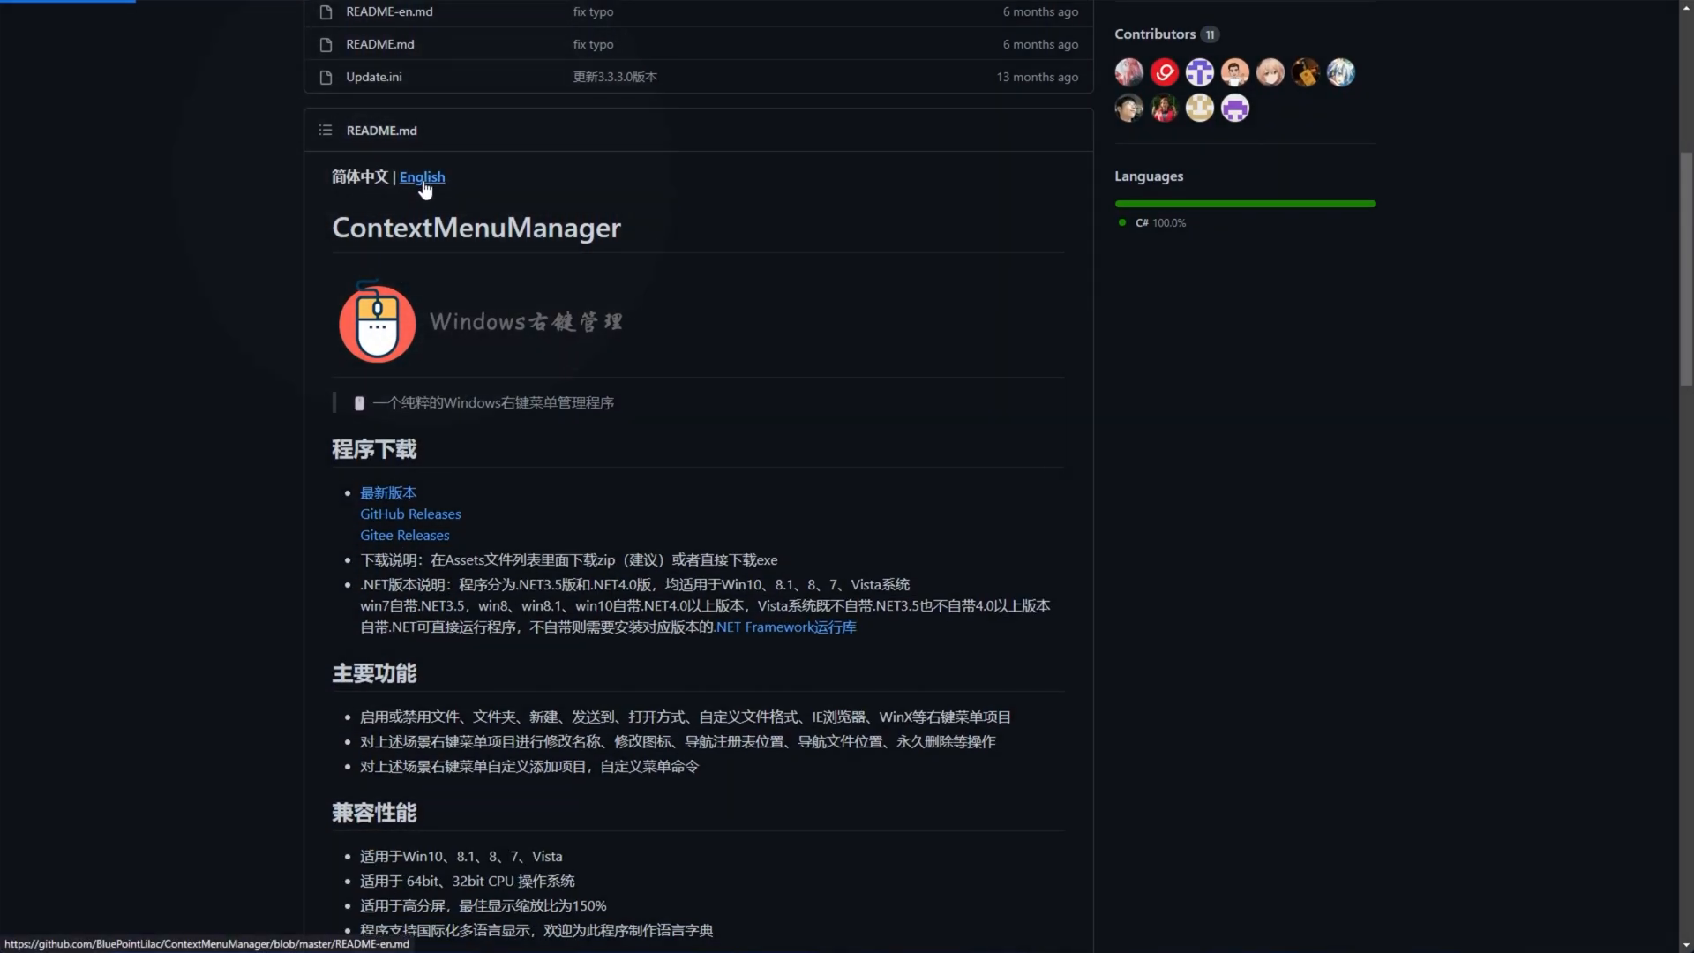
{"action": "left_click", "coordinate": [420, 178]}
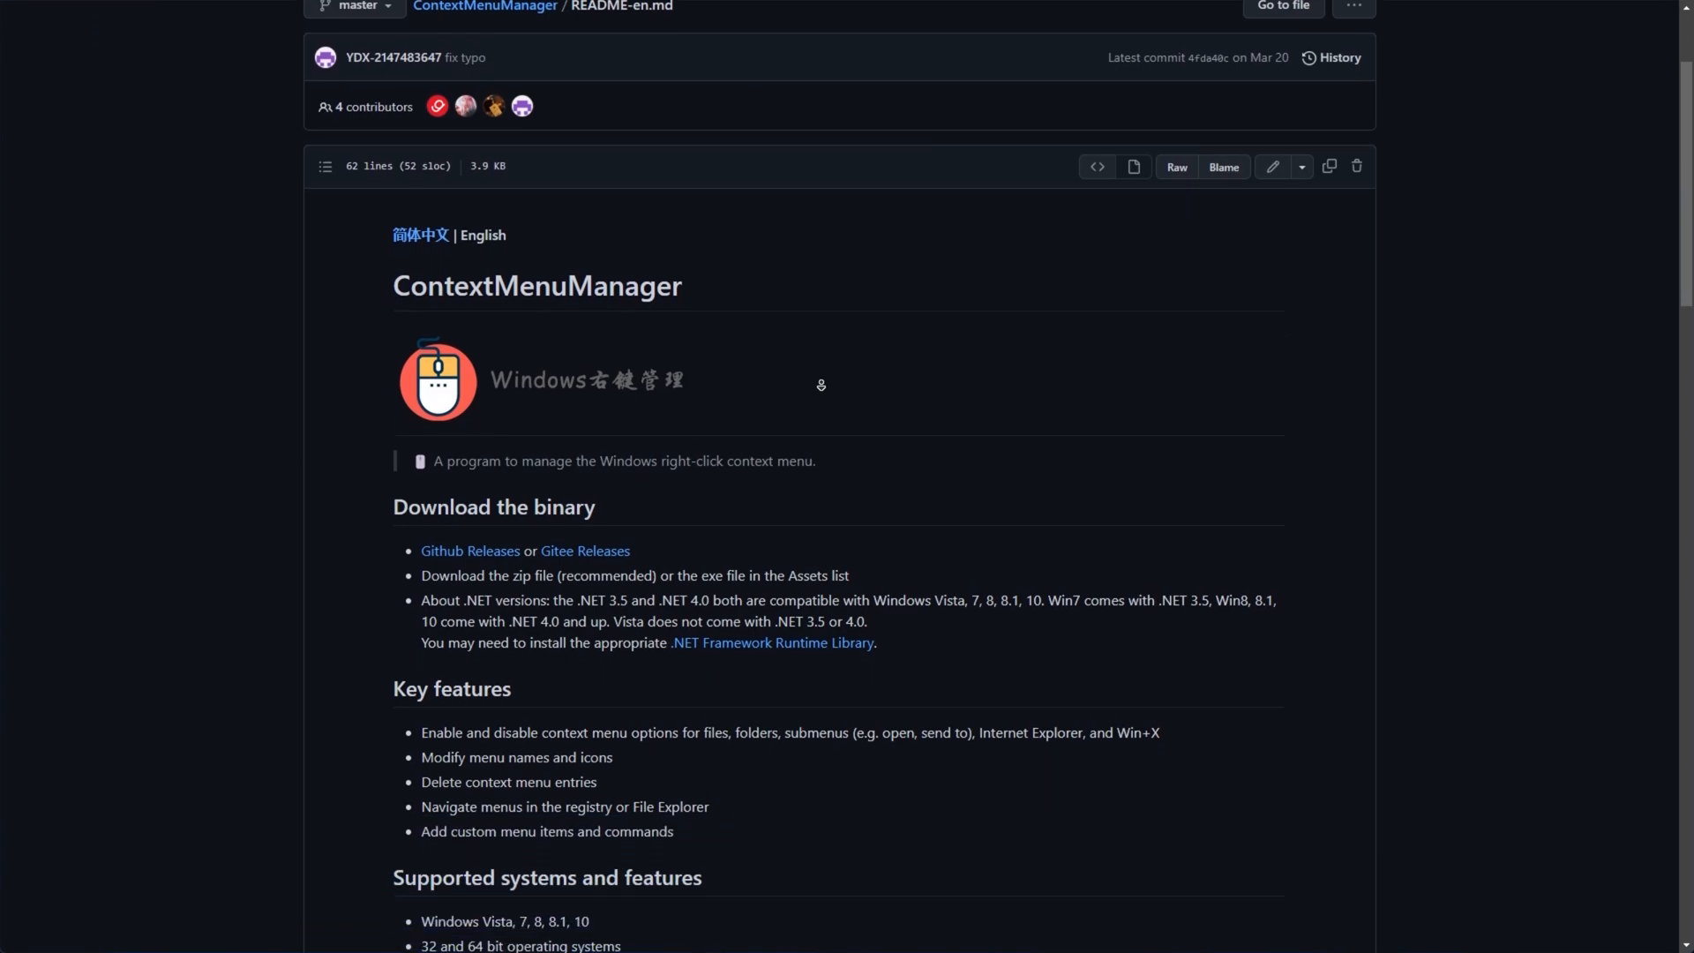
{"action": "scroll", "scroll_direction": "down", "scroll_amount": 3}
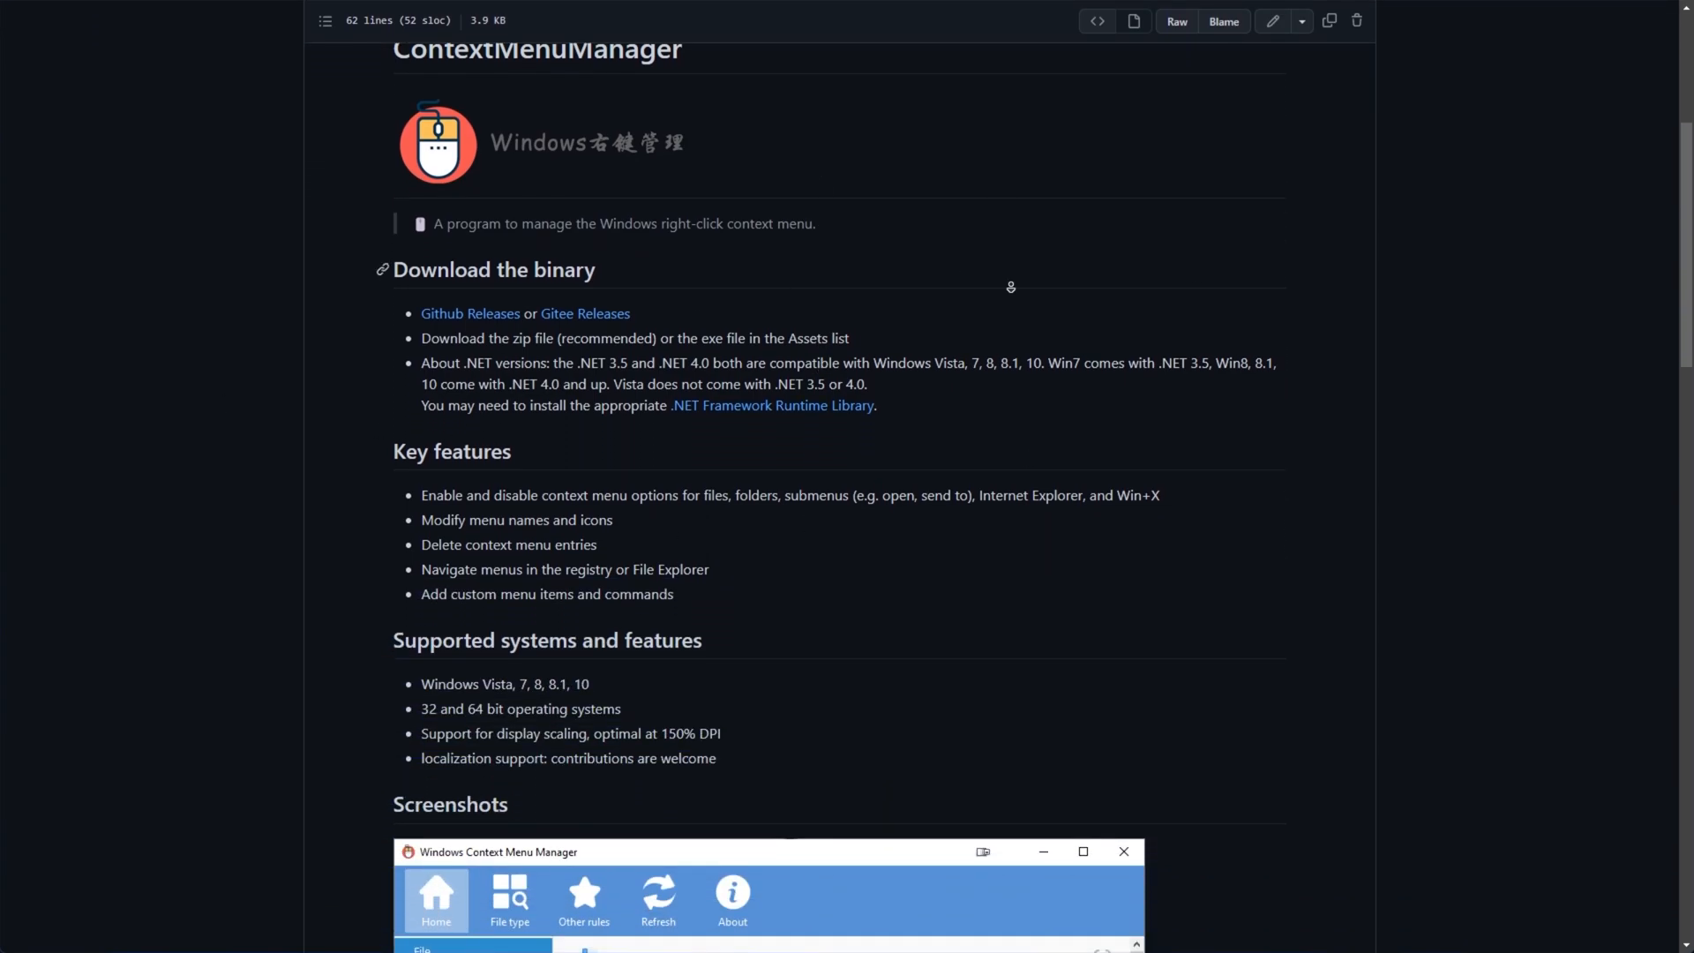
{"action": "scroll", "scroll_direction": "down", "scroll_amount": 3}
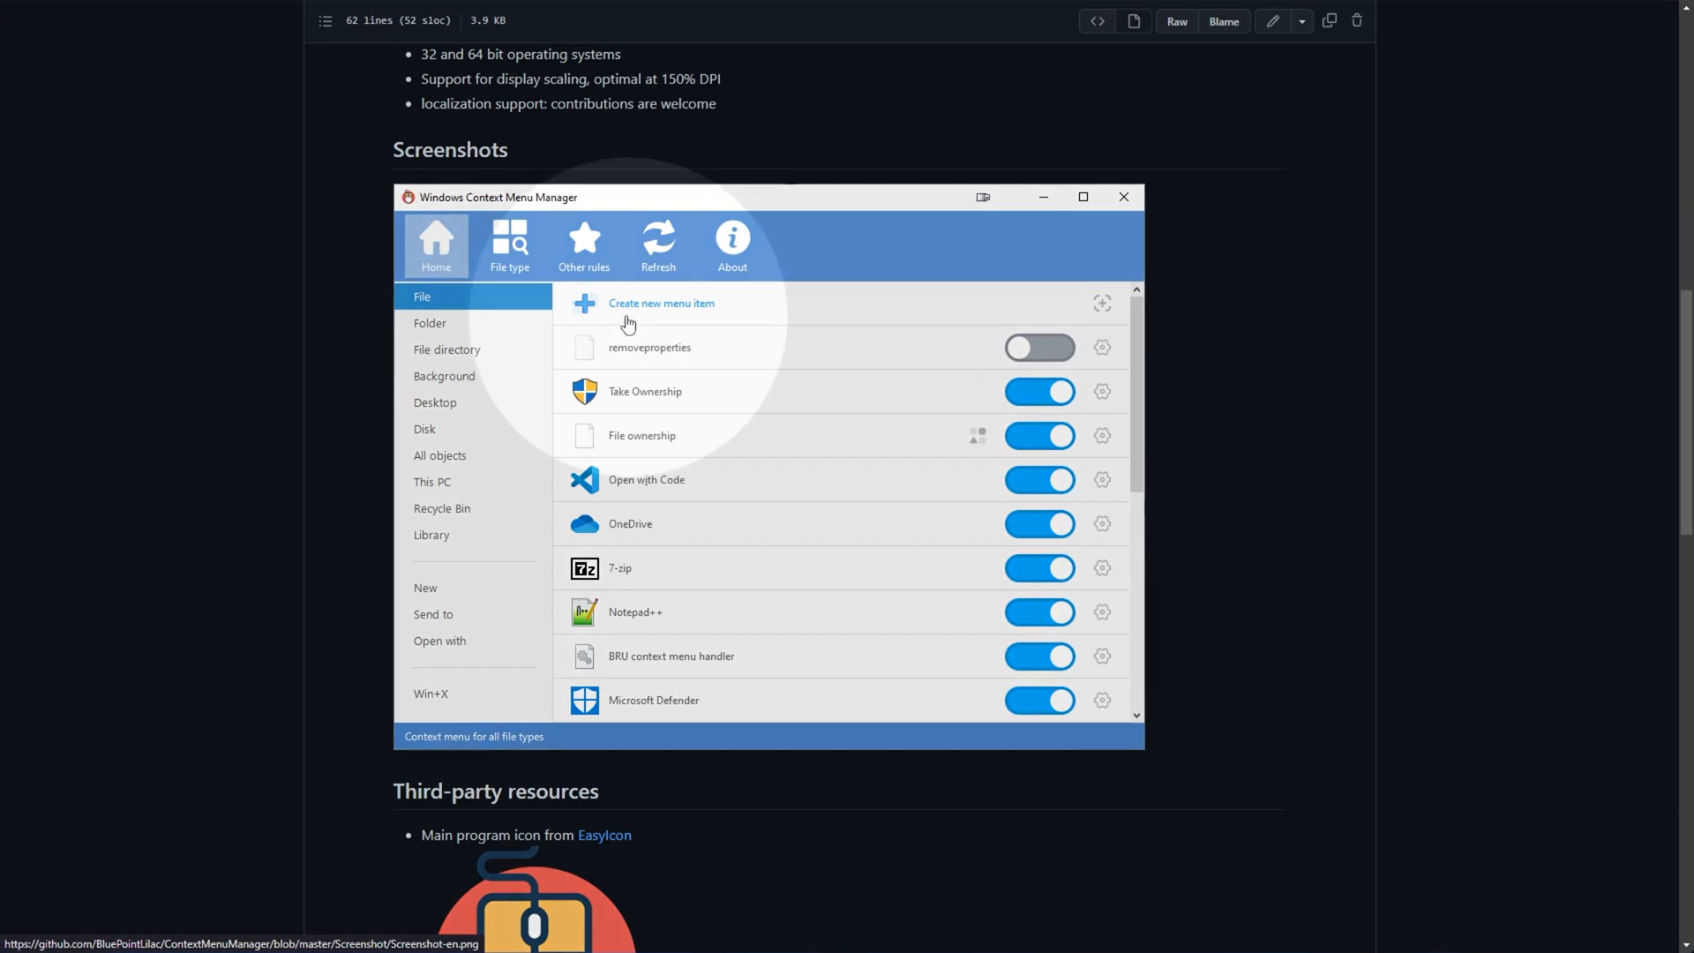
{"action": "mouse_move", "coordinate": [757, 303]}
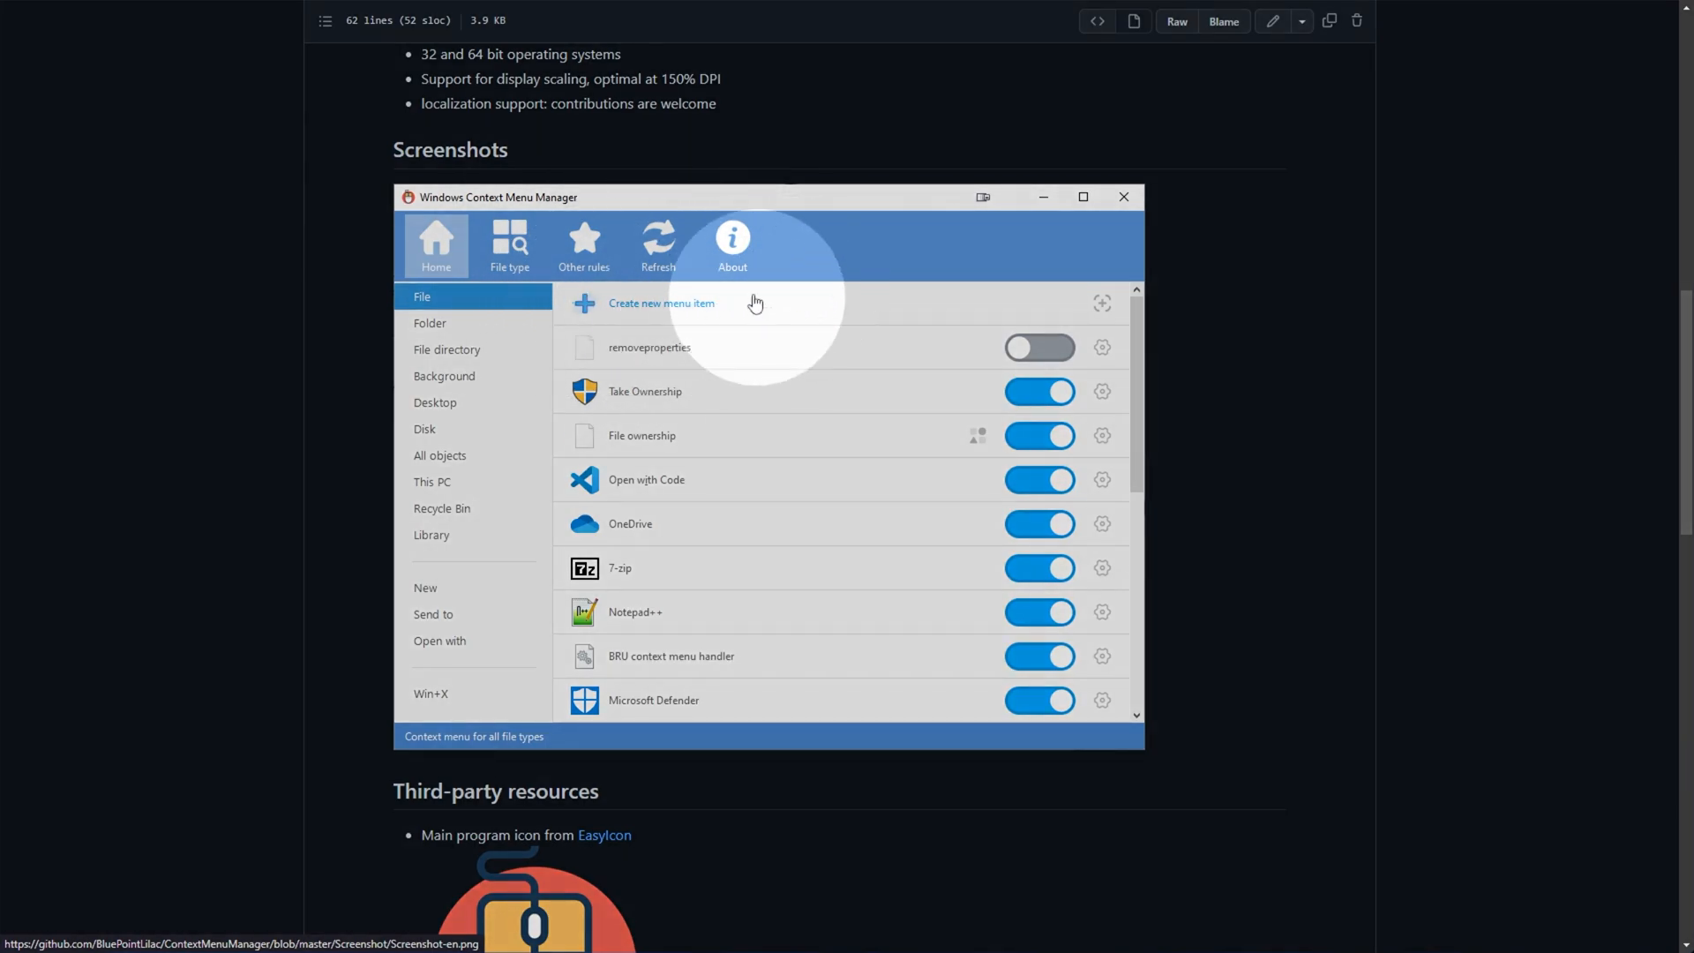
{"action": "mouse_move", "coordinate": [1248, 314]}
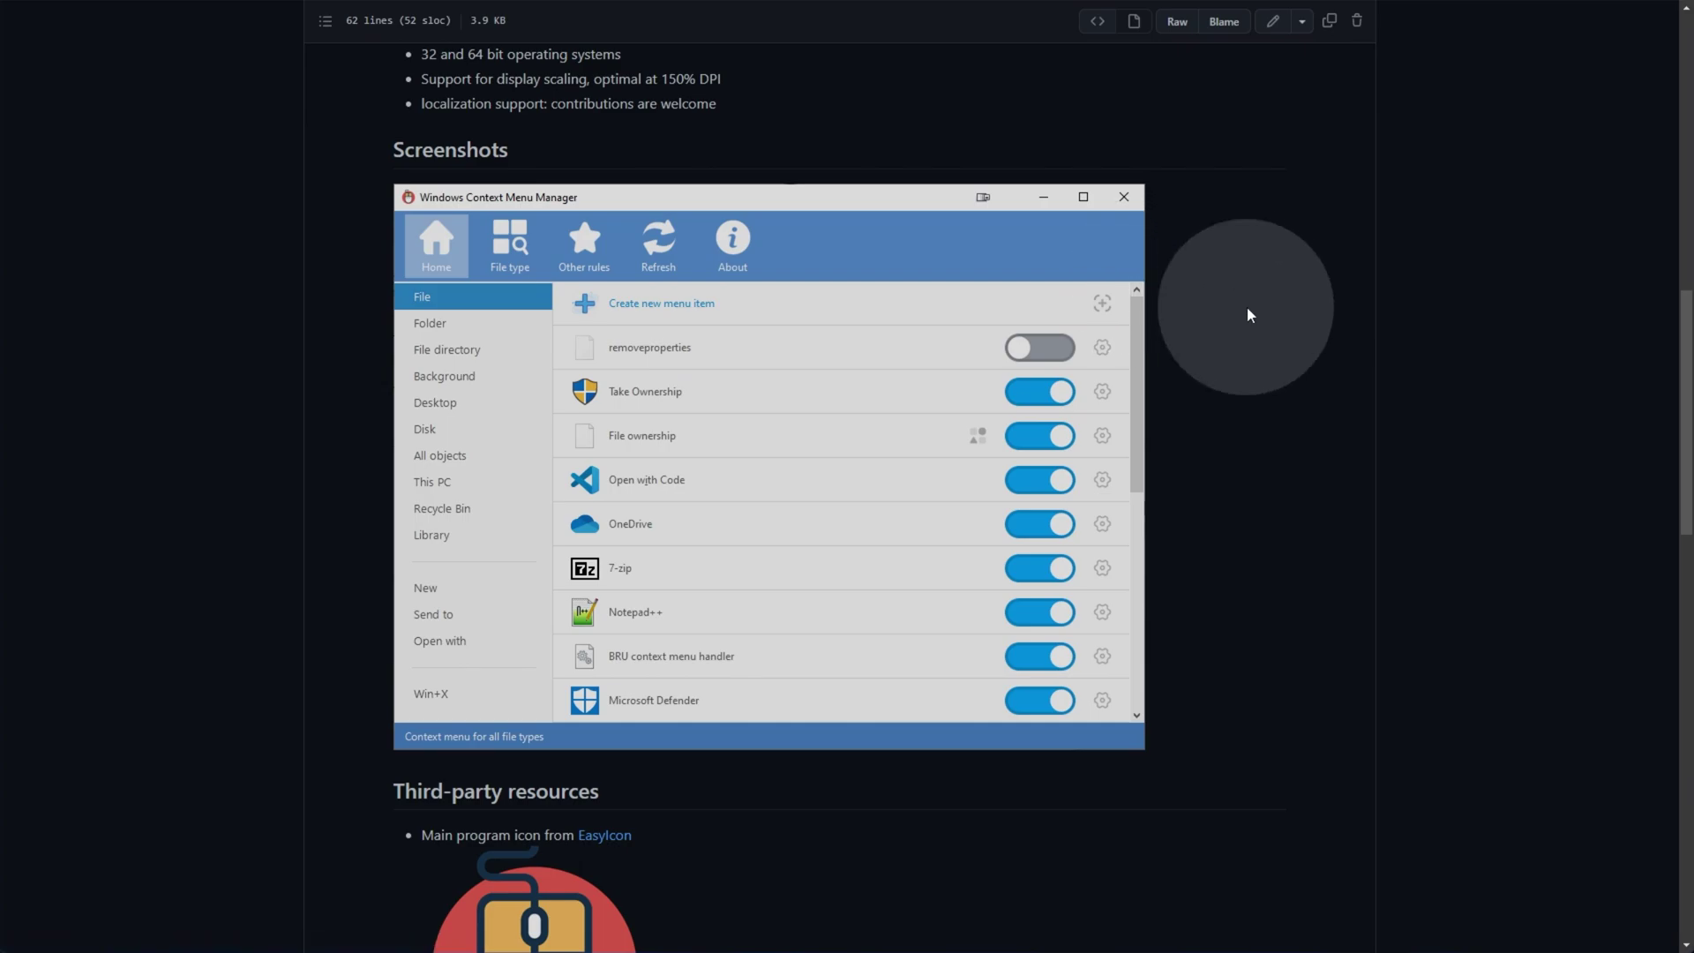
{"action": "scroll", "scroll_direction": "down", "scroll_amount": 3}
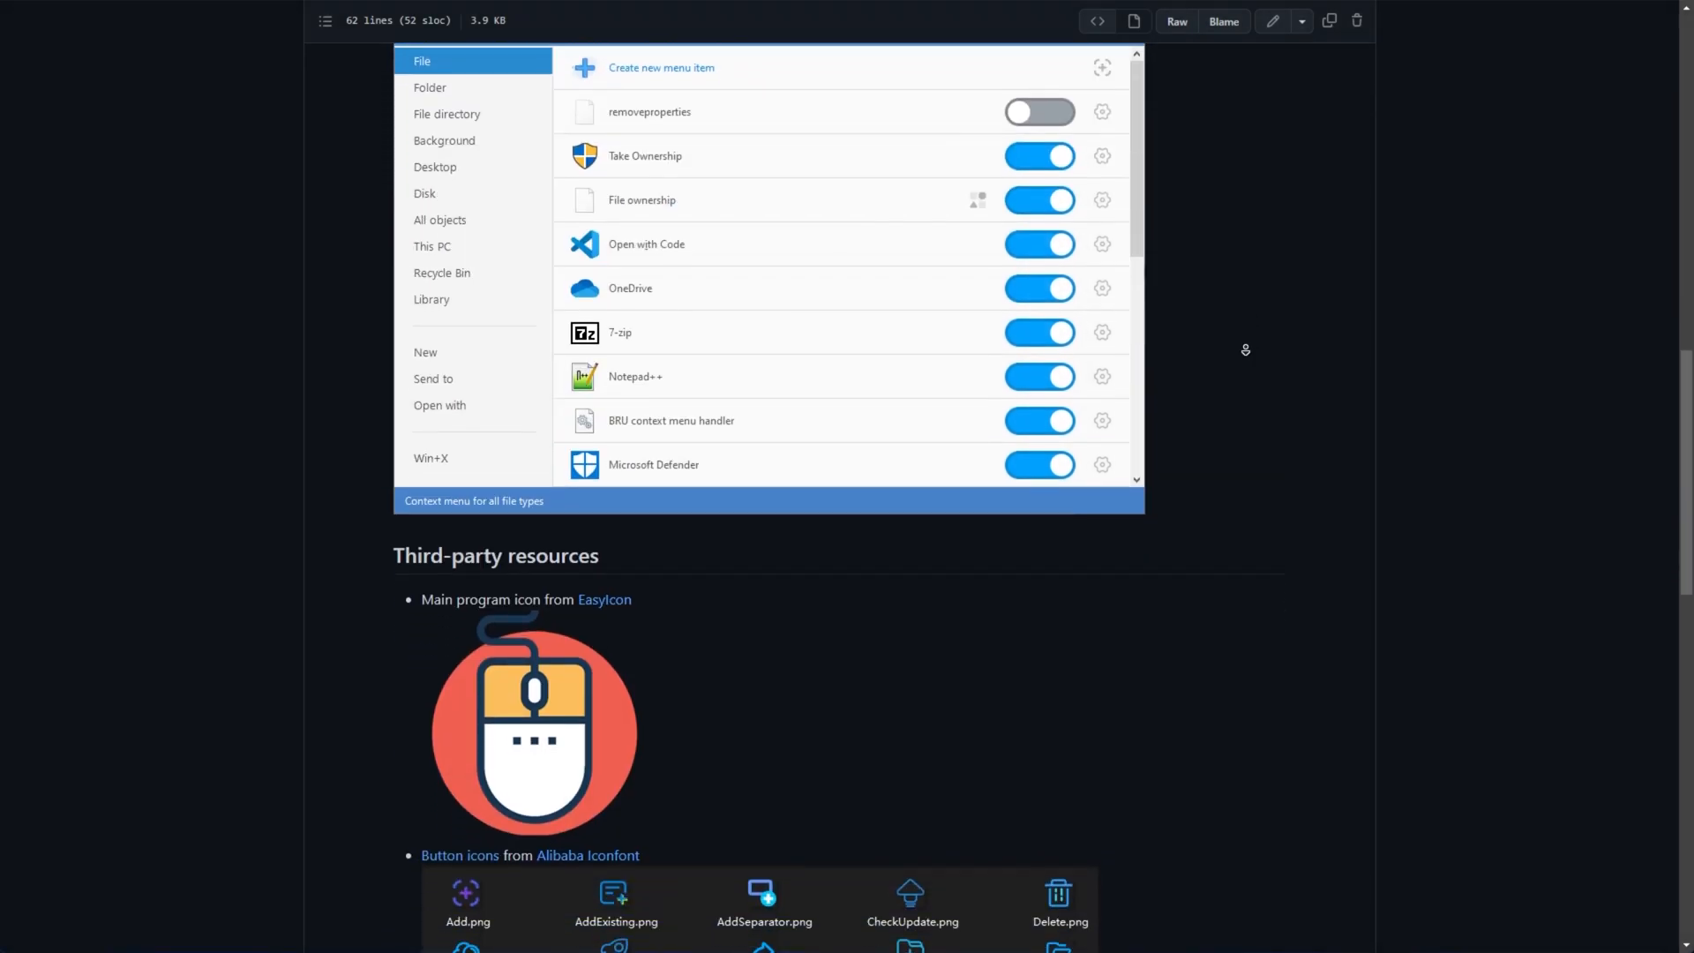
{"action": "scroll", "scroll_direction": "down", "scroll_amount": 3}
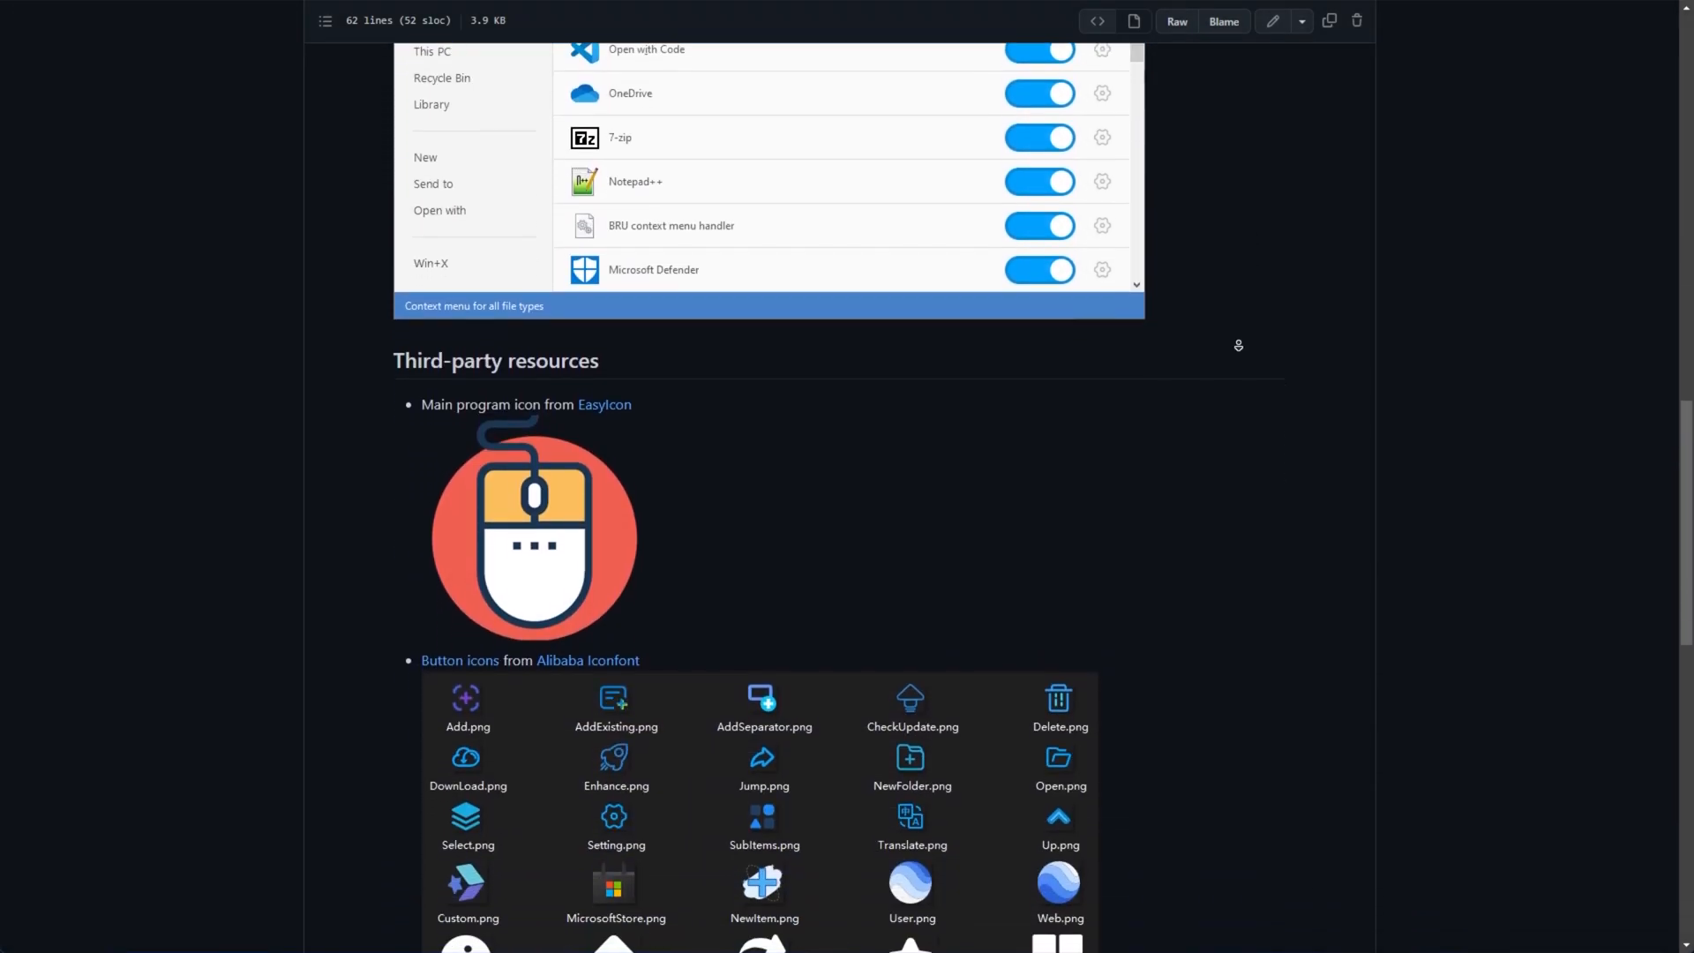
{"action": "scroll", "scroll_direction": "down", "scroll_amount": 3}
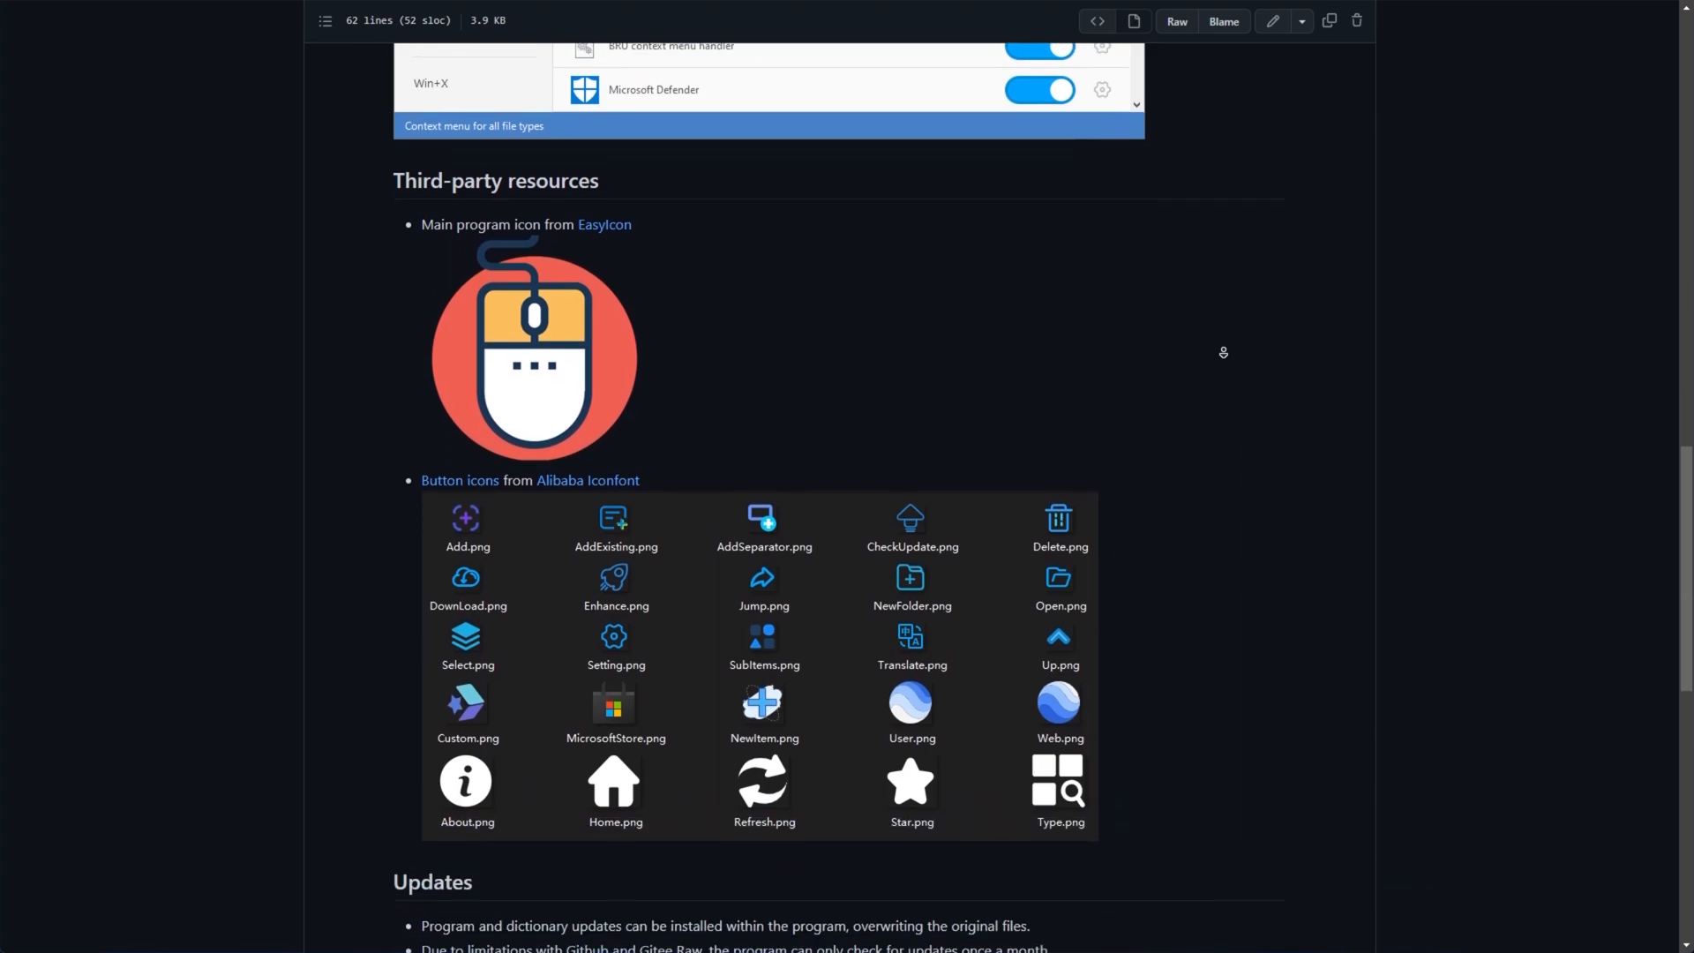
{"action": "scroll", "scroll_direction": "up", "scroll_amount": 3}
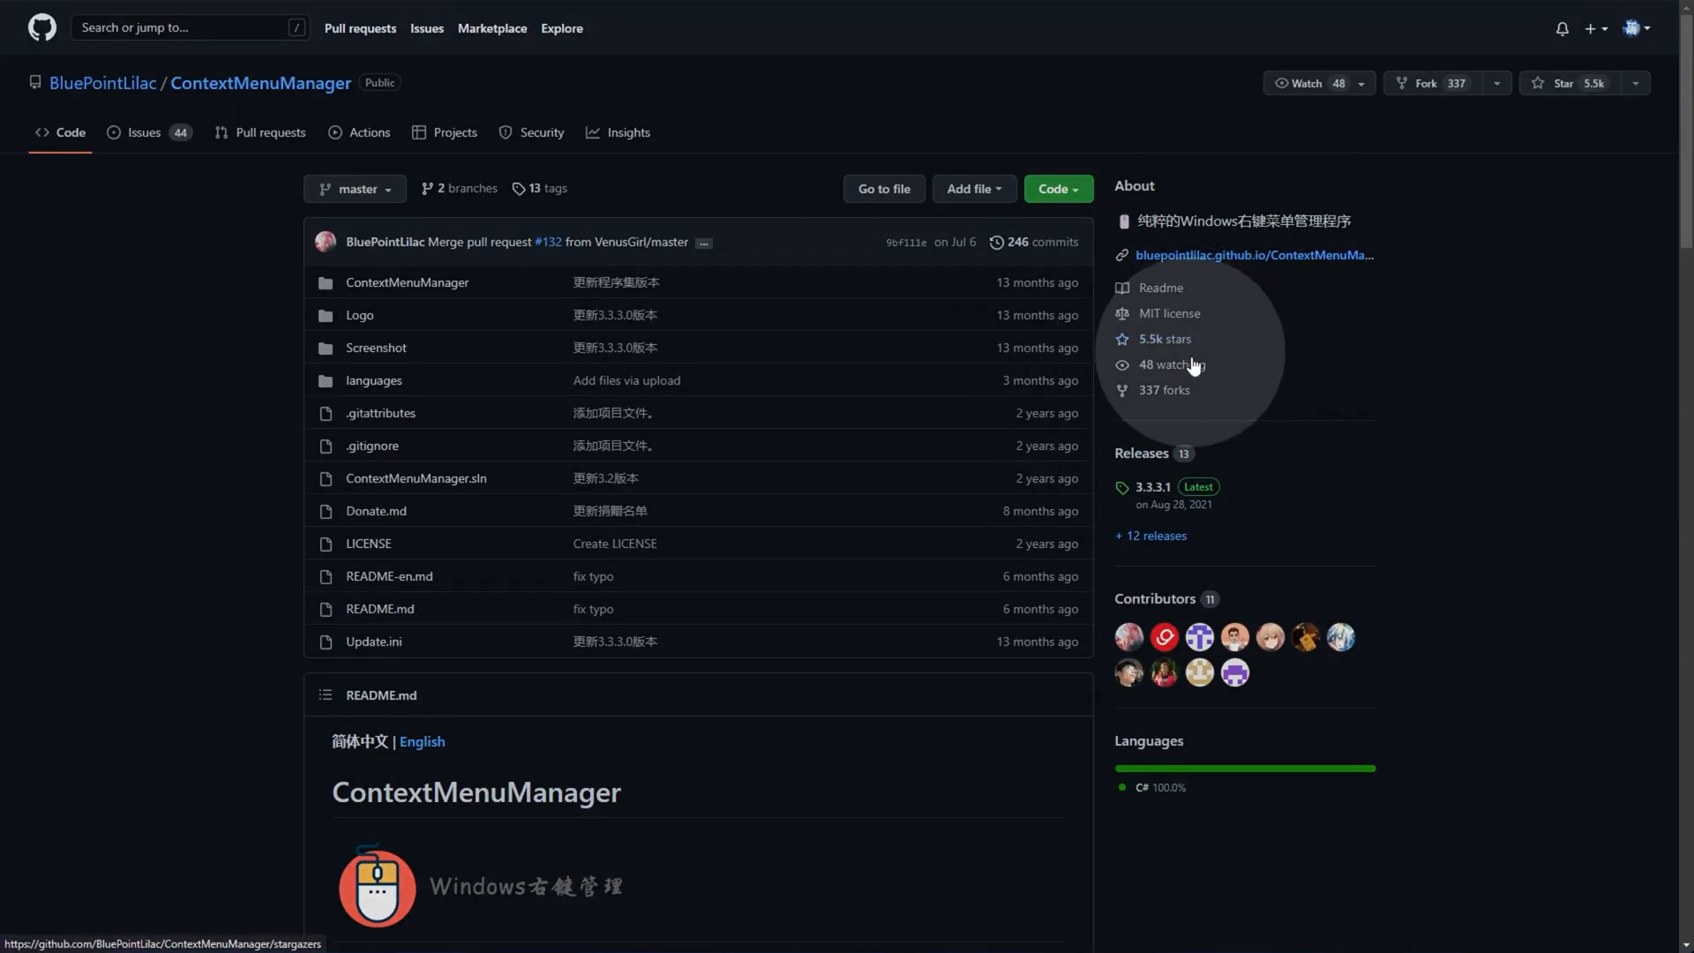
{"action": "mouse_move", "coordinate": [1194, 509]}
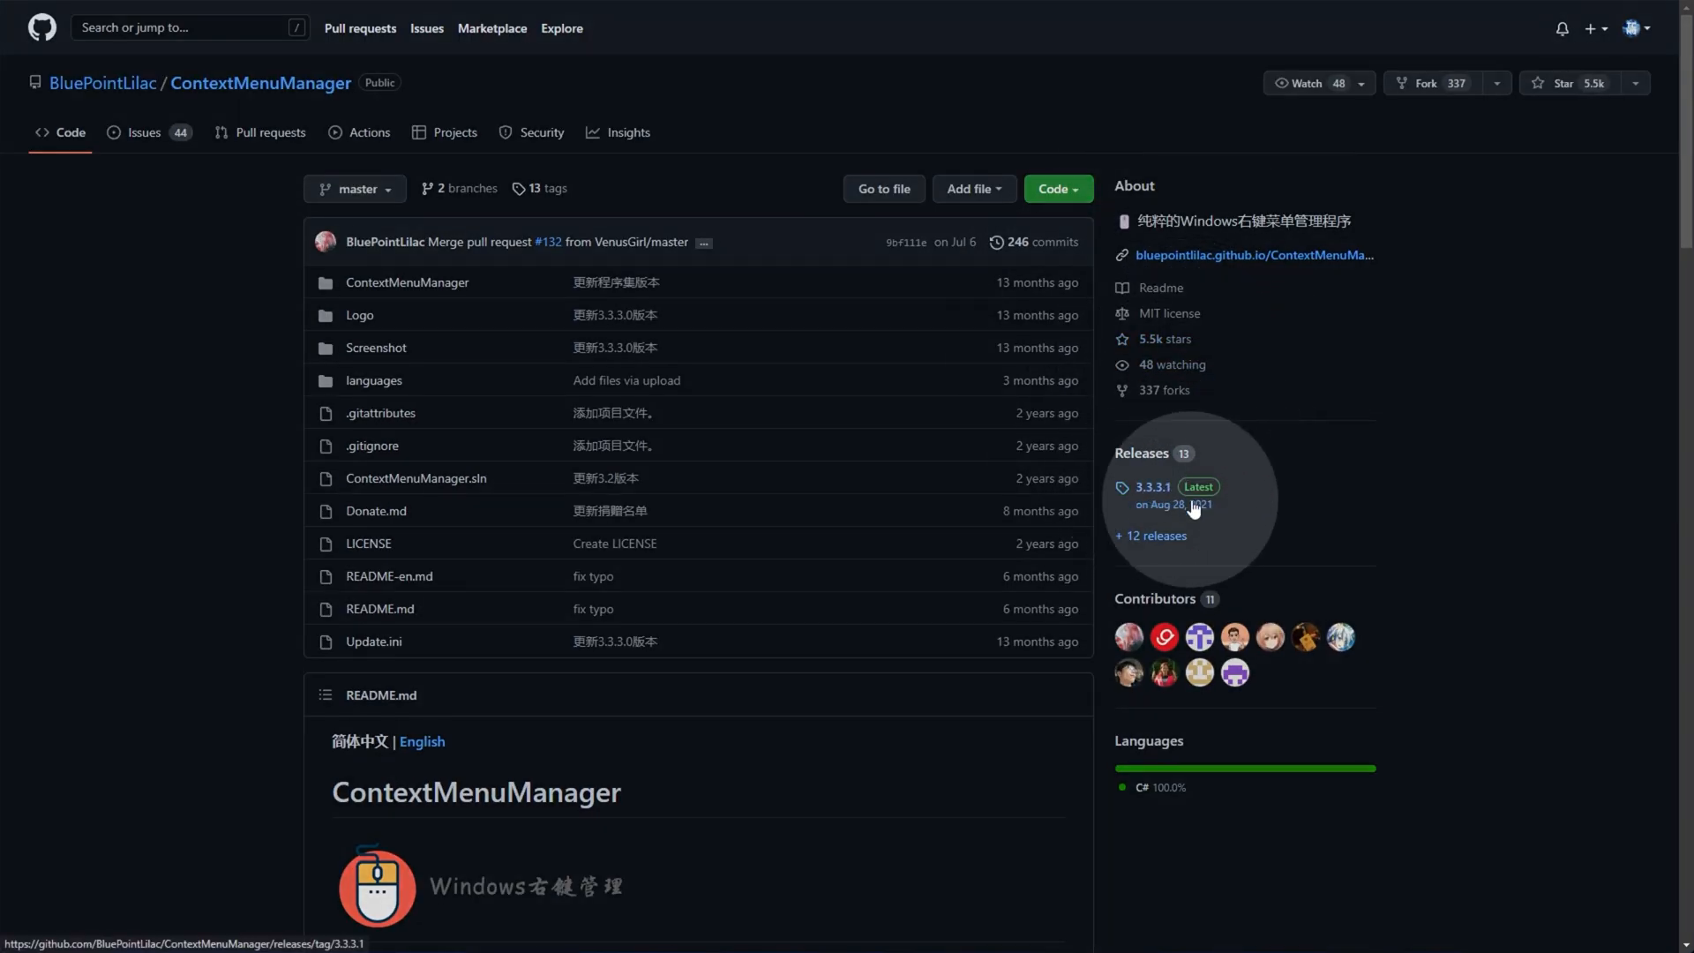
{"action": "left_click", "coordinate": [1152, 487]}
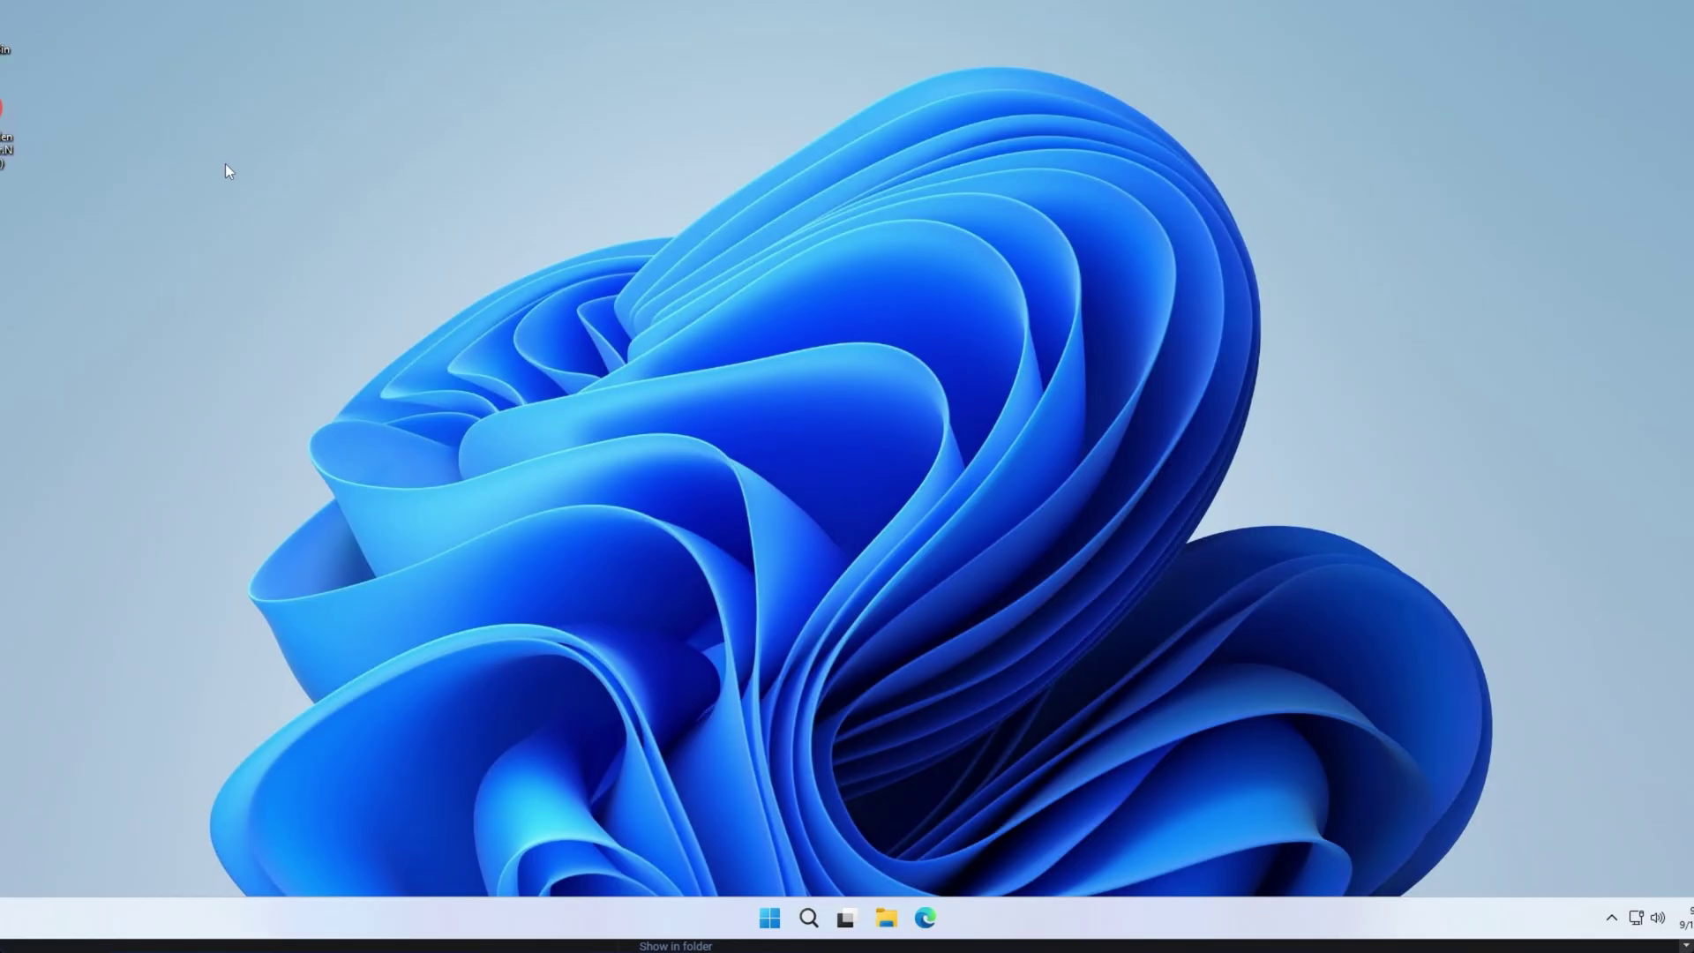
Launch Context Menu Manager, set the language to en-US English, and close the window
{"action": "left_click", "coordinate": [944, 918]}
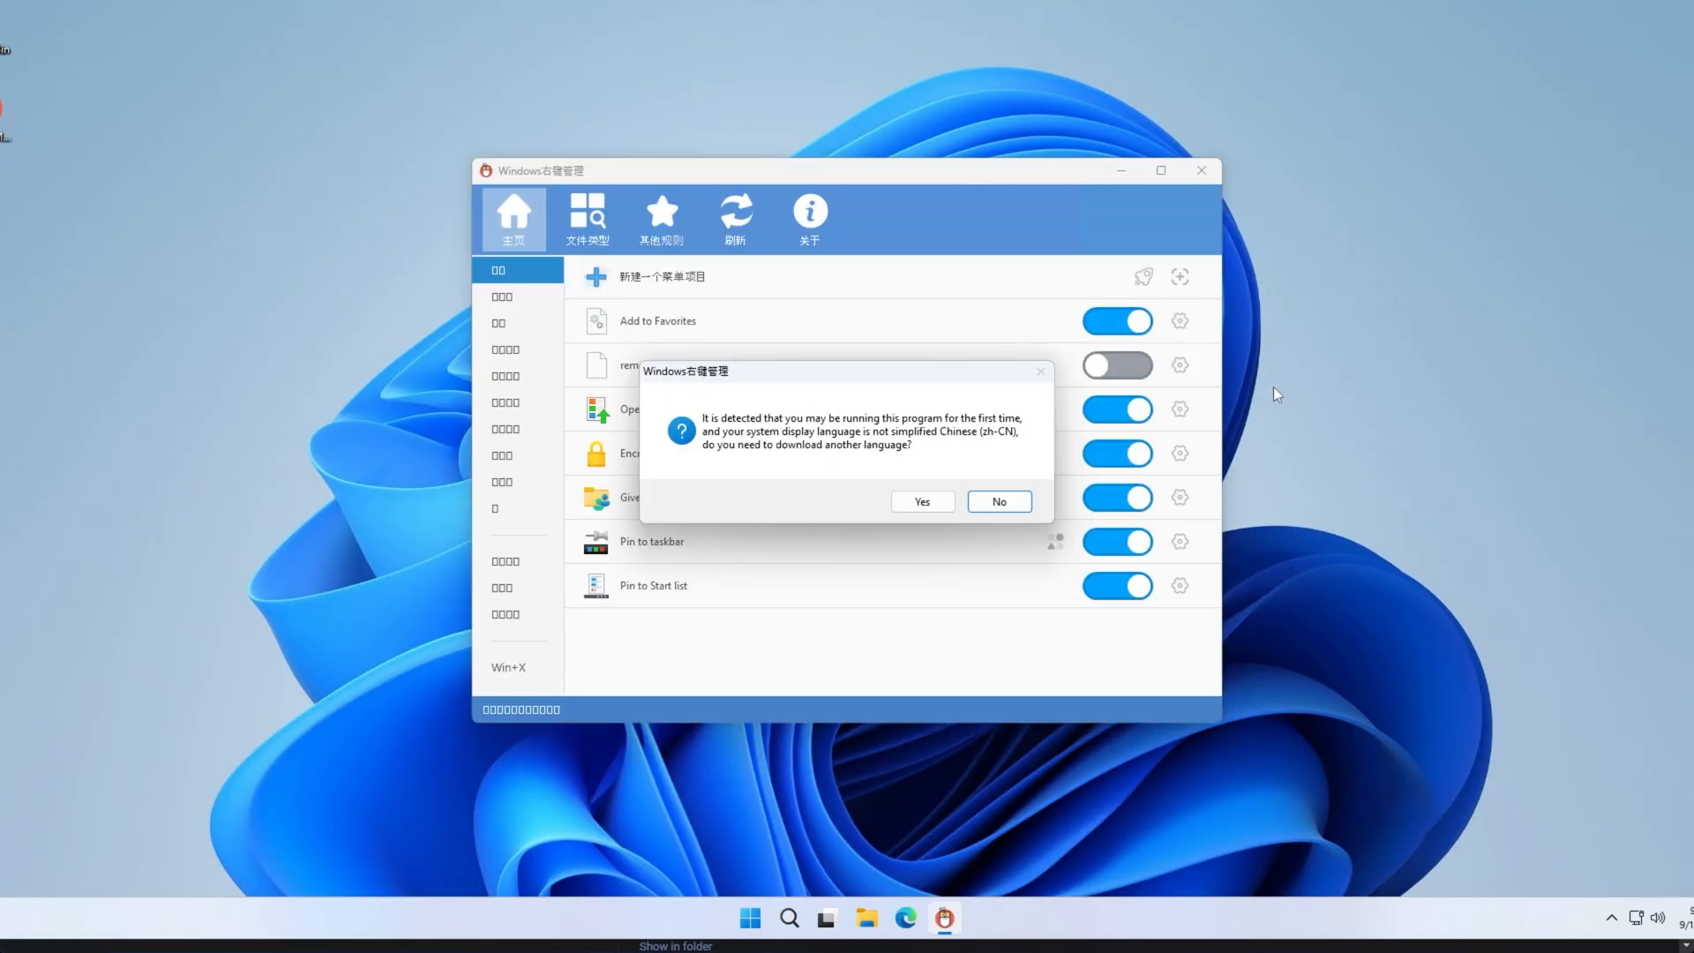
{"action": "left_click", "coordinate": [997, 501]}
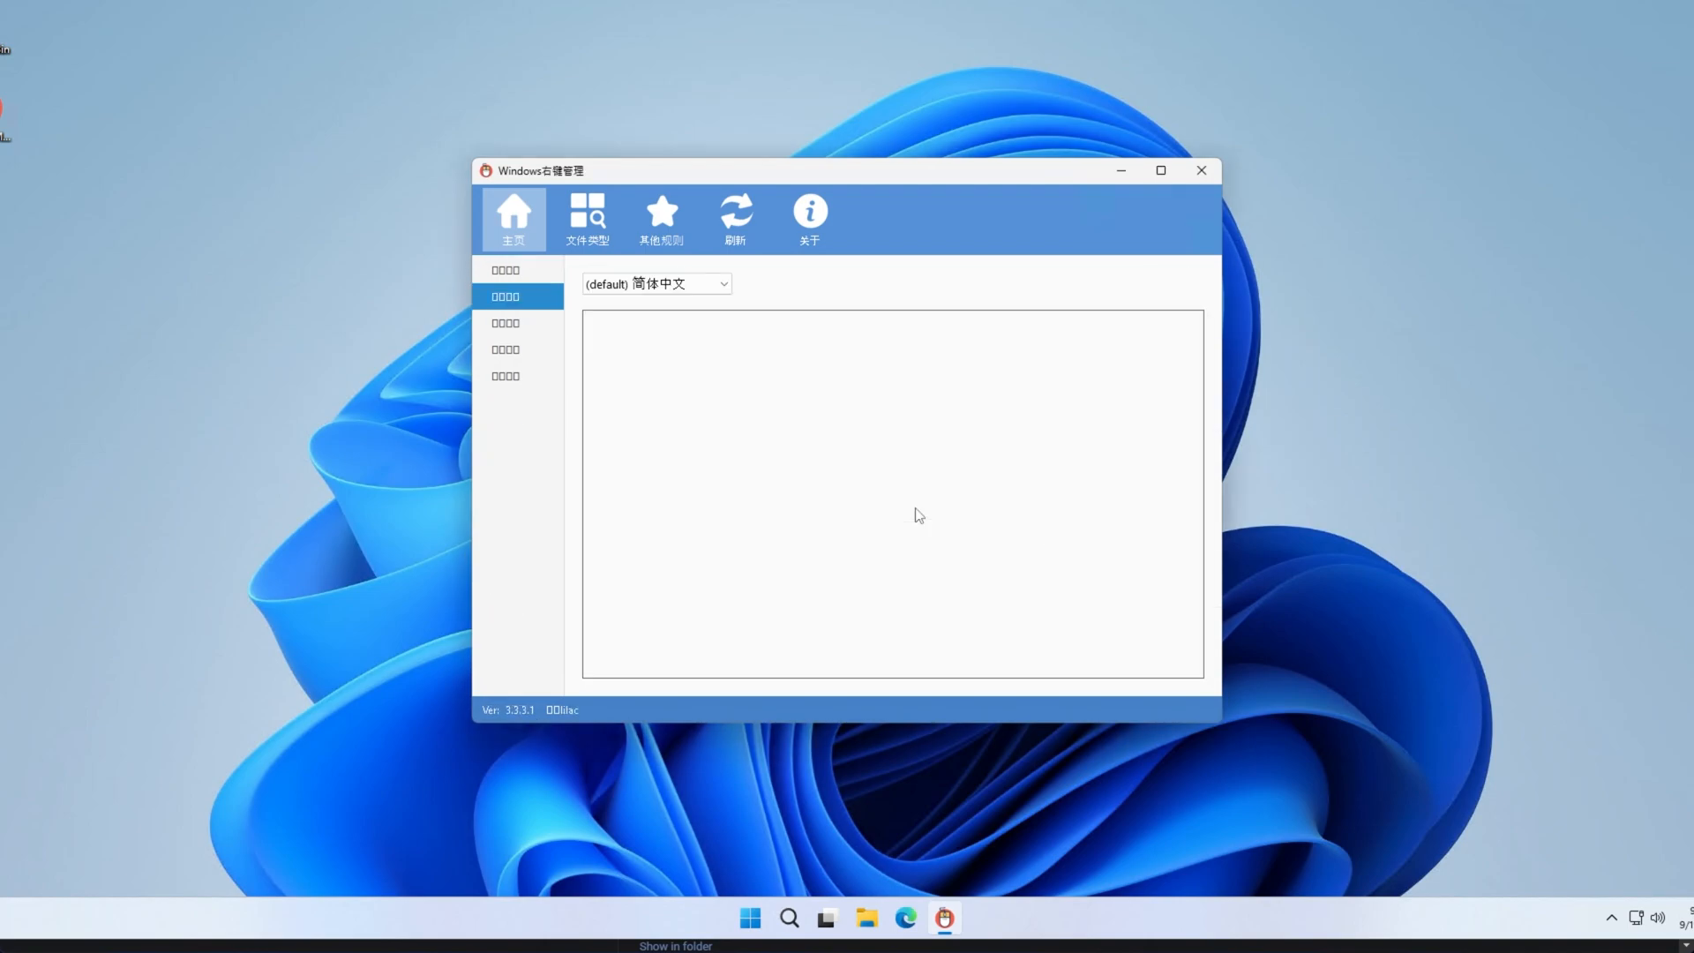
{"action": "left_click", "coordinate": [810, 217]}
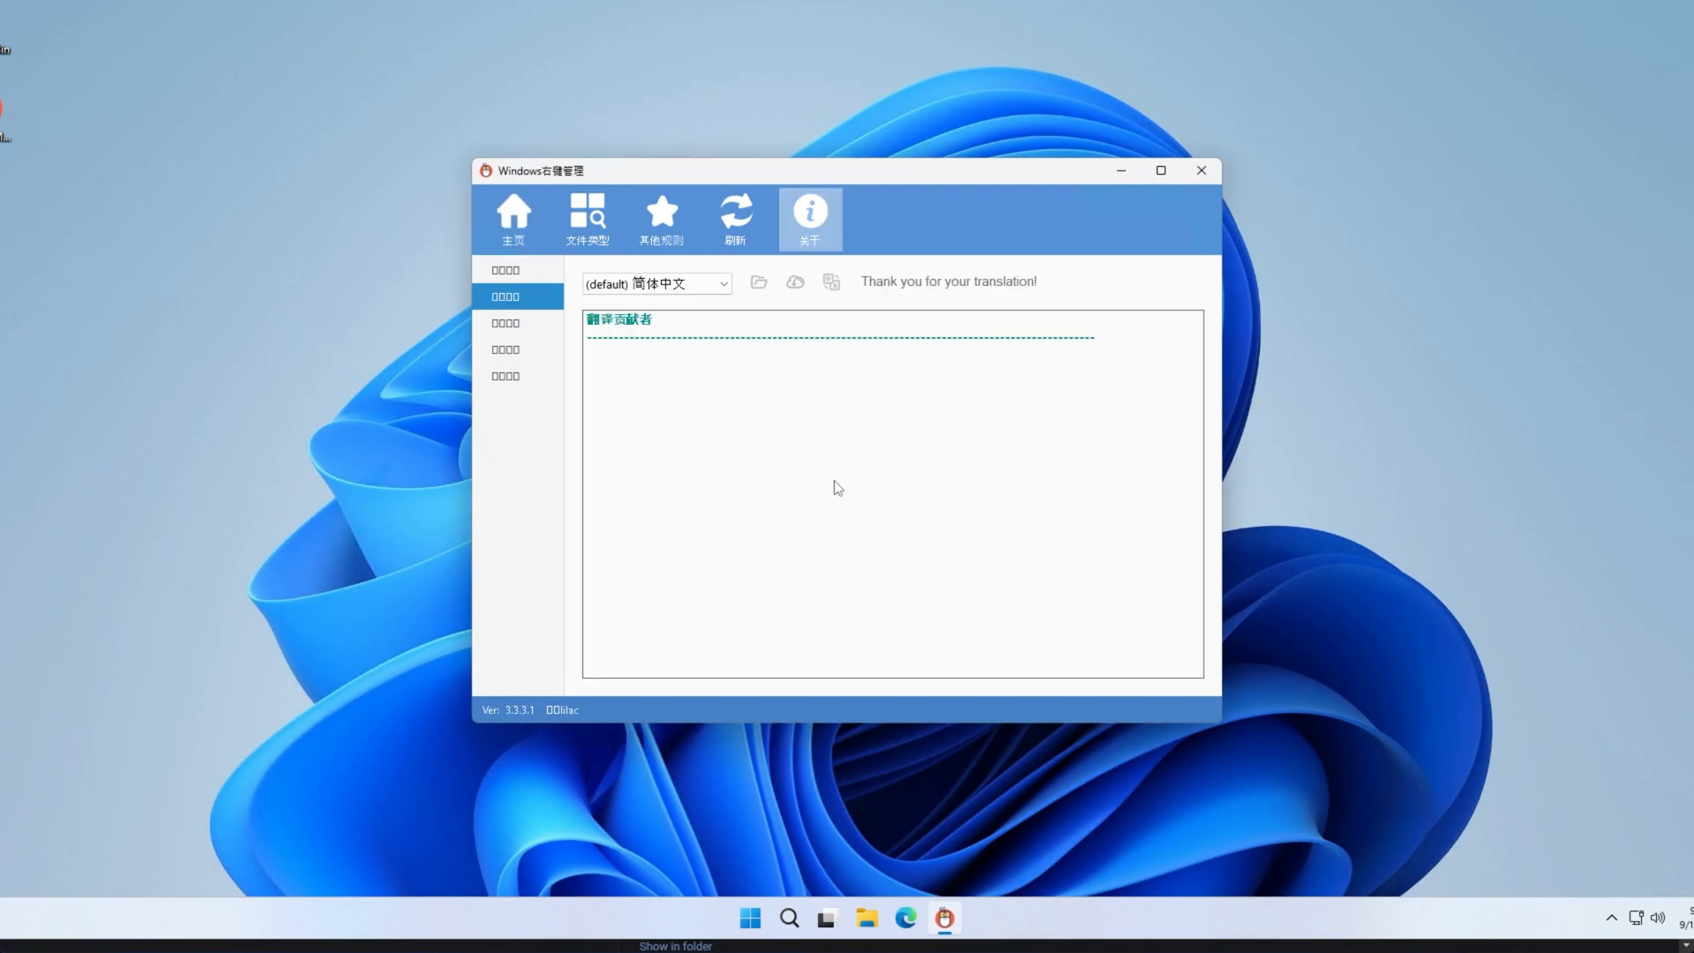
{"action": "left_click", "coordinate": [654, 283]}
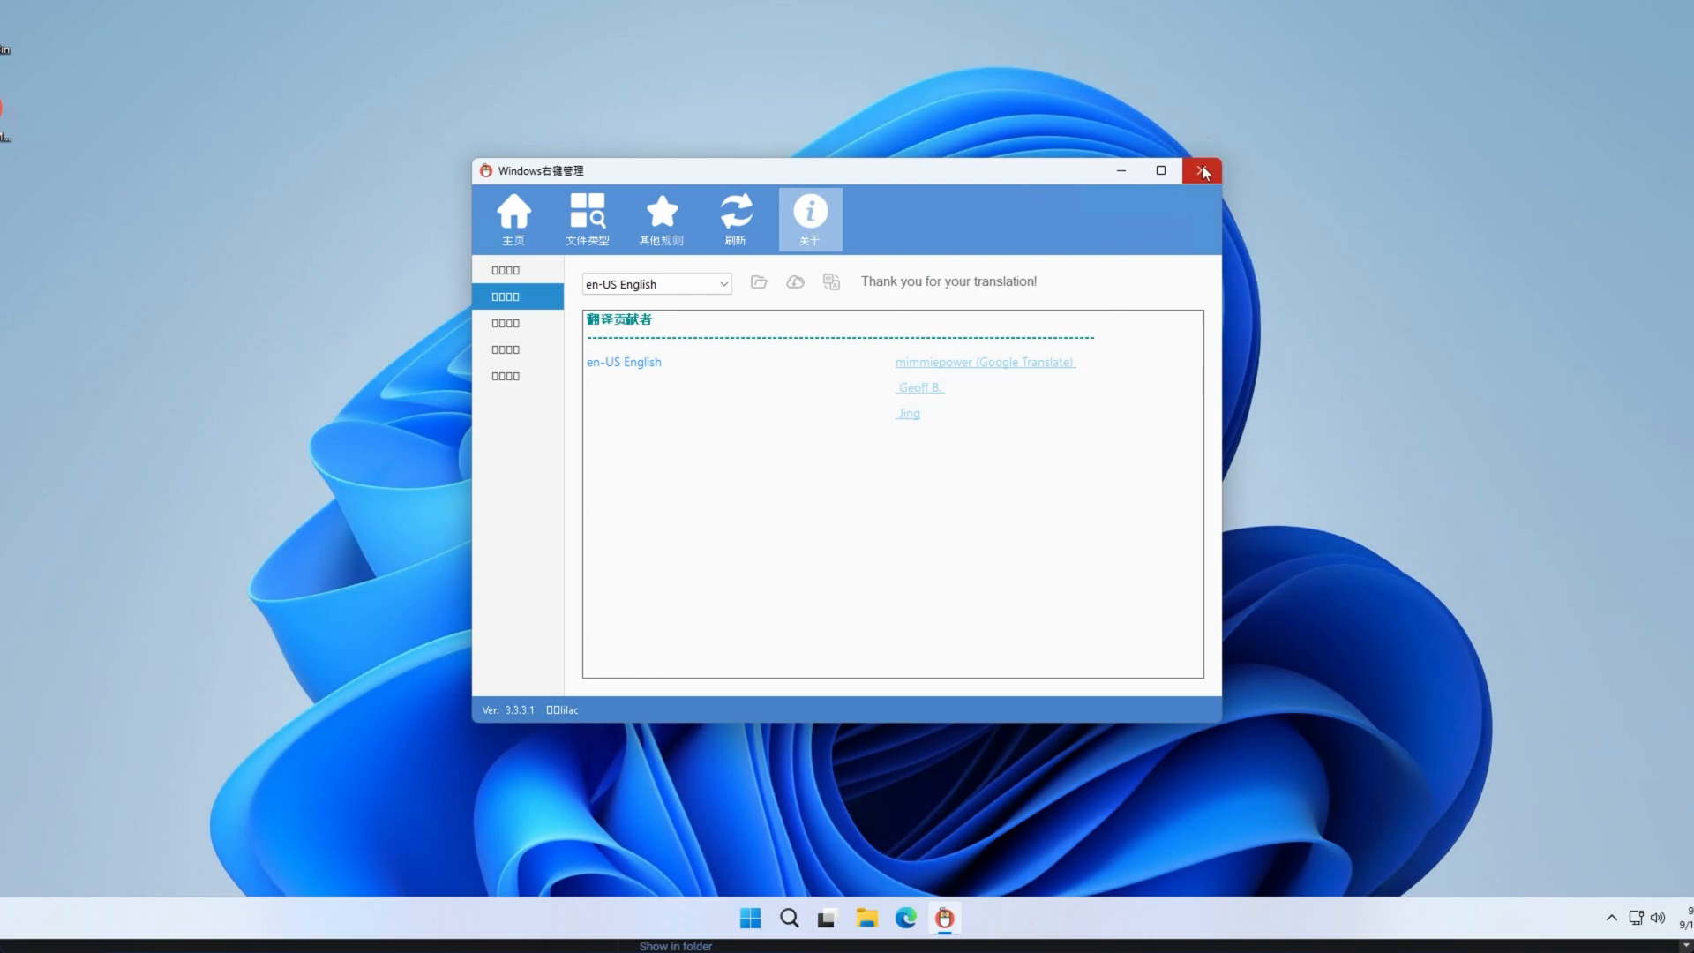
{"action": "left_click", "coordinate": [1200, 171]}
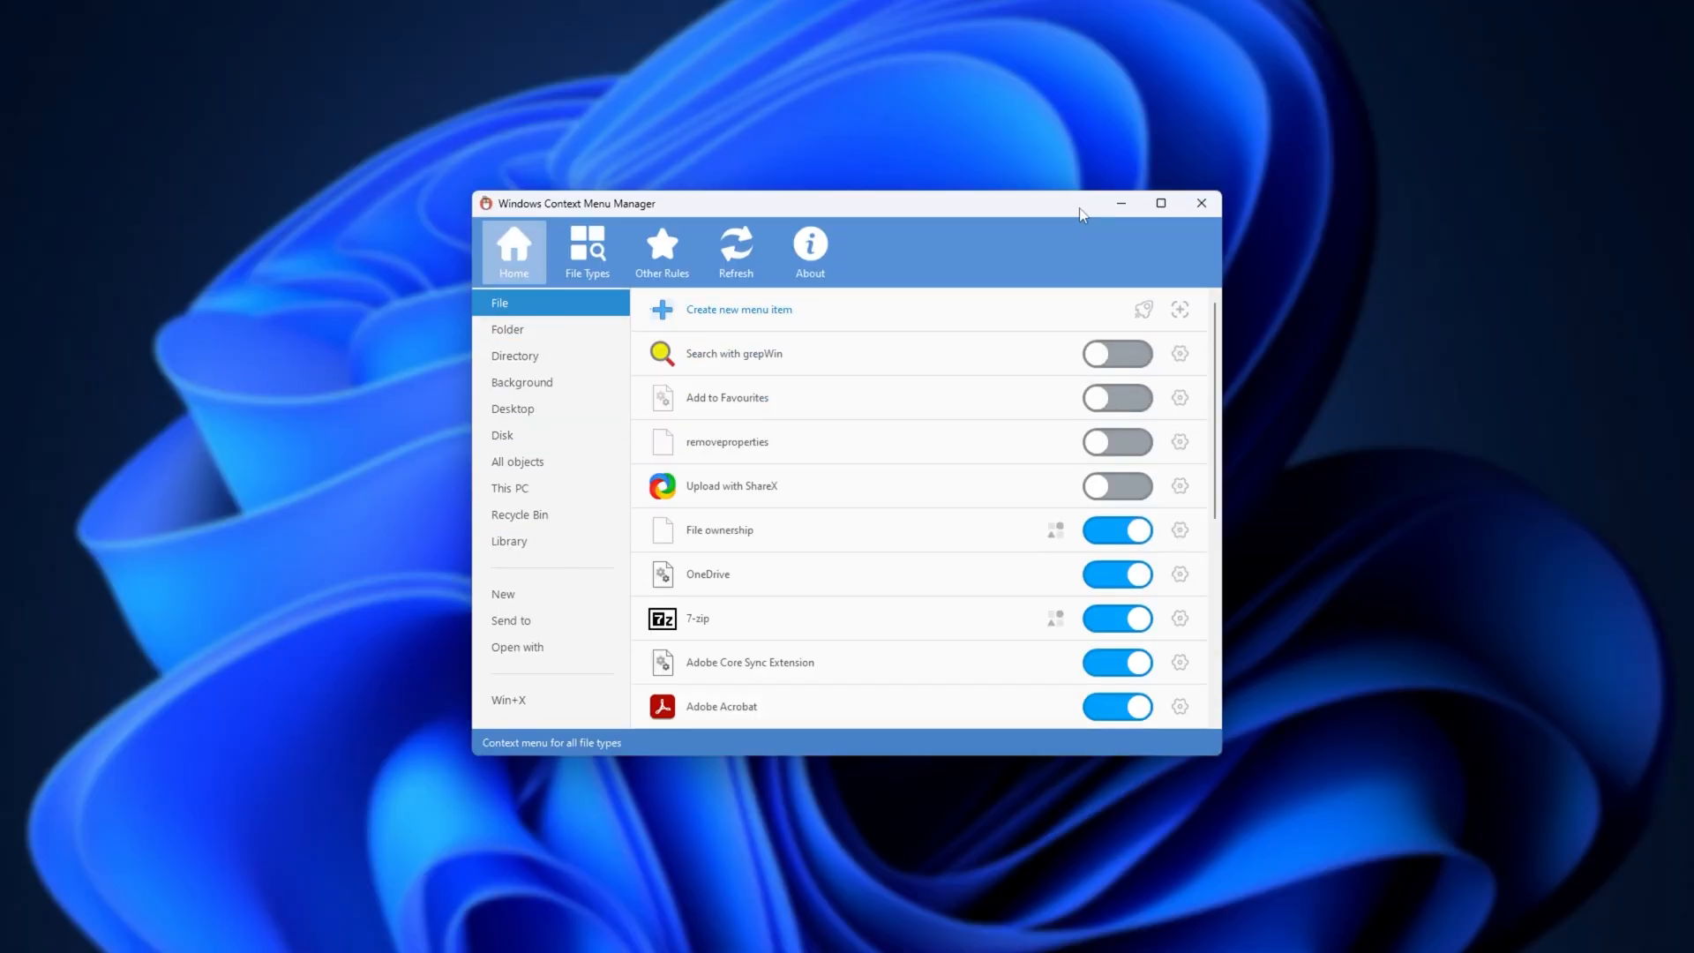
{"action": "mouse_move", "coordinate": [712, 608]}
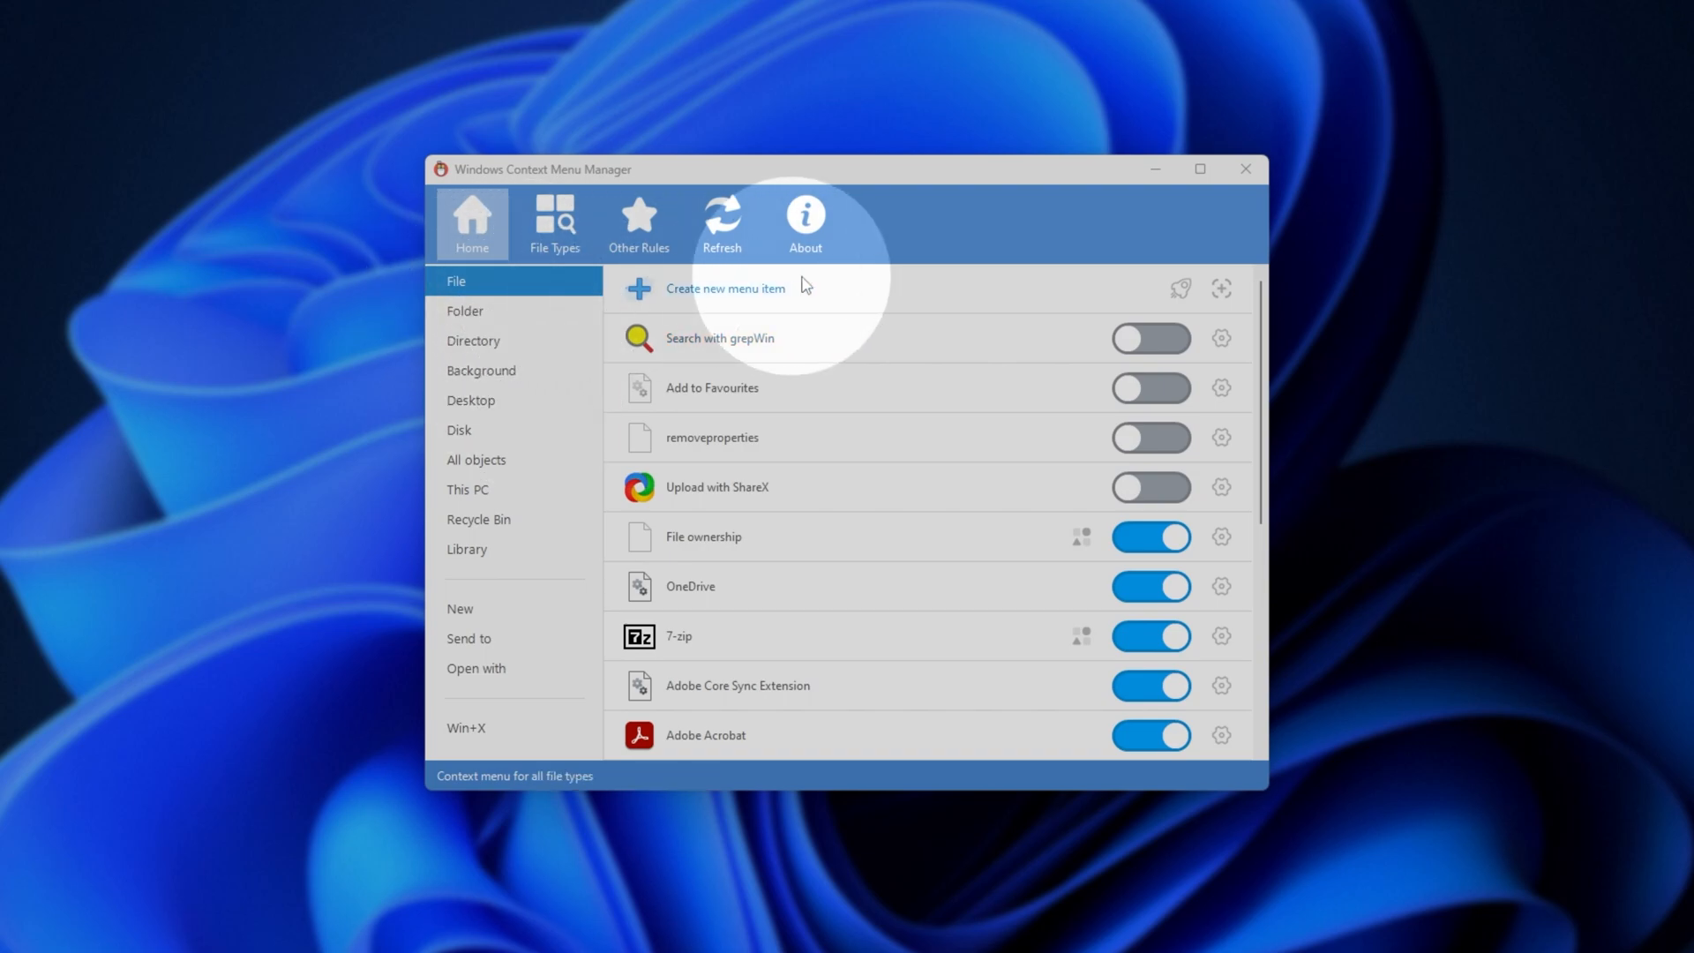
{"action": "mouse_move", "coordinate": [643, 621]}
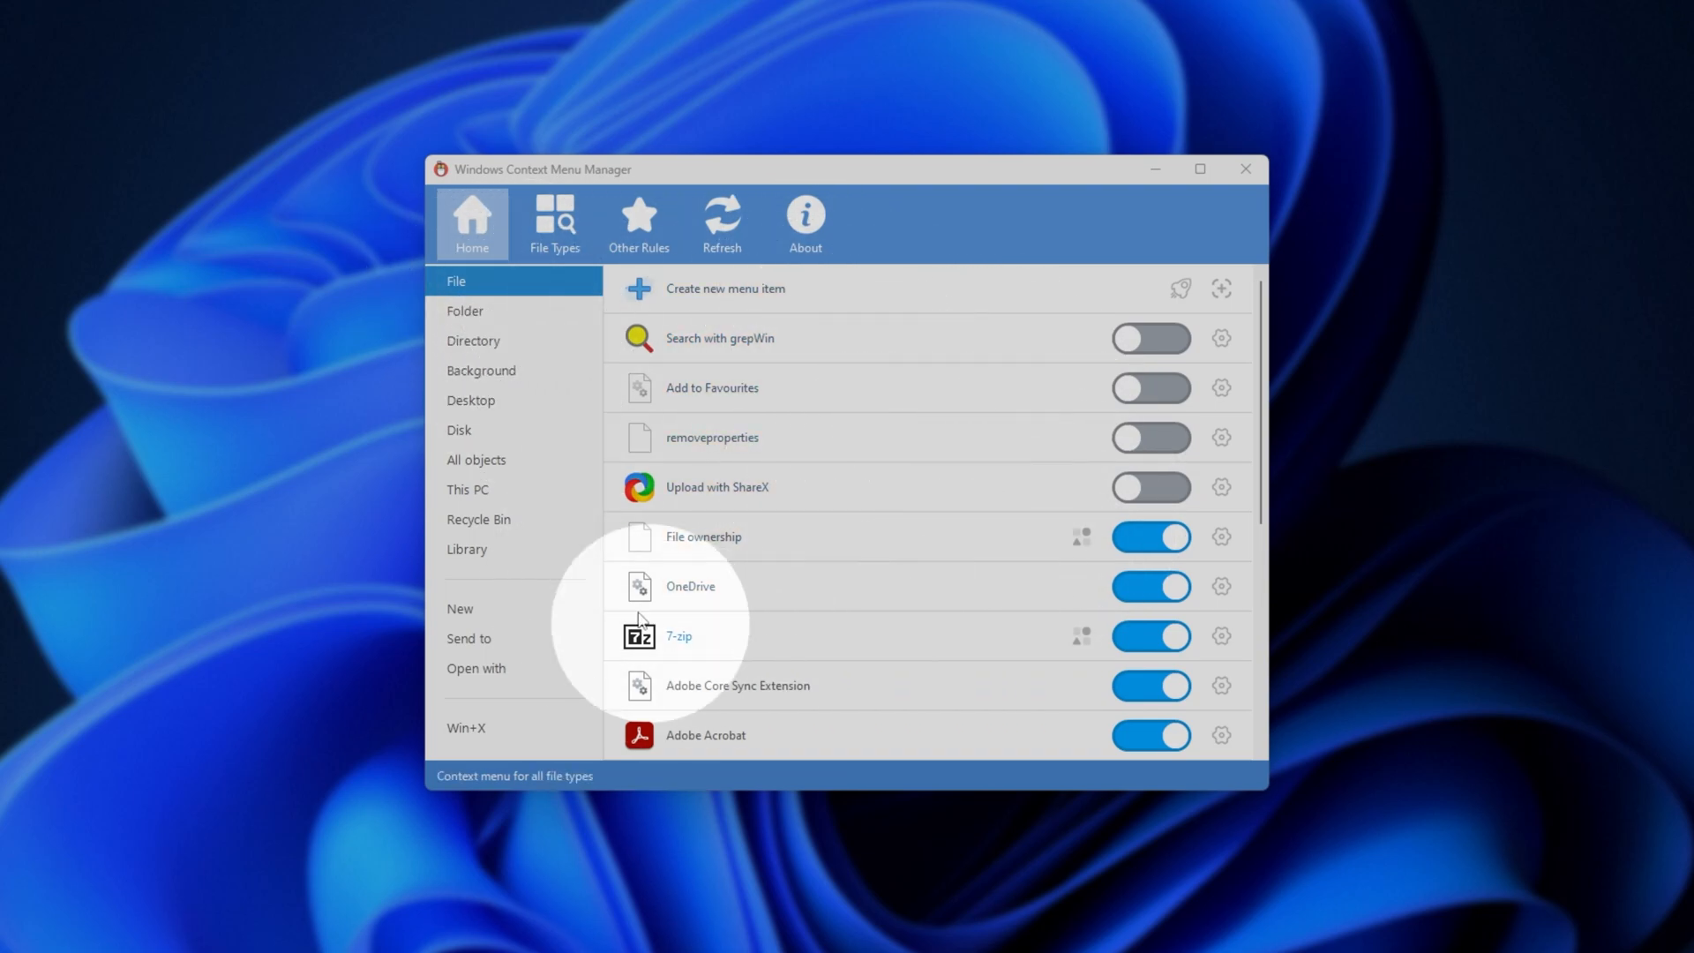
Switch on Upload with ShareX in the File context menu list
{"action": "scroll", "scroll_direction": "down", "scroll_amount": 3}
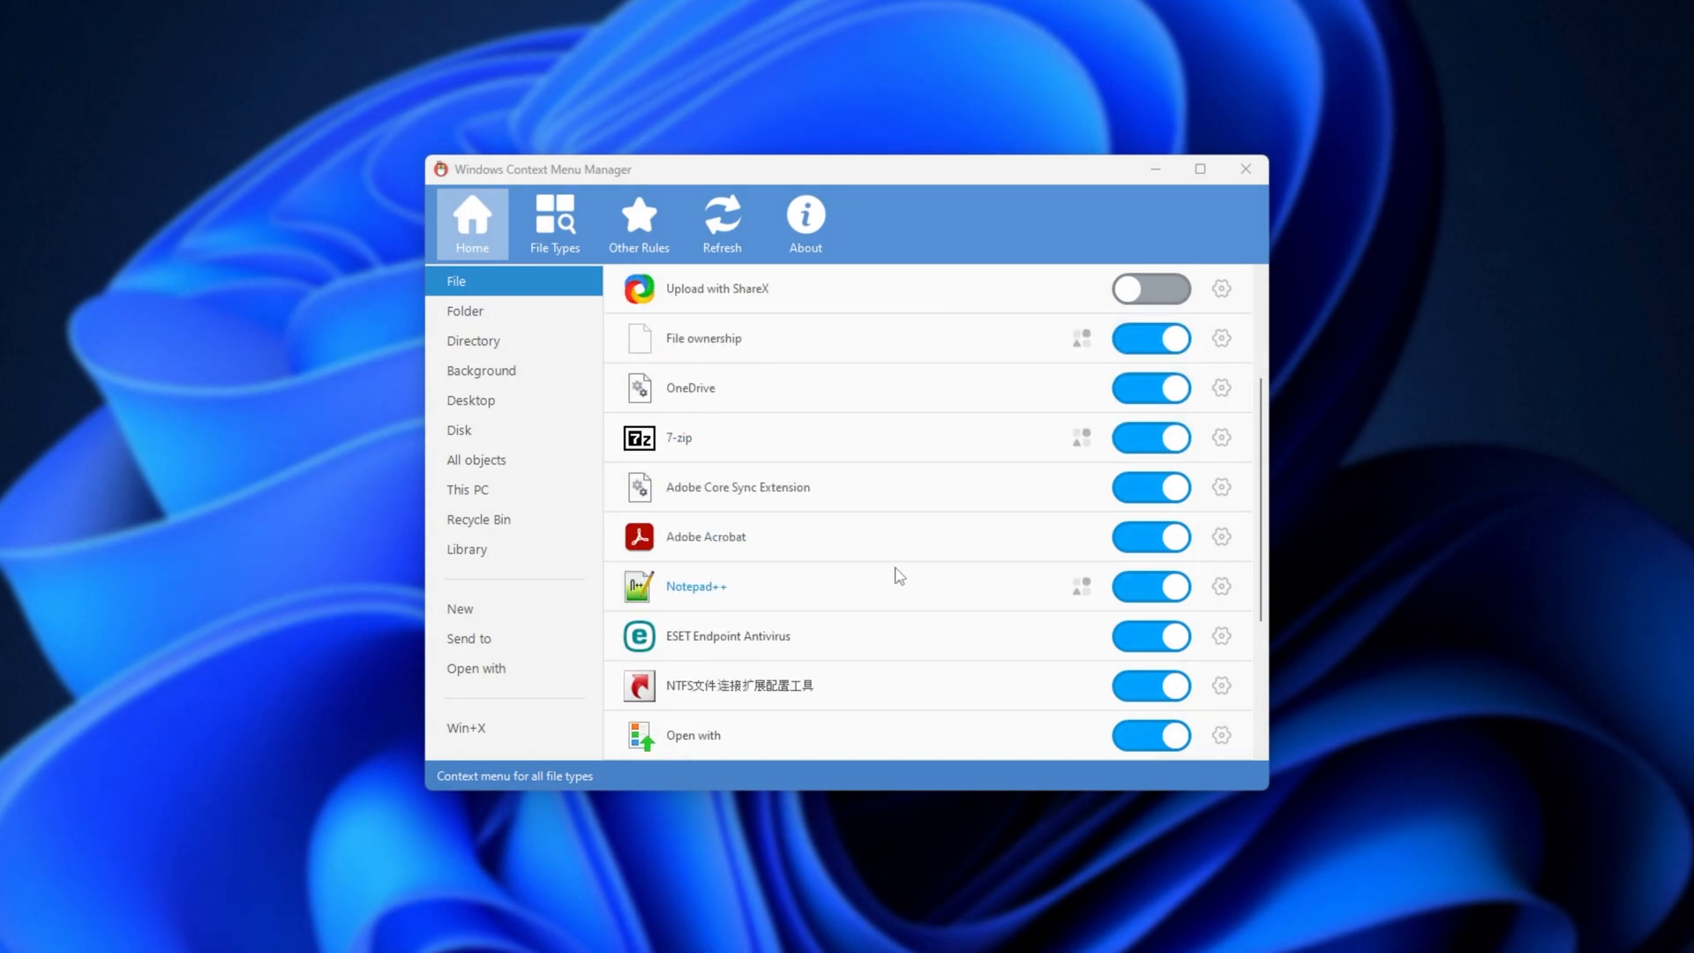
{"action": "scroll", "scroll_direction": "up", "scroll_amount": 3}
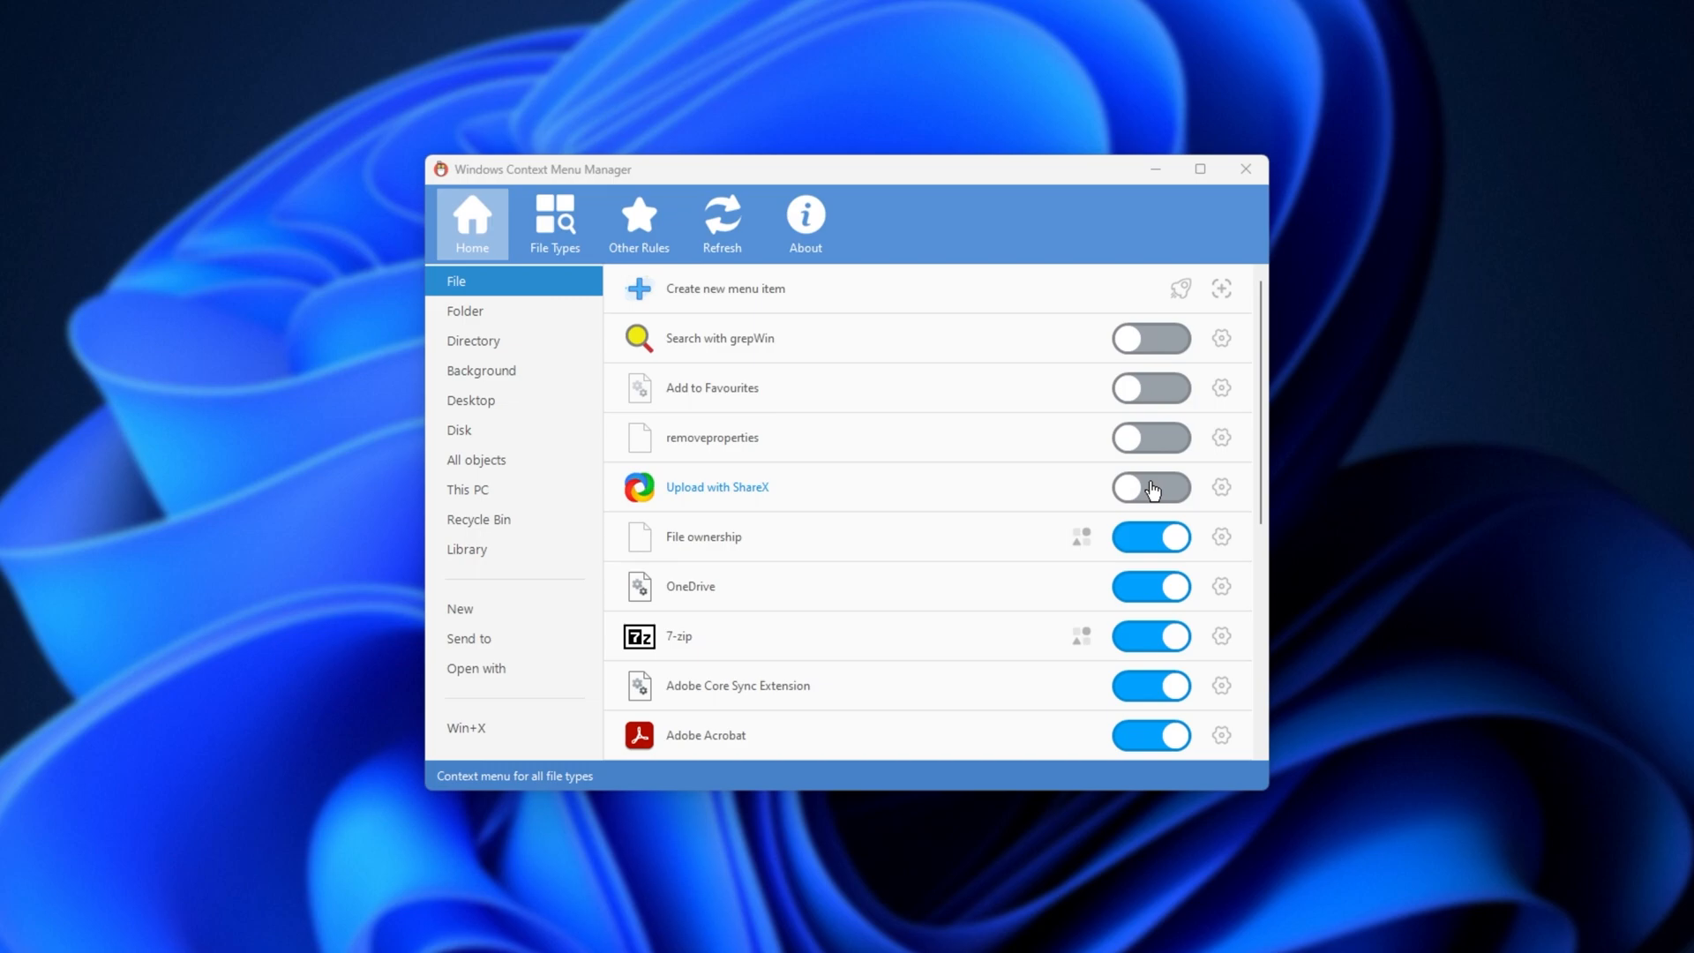
{"action": "left_click", "coordinate": [1150, 487]}
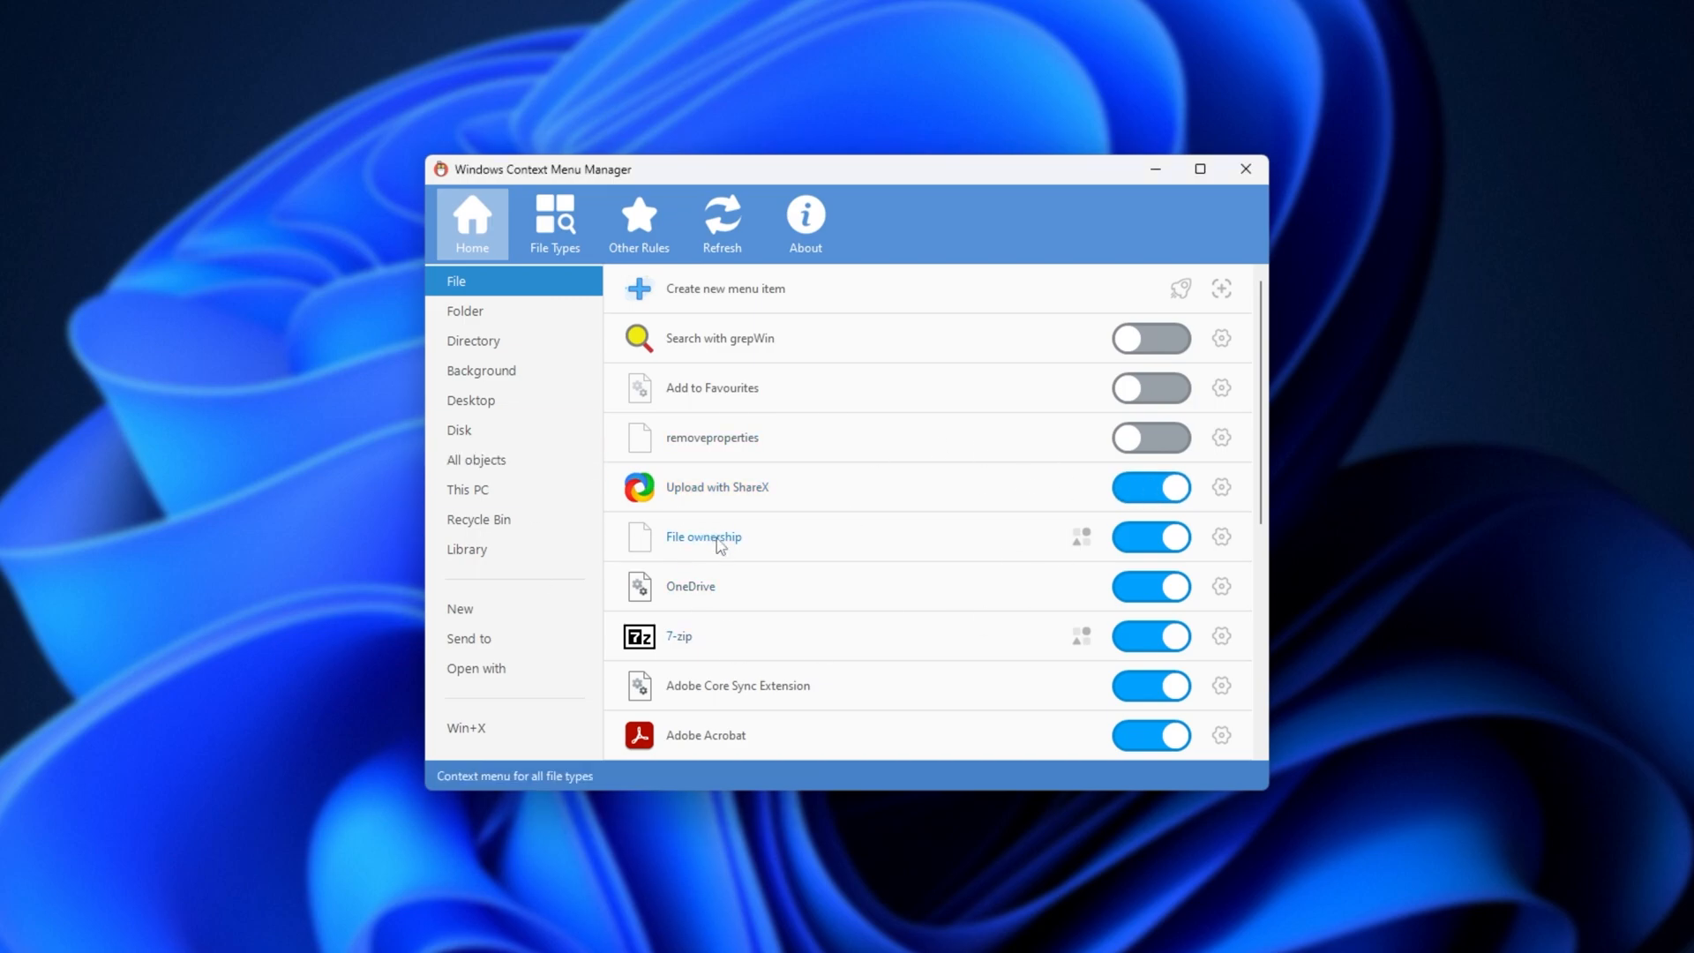
{"action": "mouse_move", "coordinate": [985, 558]}
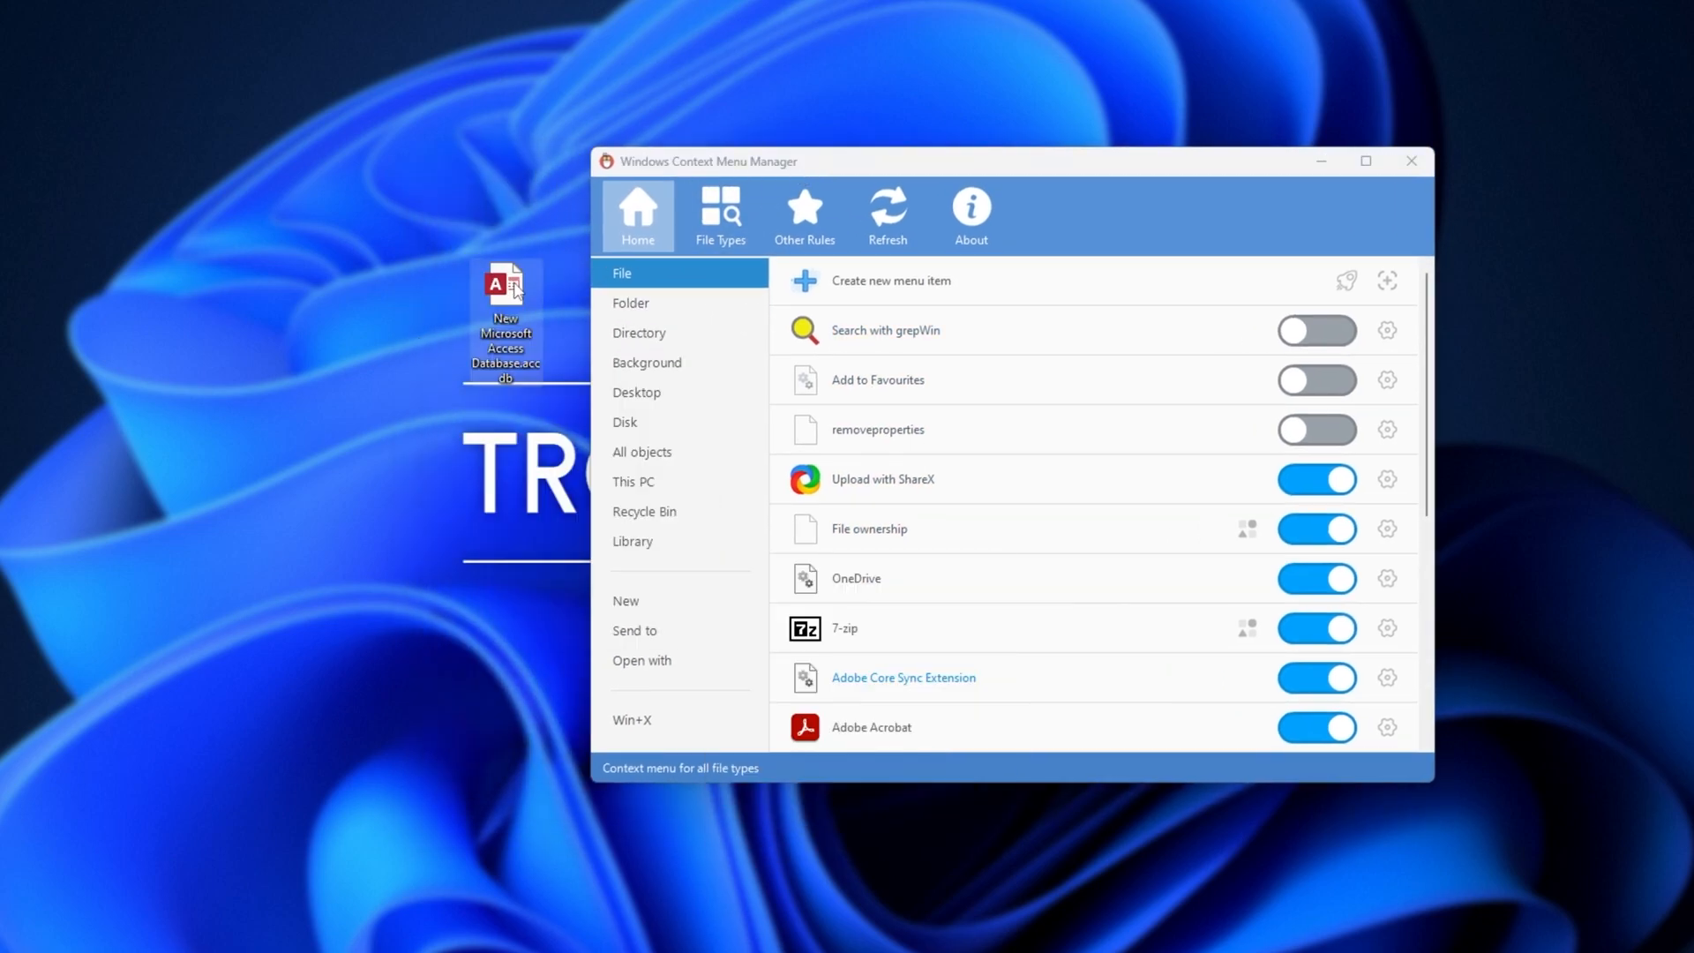
Turn Upload with ShareX off and confirm the Access file's menu no longer shows it
{"action": "right_click", "coordinate": [506, 286]}
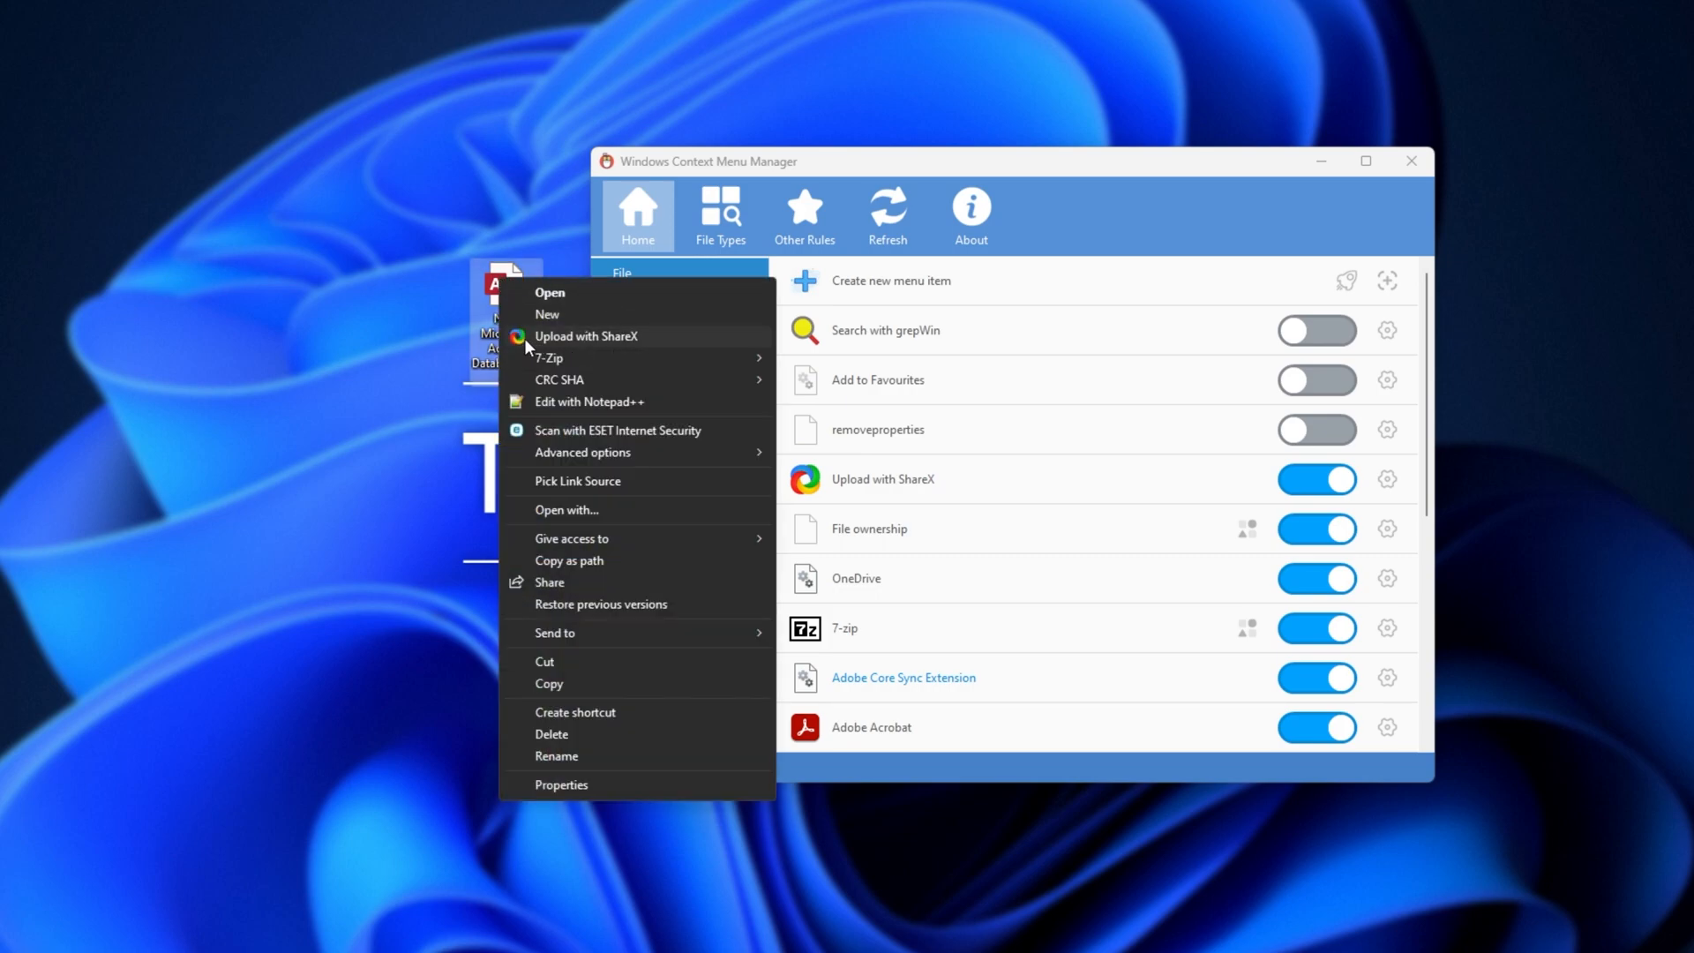
{"action": "mouse_move", "coordinate": [692, 337]}
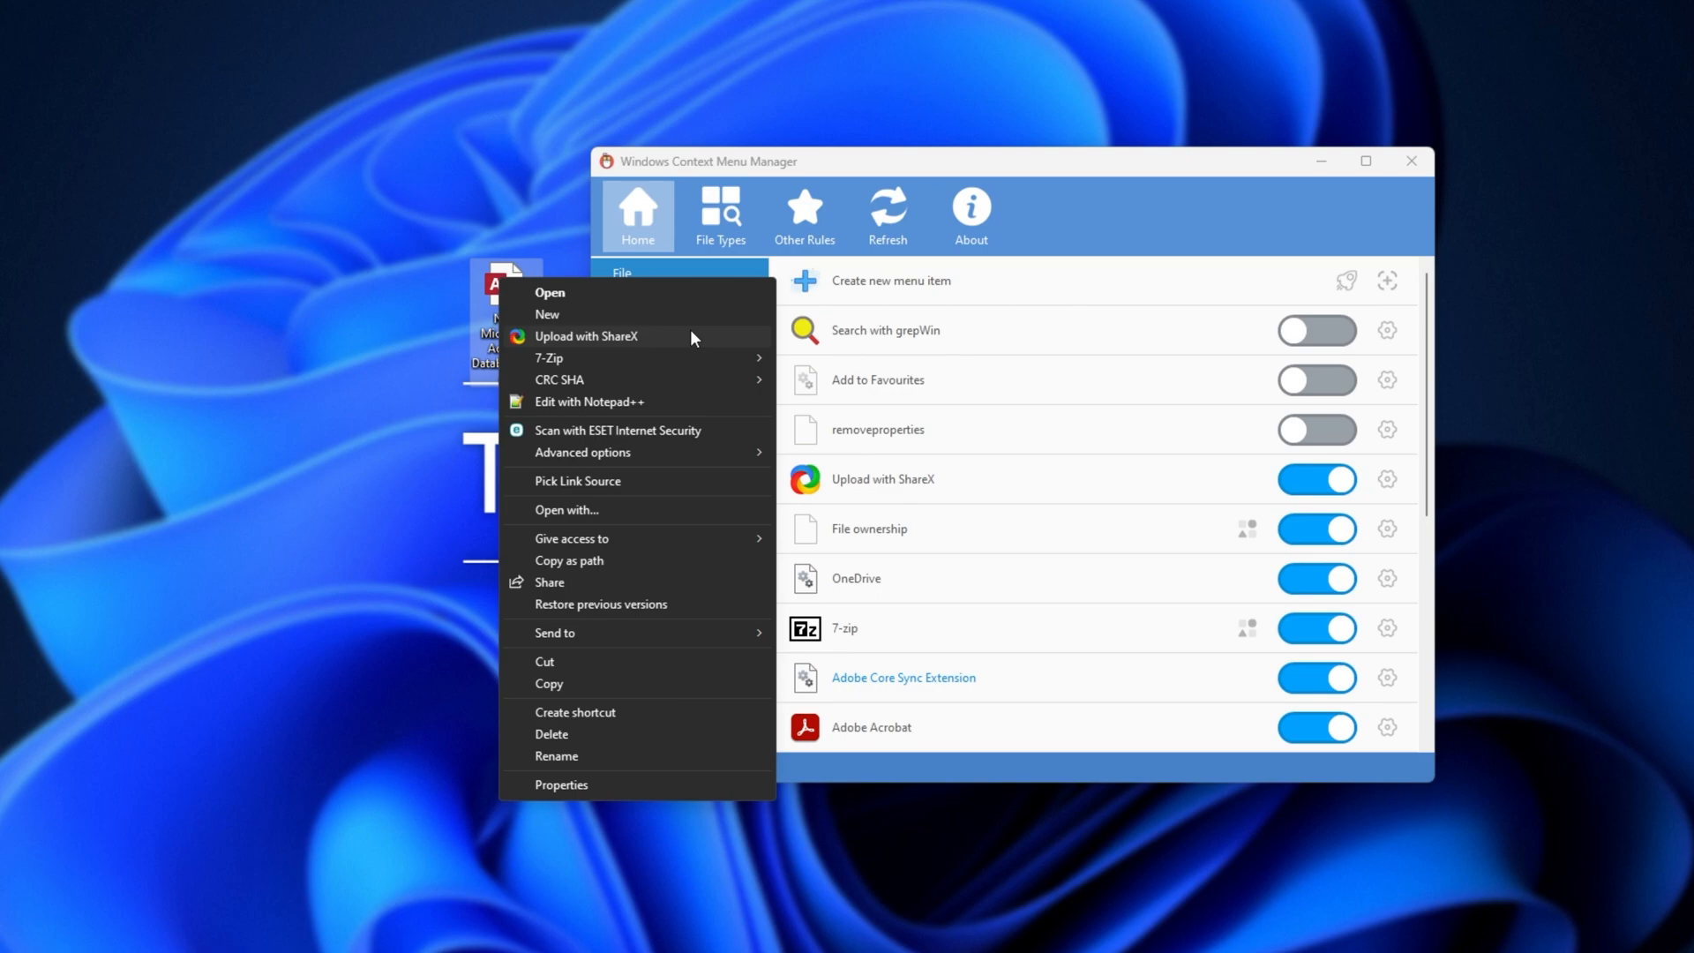
{"action": "mouse_move", "coordinate": [1089, 226]}
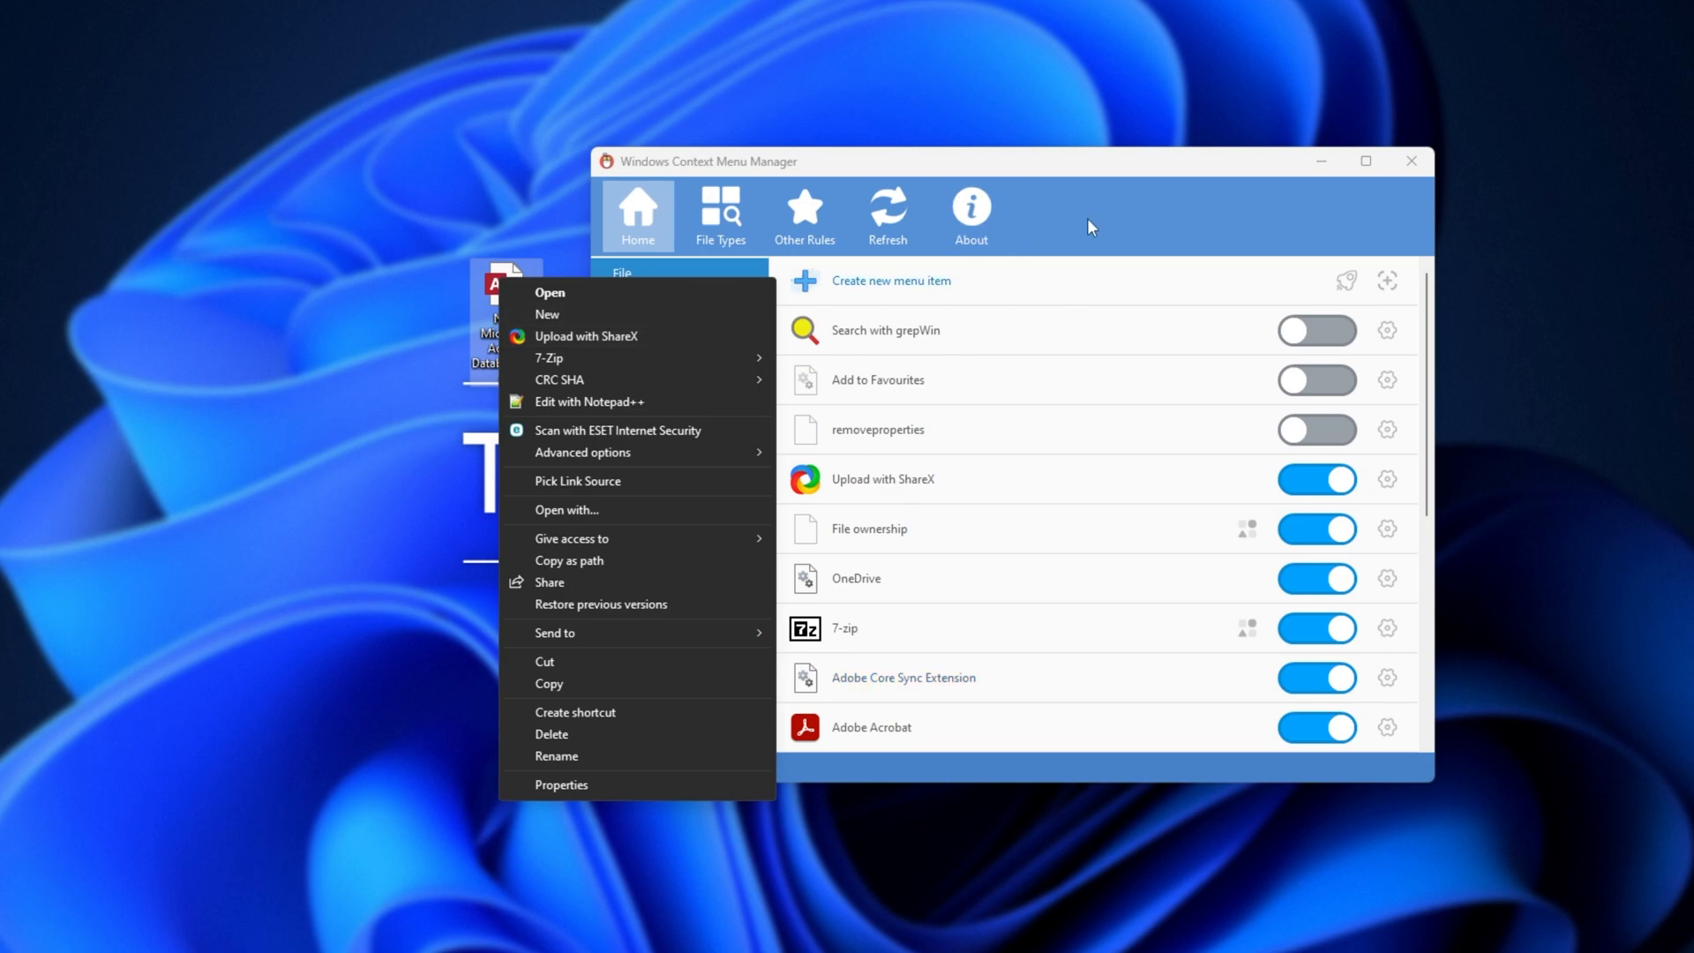
{"action": "mouse_move", "coordinate": [692, 312]}
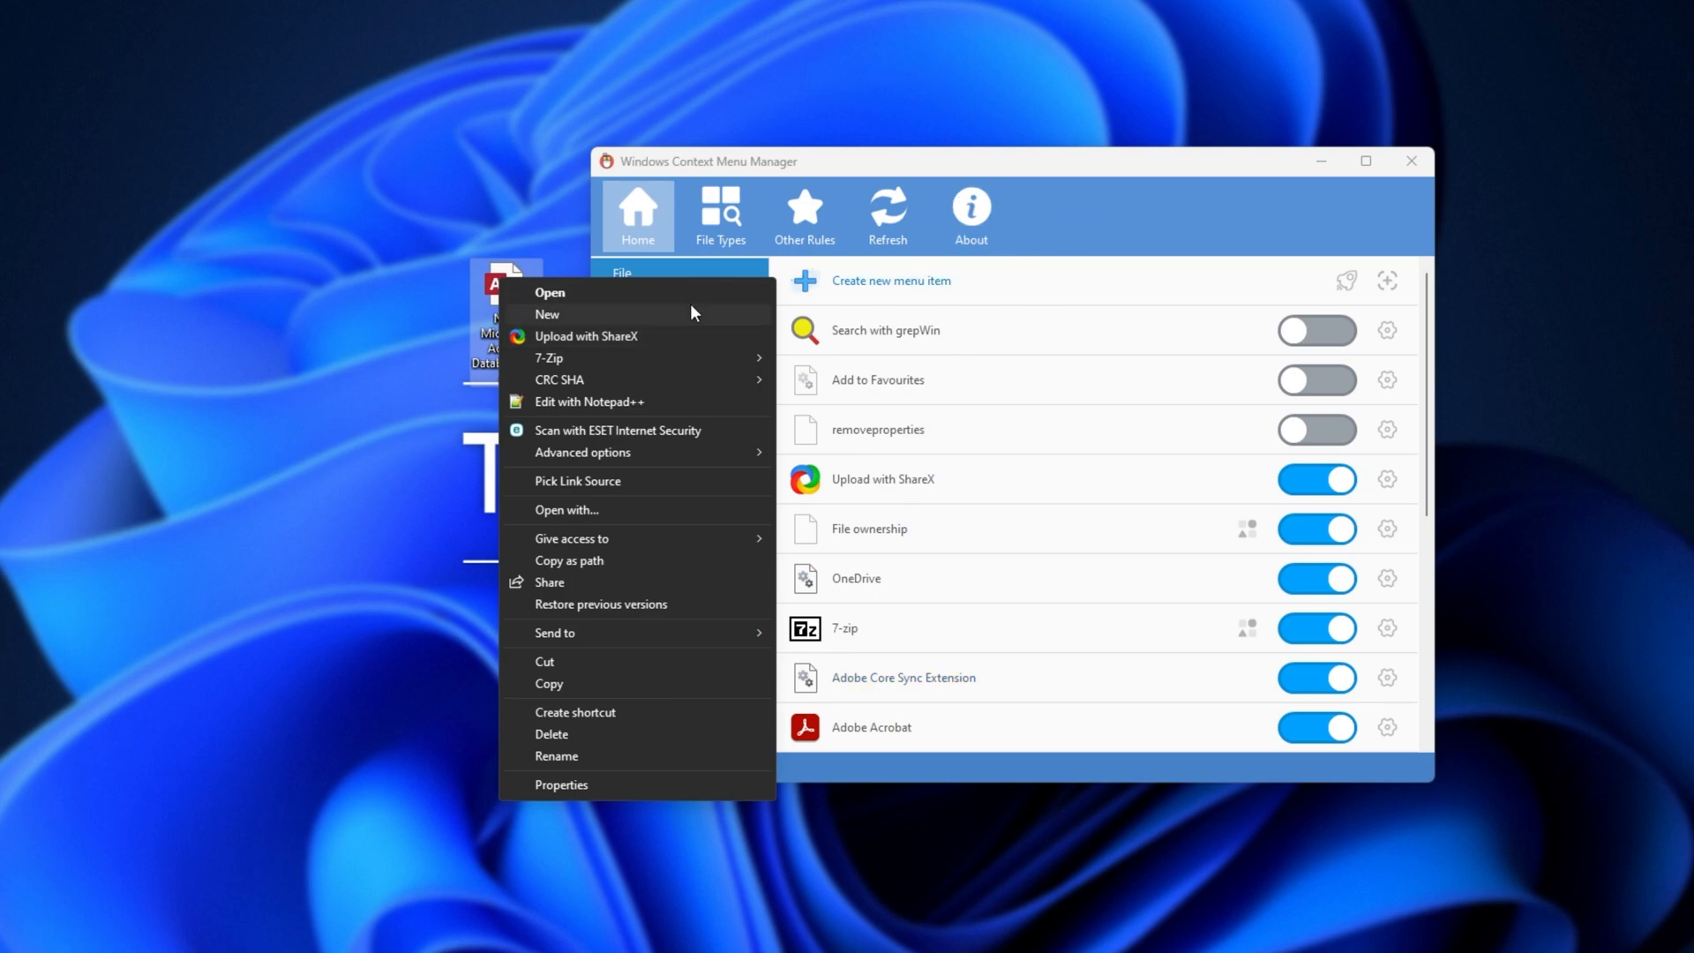
{"action": "mouse_move", "coordinate": [649, 414]}
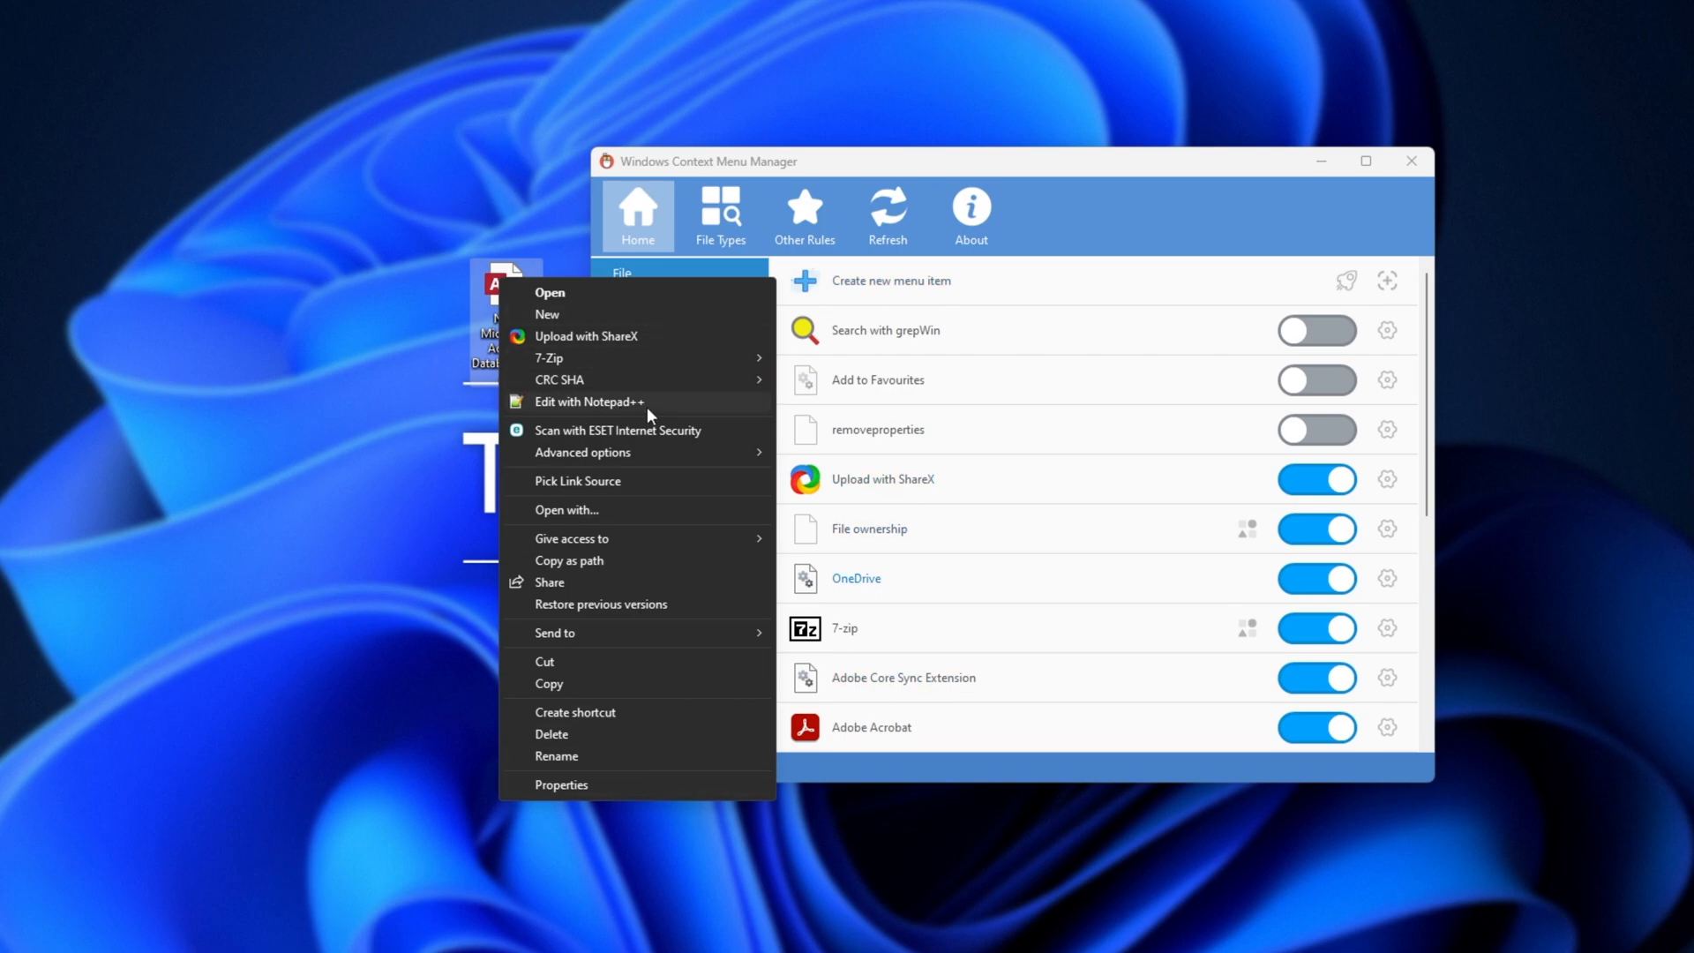
{"action": "left_click", "coordinate": [1140, 212]}
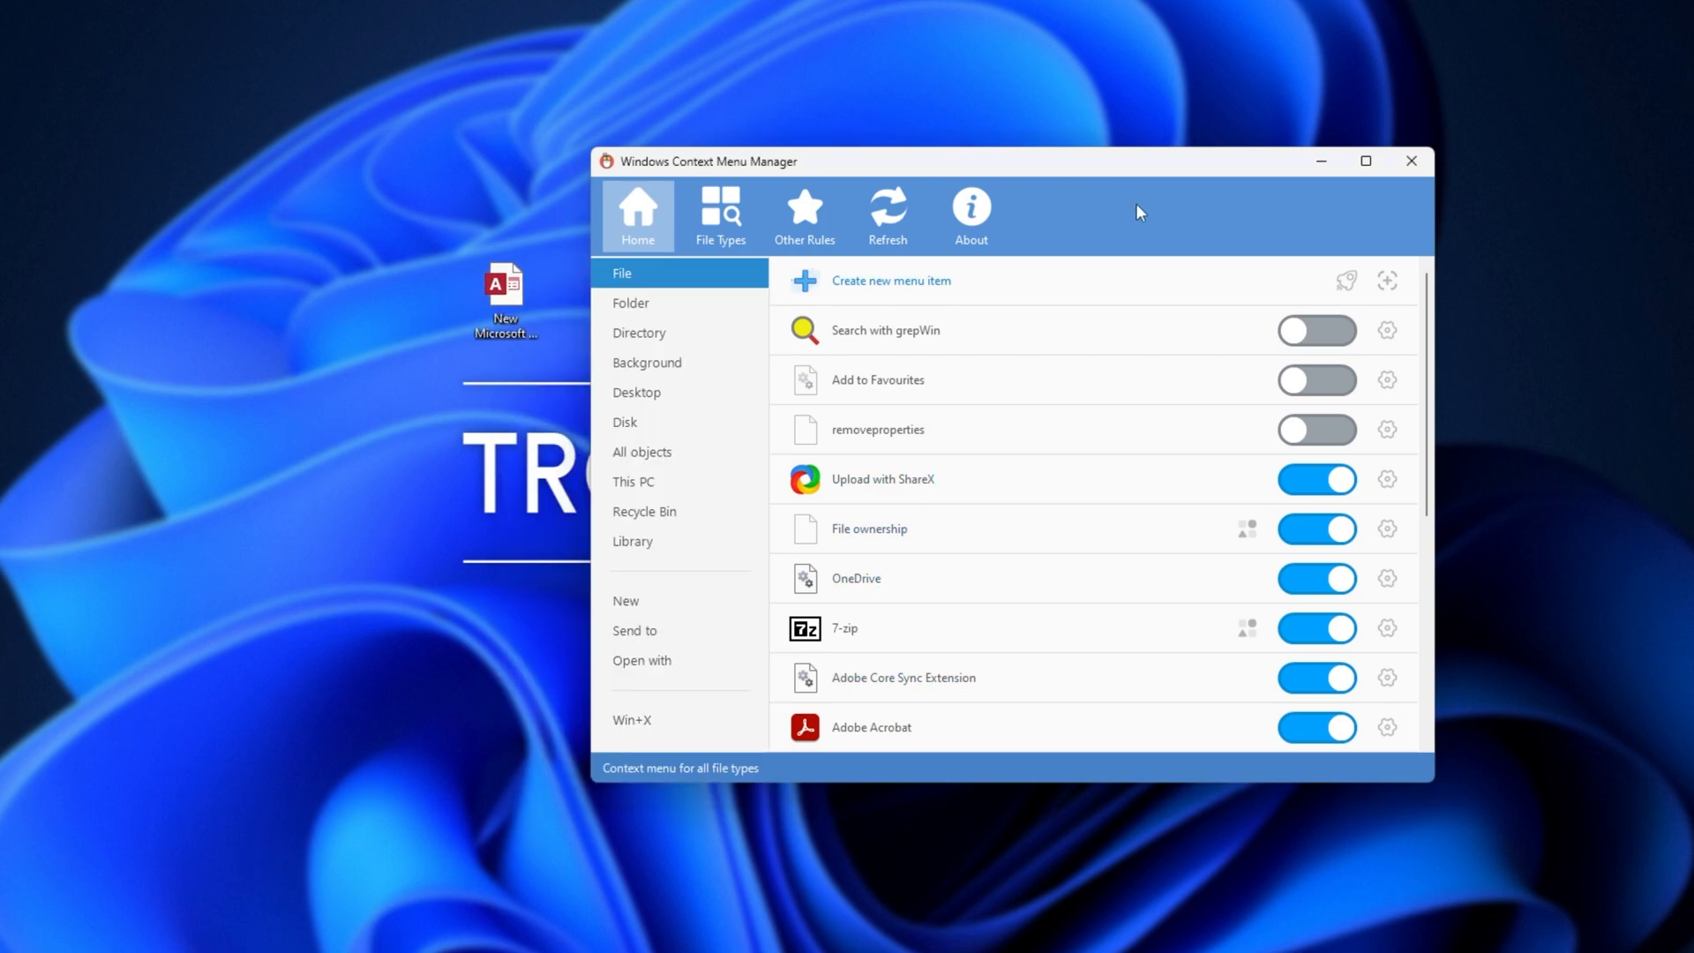
{"action": "mouse_move", "coordinate": [1227, 485]}
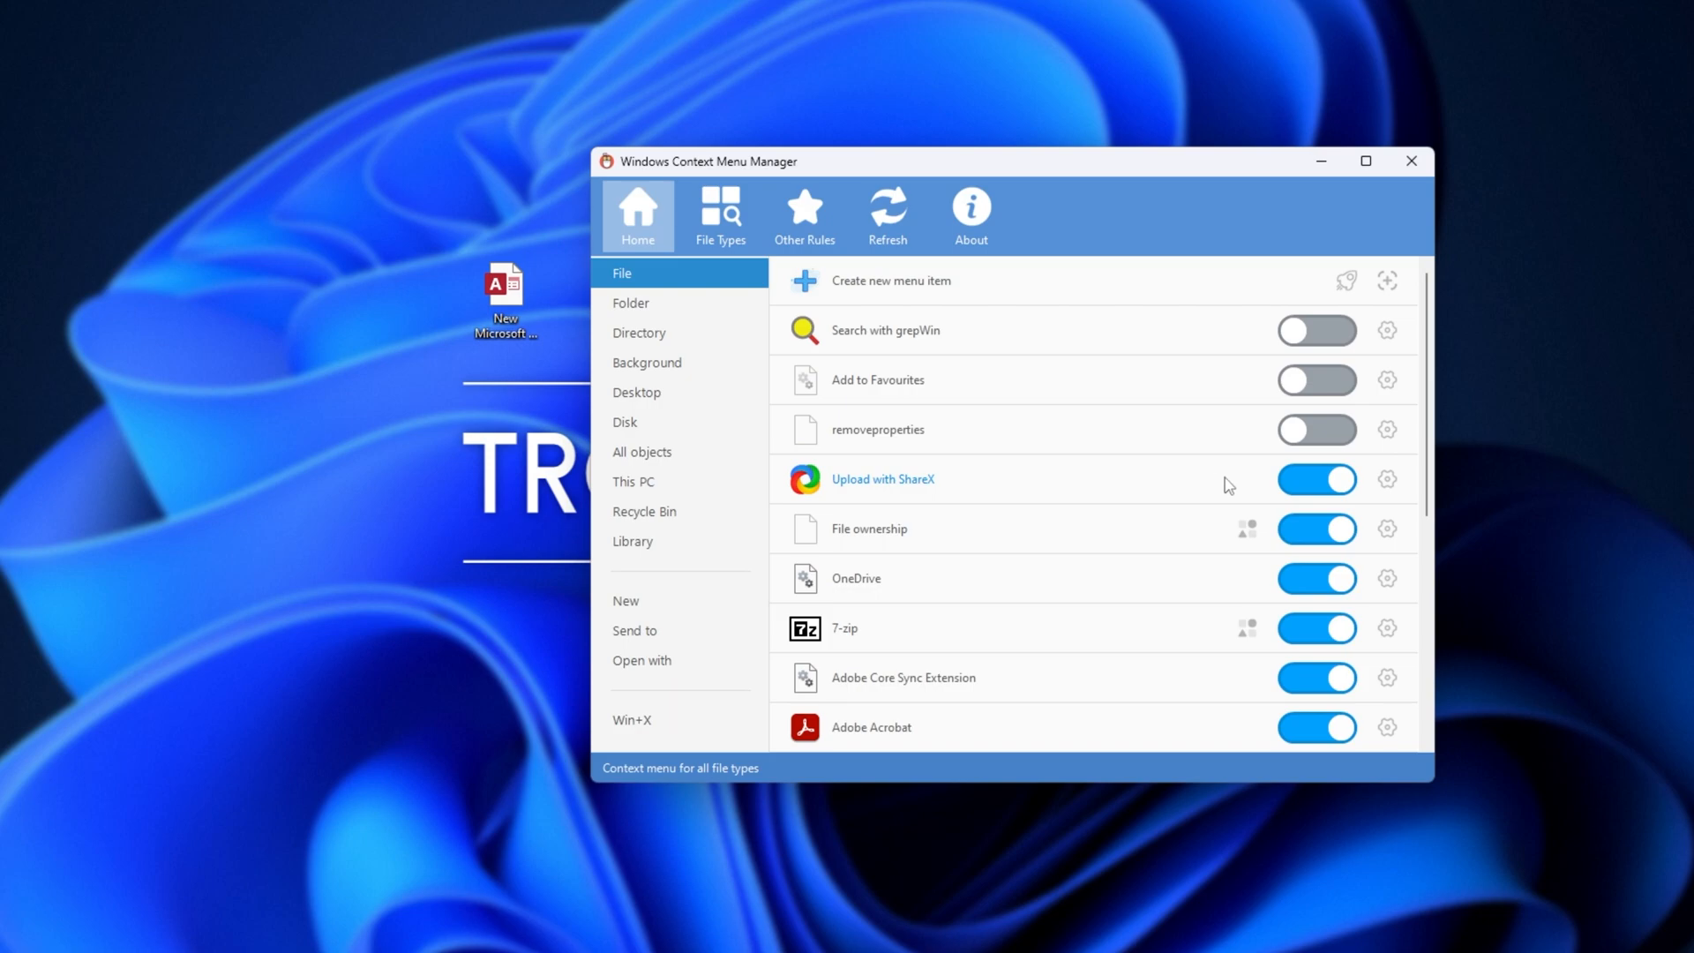
{"action": "left_click", "coordinate": [1316, 478]}
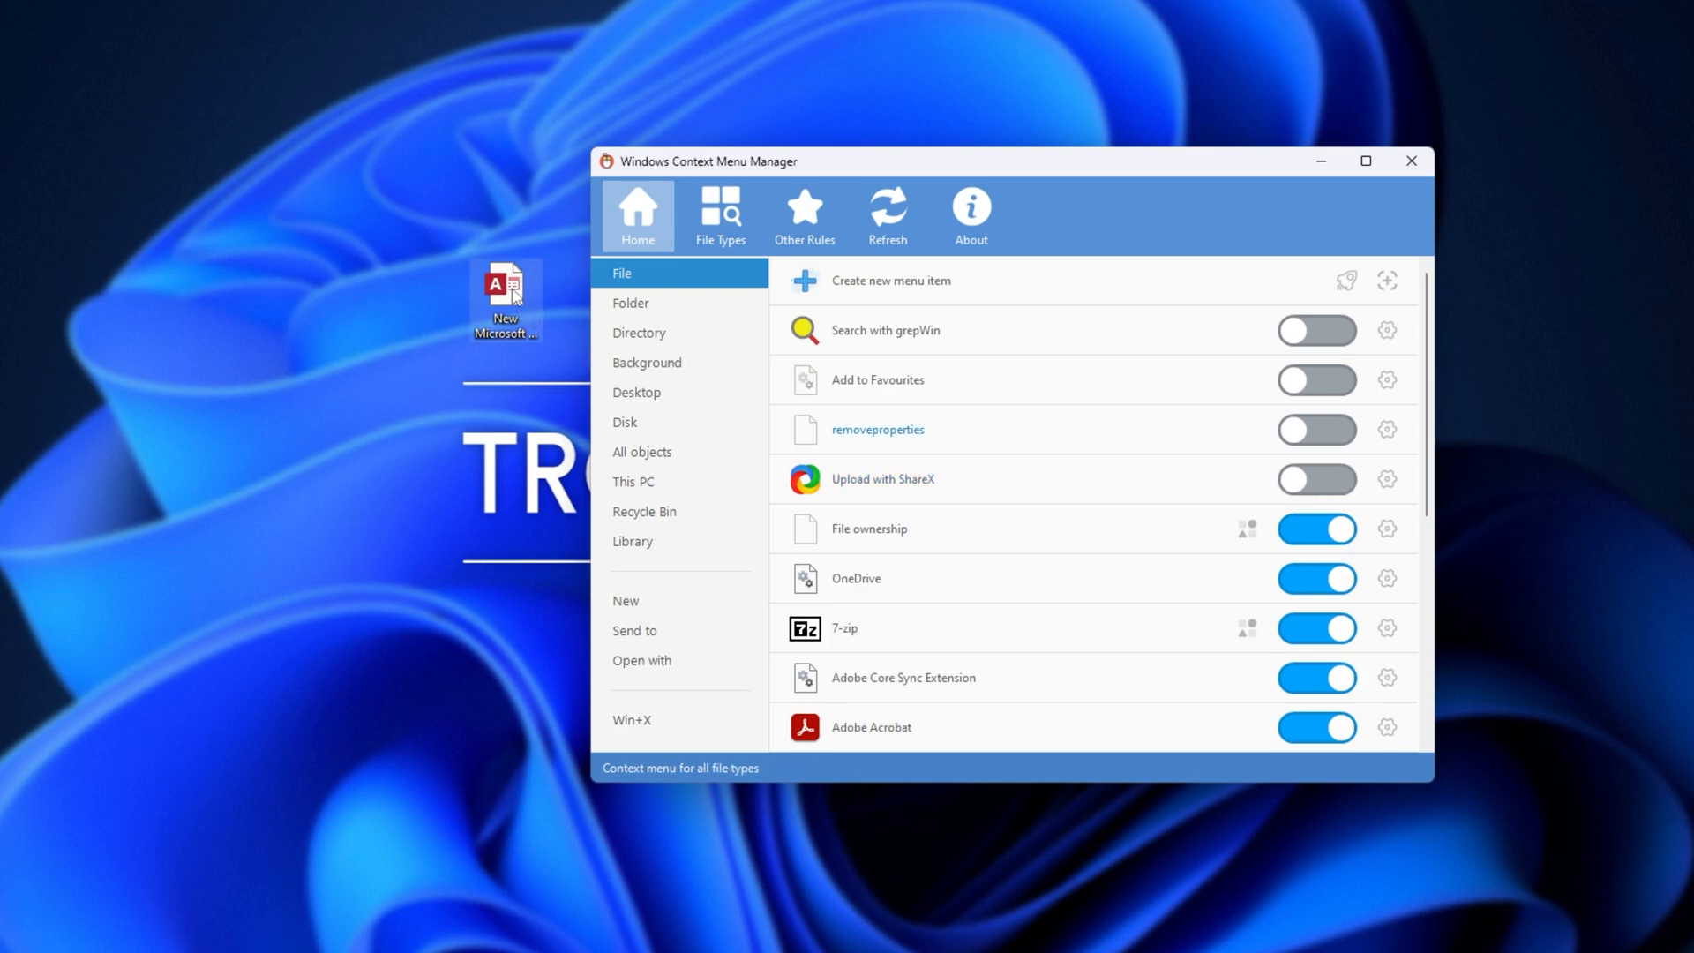
{"action": "right_click", "coordinate": [505, 284]}
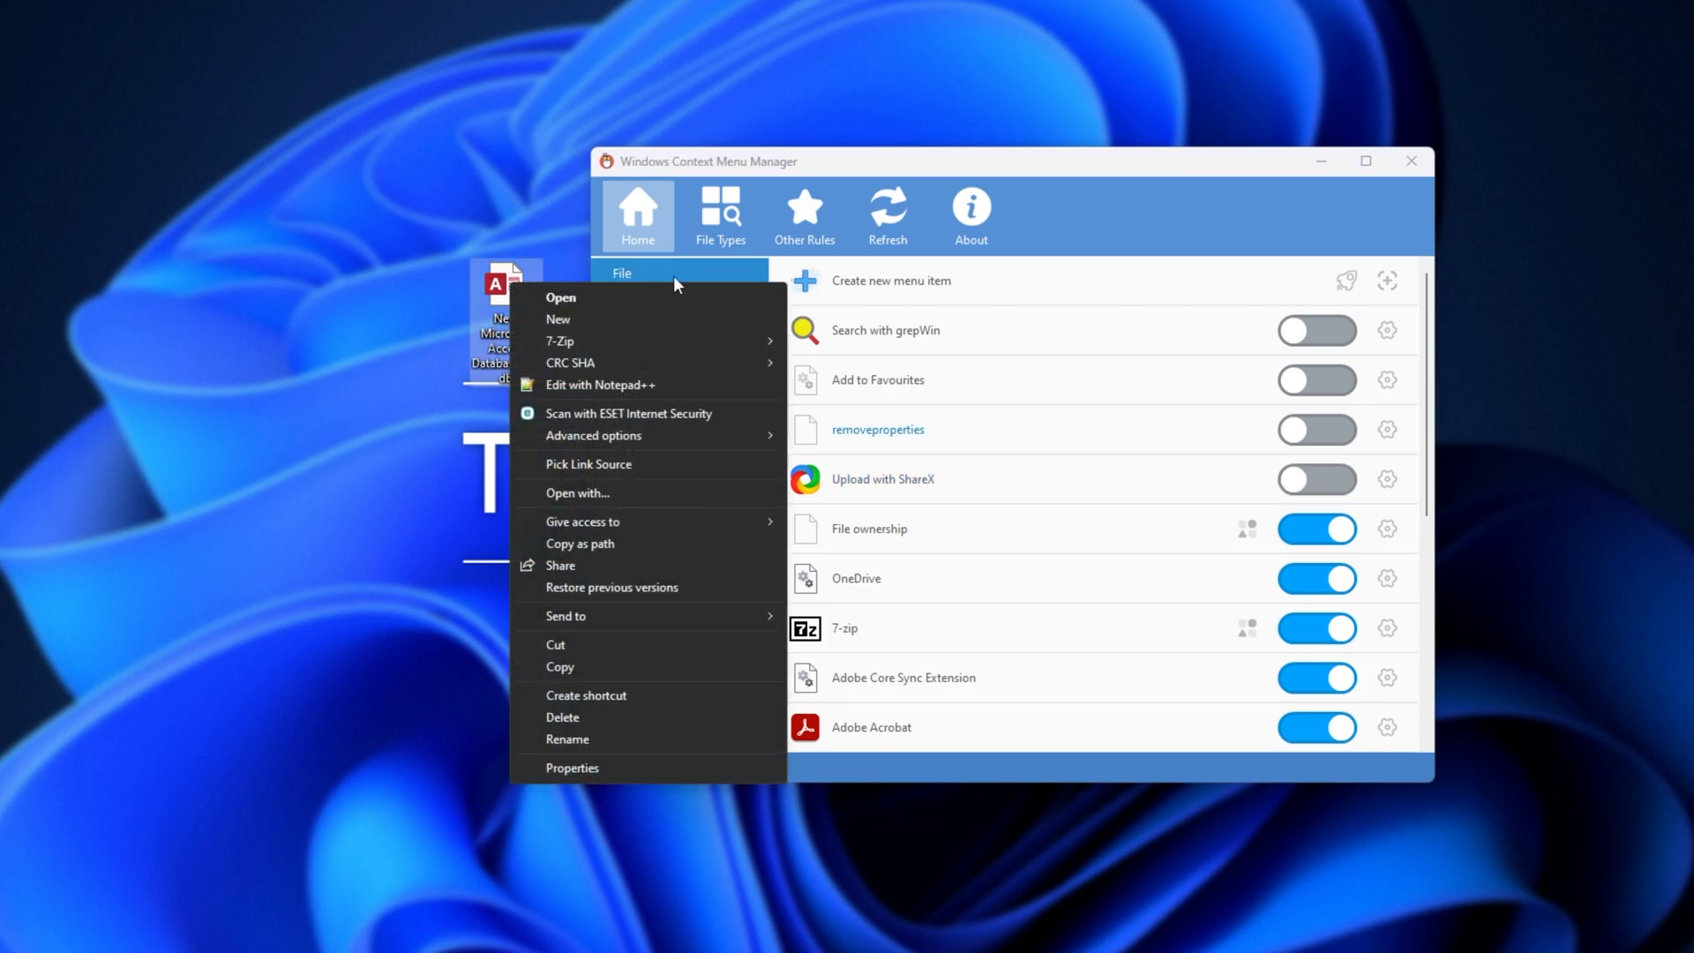
{"action": "mouse_move", "coordinate": [626, 359]}
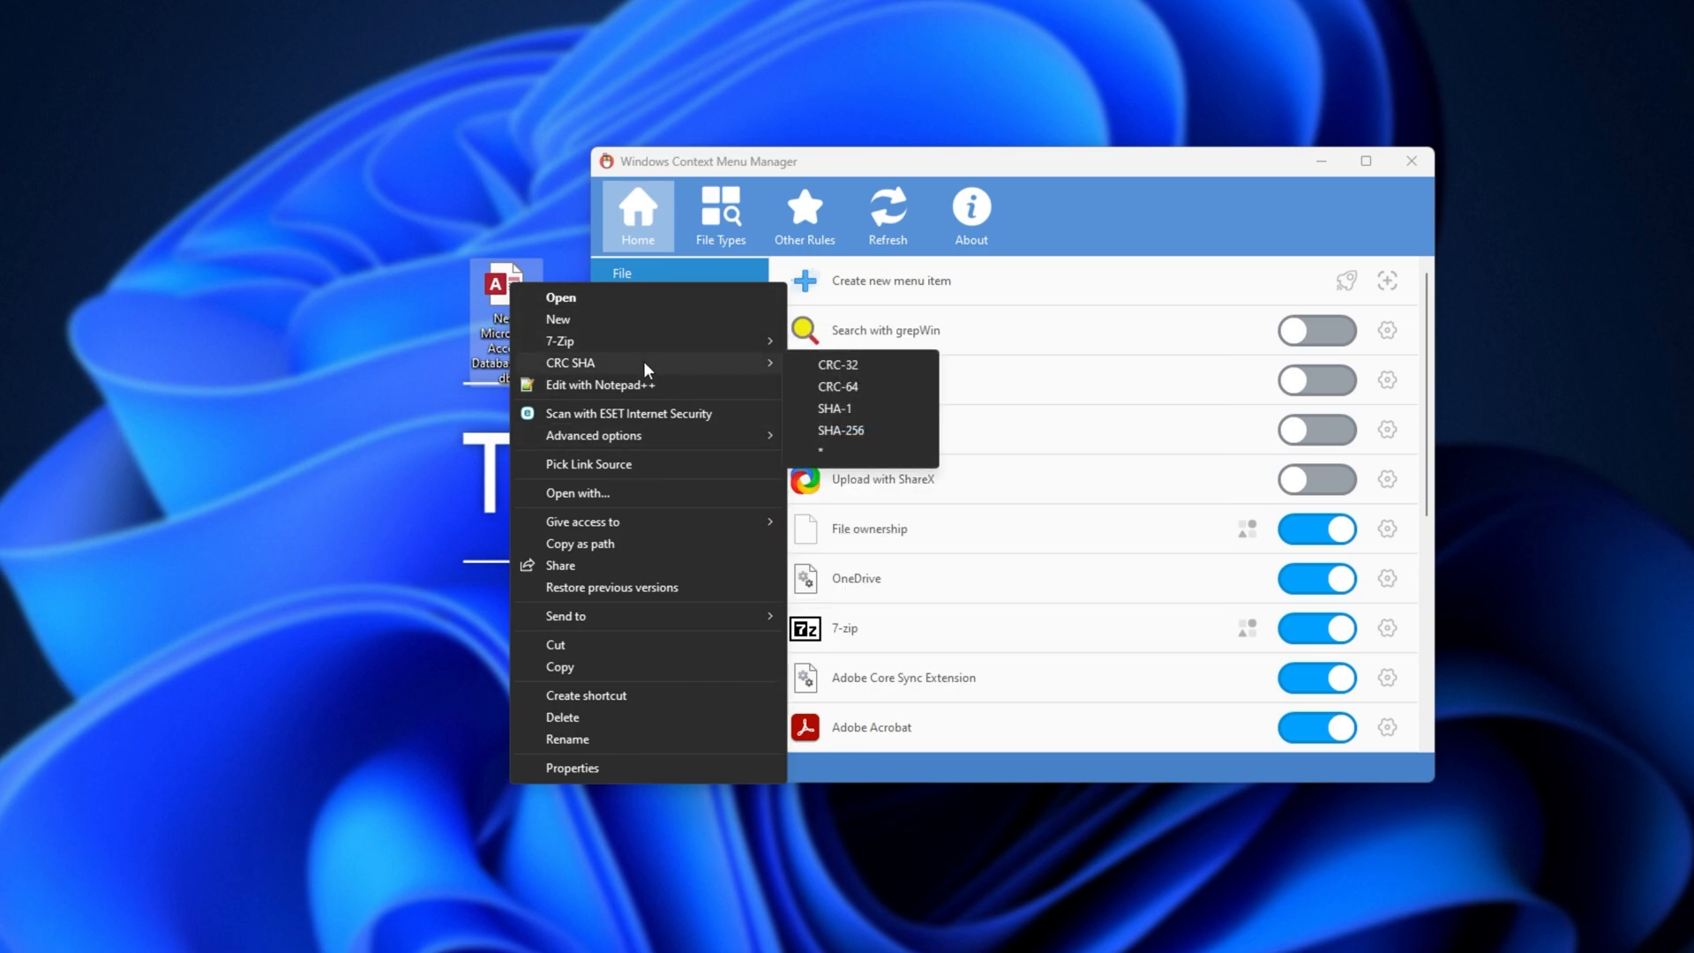
{"action": "mouse_move", "coordinate": [644, 353]}
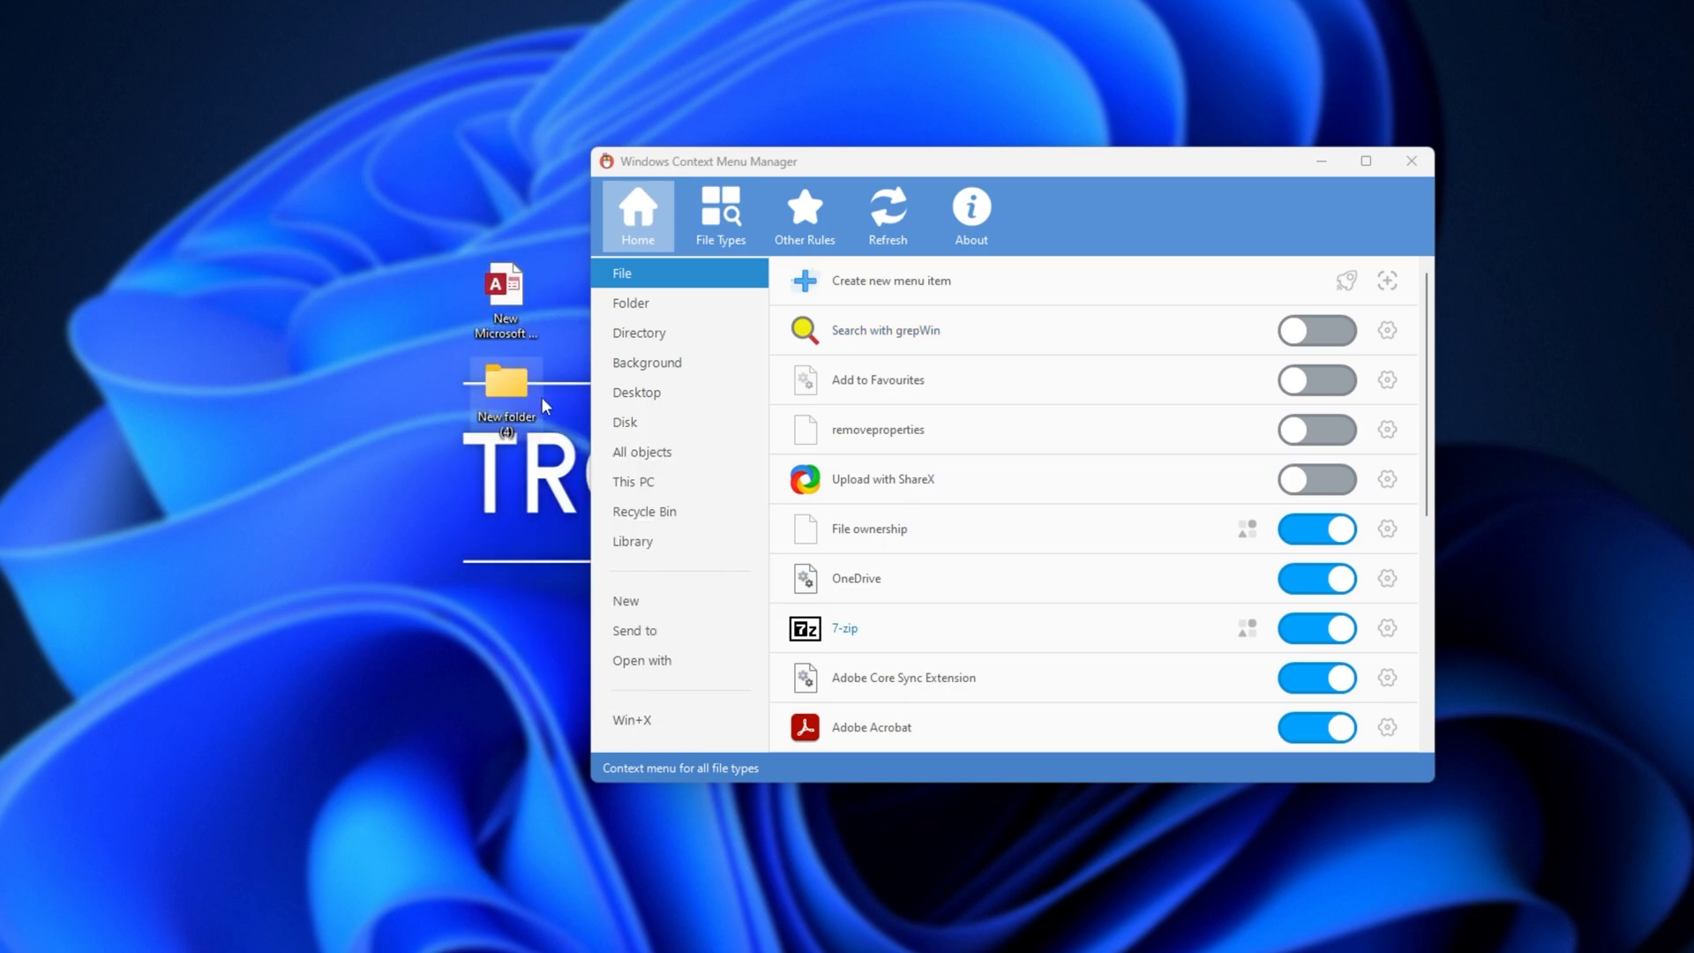
Toggle Add to Directory Monitor on and off, checking the new folder's menu, then select Background
{"action": "right_click", "coordinate": [506, 389]}
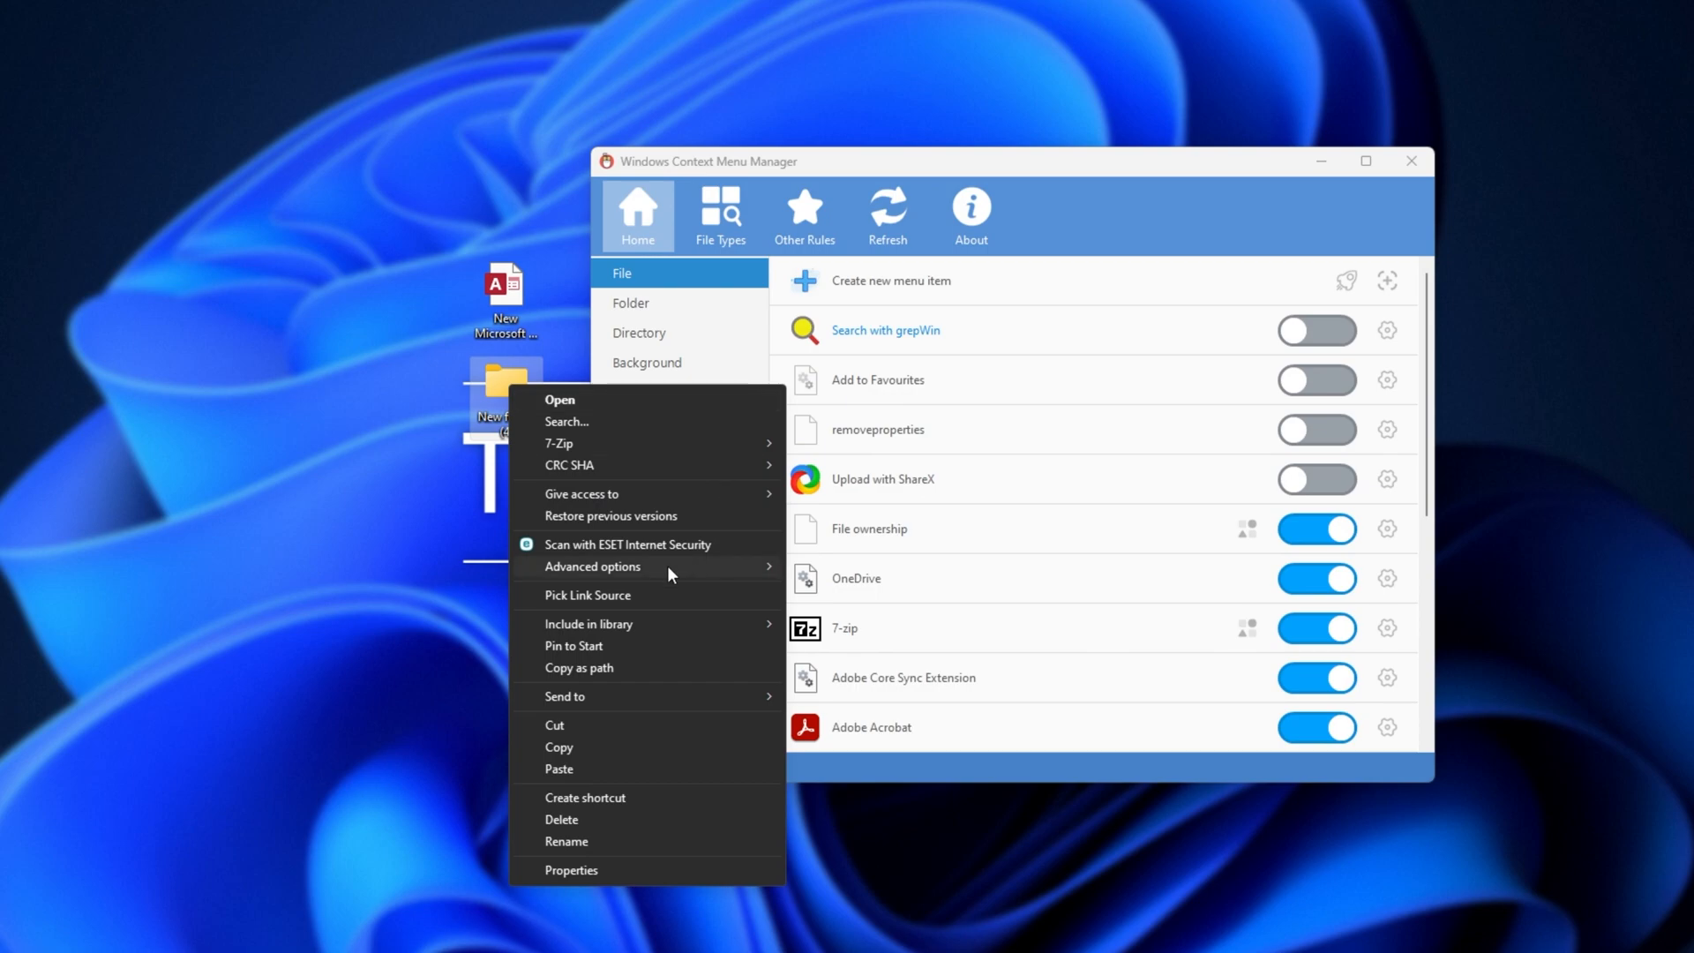
{"action": "left_click", "coordinate": [631, 303]}
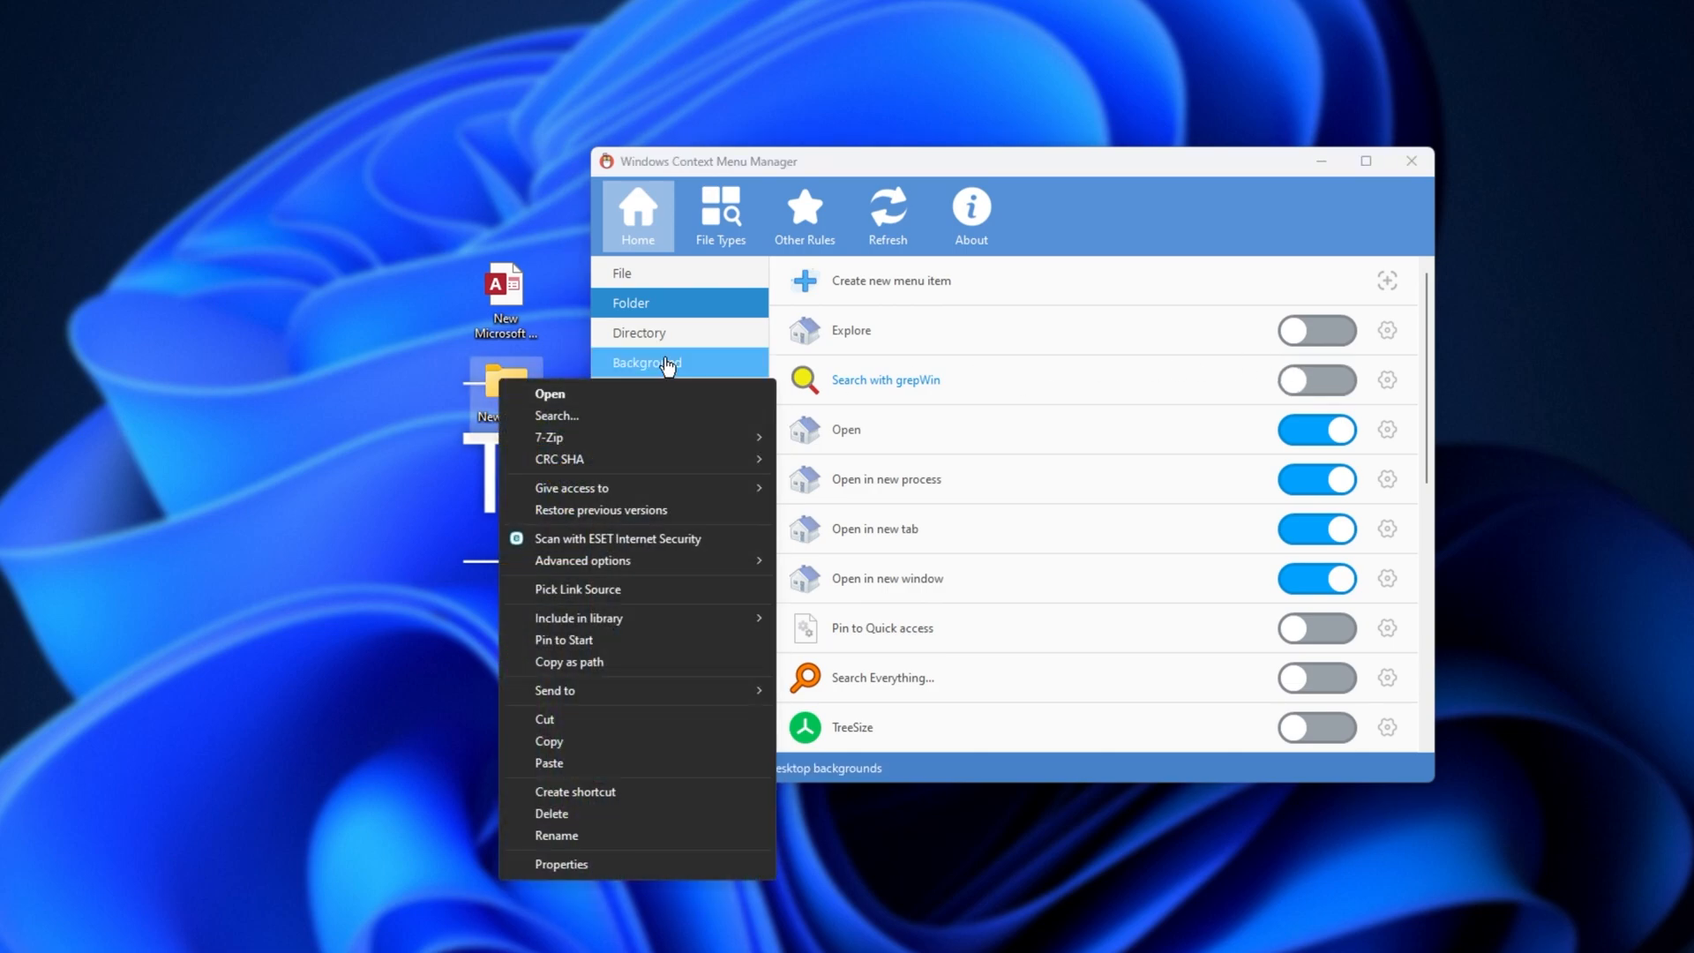
{"action": "left_click", "coordinate": [631, 302]}
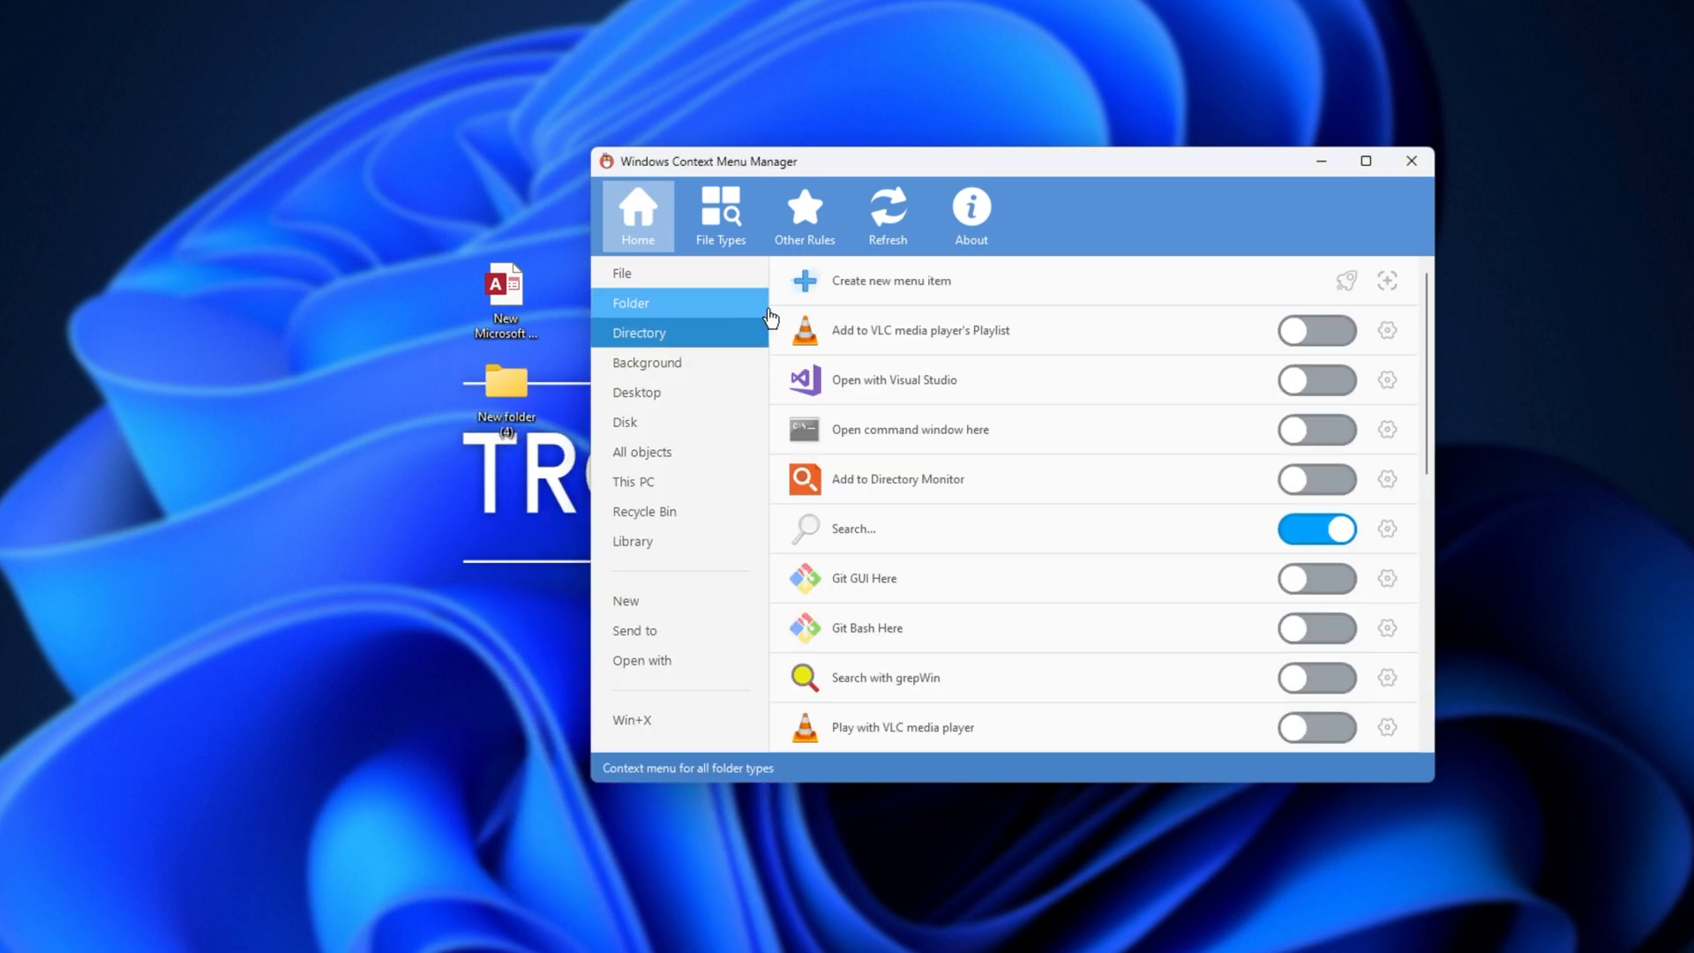
{"action": "right_click", "coordinate": [506, 387]}
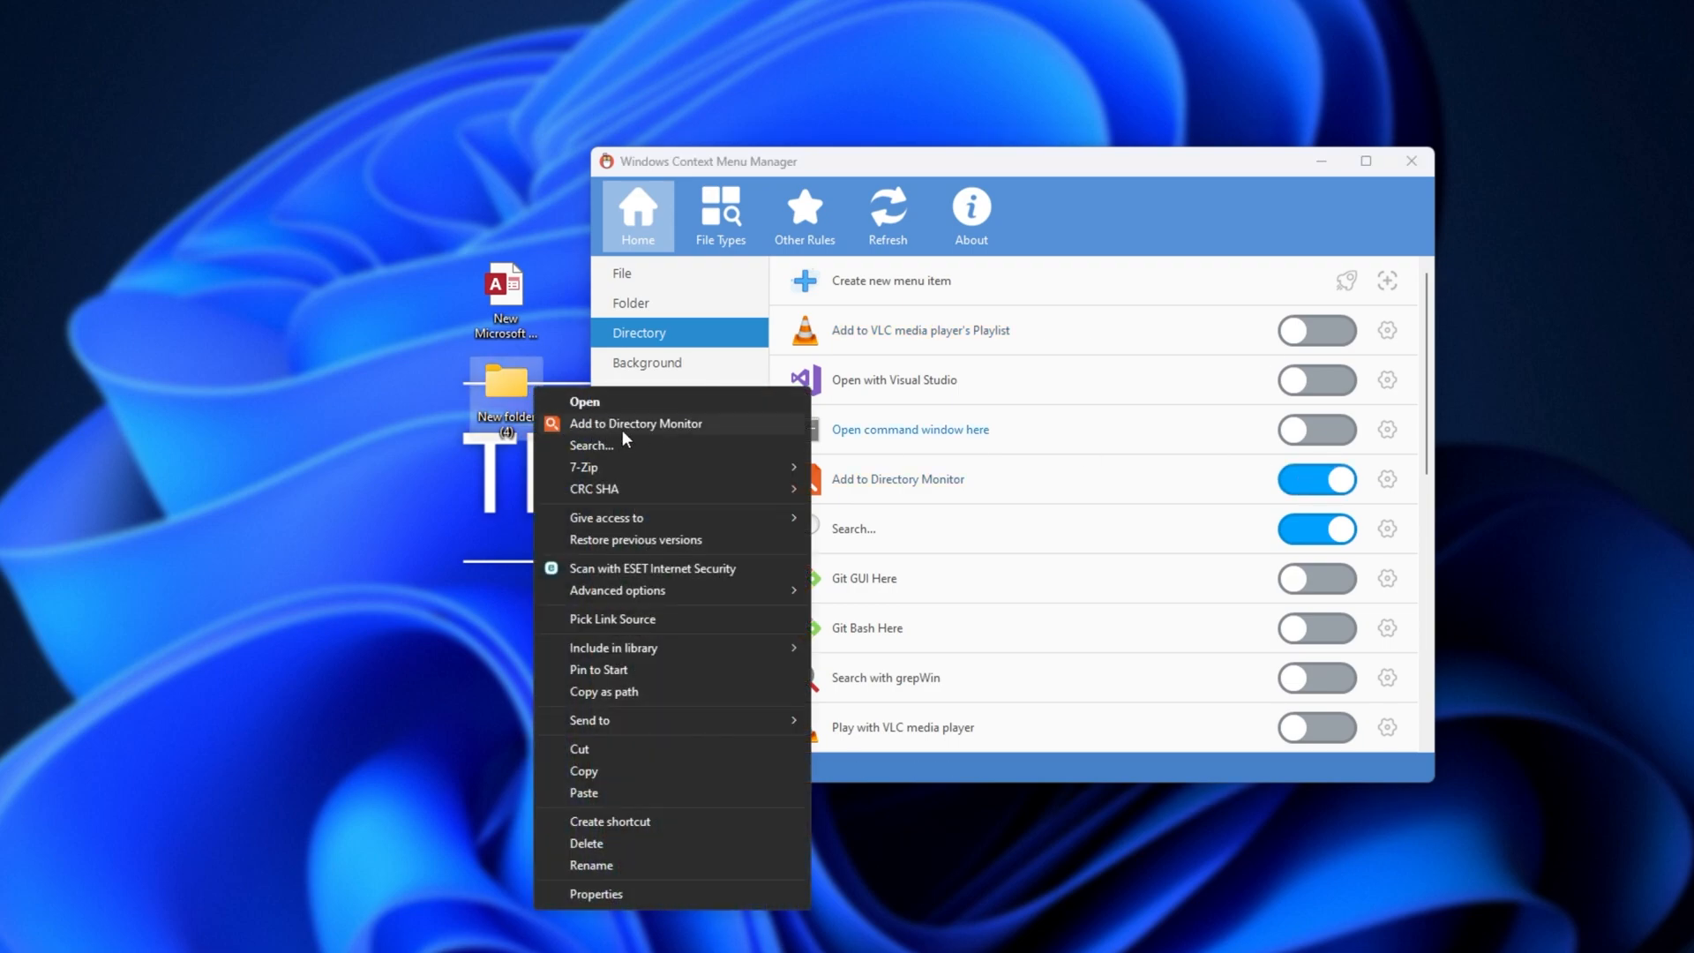
{"action": "left_click", "coordinate": [1316, 478]}
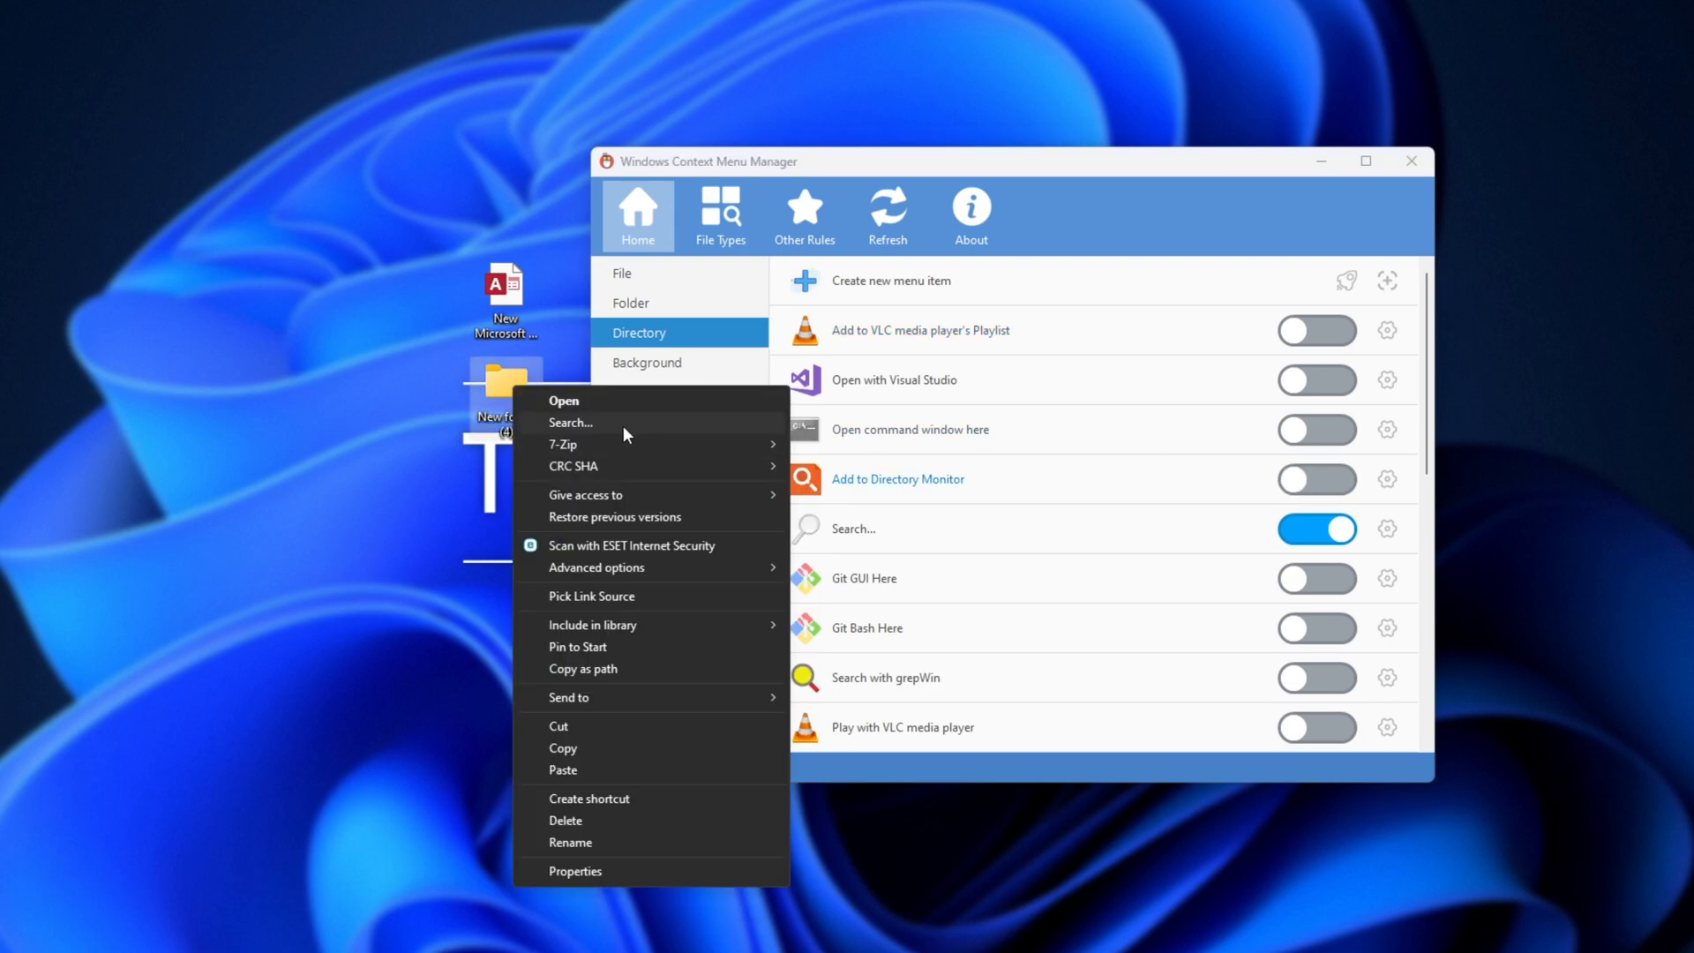
{"action": "left_click", "coordinate": [637, 302]}
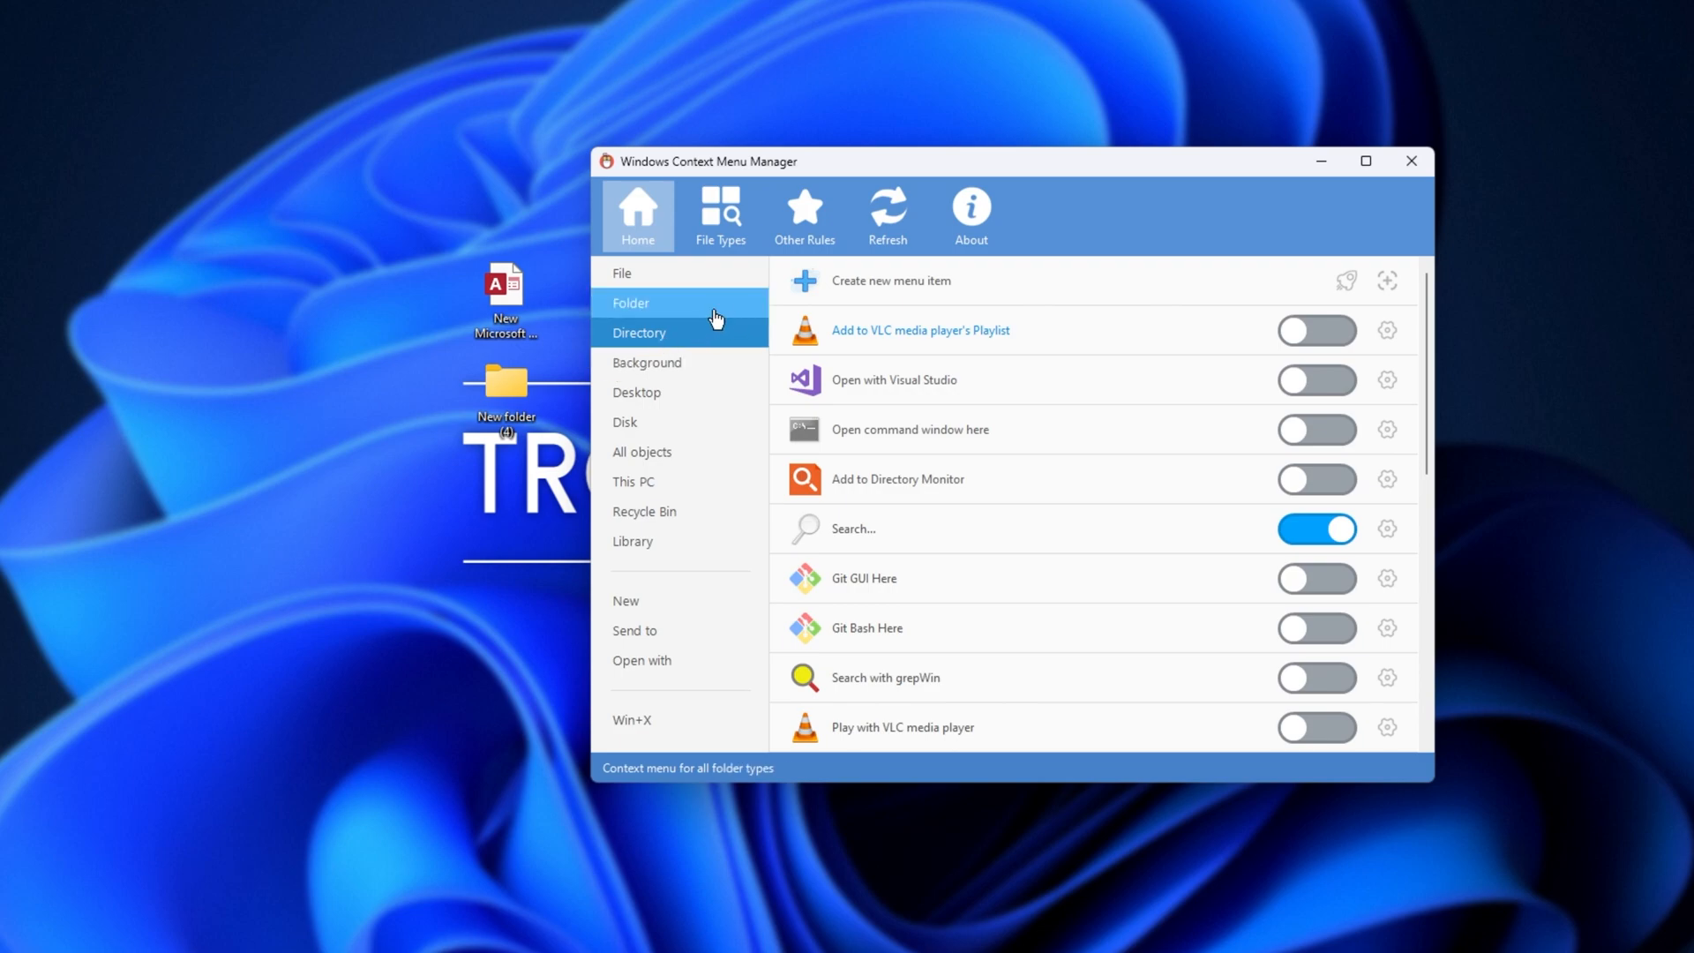
{"action": "left_click", "coordinate": [649, 362]}
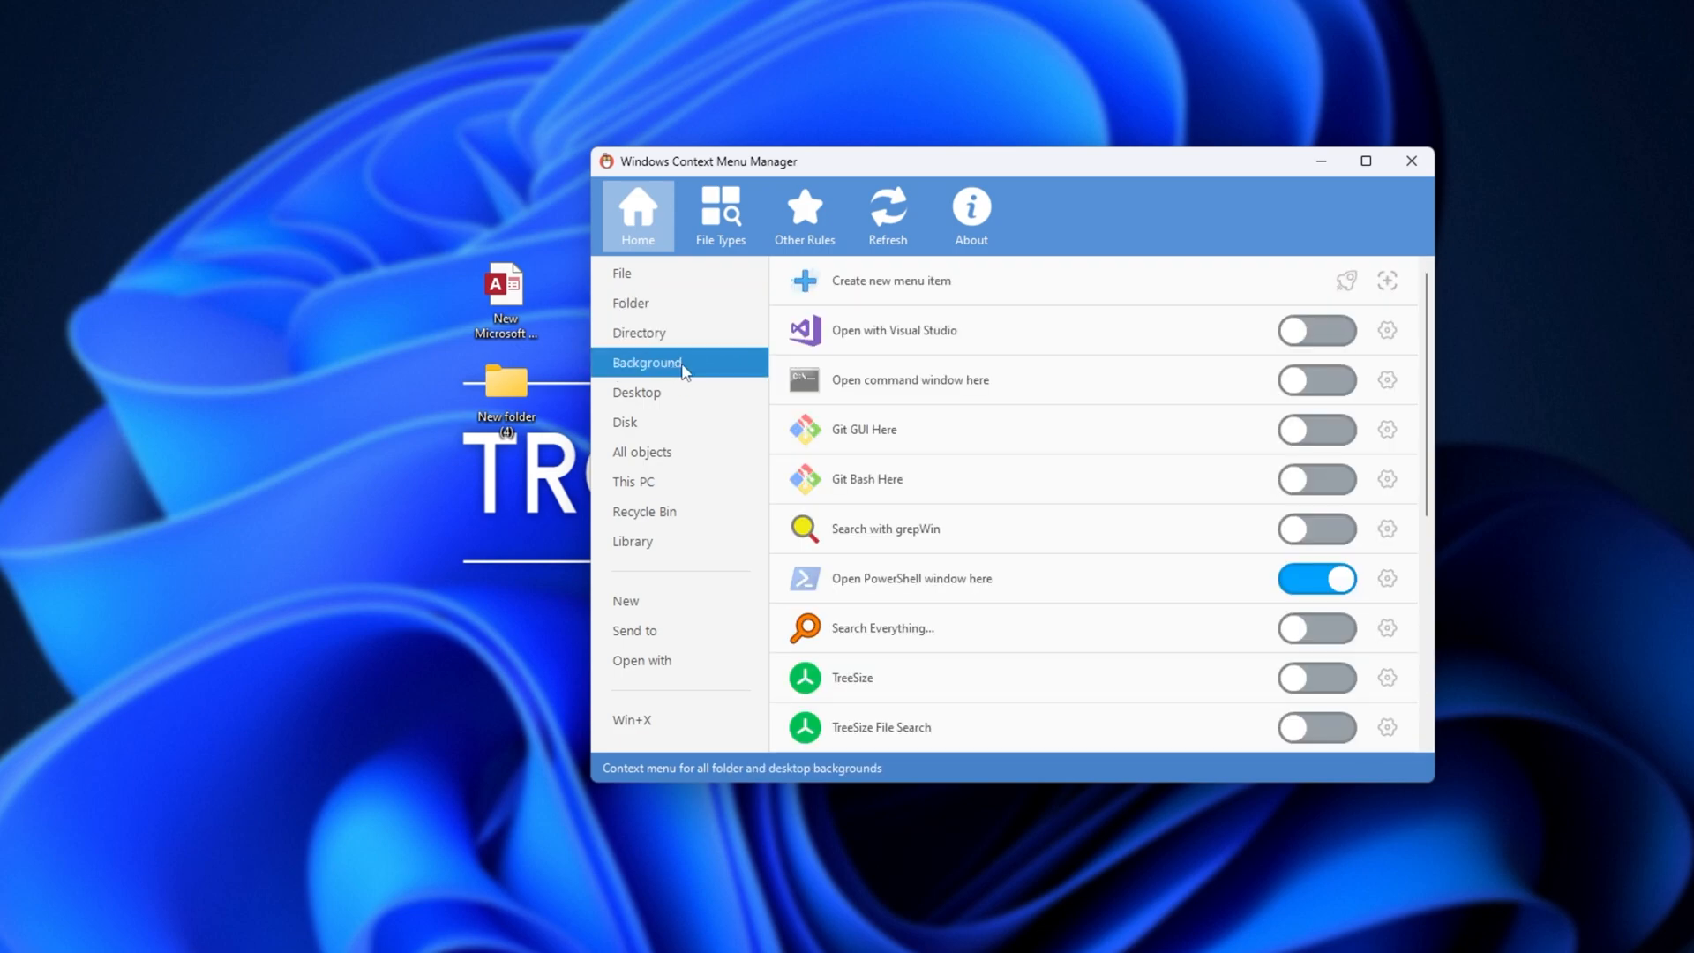
Open New folder (4) and view its empty background's right-click menu
{"action": "right_click", "coordinate": [502, 505]}
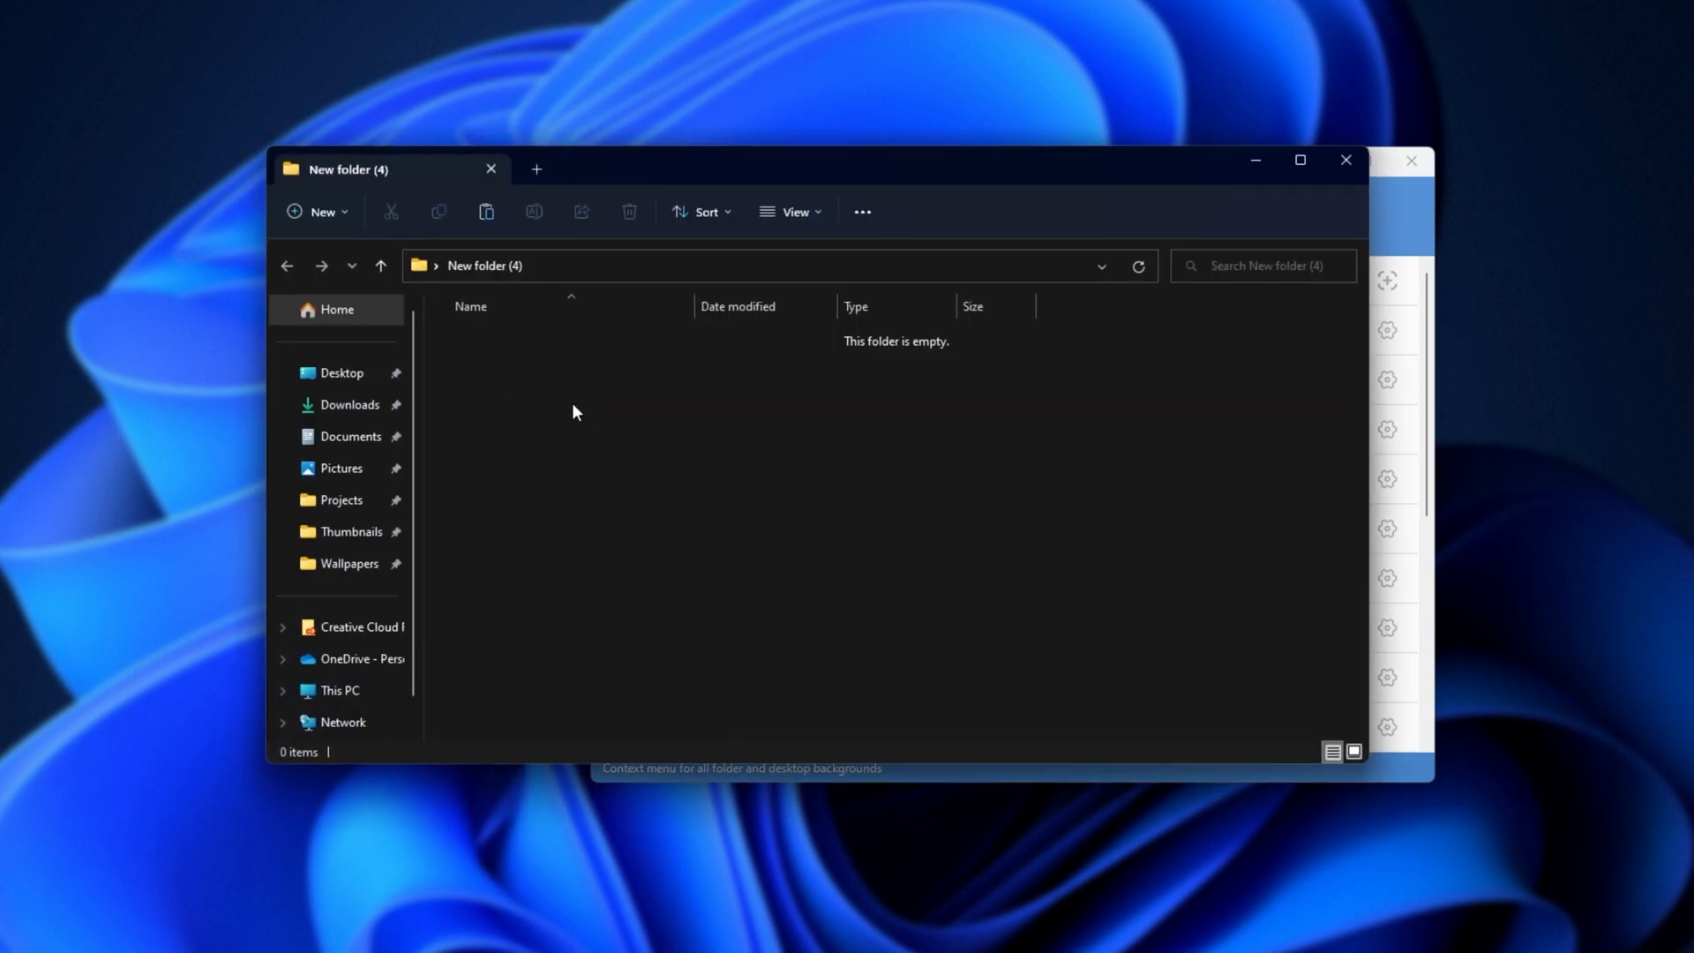
{"action": "right_click", "coordinate": [573, 412]}
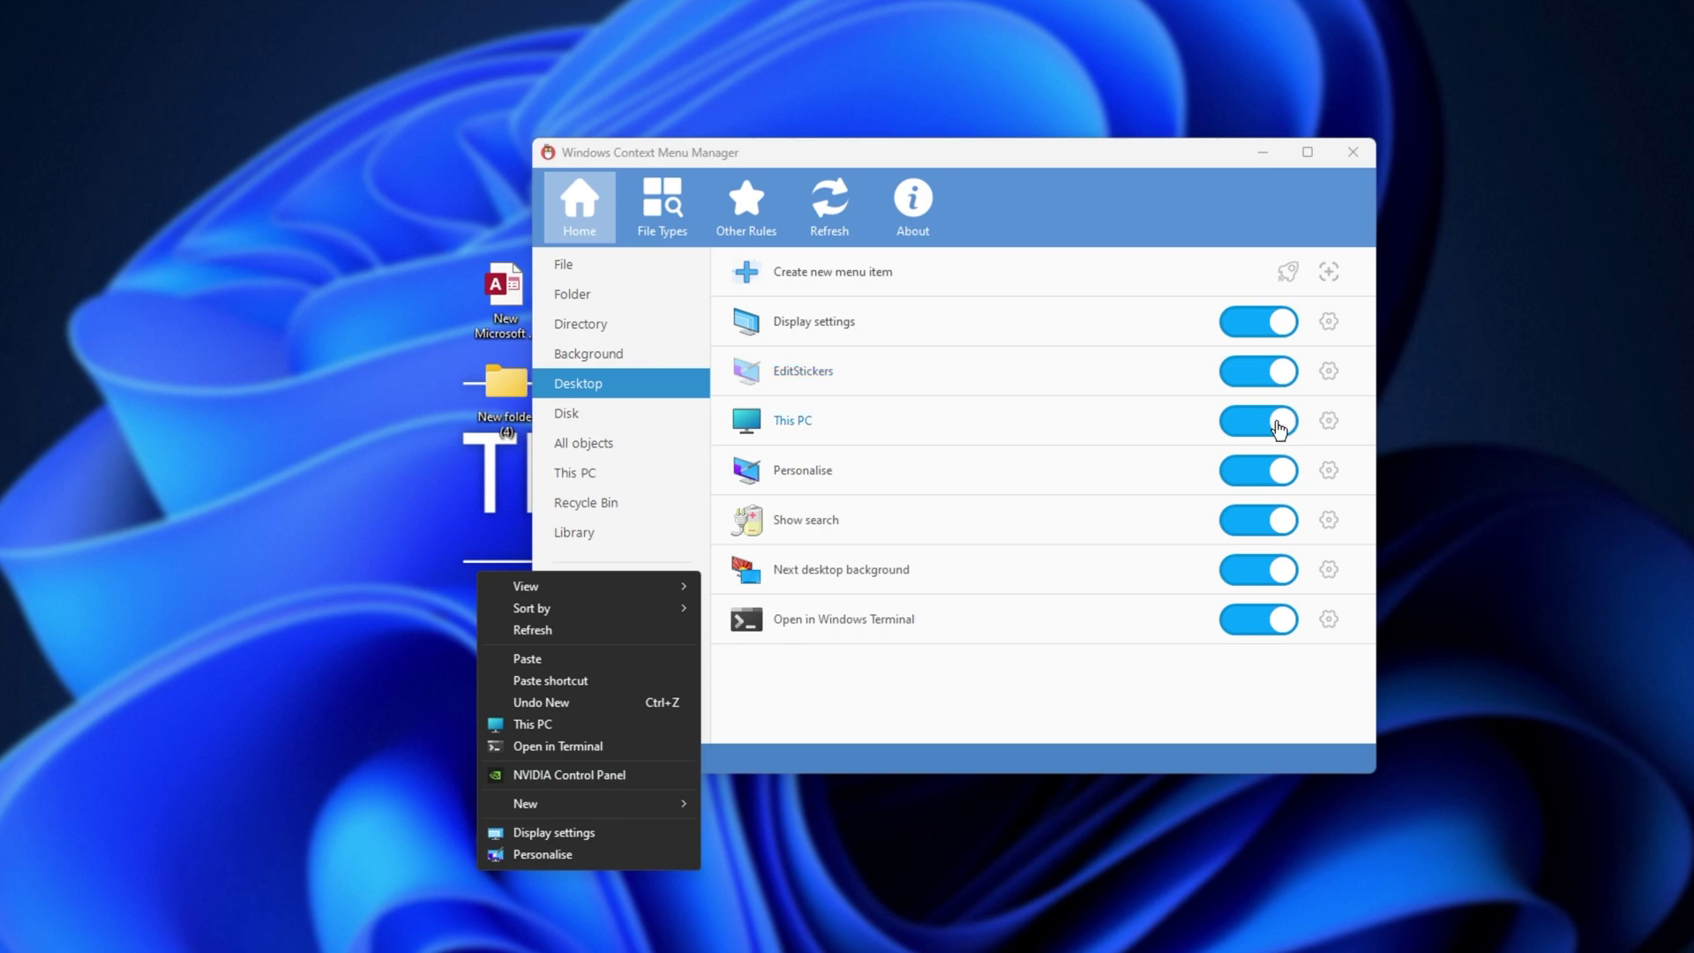
Keep only Display settings and Open in Windows Terminal on for Desktop, then restart Explorer
{"action": "left_click", "coordinate": [1256, 420]}
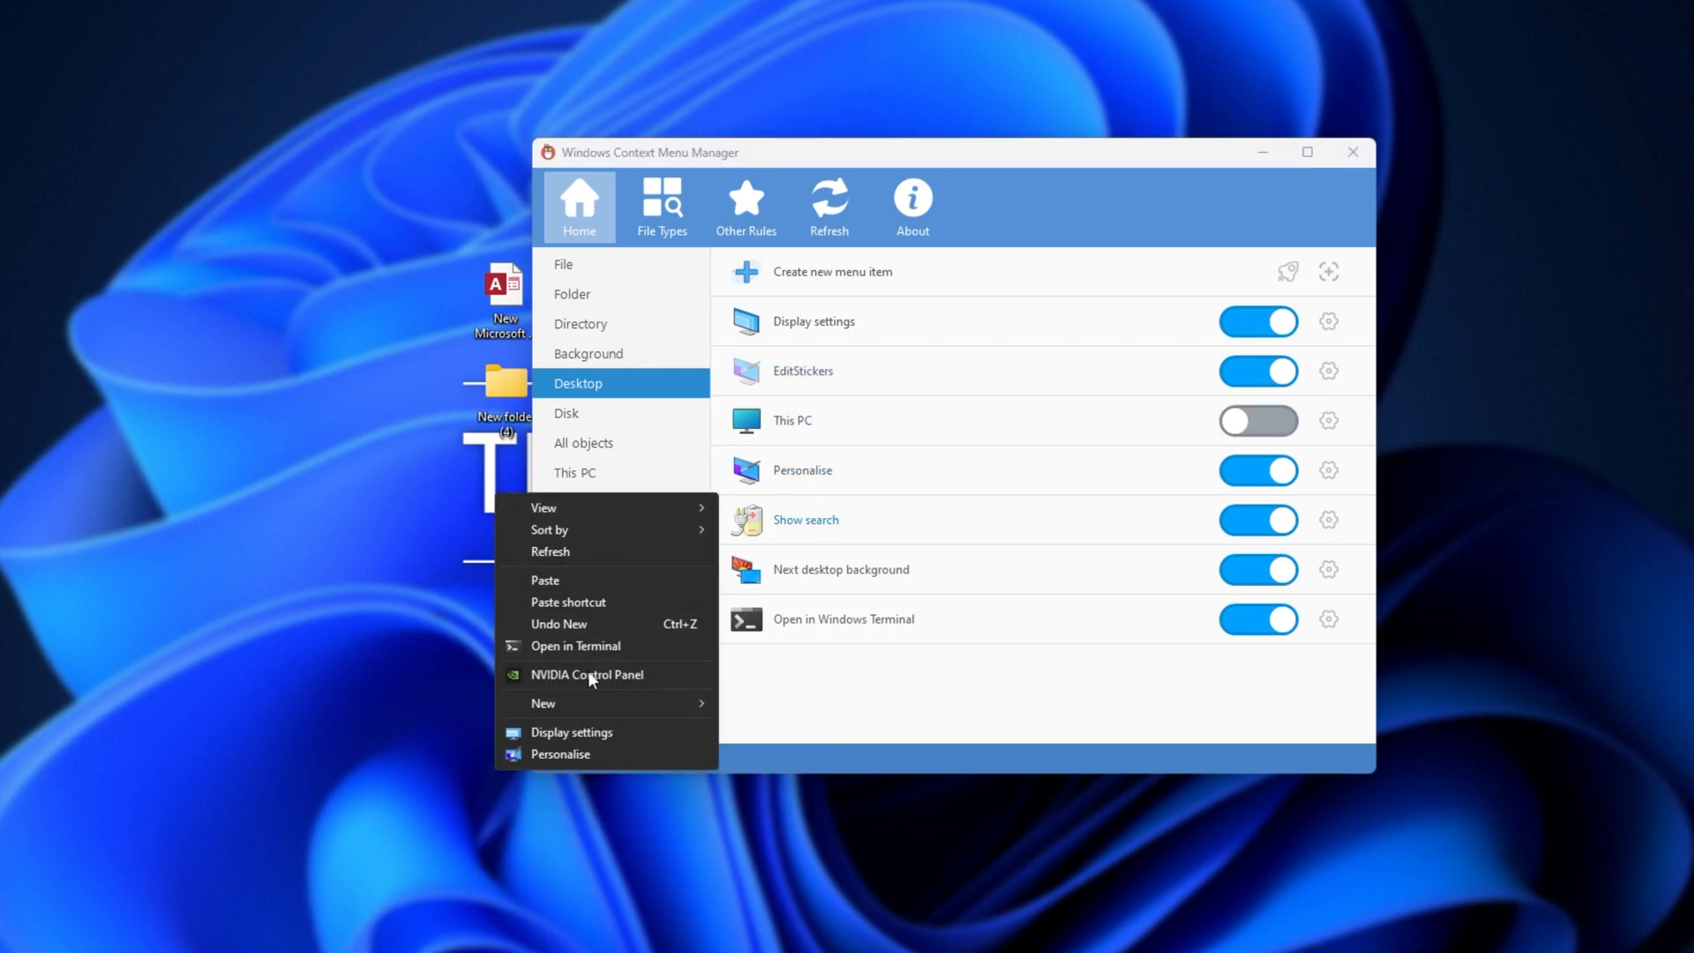
{"action": "mouse_move", "coordinate": [1214, 471]}
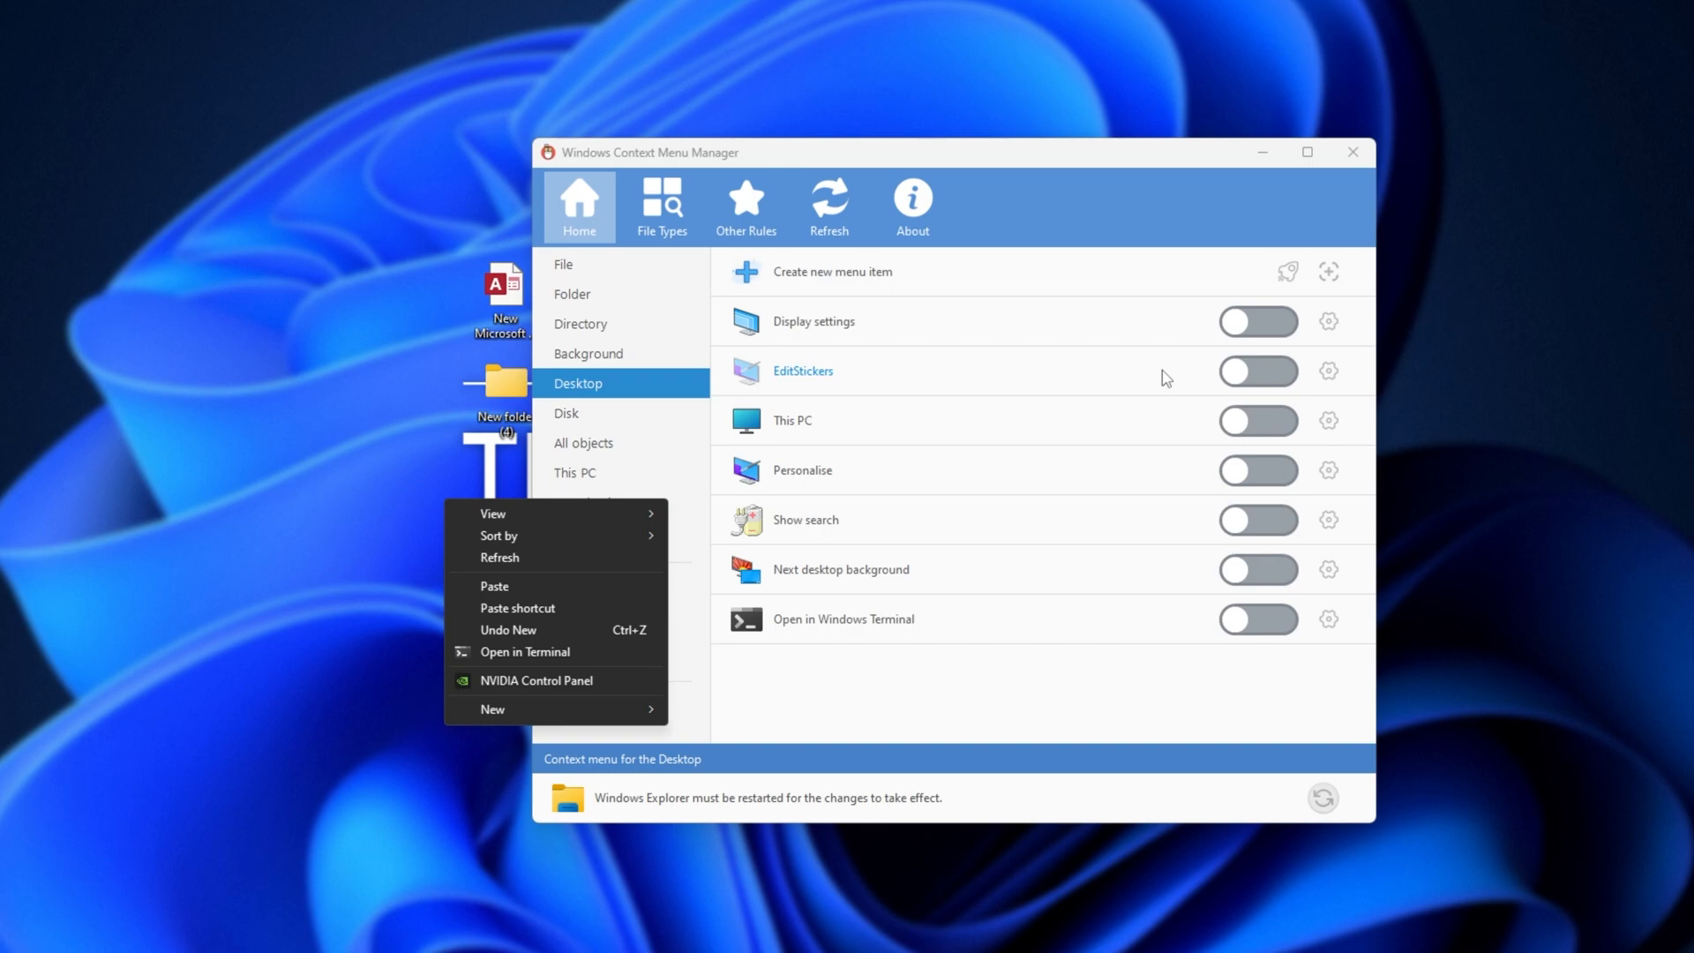
{"action": "left_click", "coordinate": [1257, 321]}
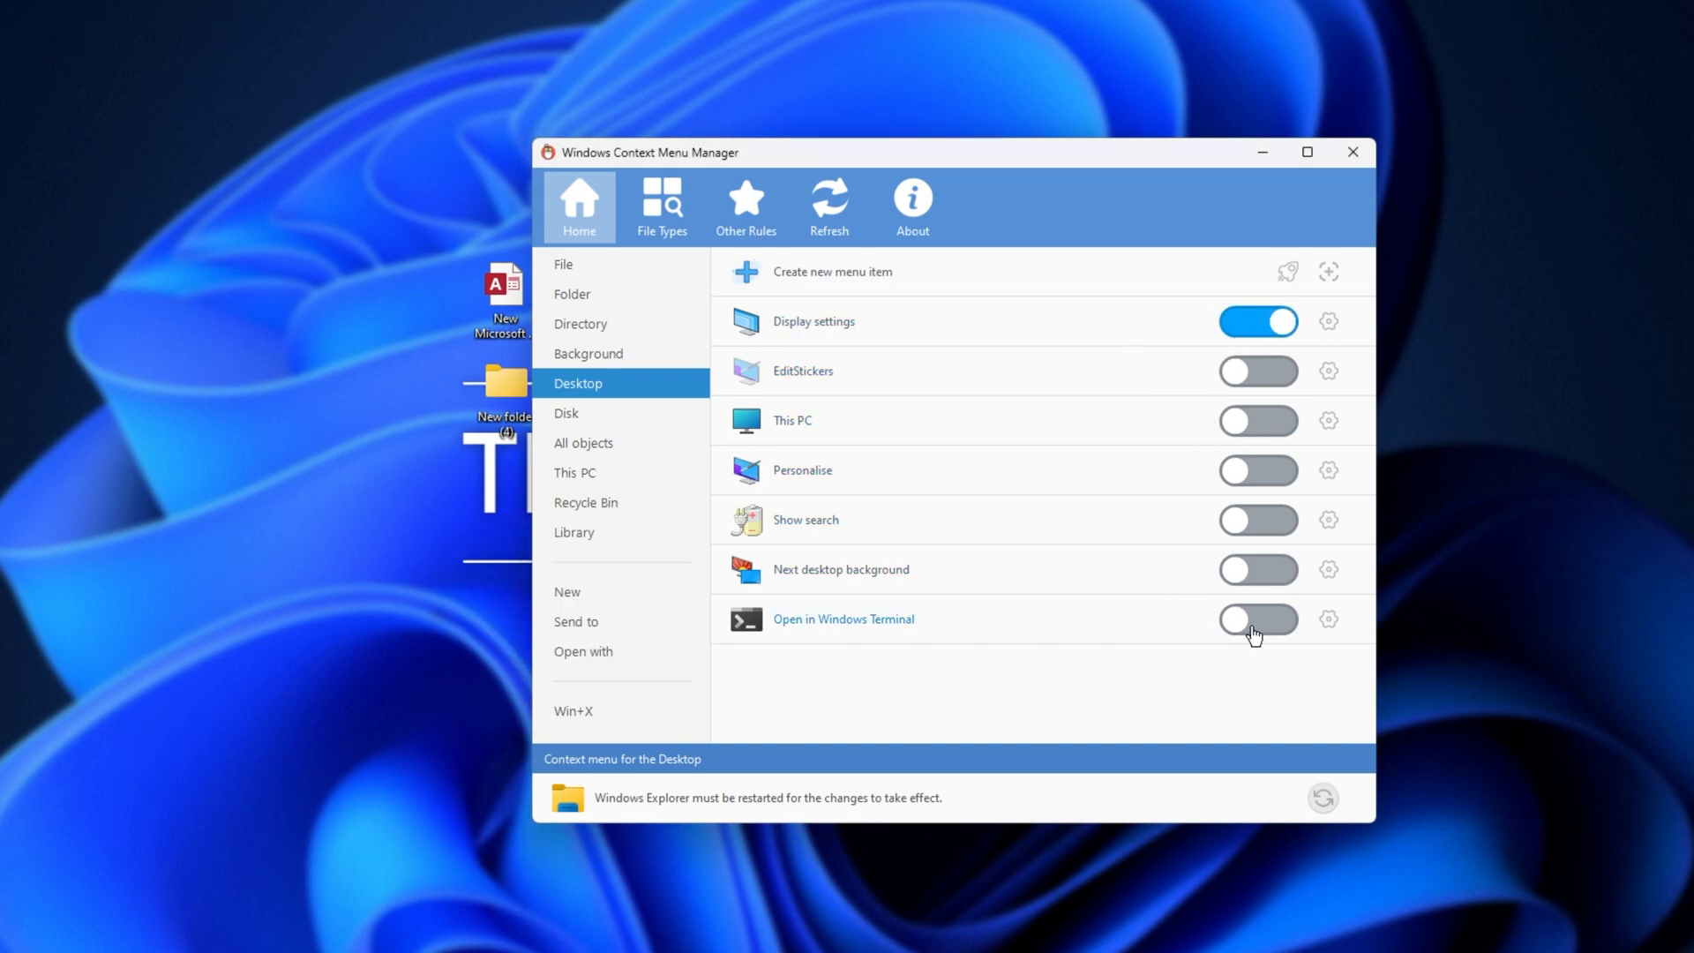
{"action": "left_click", "coordinate": [1257, 619]}
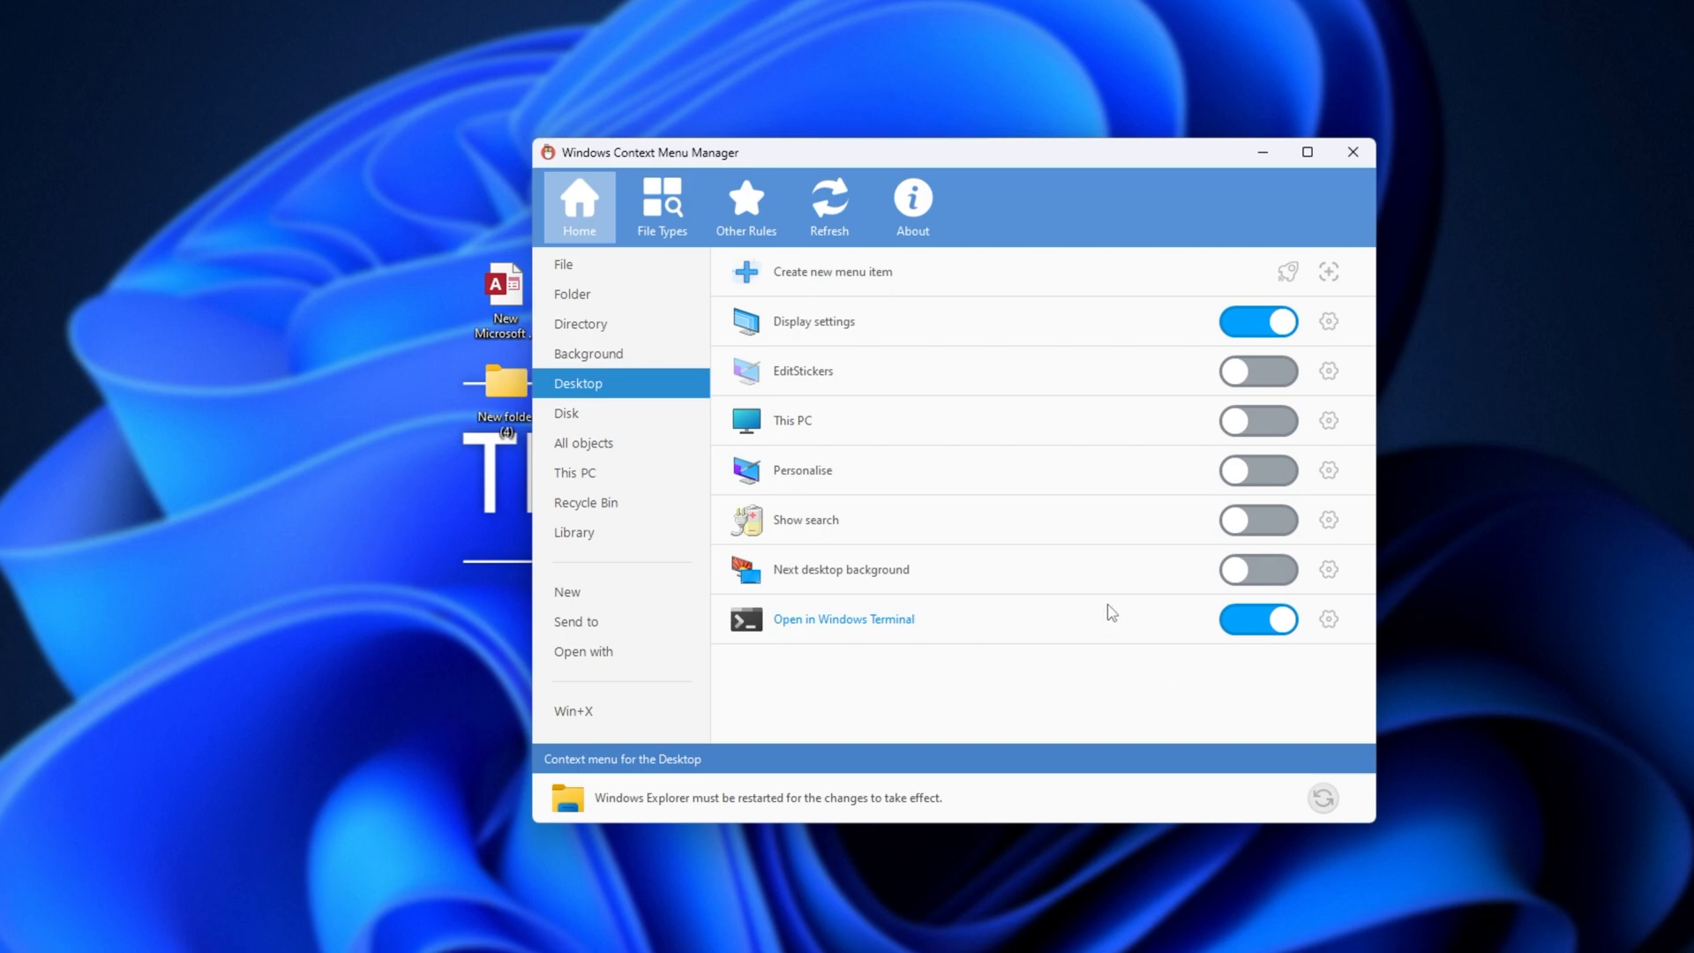
{"action": "mouse_move", "coordinate": [804, 856]}
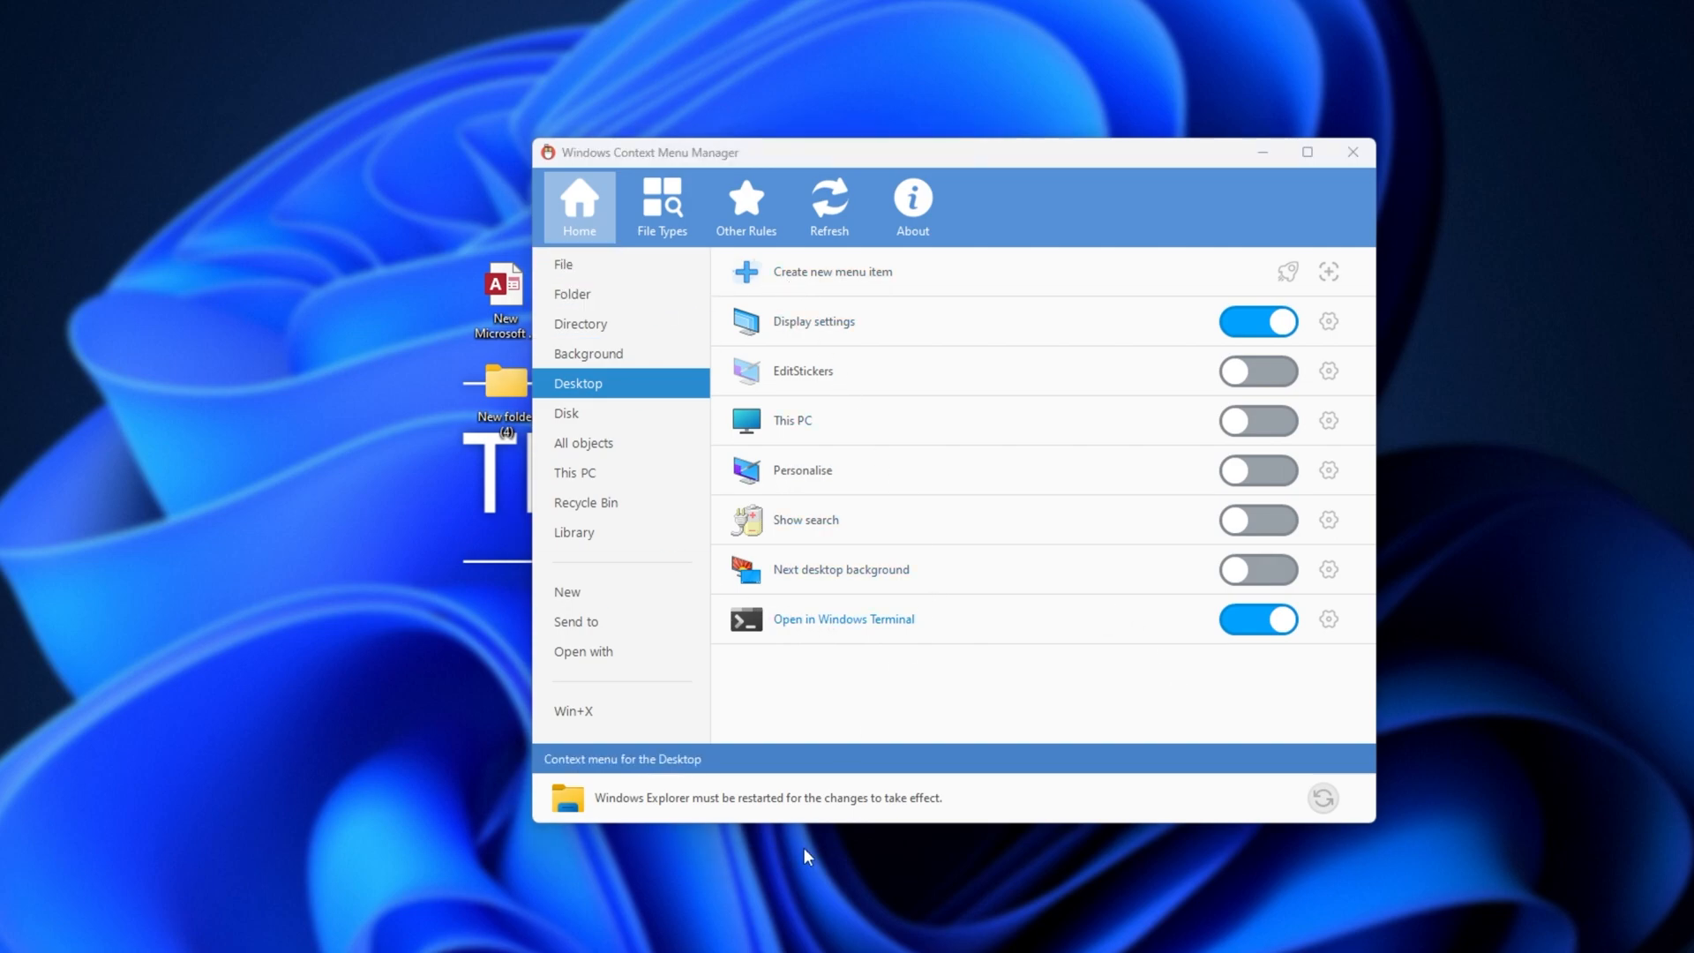
{"action": "left_click", "coordinate": [1322, 798]}
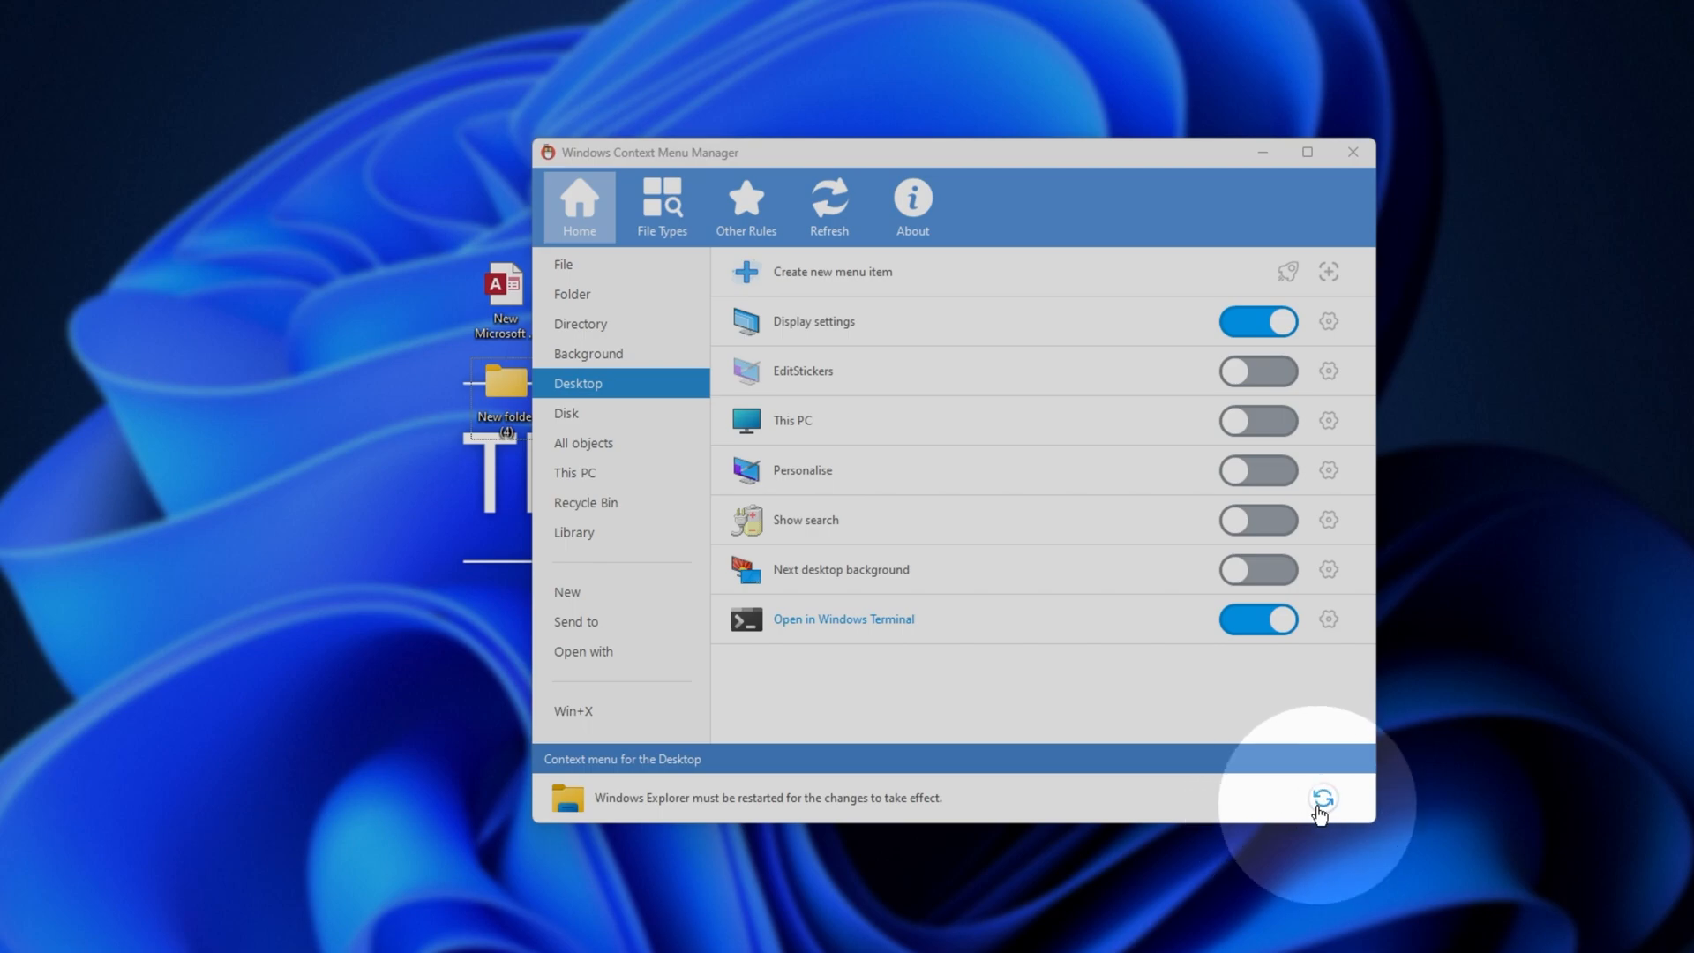
{"action": "left_click", "coordinate": [1323, 798]}
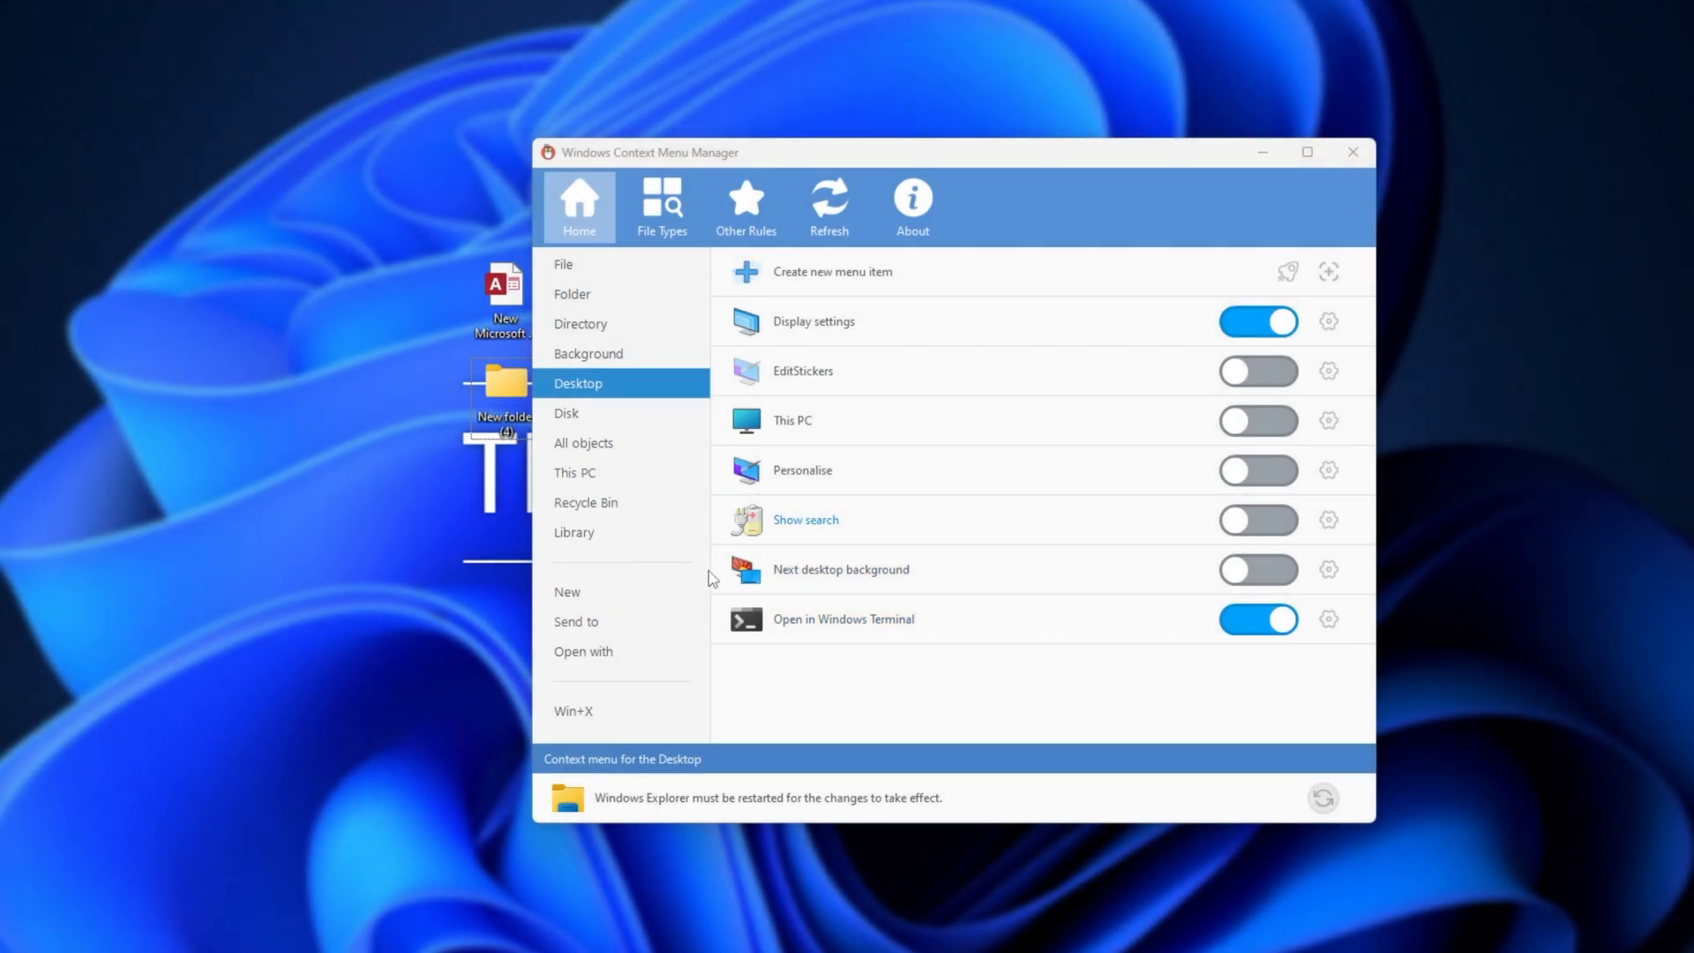
{"action": "left_click", "coordinate": [567, 413]}
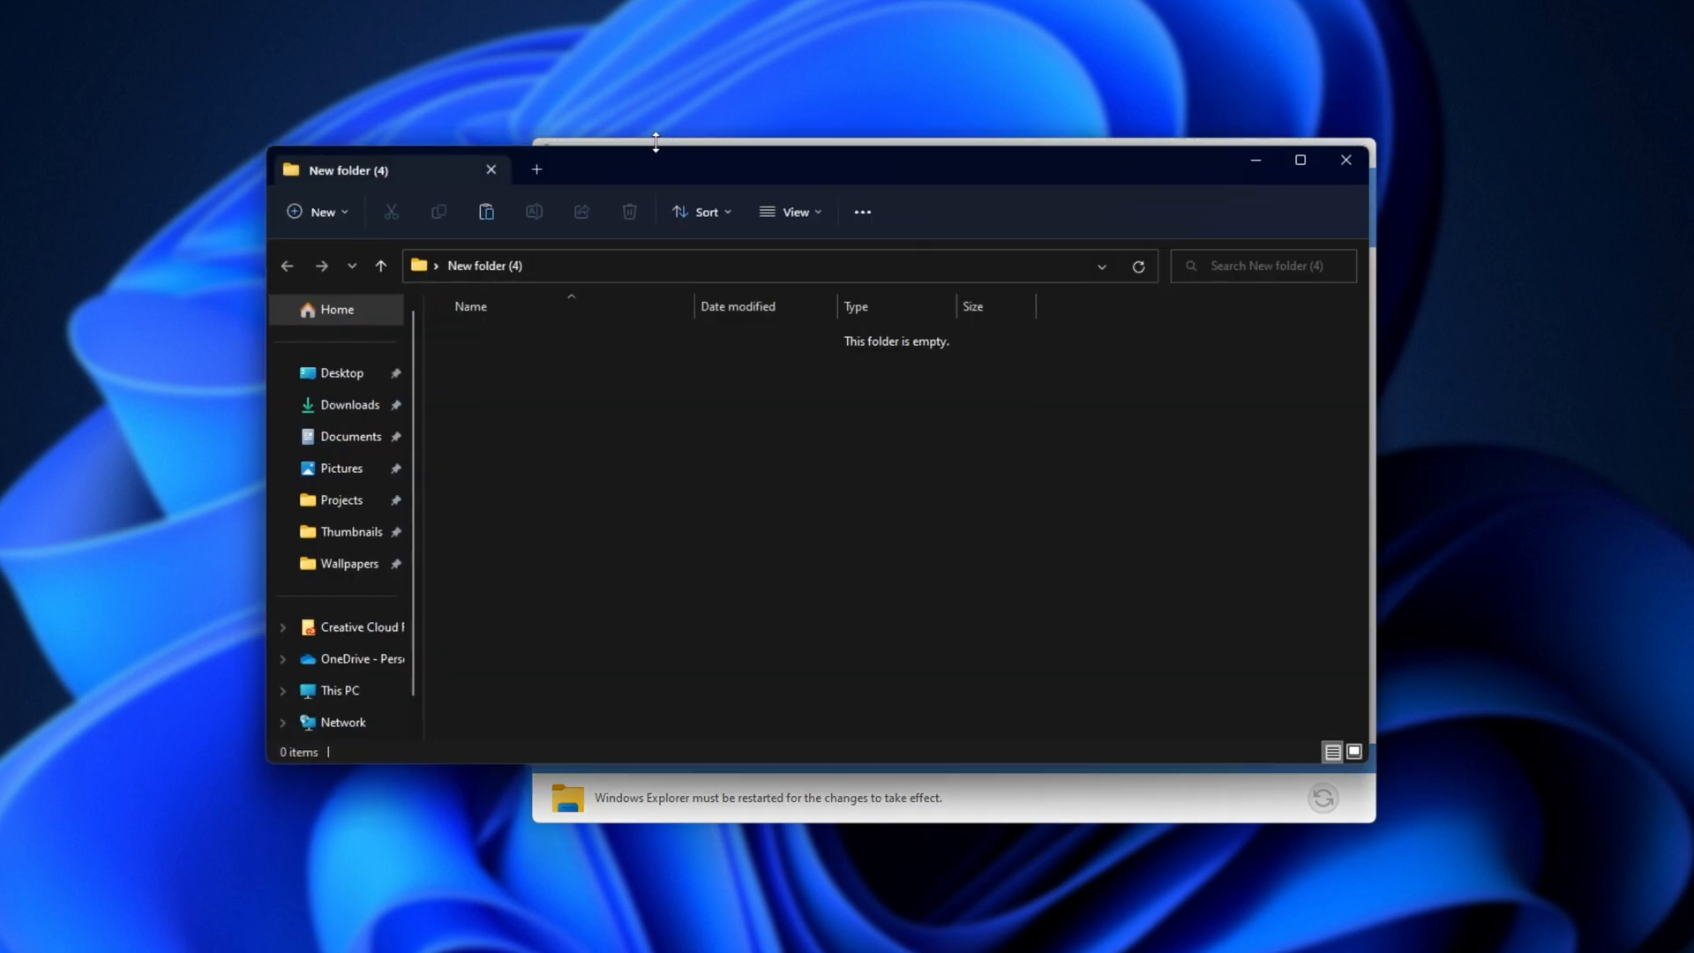
Preview drive G's right-click menu and turn off Search with grepWin for disks
{"action": "left_click", "coordinate": [338, 689]}
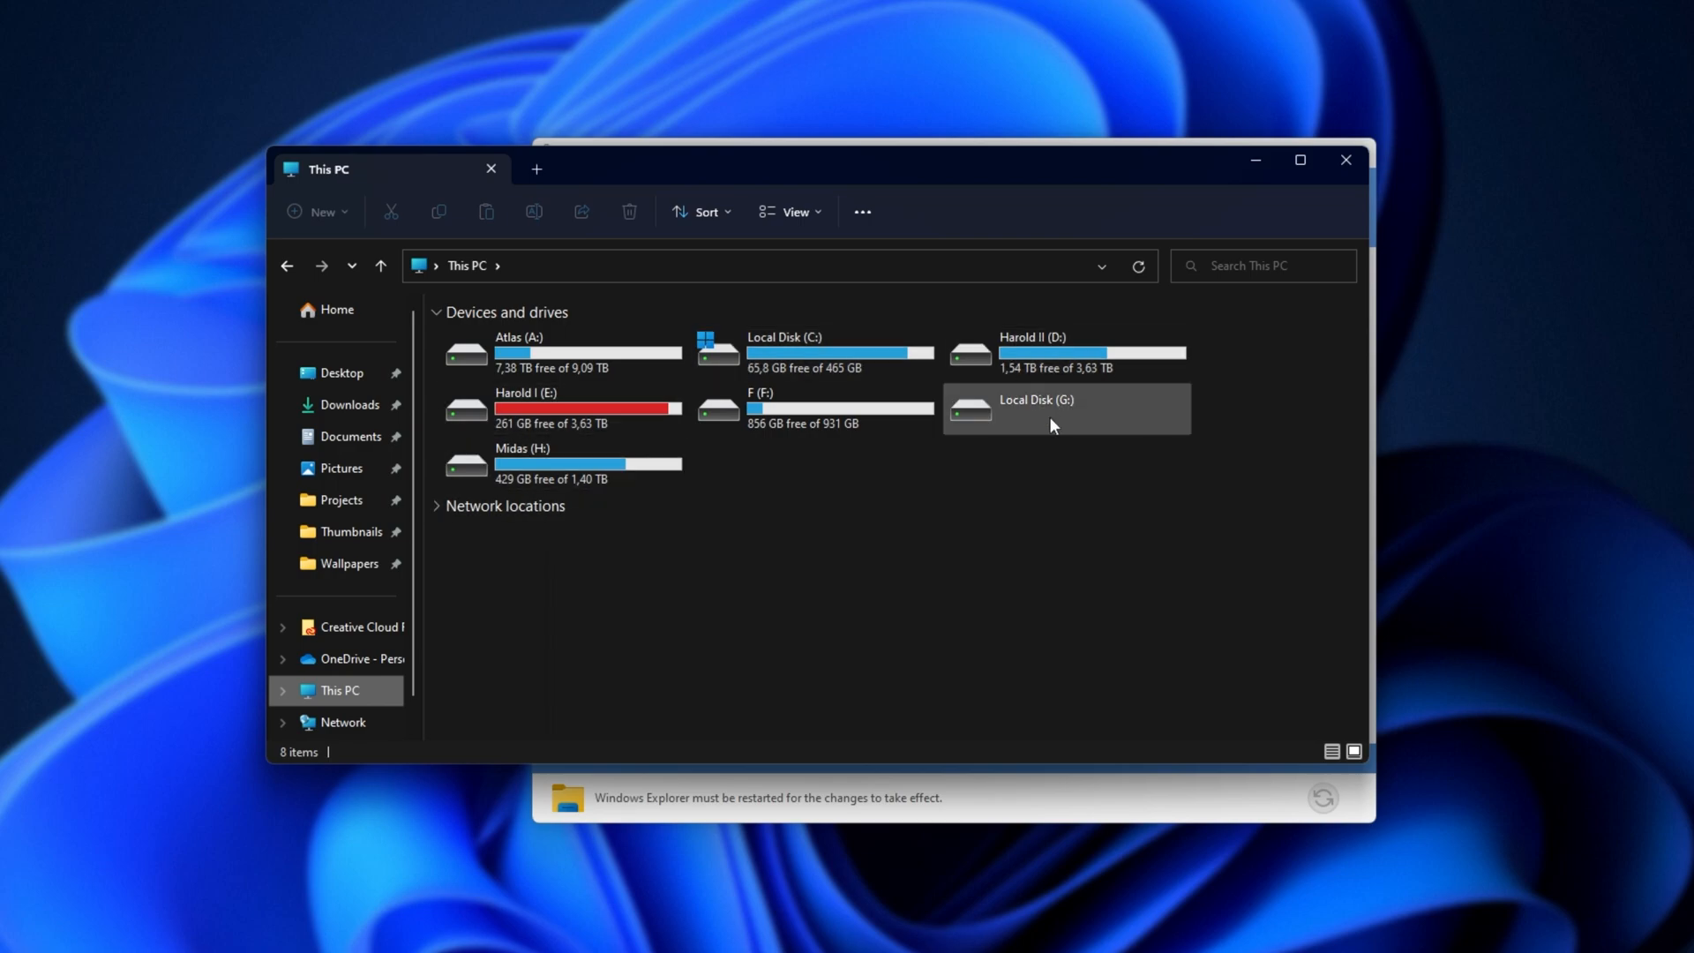
{"action": "right_click", "coordinate": [519, 351]}
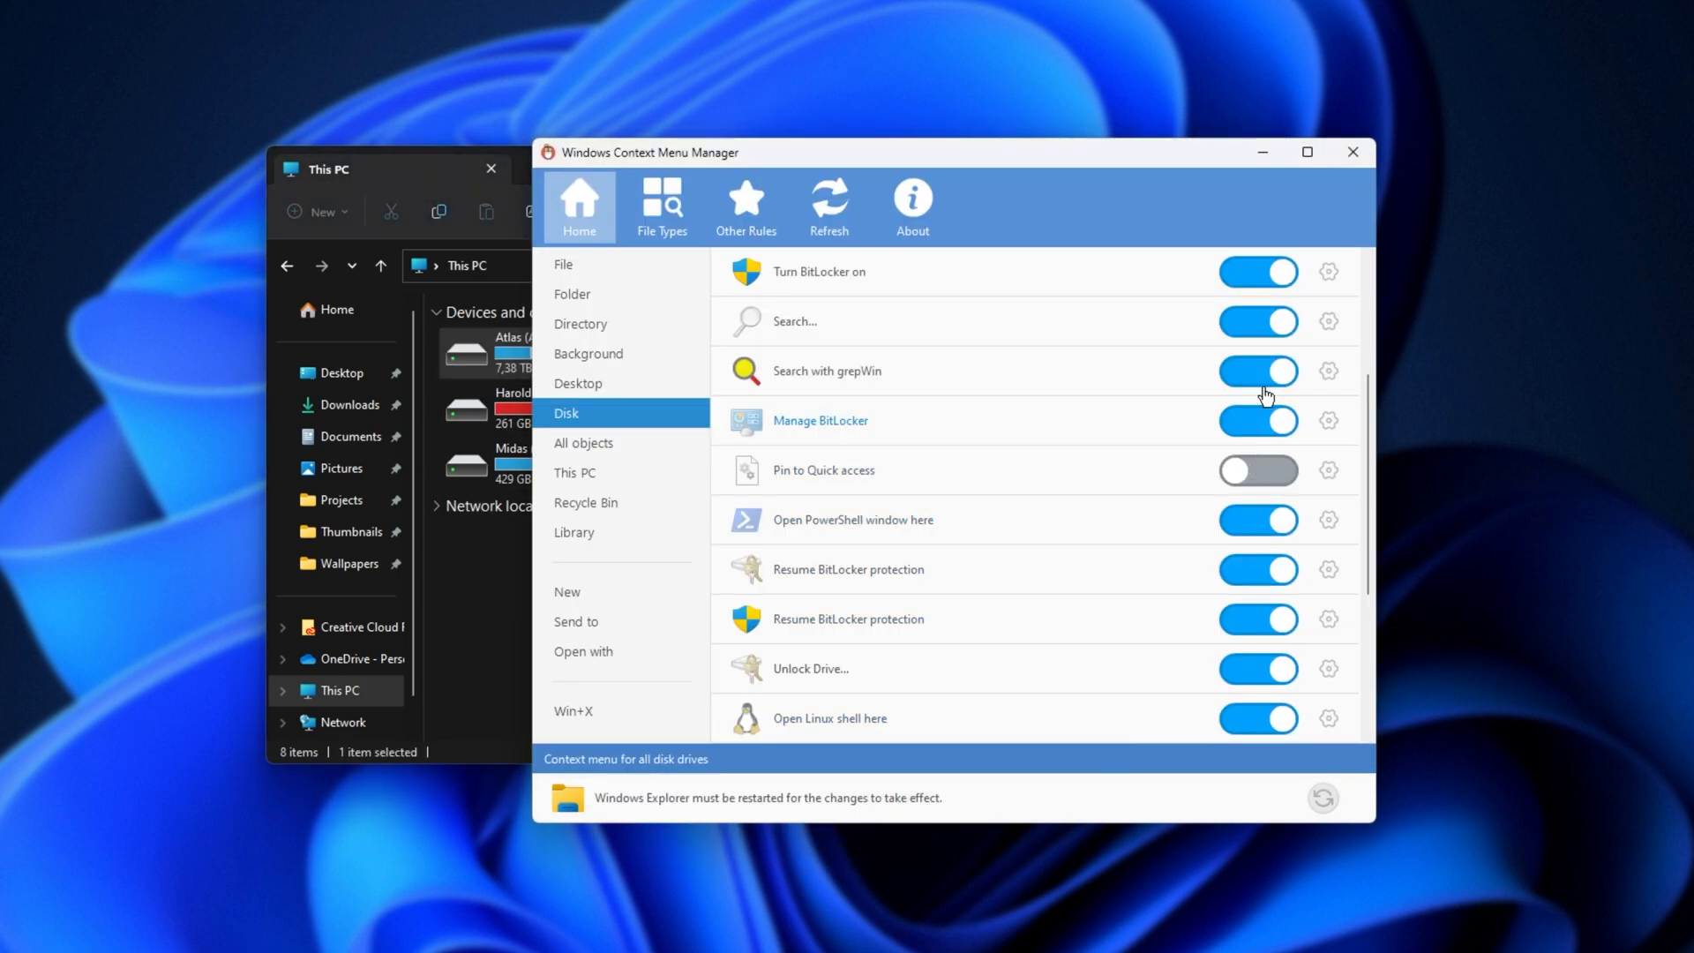
{"action": "right_click", "coordinate": [481, 353]}
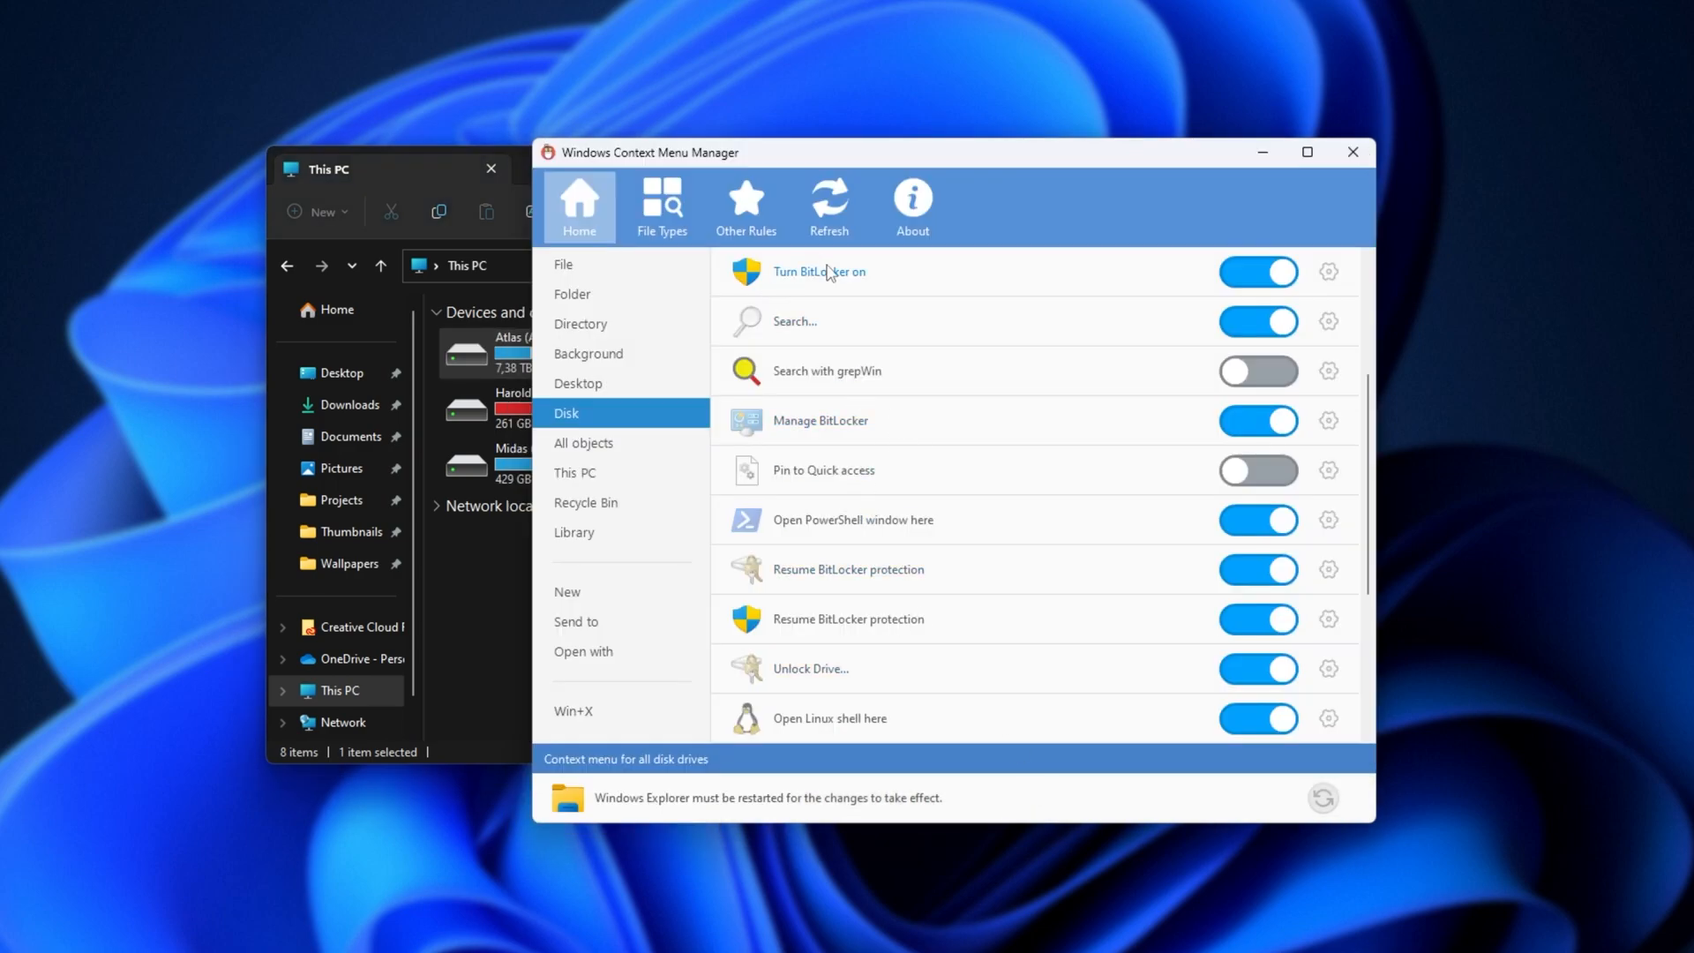
{"action": "mouse_move", "coordinate": [1165, 285]}
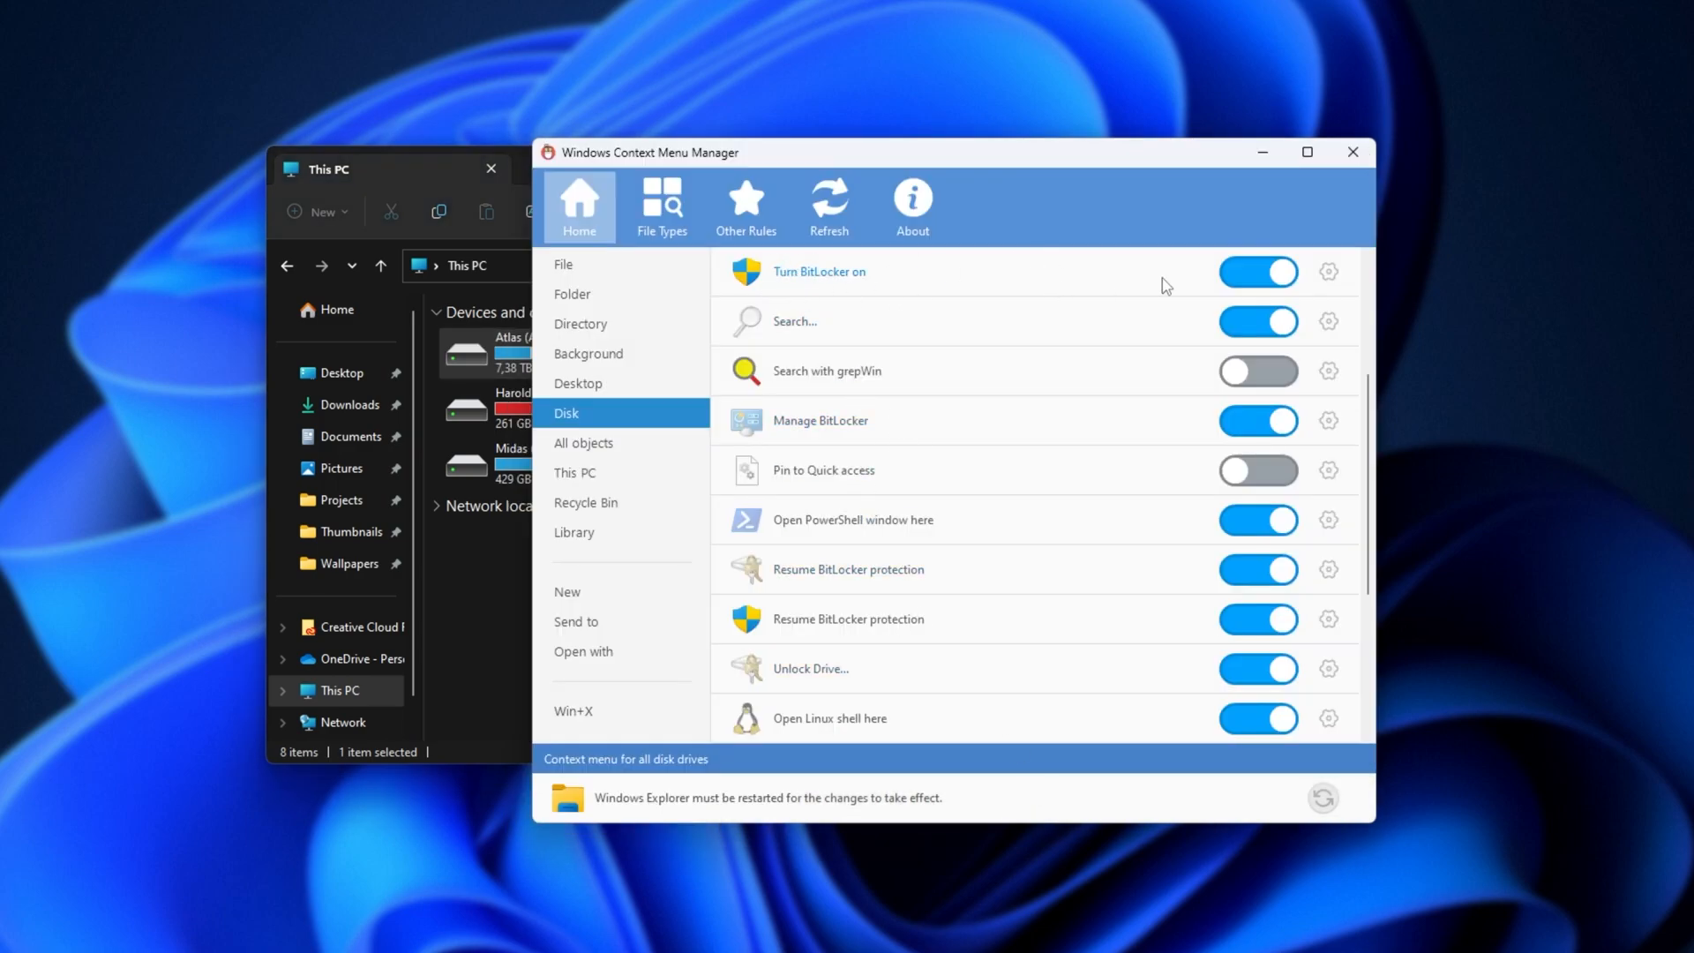
{"action": "scroll", "scroll_direction": "up", "scroll_amount": 3}
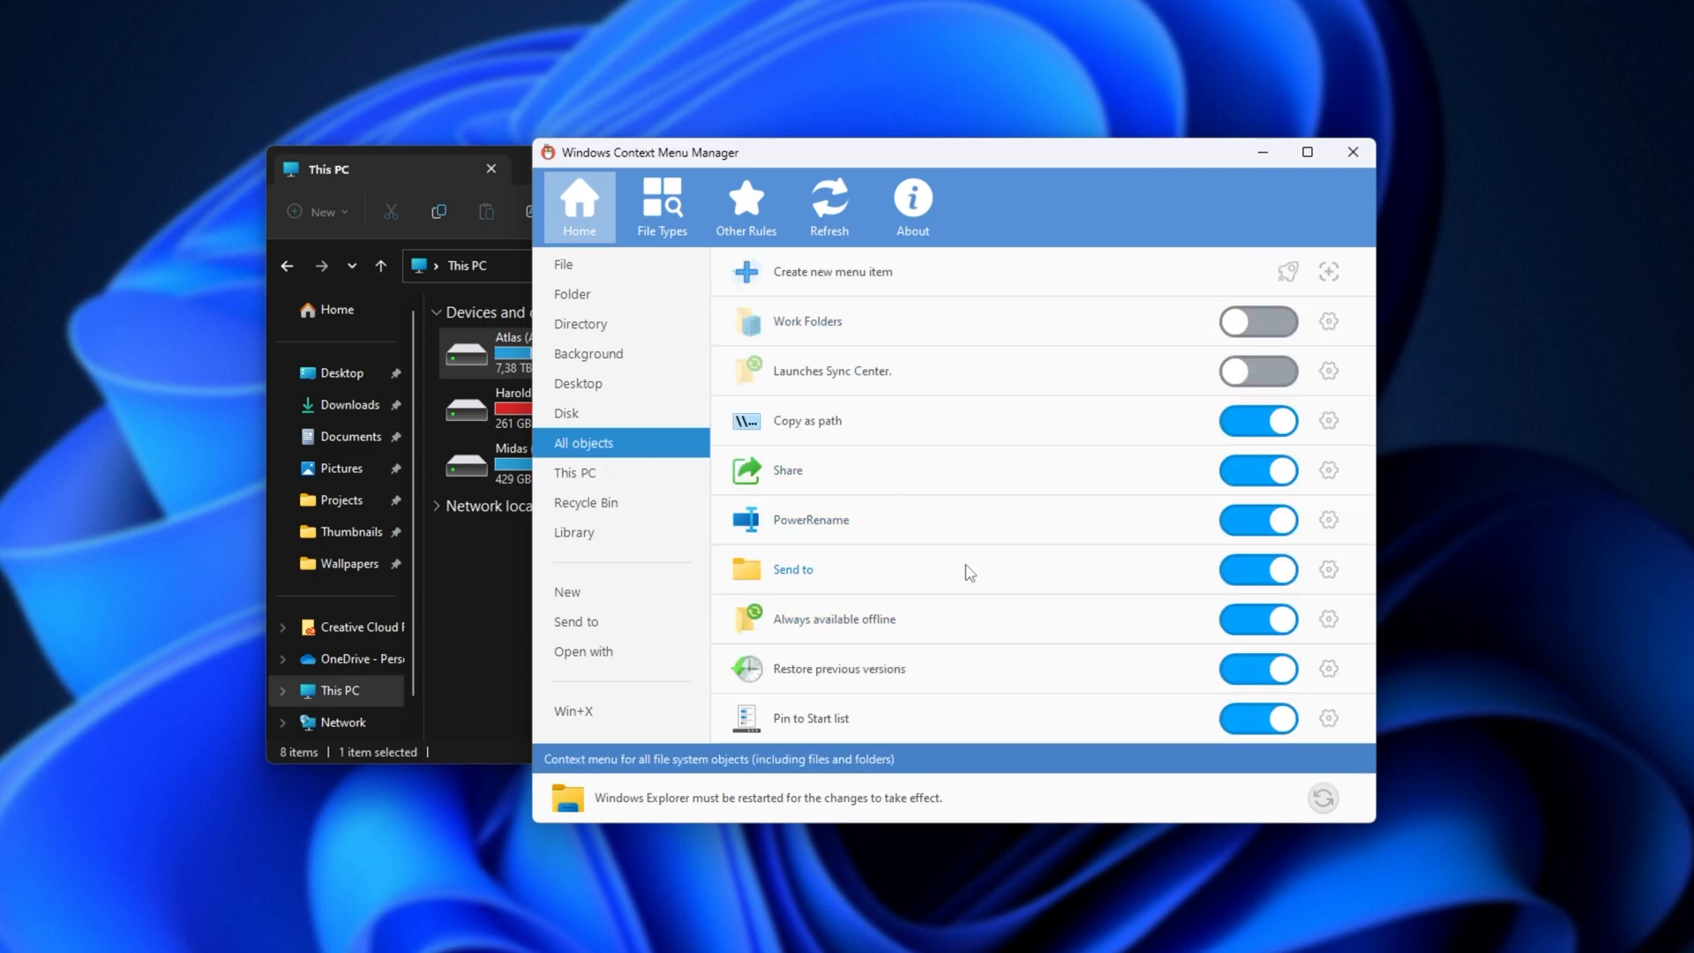
Turn off Map network drive & Disconnect network drive for This PC and restart Explorer
{"action": "left_click", "coordinate": [577, 472]}
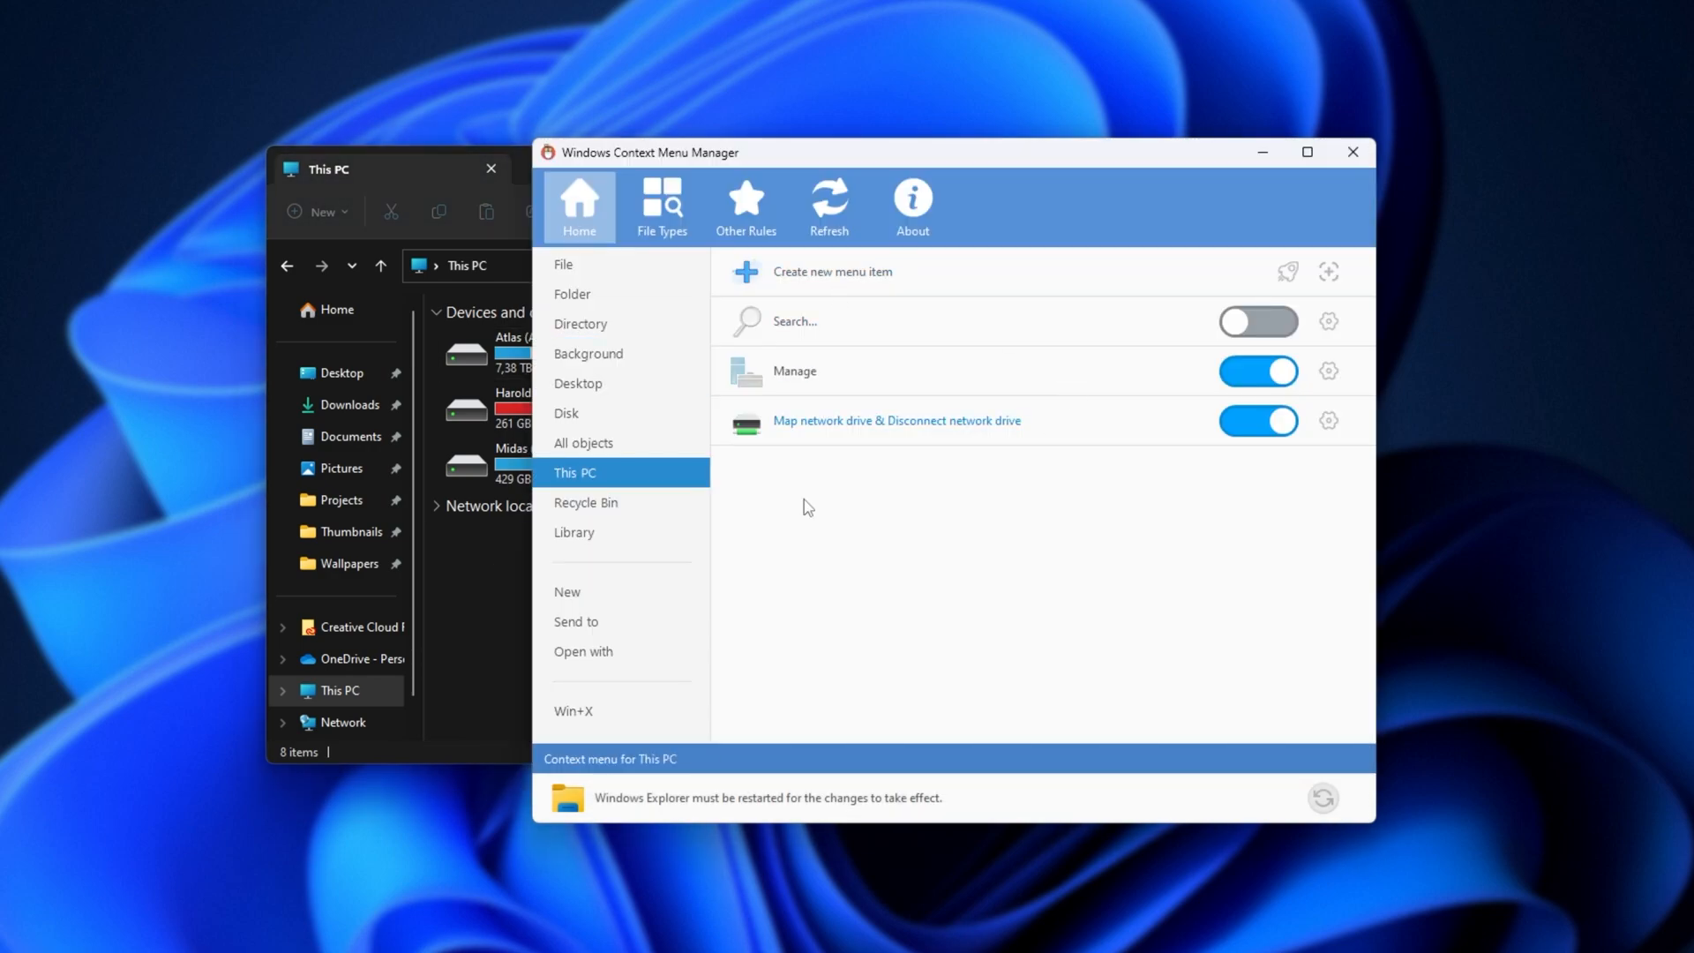
{"action": "mouse_move", "coordinate": [346, 690]}
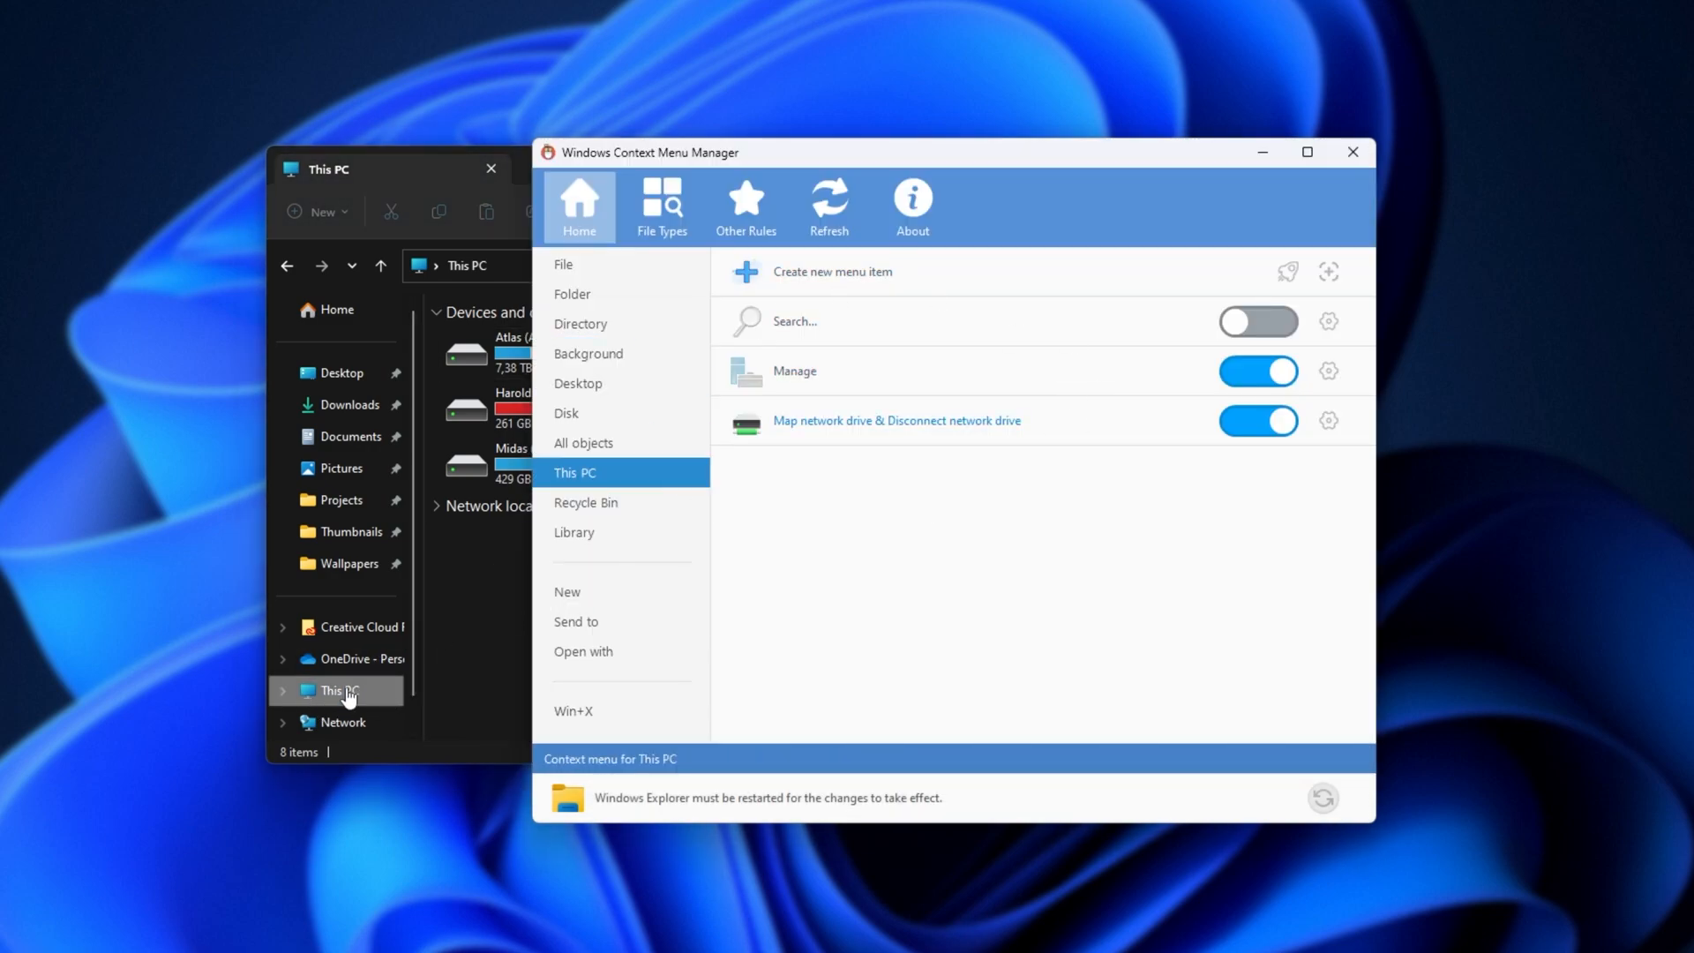
{"action": "right_click", "coordinate": [338, 690]}
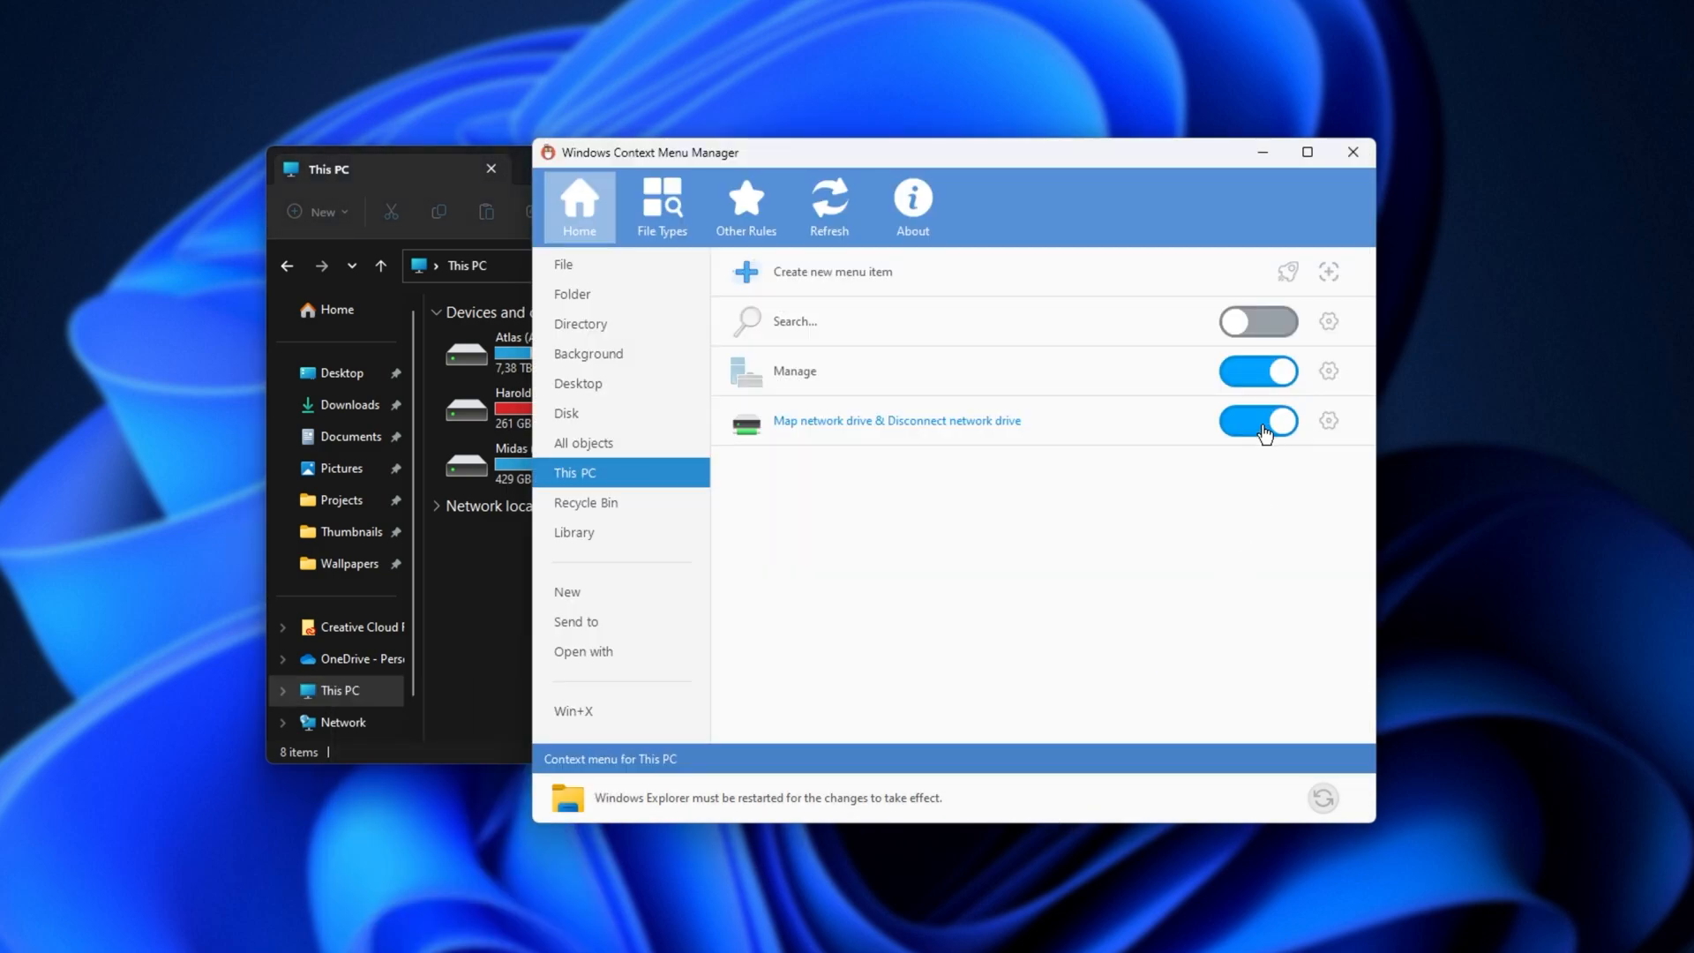
{"action": "right_click", "coordinate": [342, 690]}
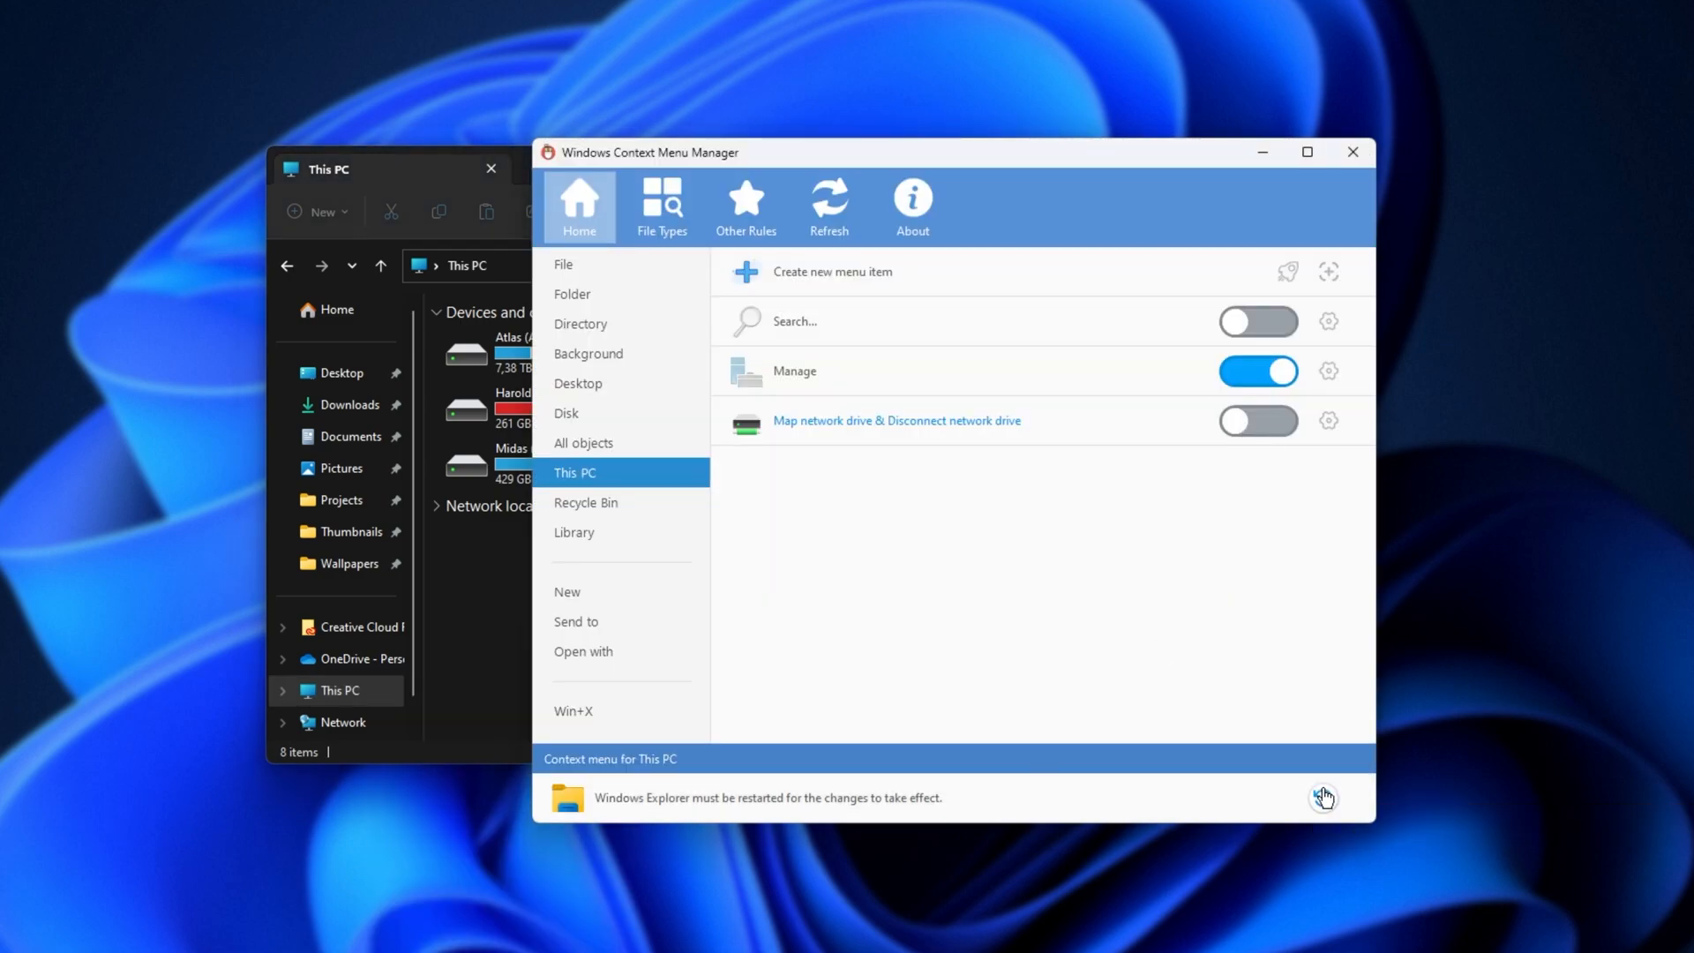
{"action": "right_click", "coordinate": [343, 690]}
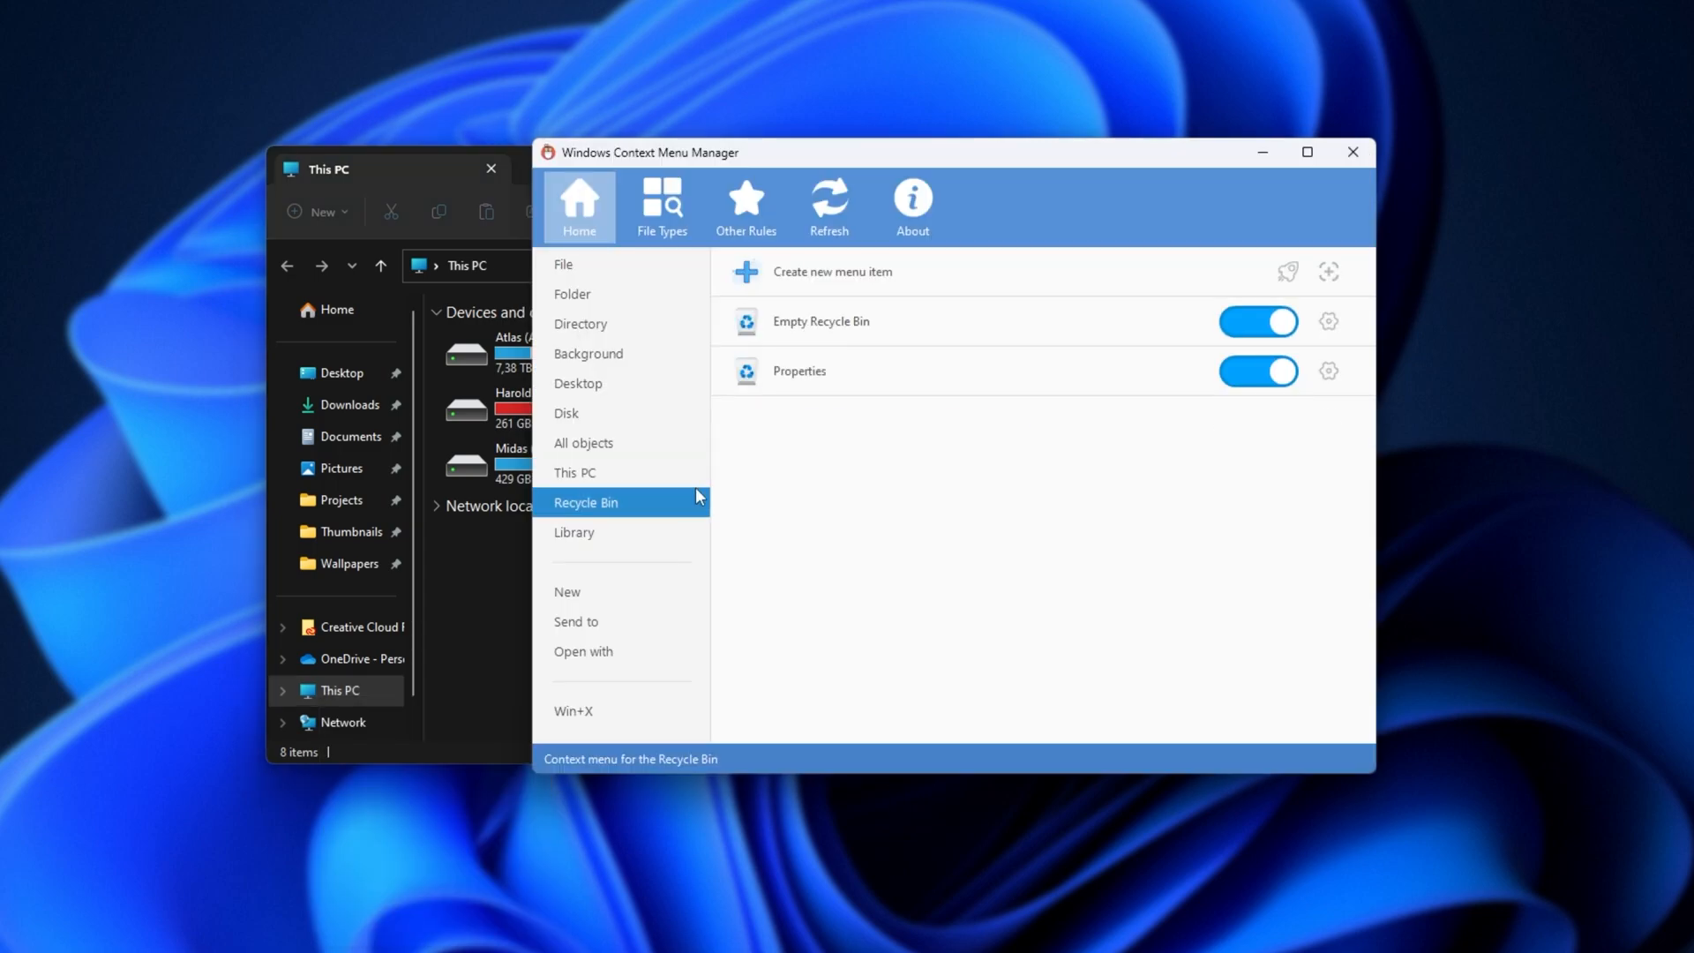
{"action": "mouse_move", "coordinate": [851, 378]}
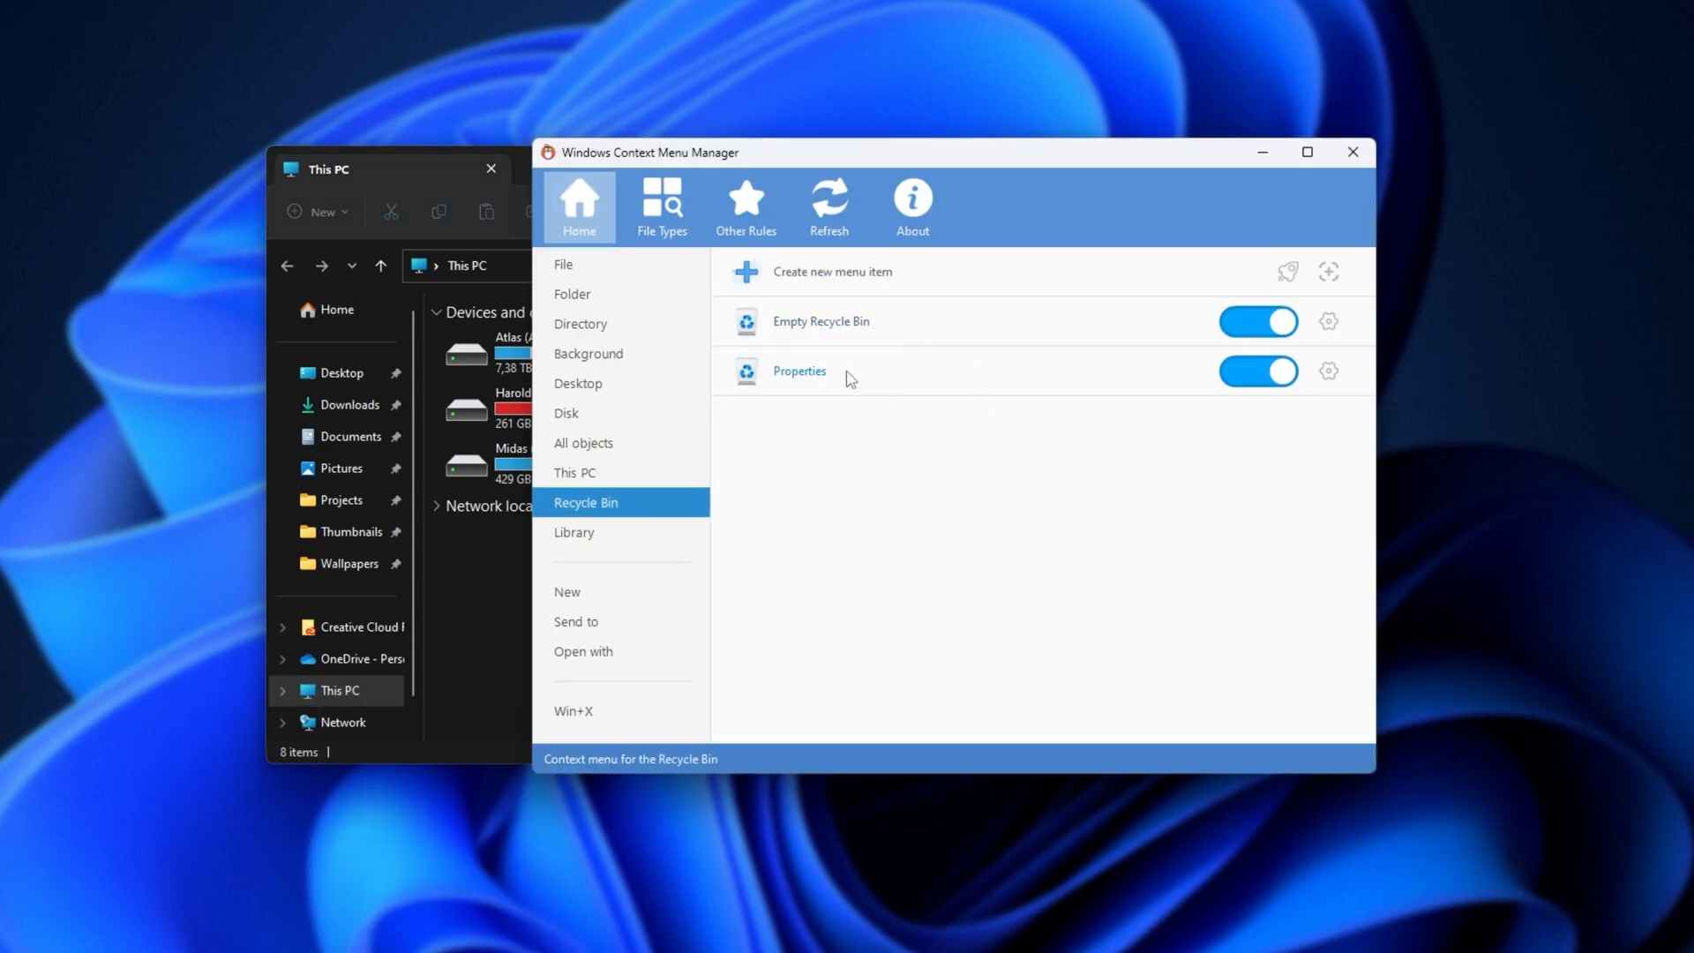
Show the six Library menu entries and compare with the Documents library's right-click menu
{"action": "left_click", "coordinate": [573, 531]}
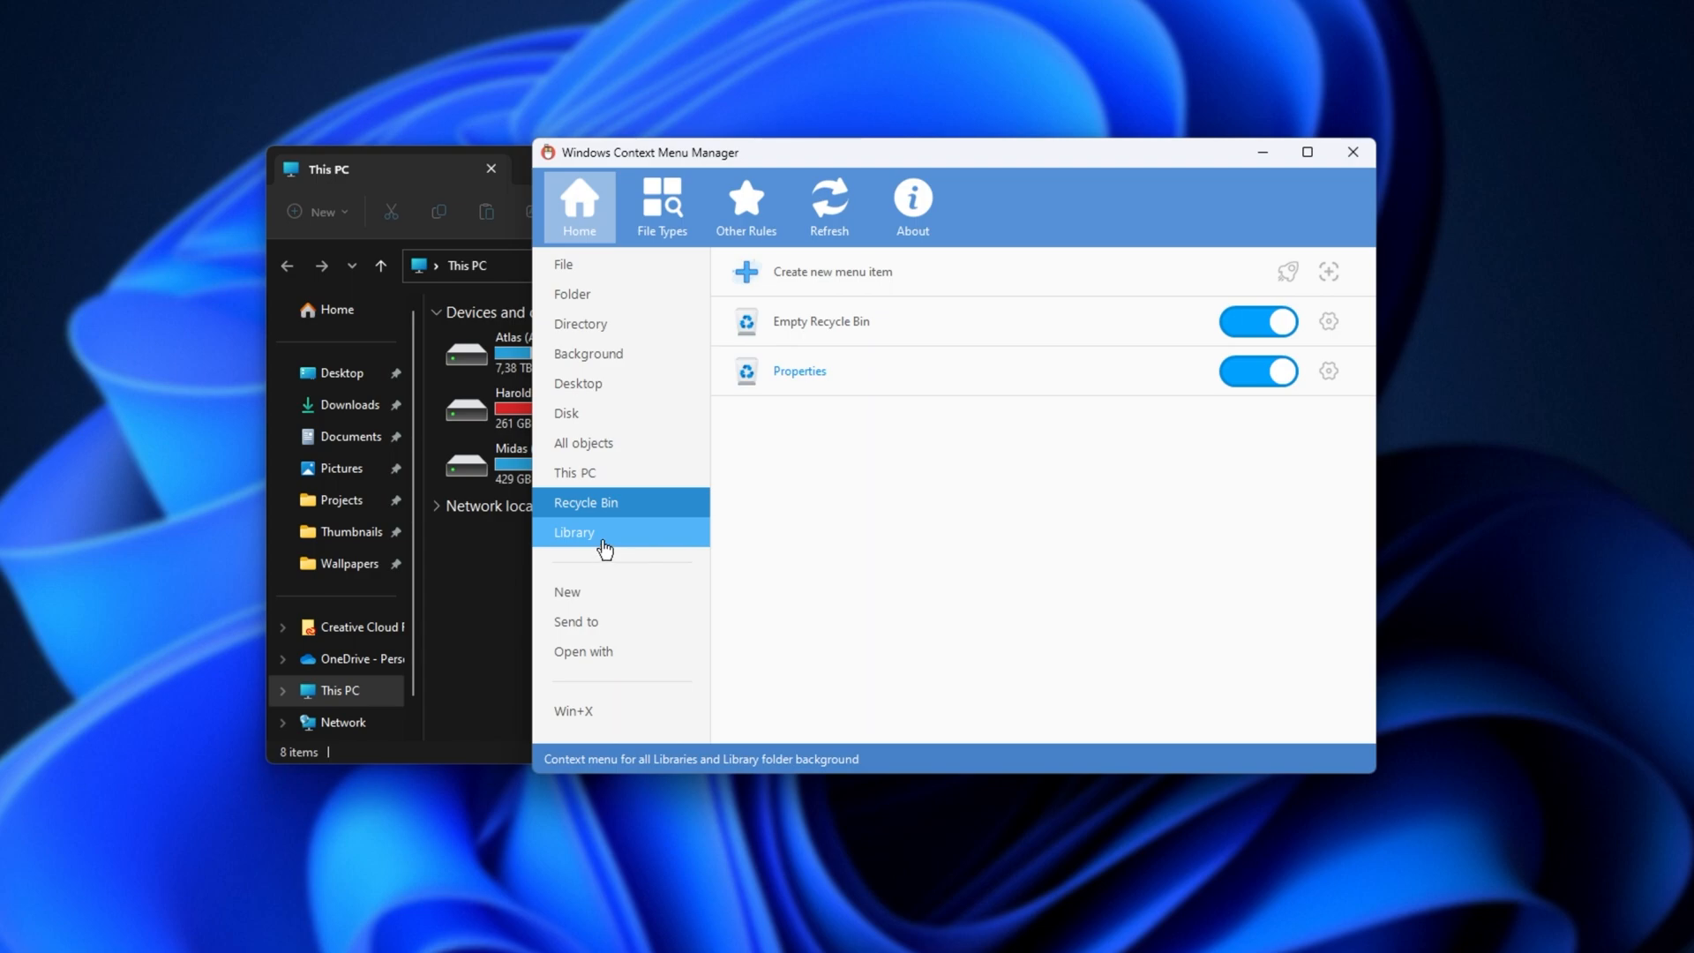
{"action": "left_click", "coordinate": [574, 531]}
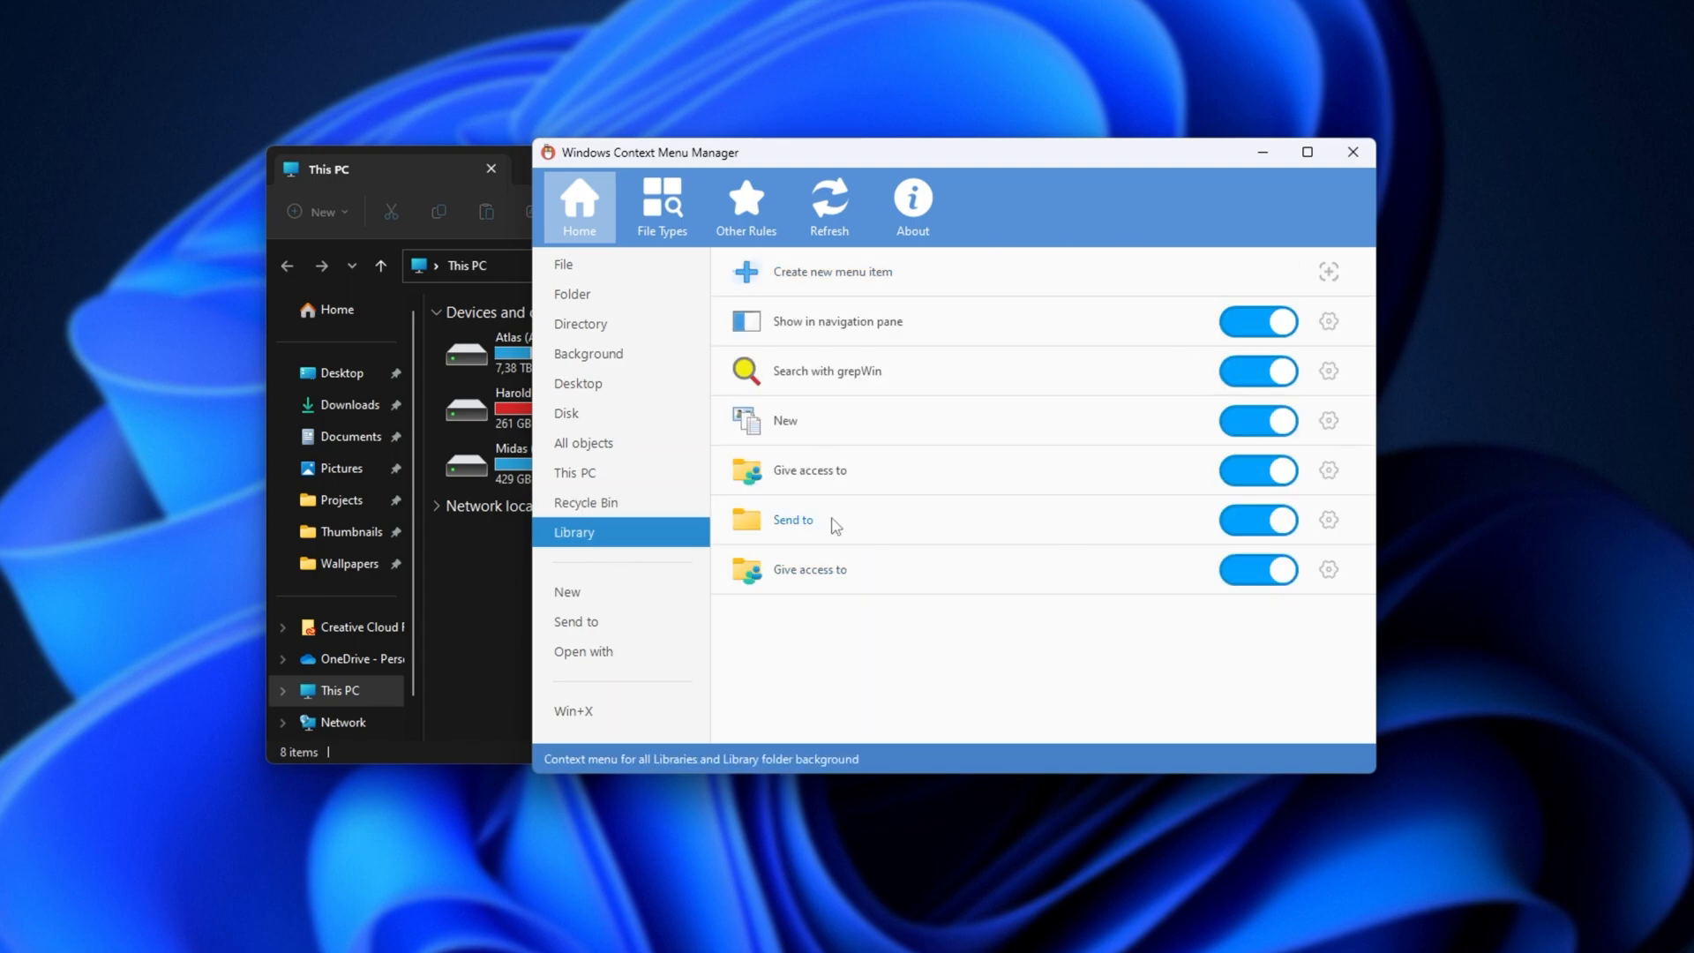
{"action": "mouse_move", "coordinate": [350, 435]}
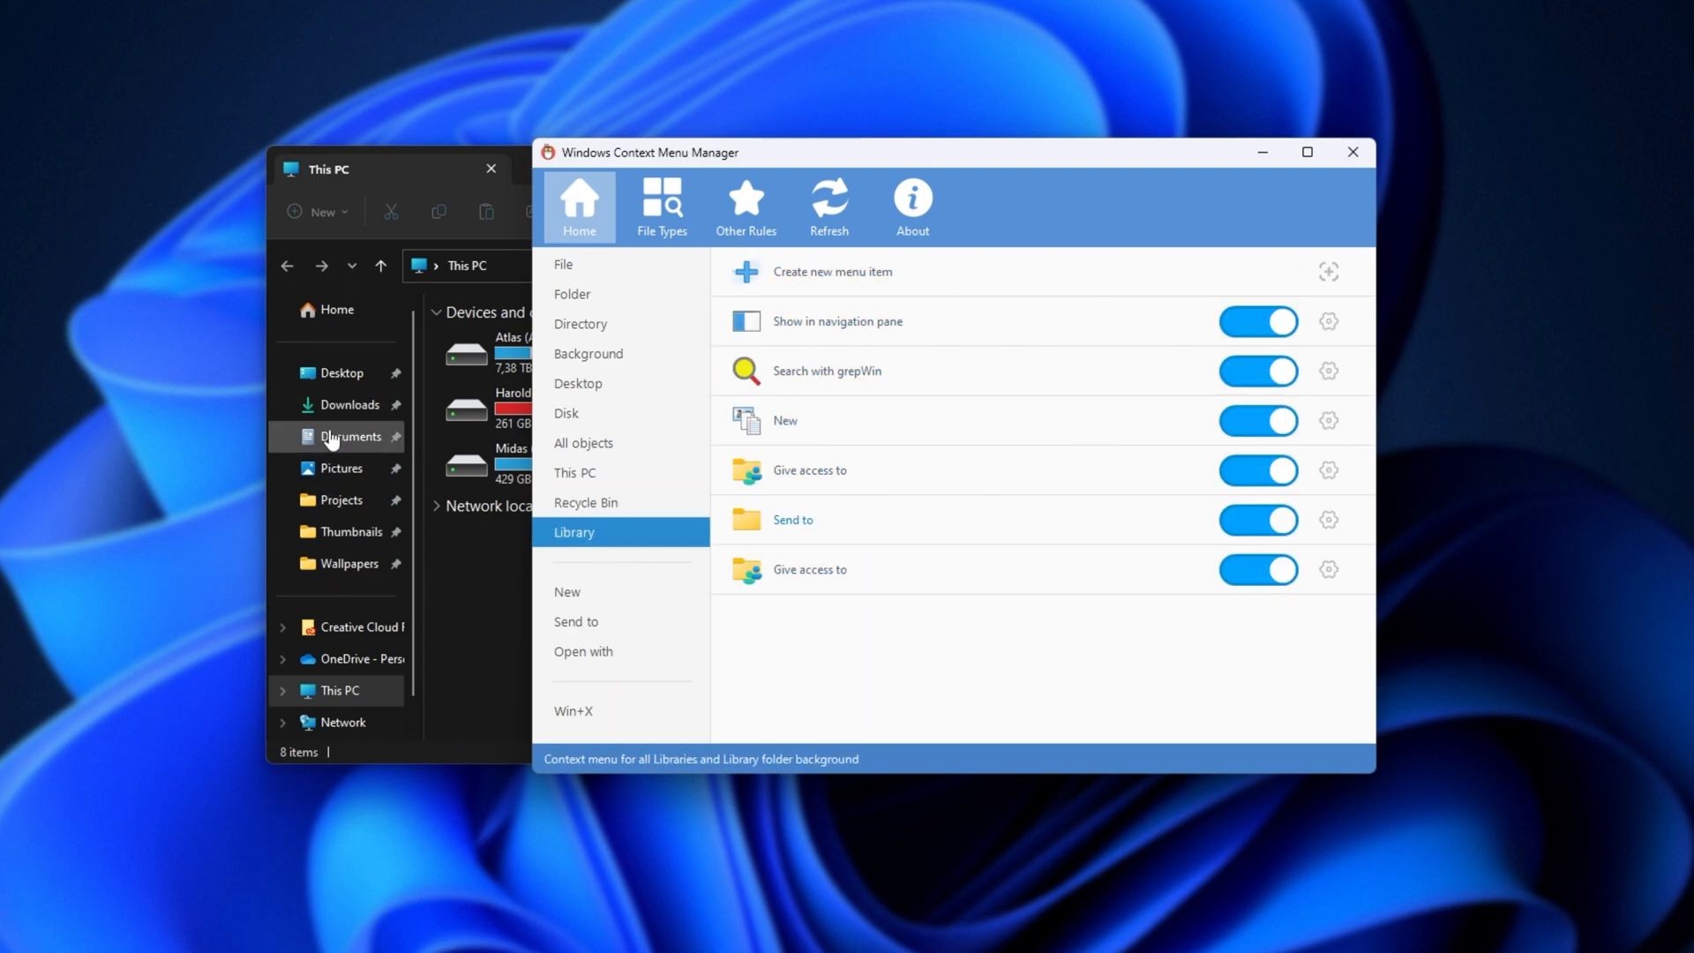
{"action": "right_click", "coordinate": [350, 435]}
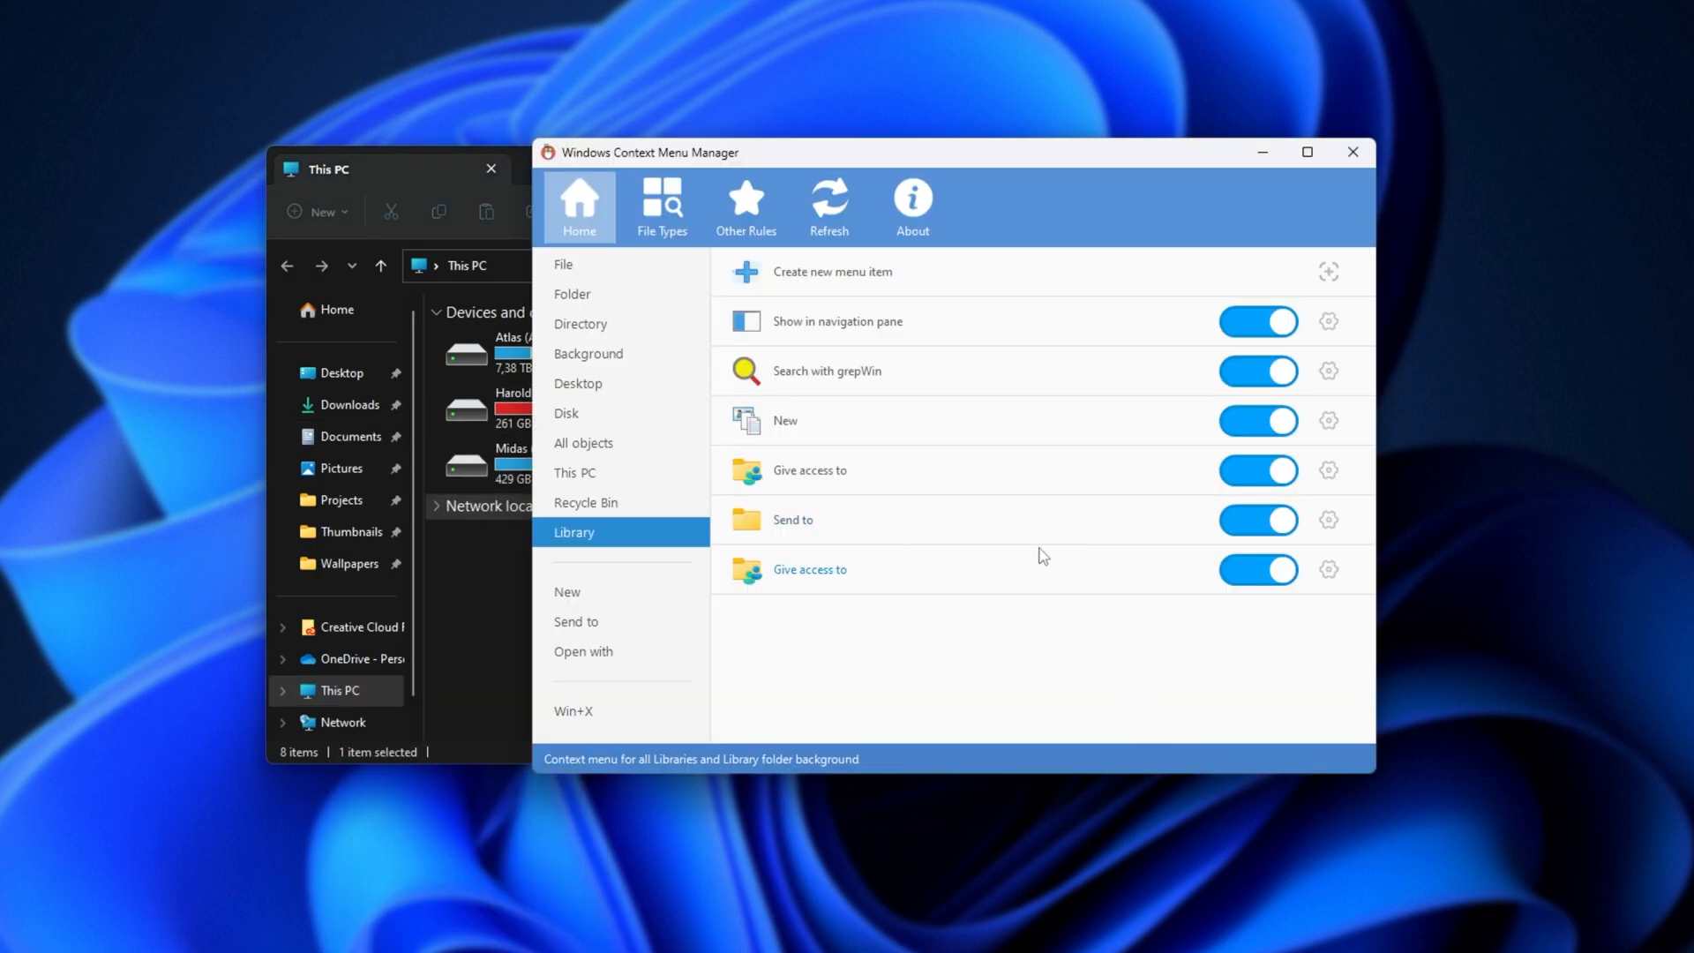
{"action": "left_click", "coordinate": [567, 591]}
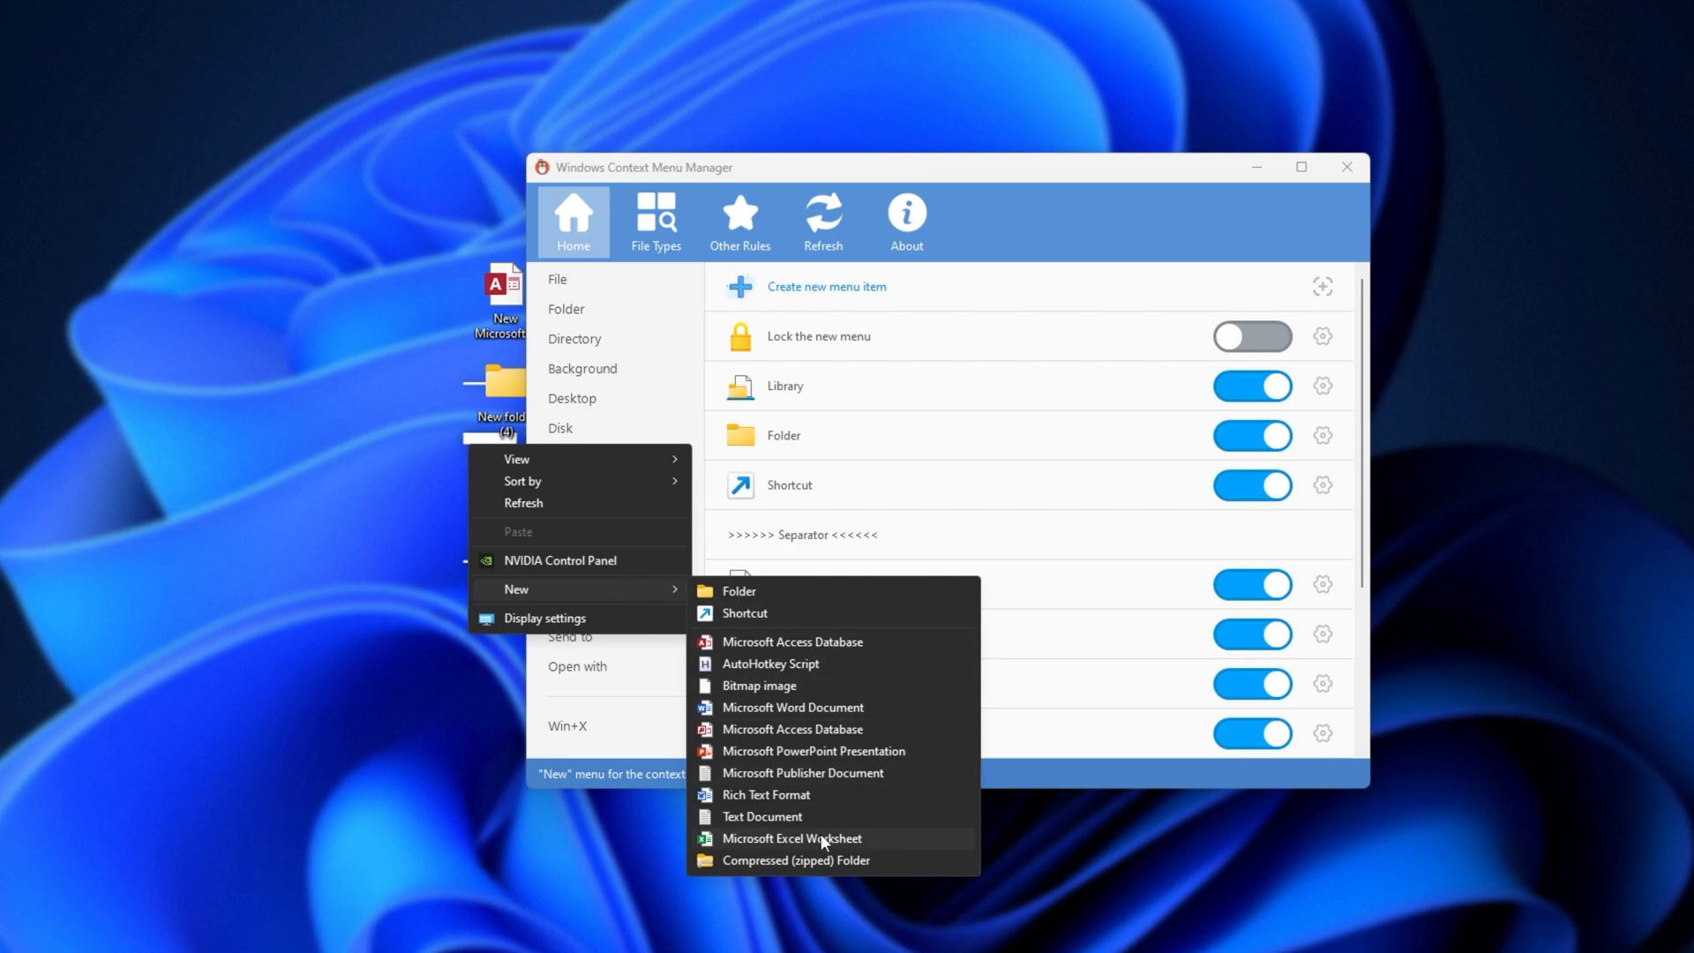
{"action": "mouse_move", "coordinate": [889, 660]}
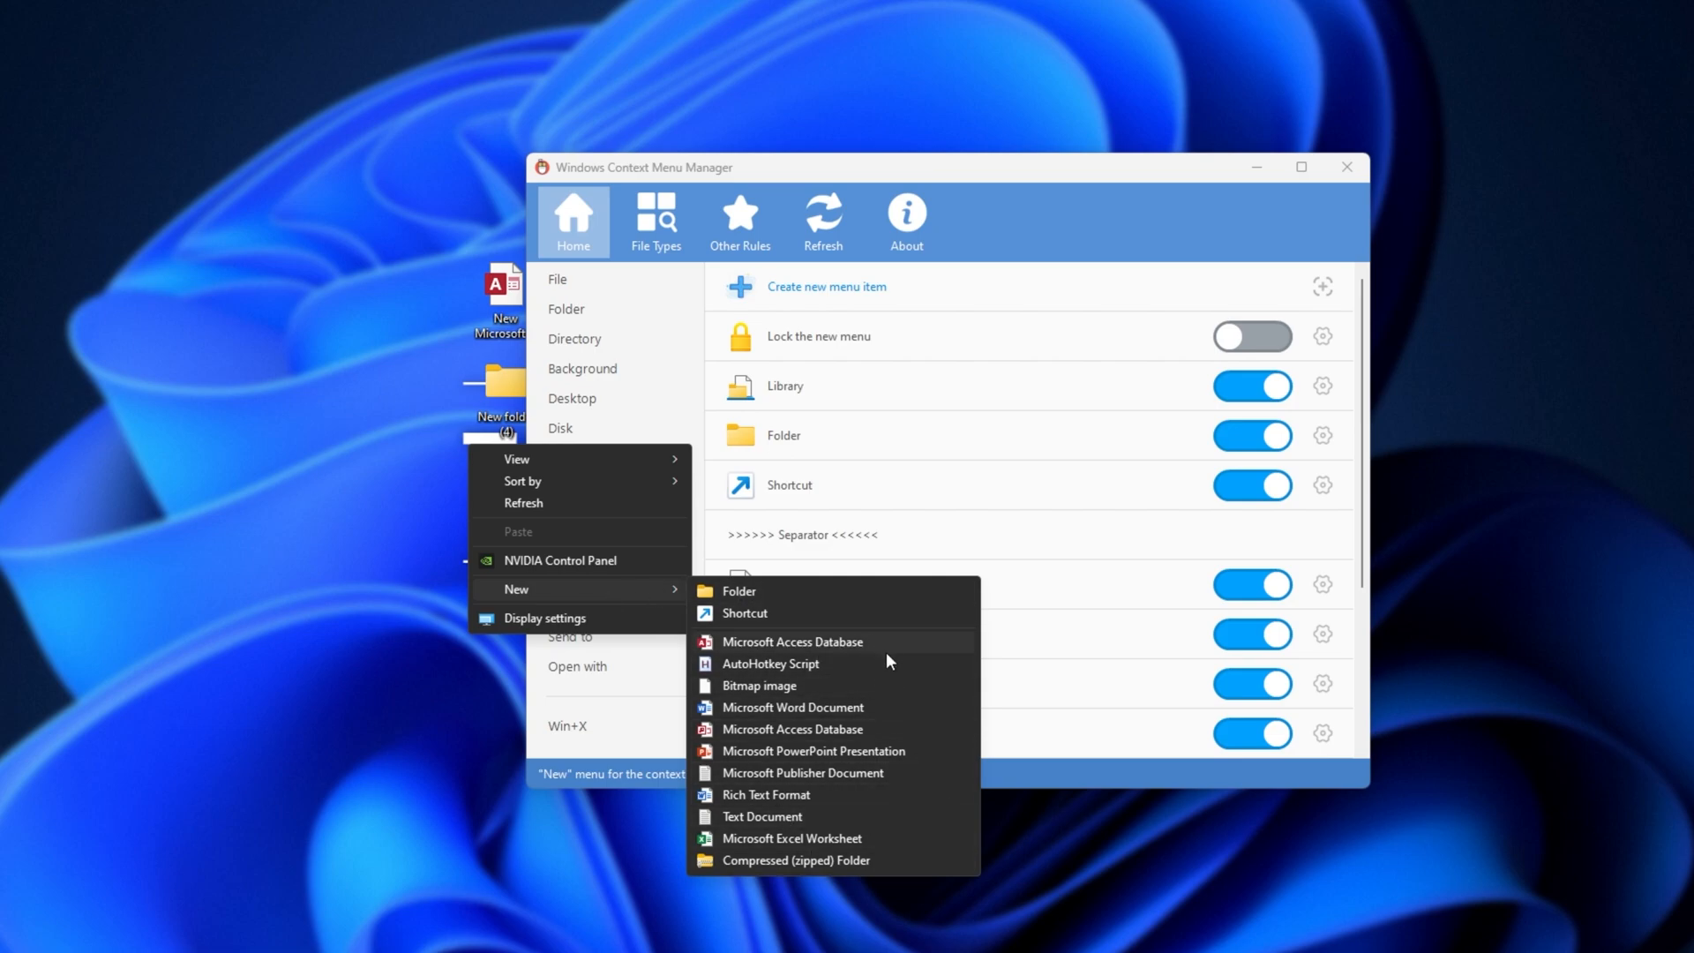
{"action": "mouse_move", "coordinate": [746, 649]}
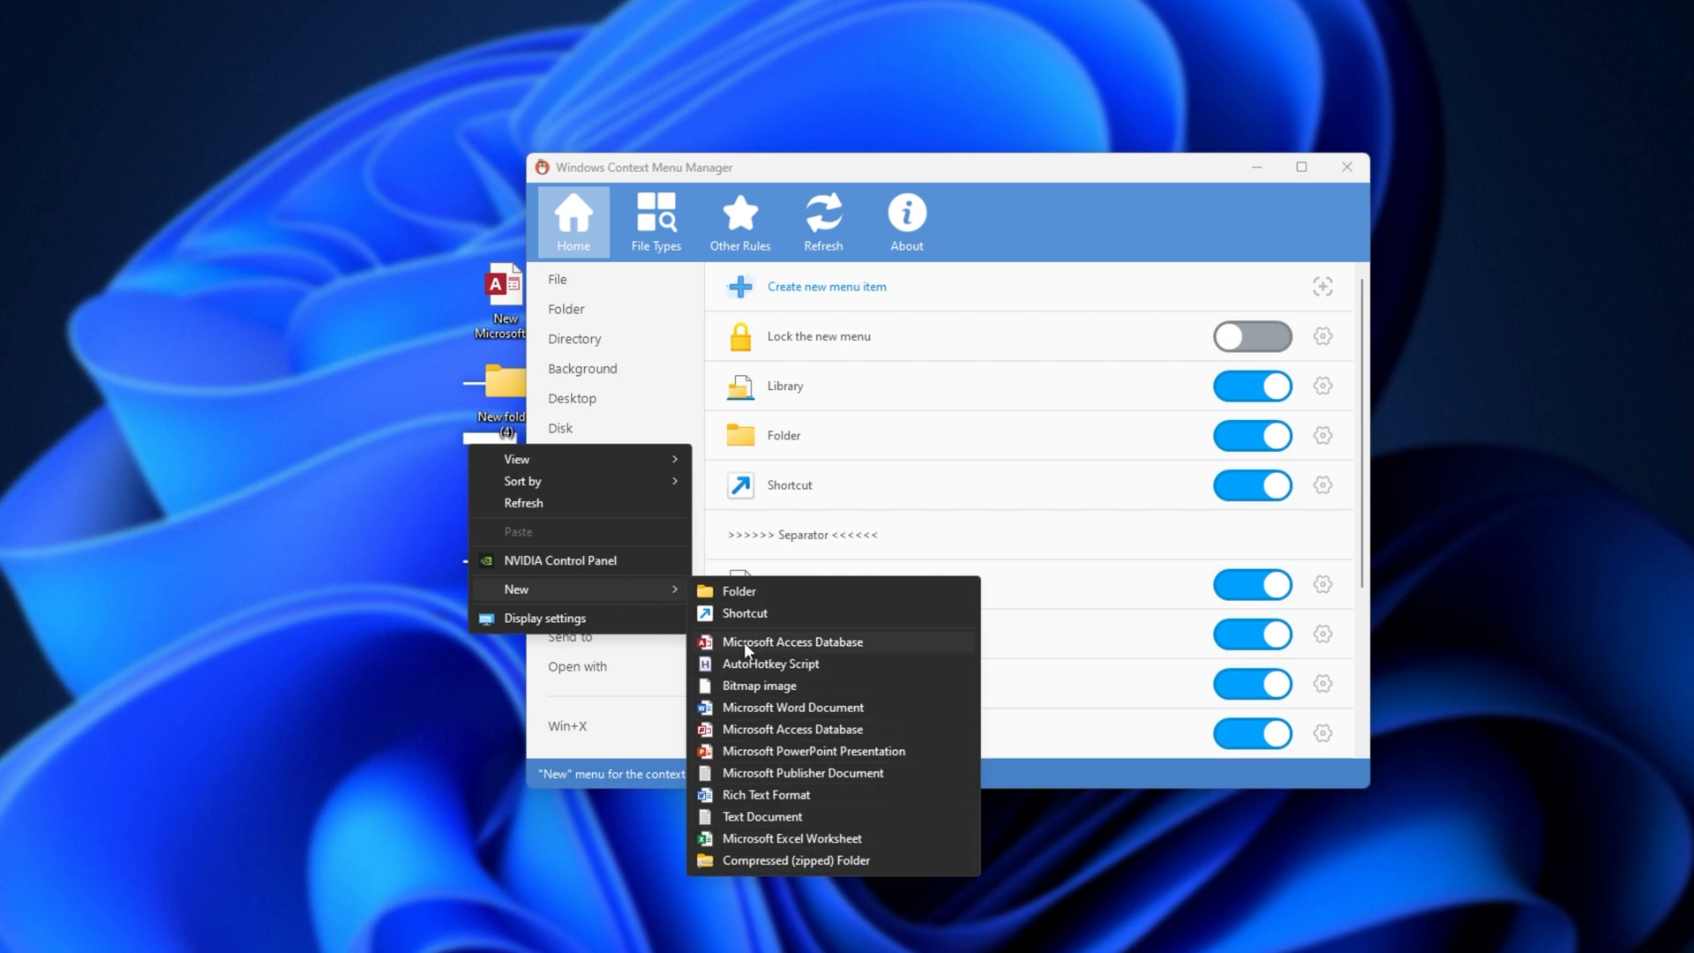
{"action": "mouse_move", "coordinate": [813, 751]}
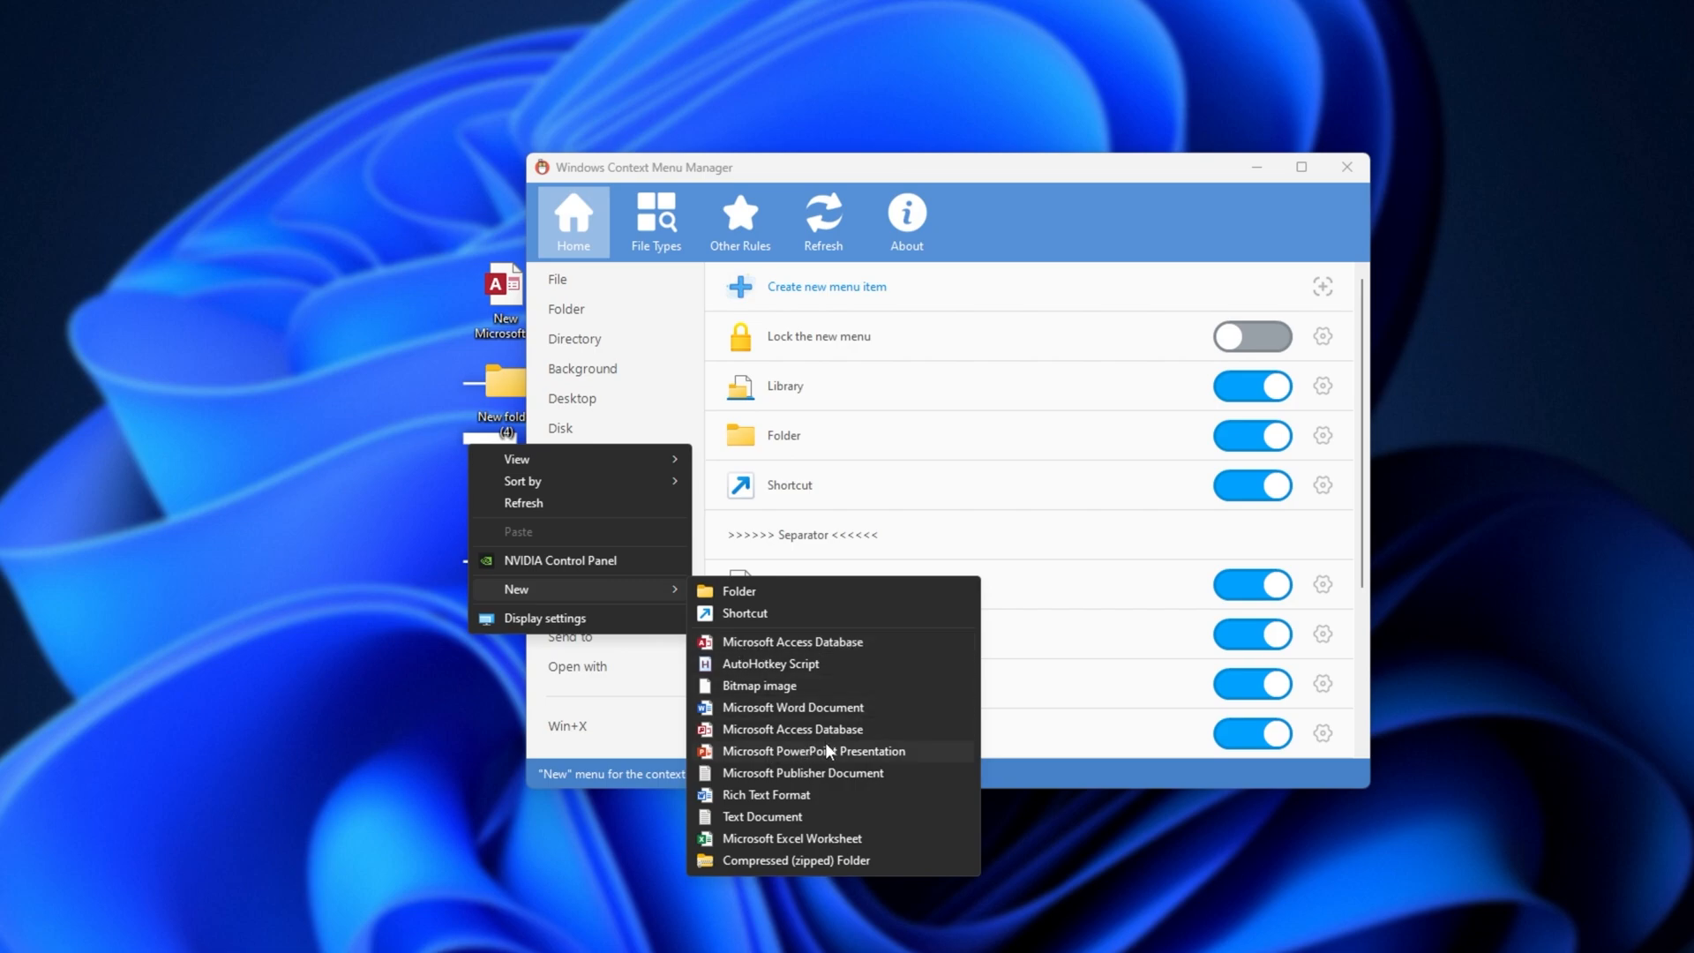
{"action": "mouse_move", "coordinate": [964, 779]}
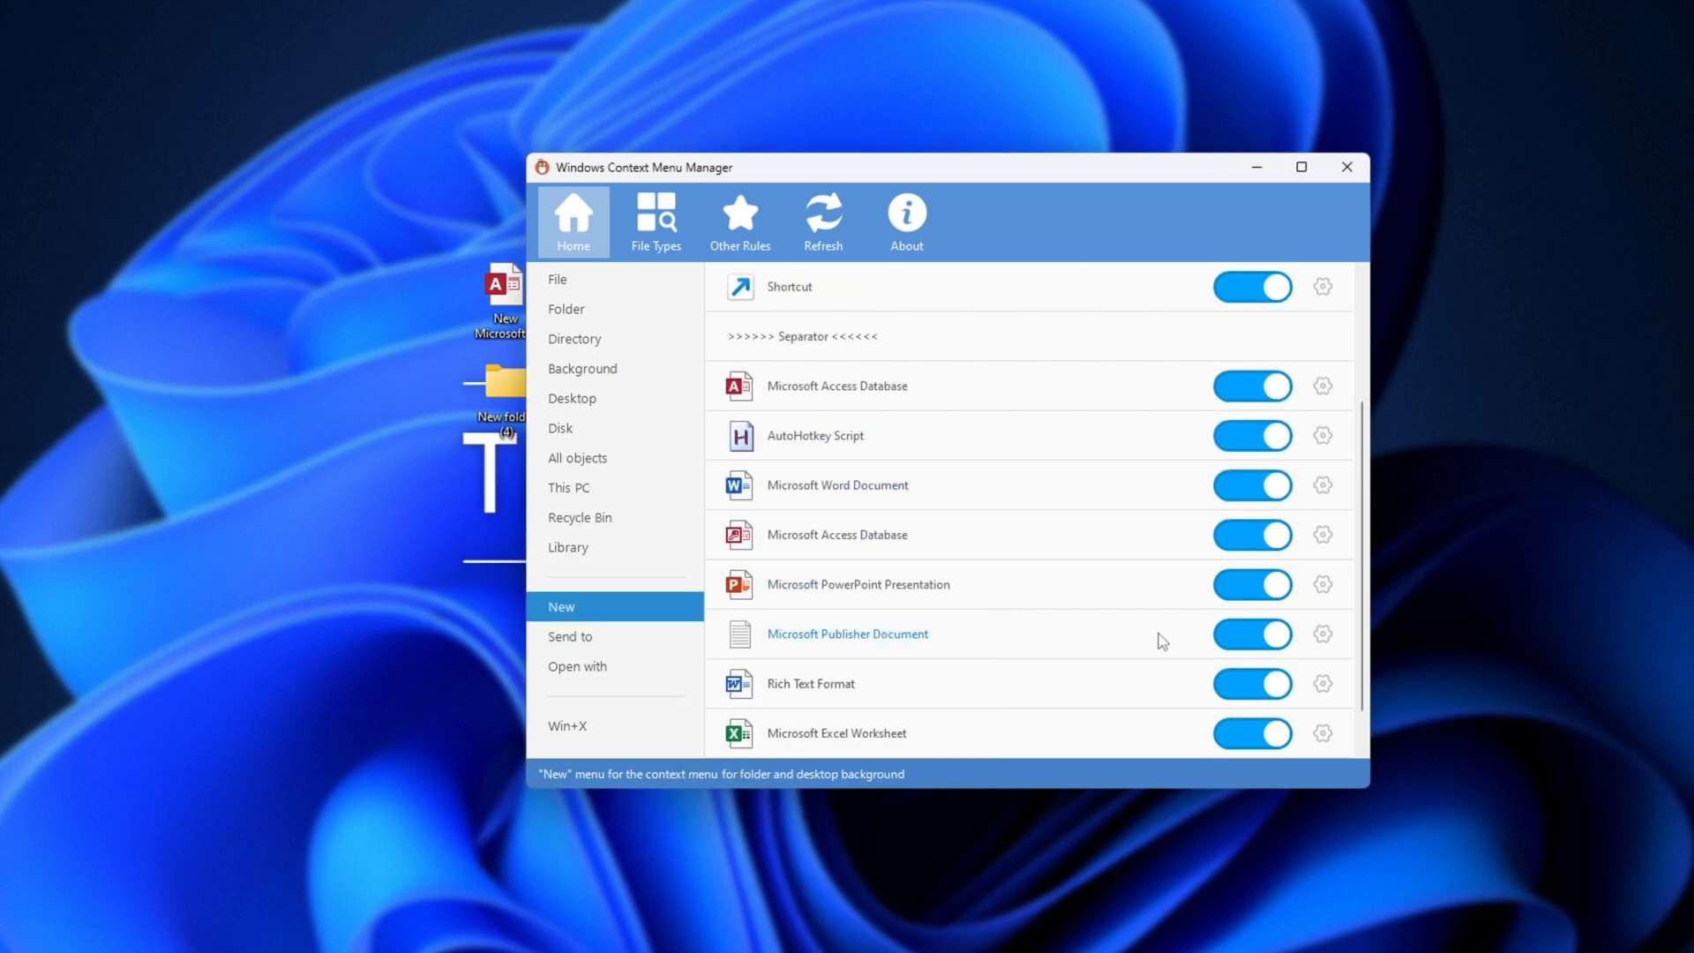
Switch off Access, AutoHotkey, Office, Rich Text entries, leaving Folder, Shortcut, Bitmap, Text Document
{"action": "left_click", "coordinate": [1252, 583]}
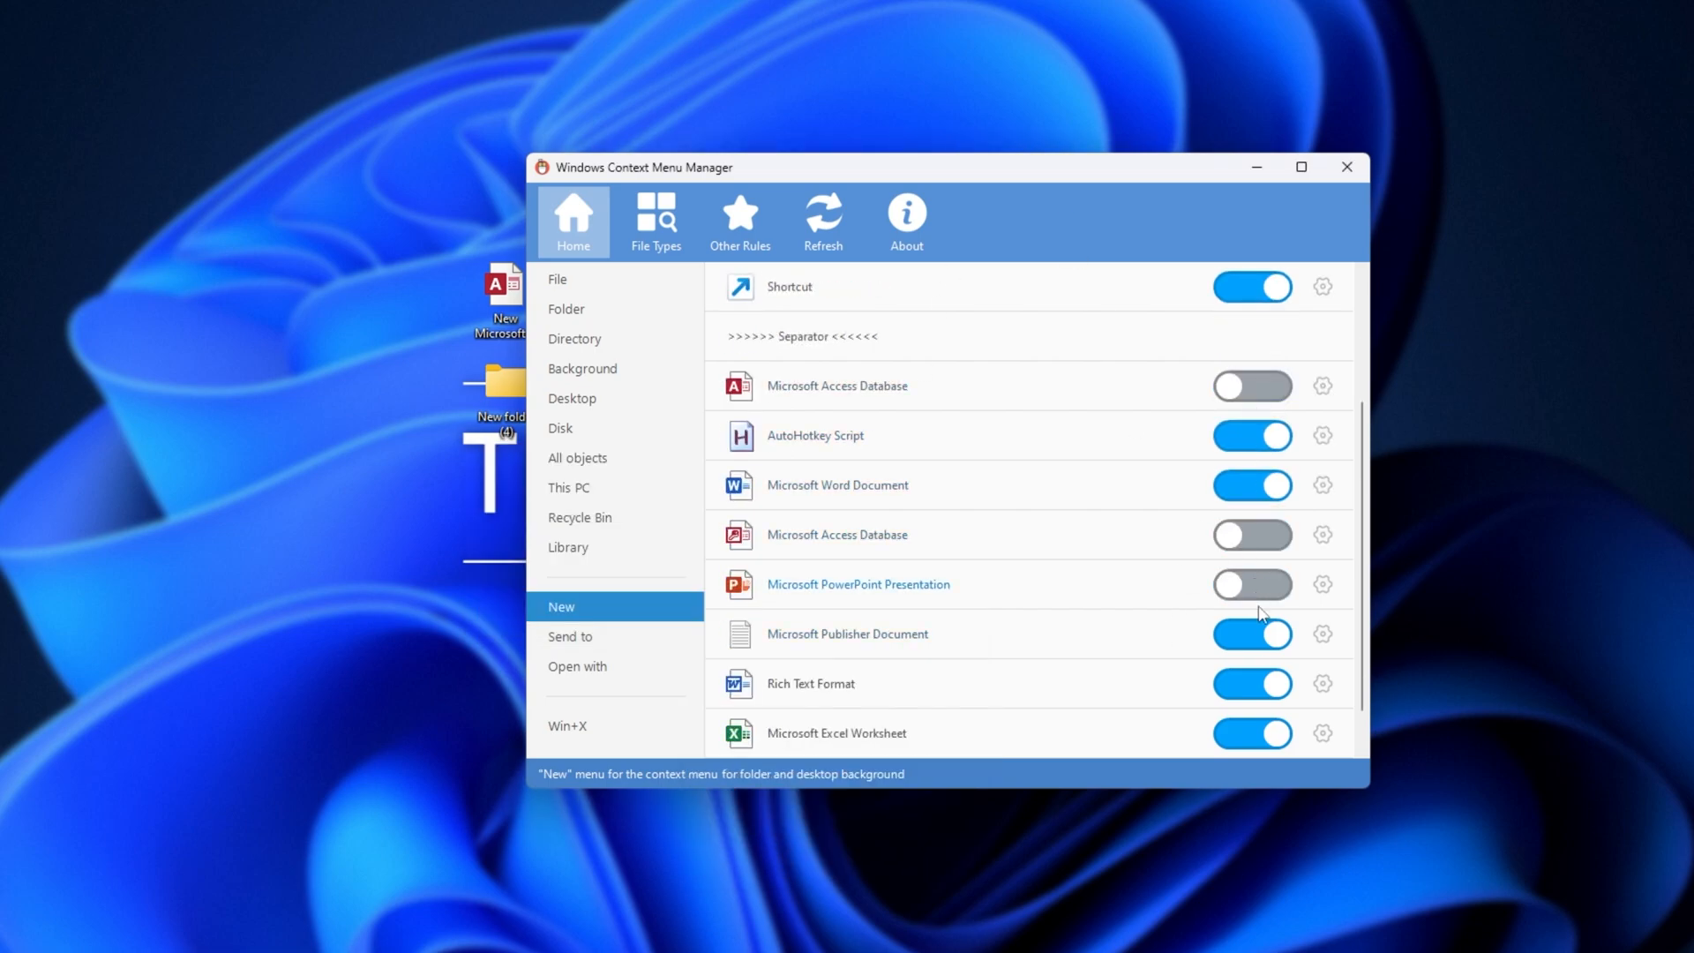
{"action": "scroll", "scroll_direction": "down", "scroll_amount": 3}
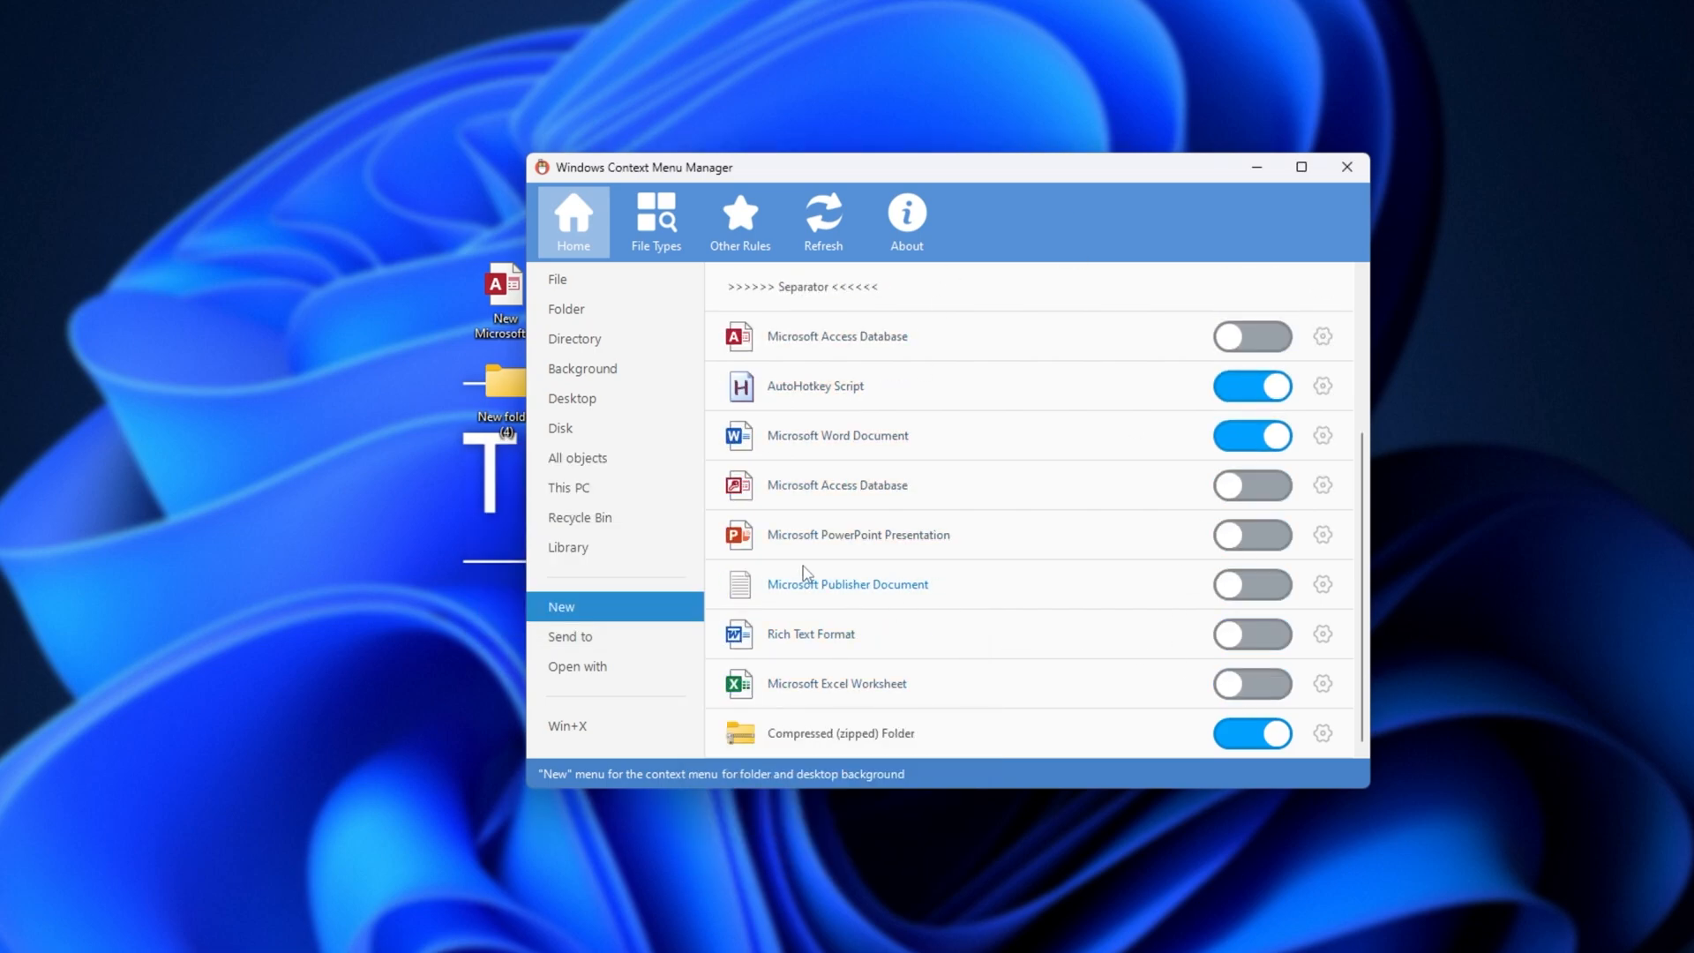
{"action": "left_click", "coordinate": [1252, 732]}
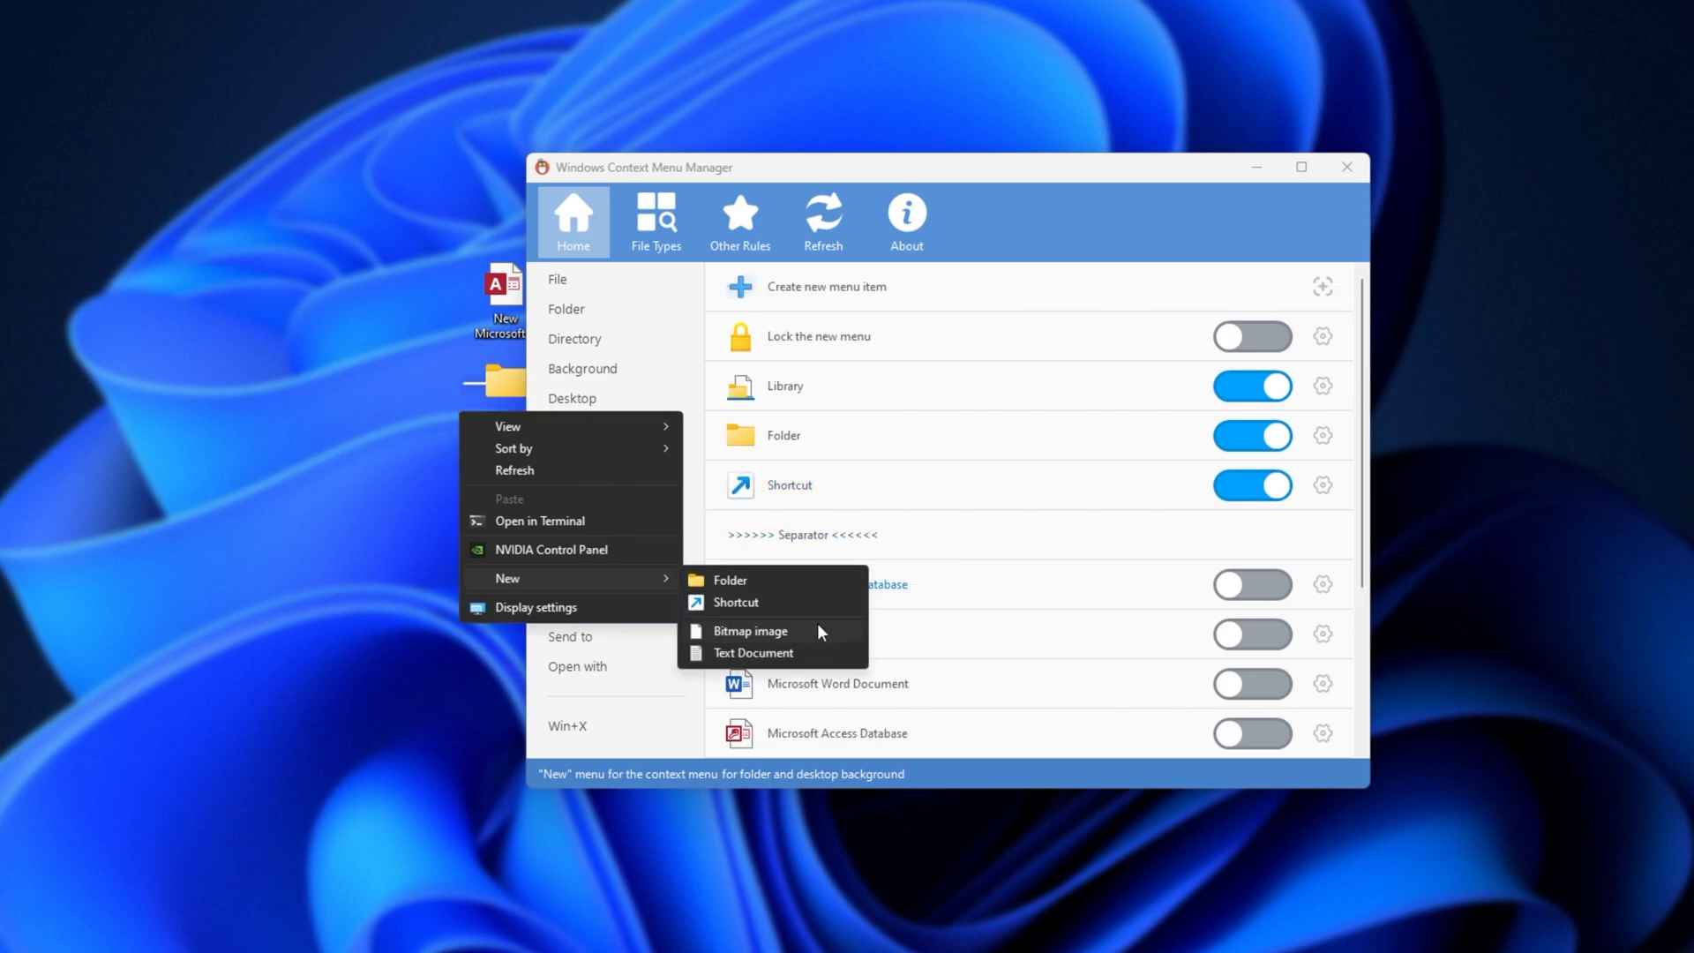
{"action": "left_click", "coordinate": [730, 581]}
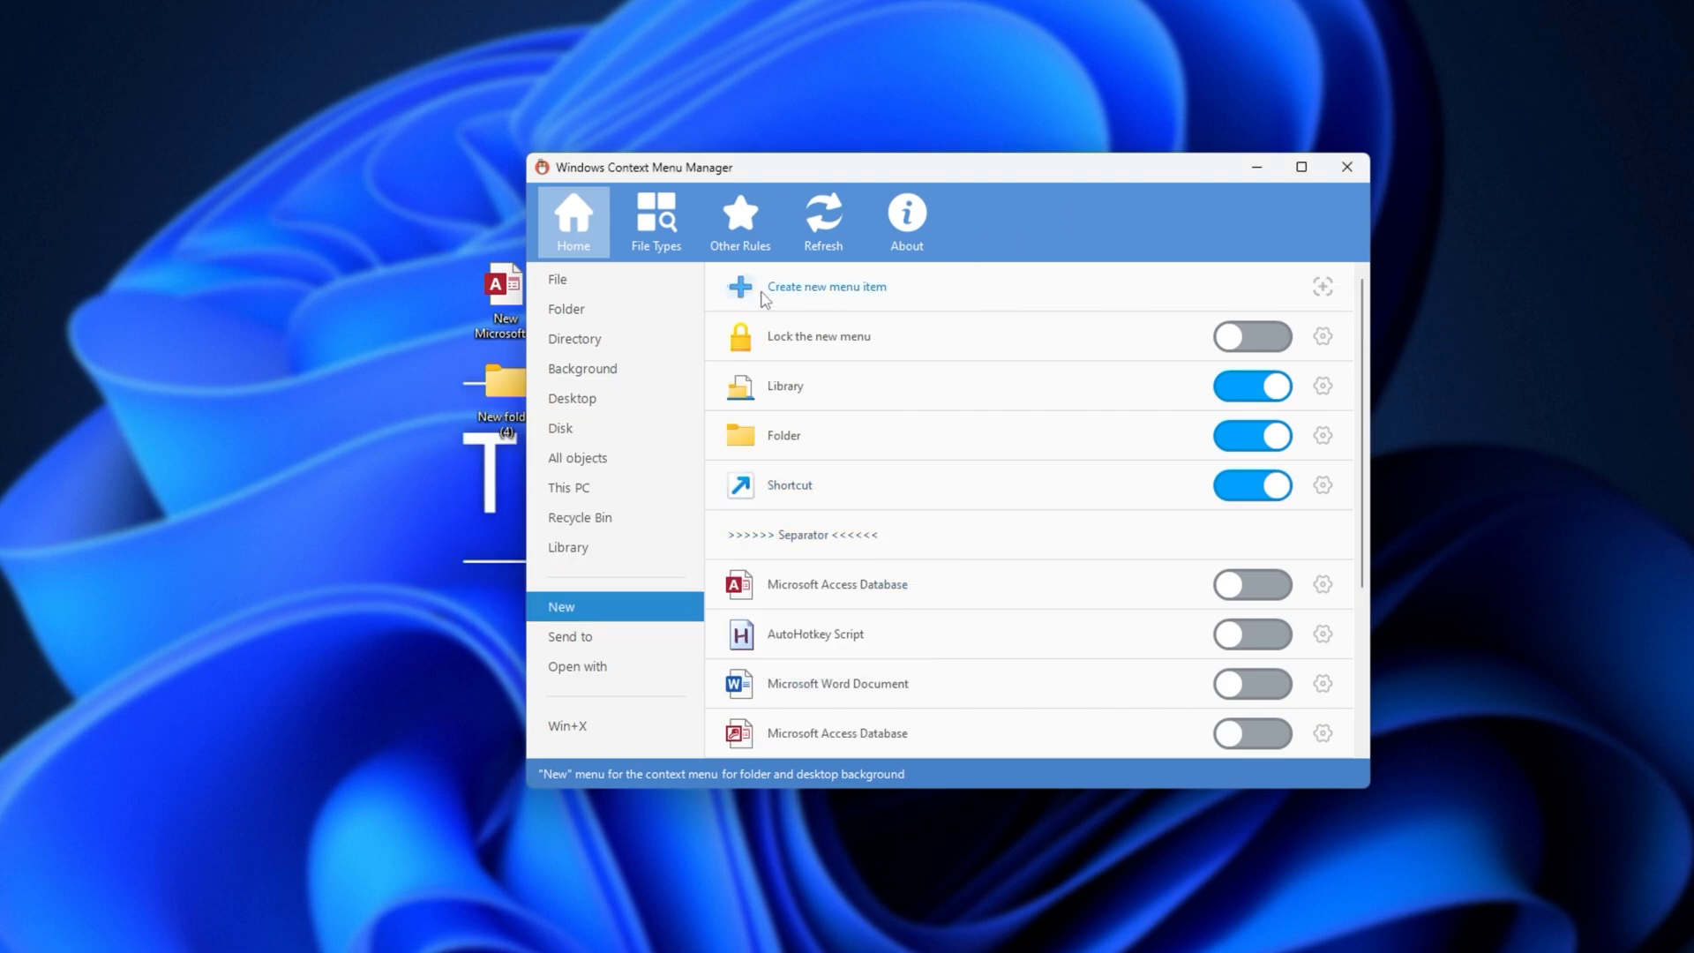
{"action": "mouse_move", "coordinate": [876, 298]}
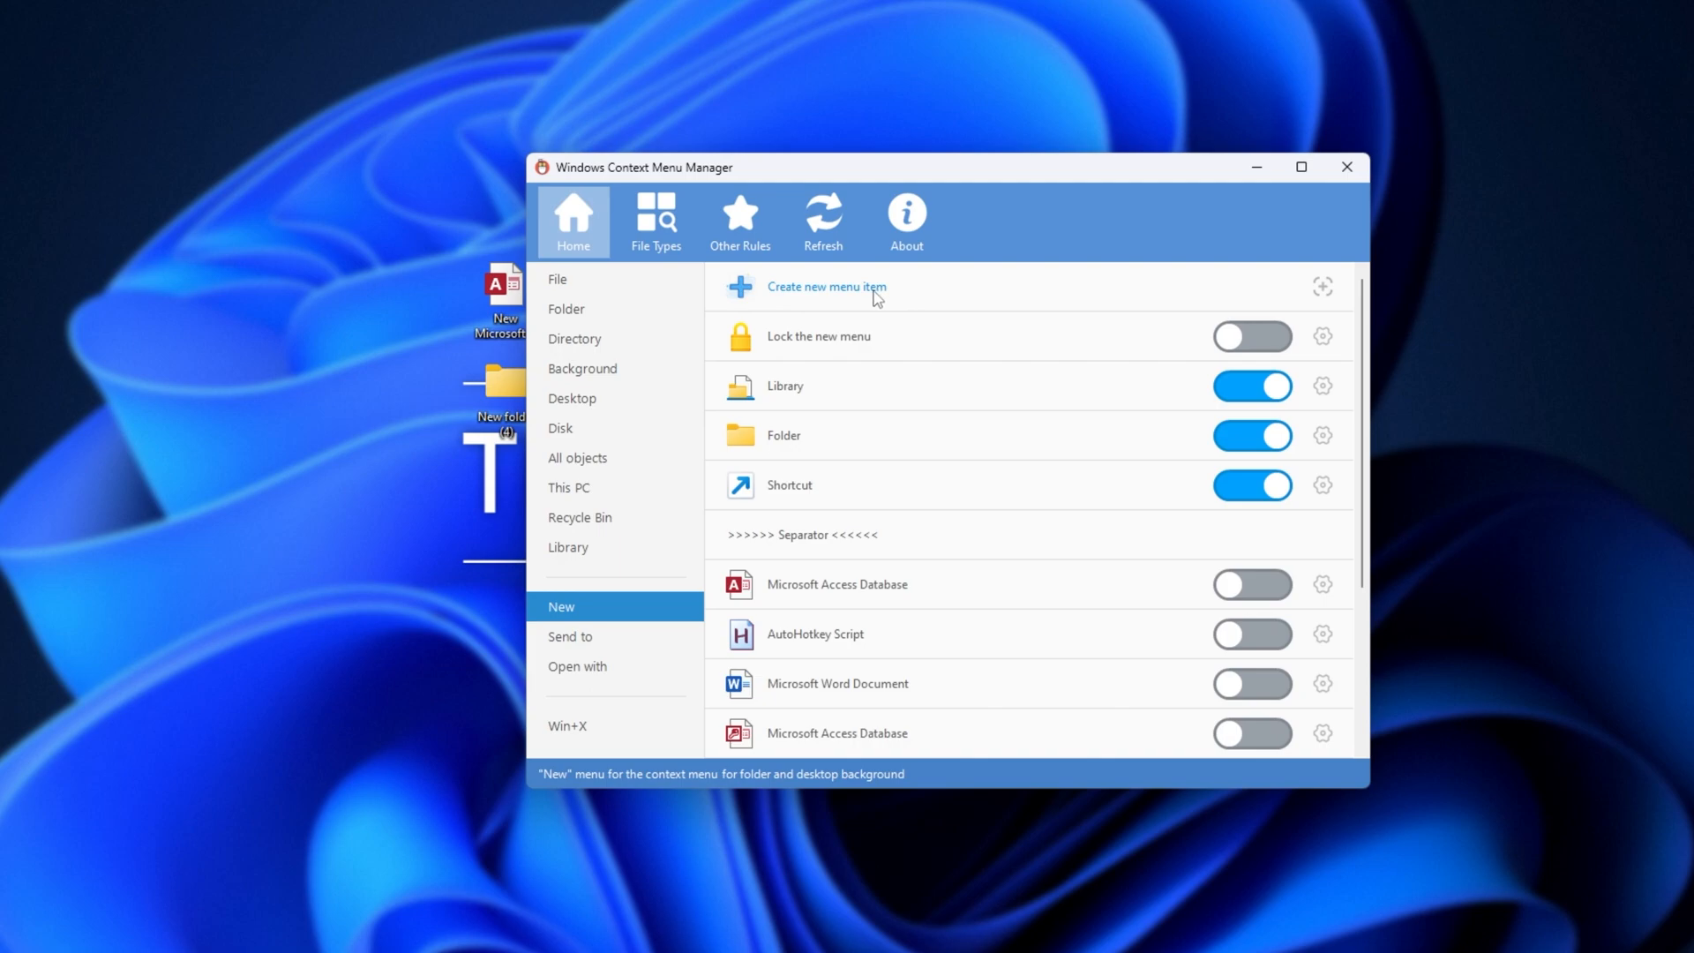
{"action": "mouse_move", "coordinate": [1323, 287]}
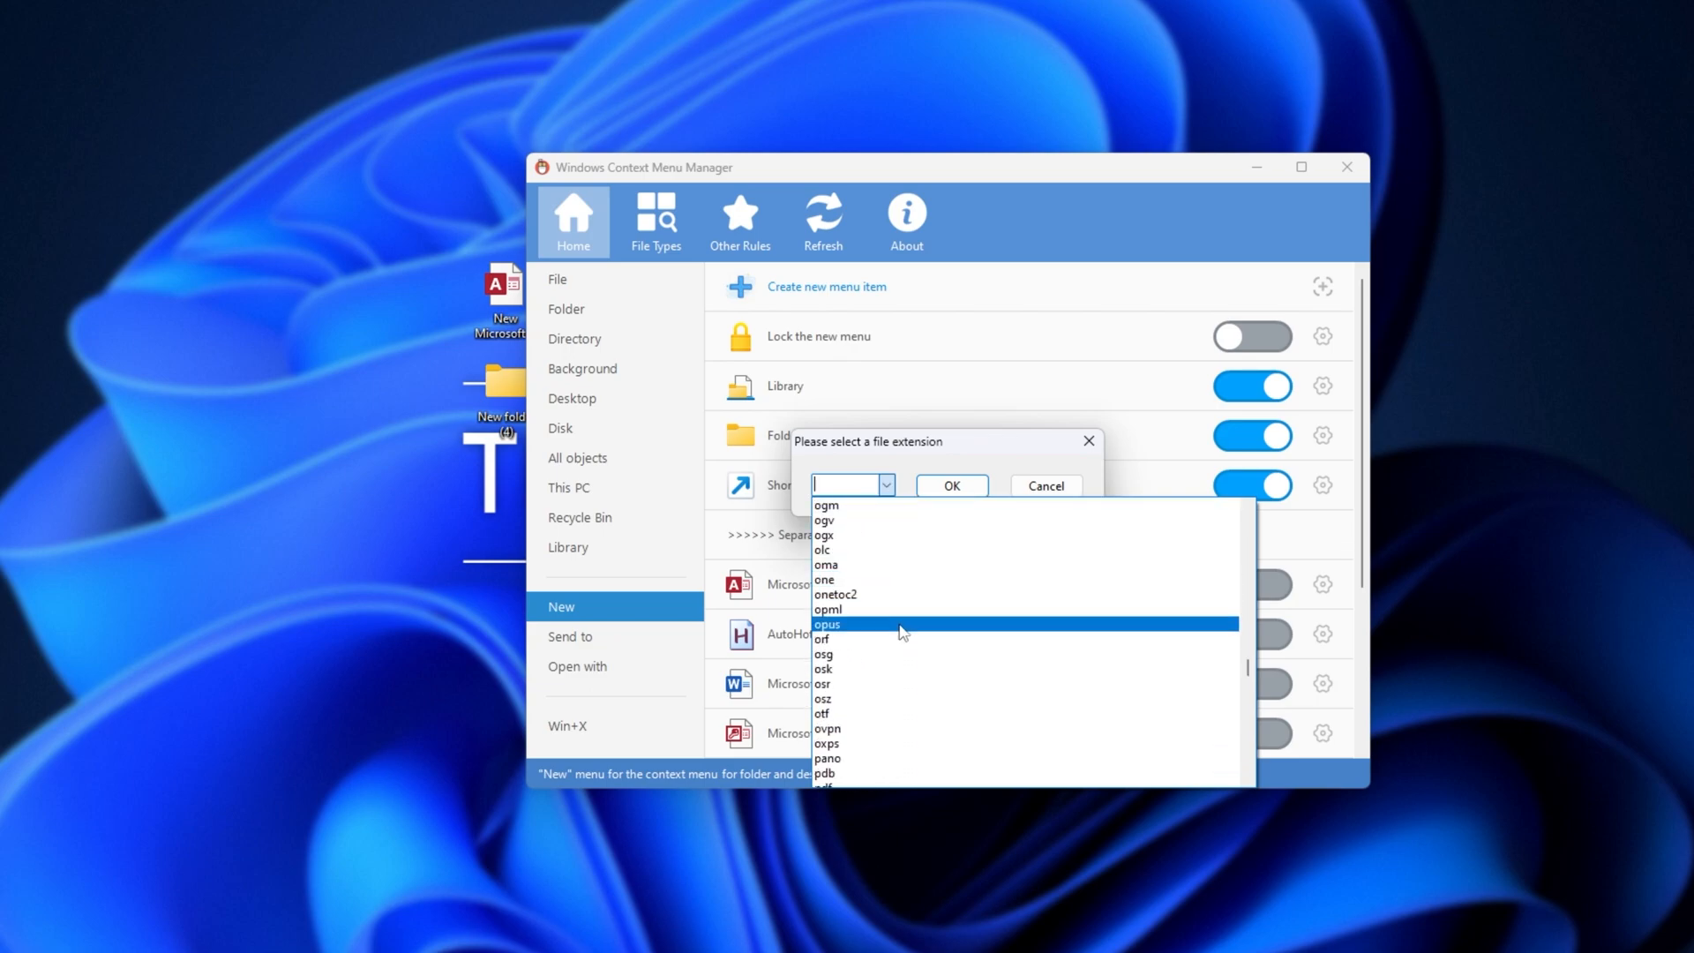
Add an OPUS Audio File (VLC) New entry, check it on the desktop, then delete it
{"action": "left_click", "coordinate": [1043, 485]}
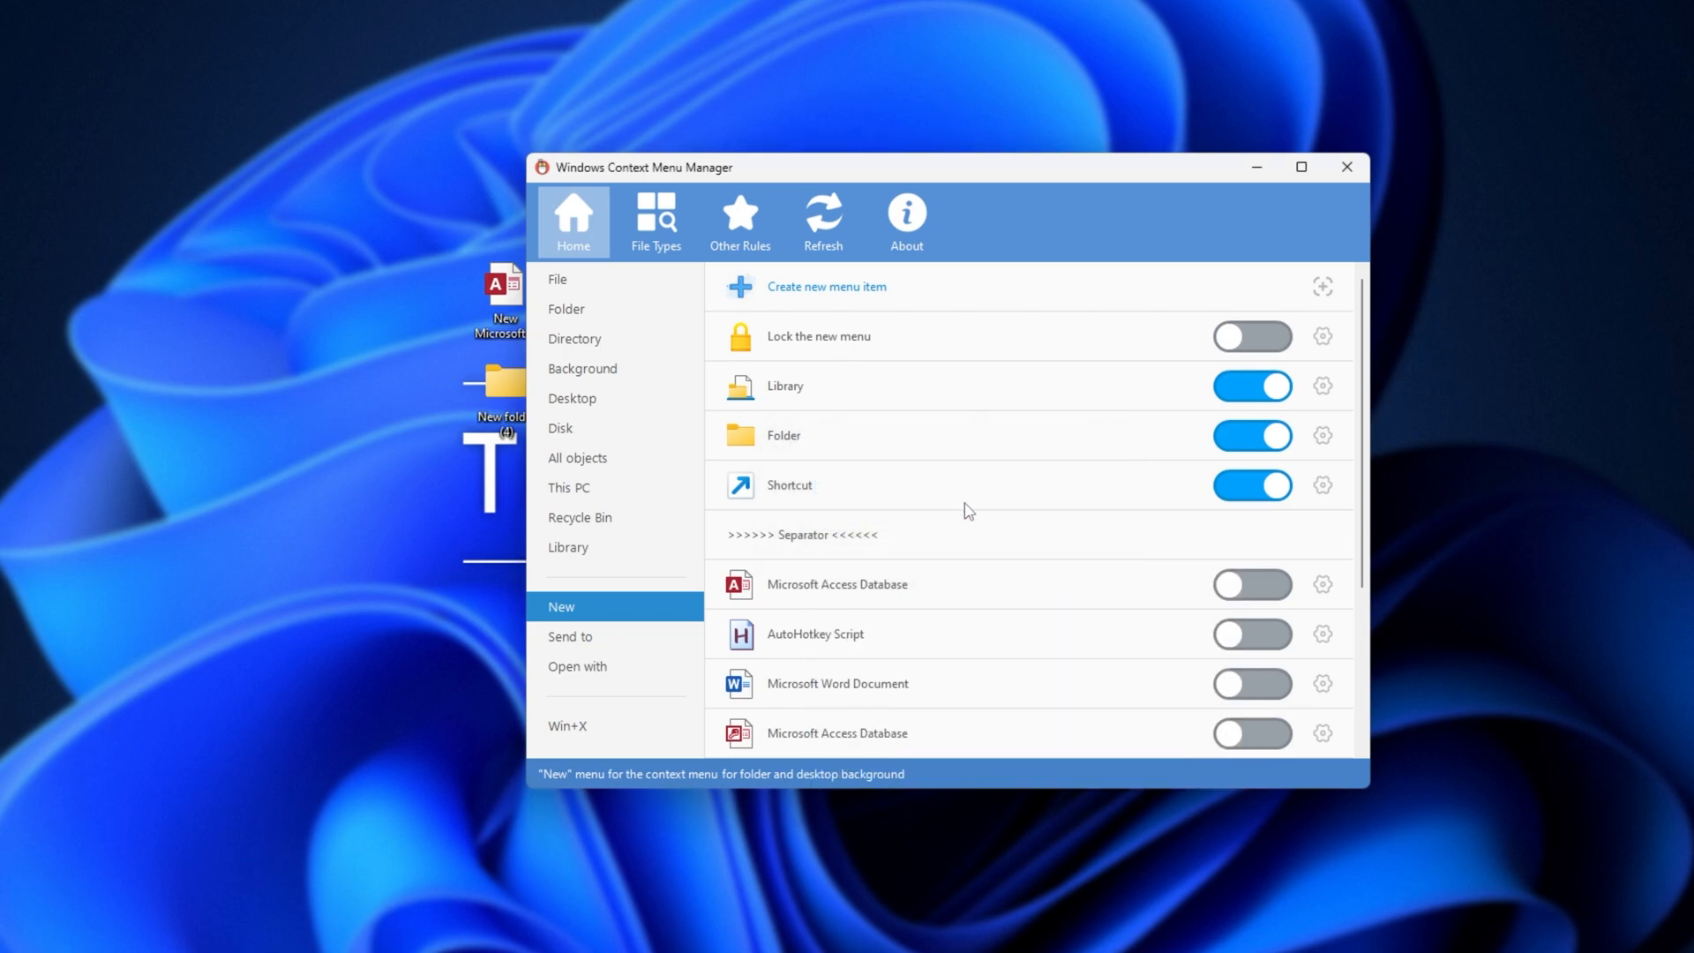
{"action": "scroll", "scroll_direction": "down", "scroll_amount": 3}
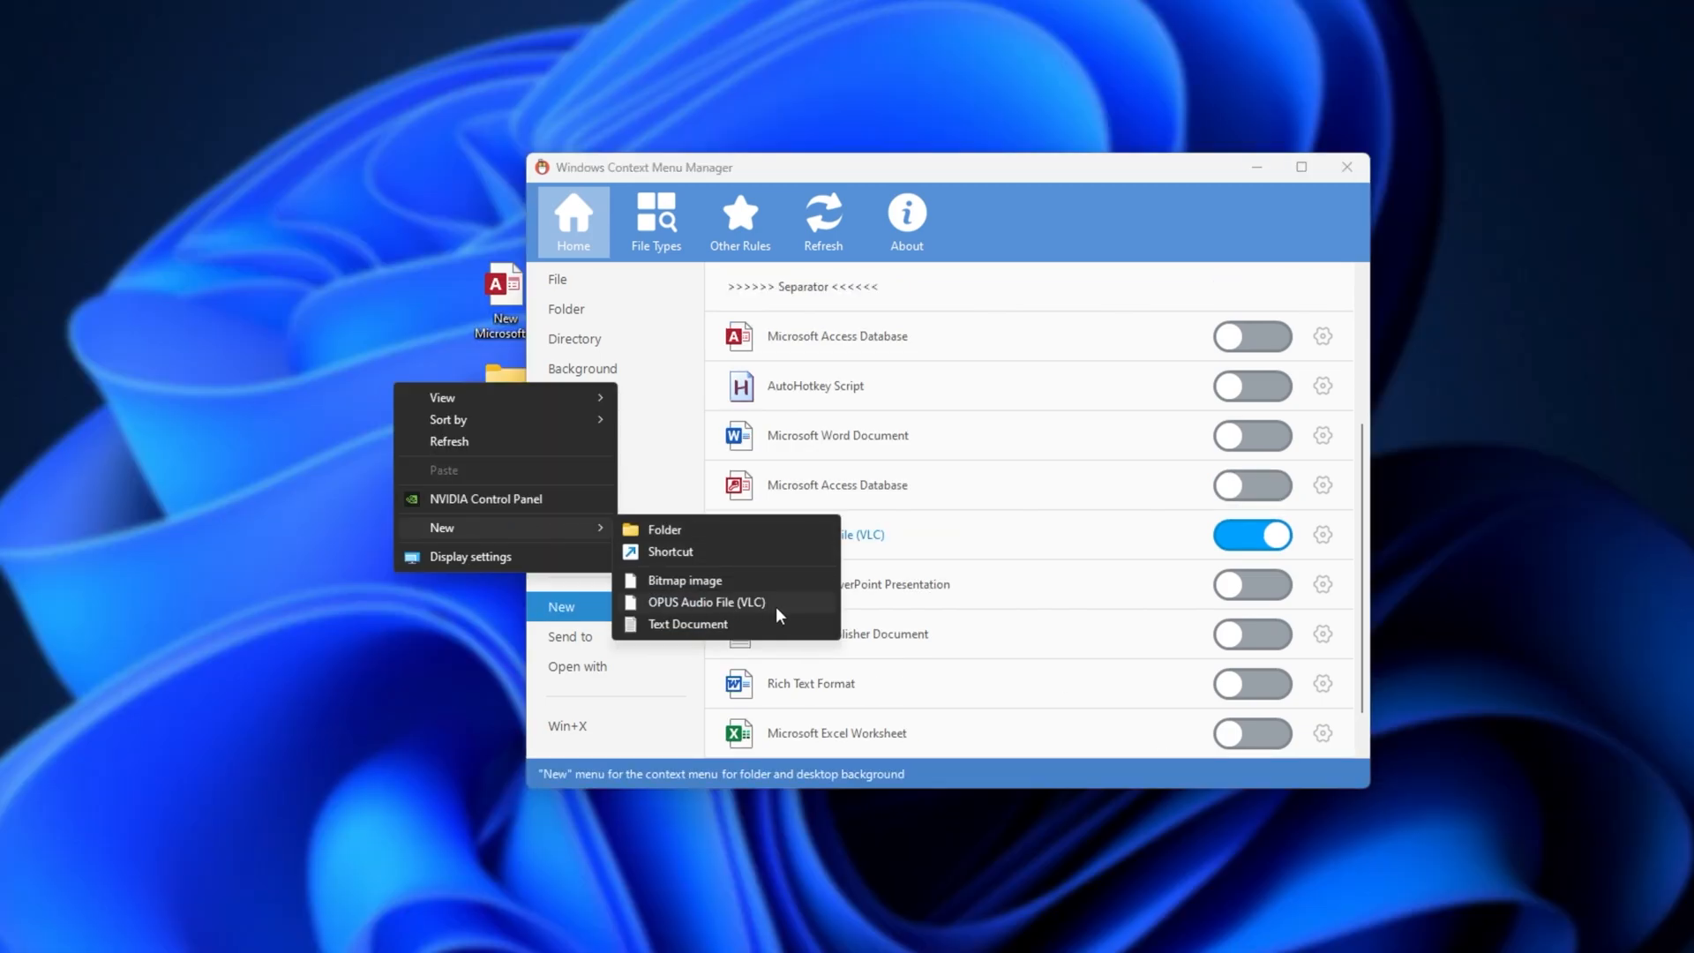
{"action": "mouse_move", "coordinate": [743, 602]}
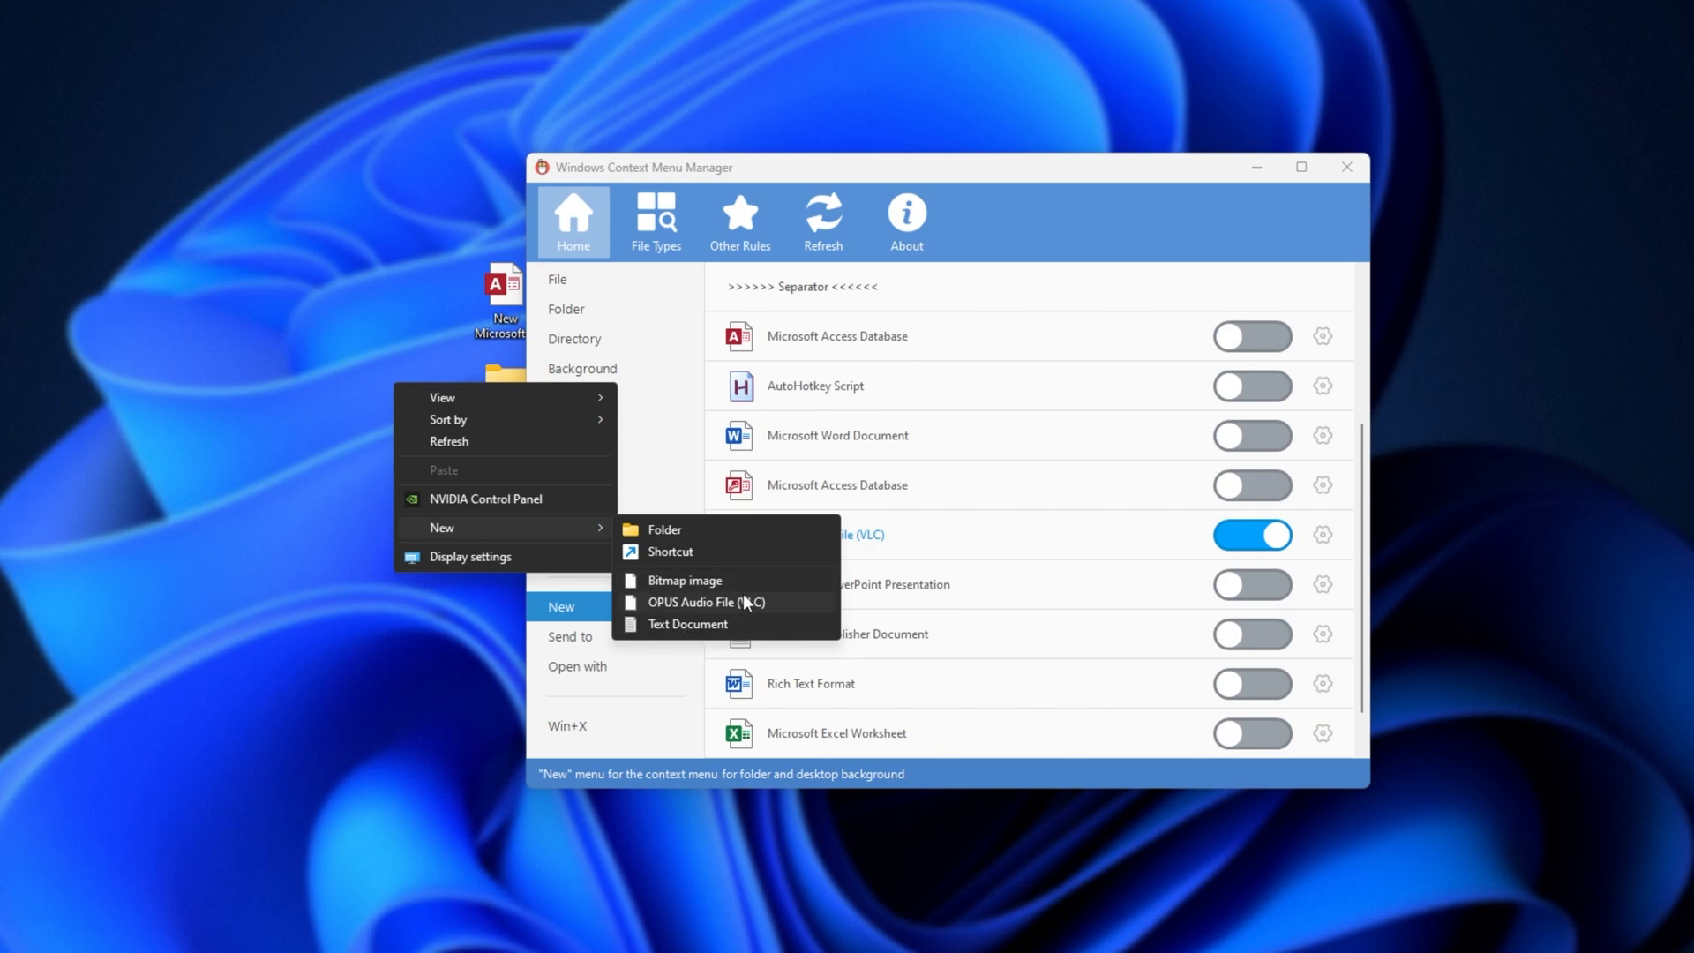
{"action": "mouse_move", "coordinate": [751, 602]}
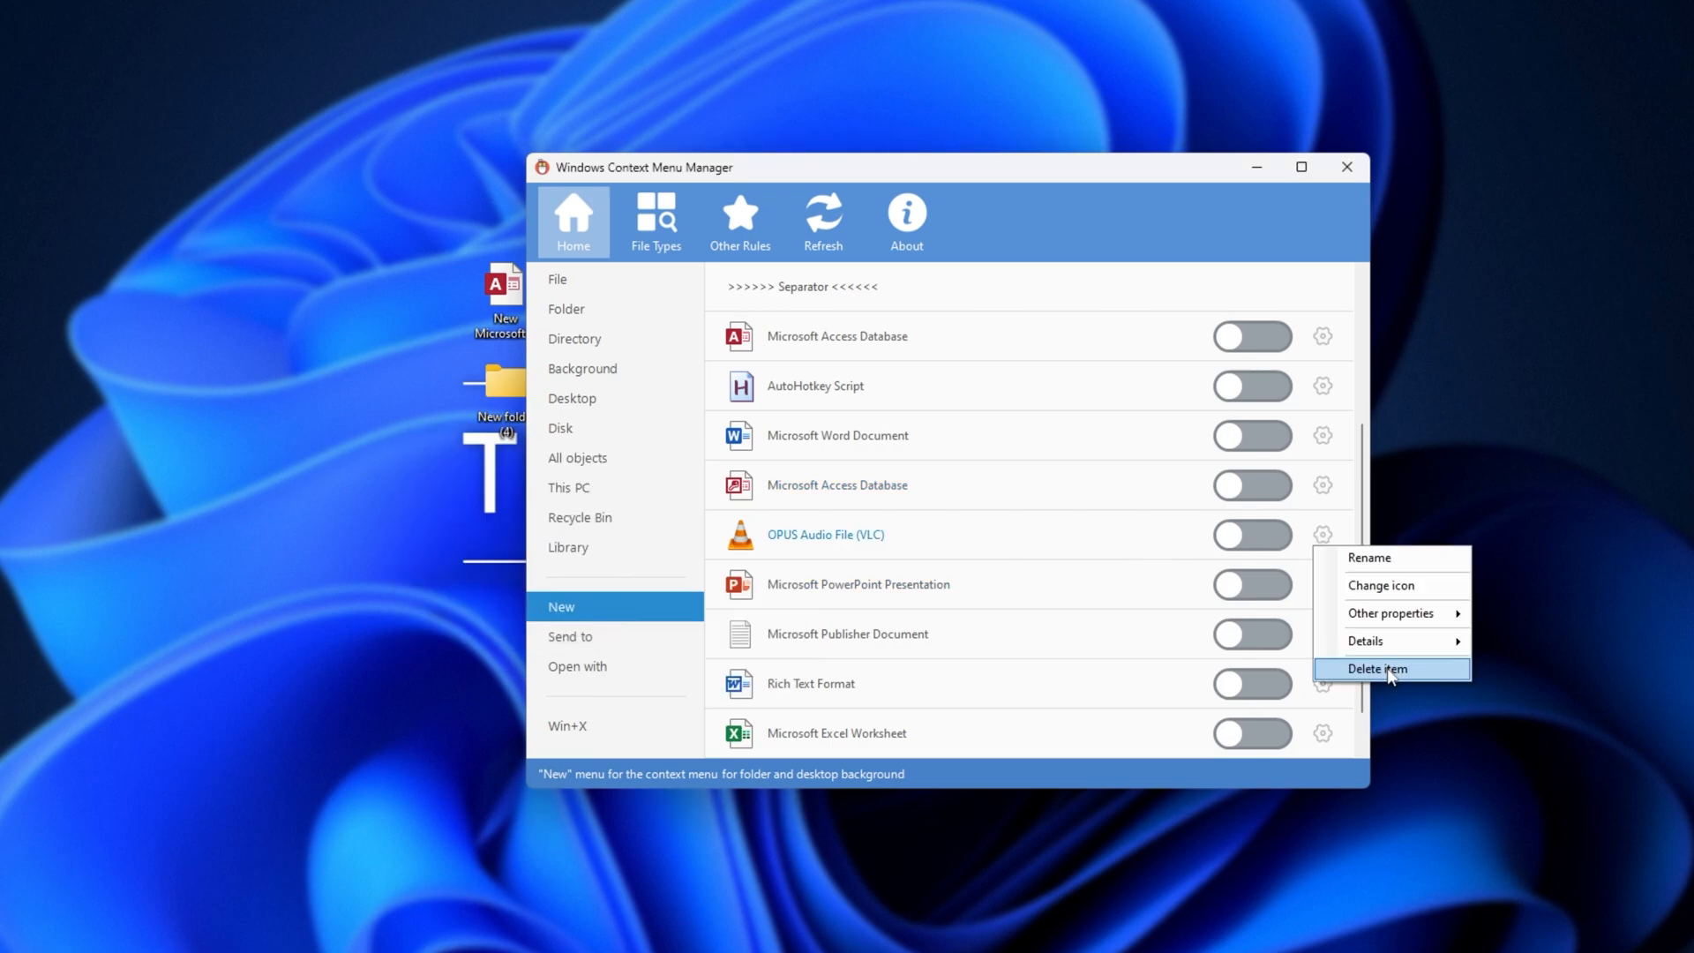
{"action": "left_click", "coordinate": [1373, 668]}
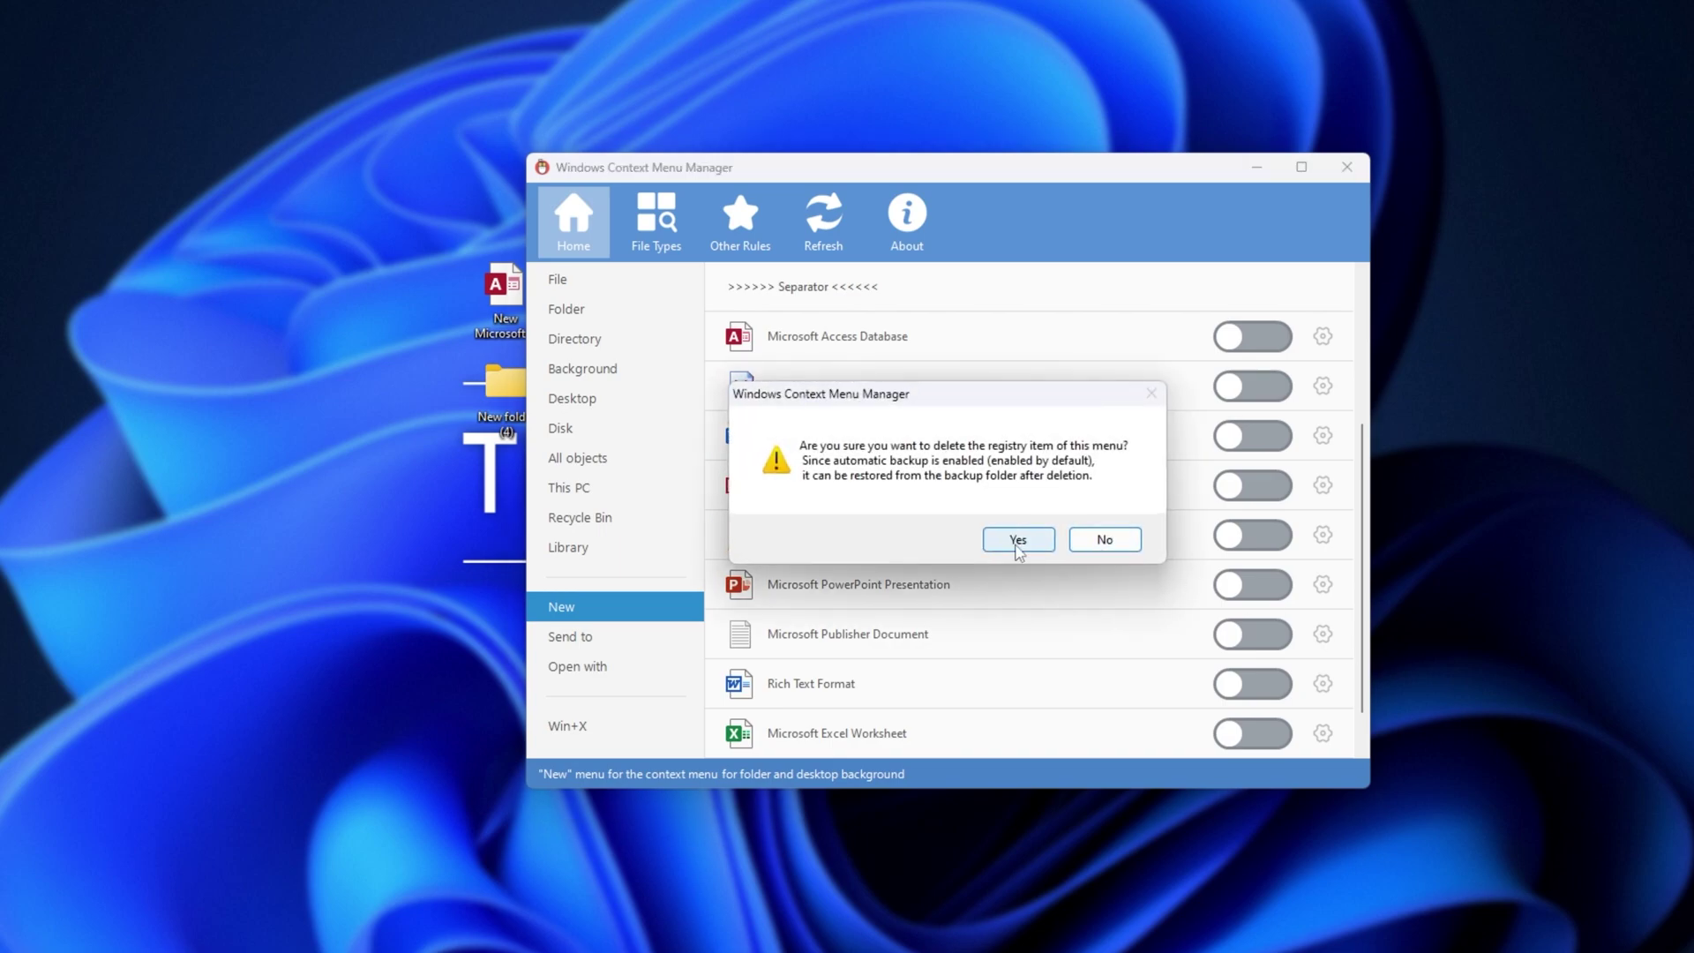
{"action": "left_click", "coordinate": [1015, 540]}
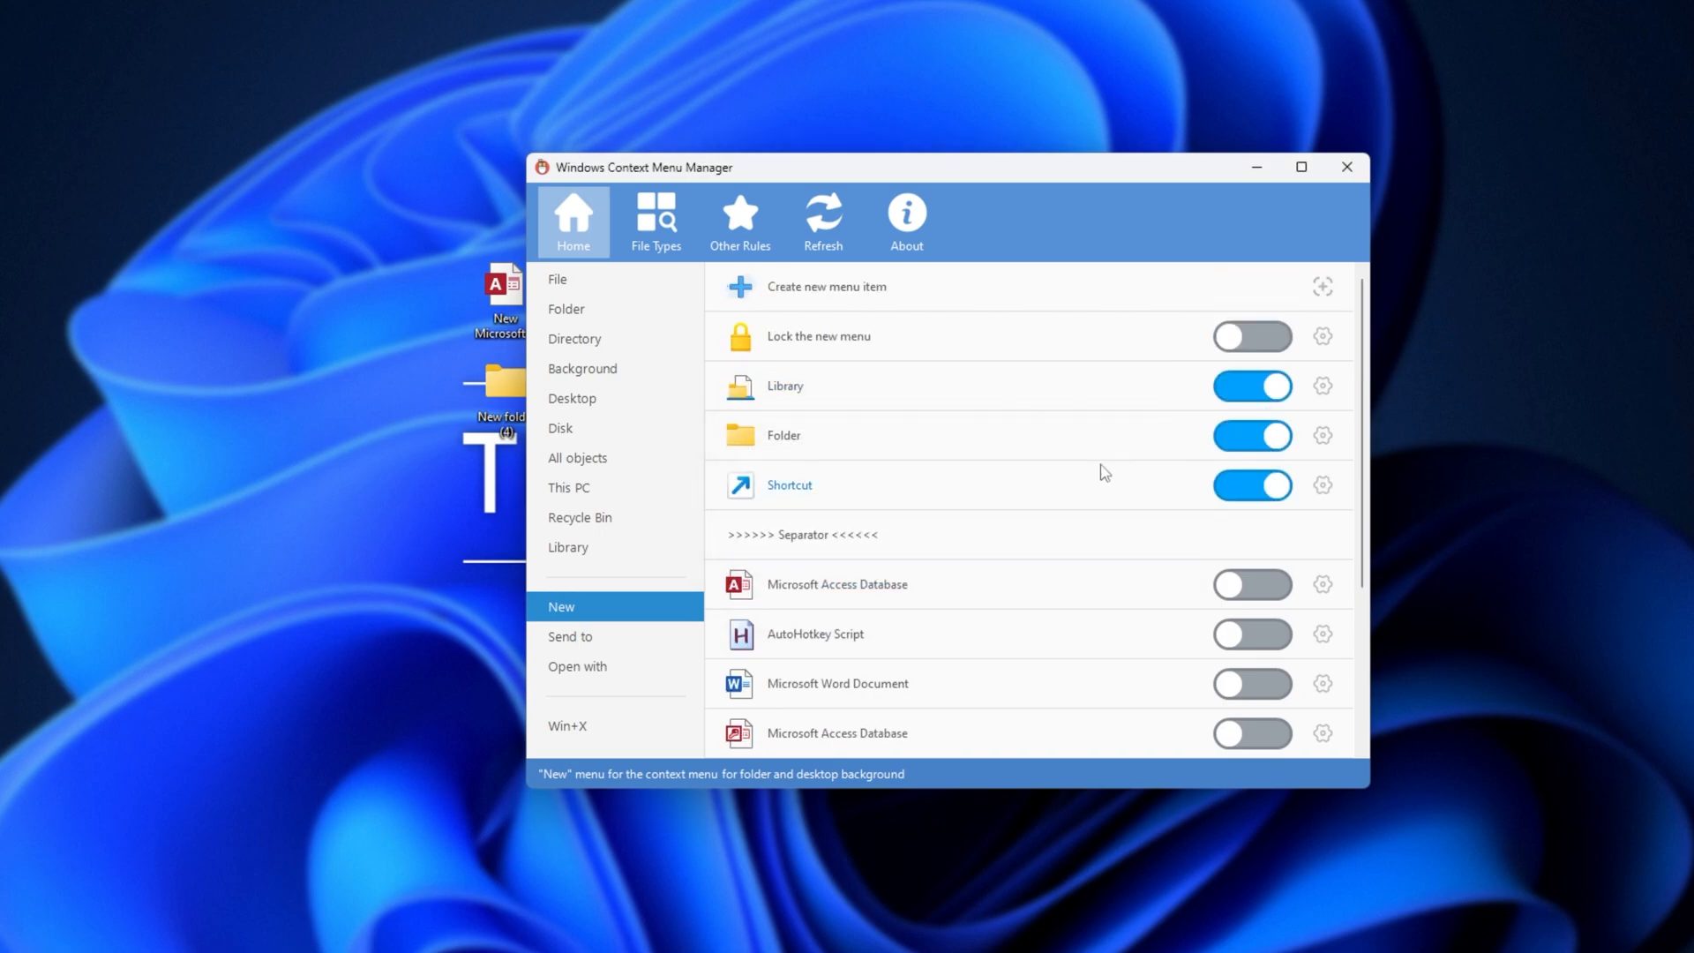
{"action": "mouse_move", "coordinate": [976, 496]}
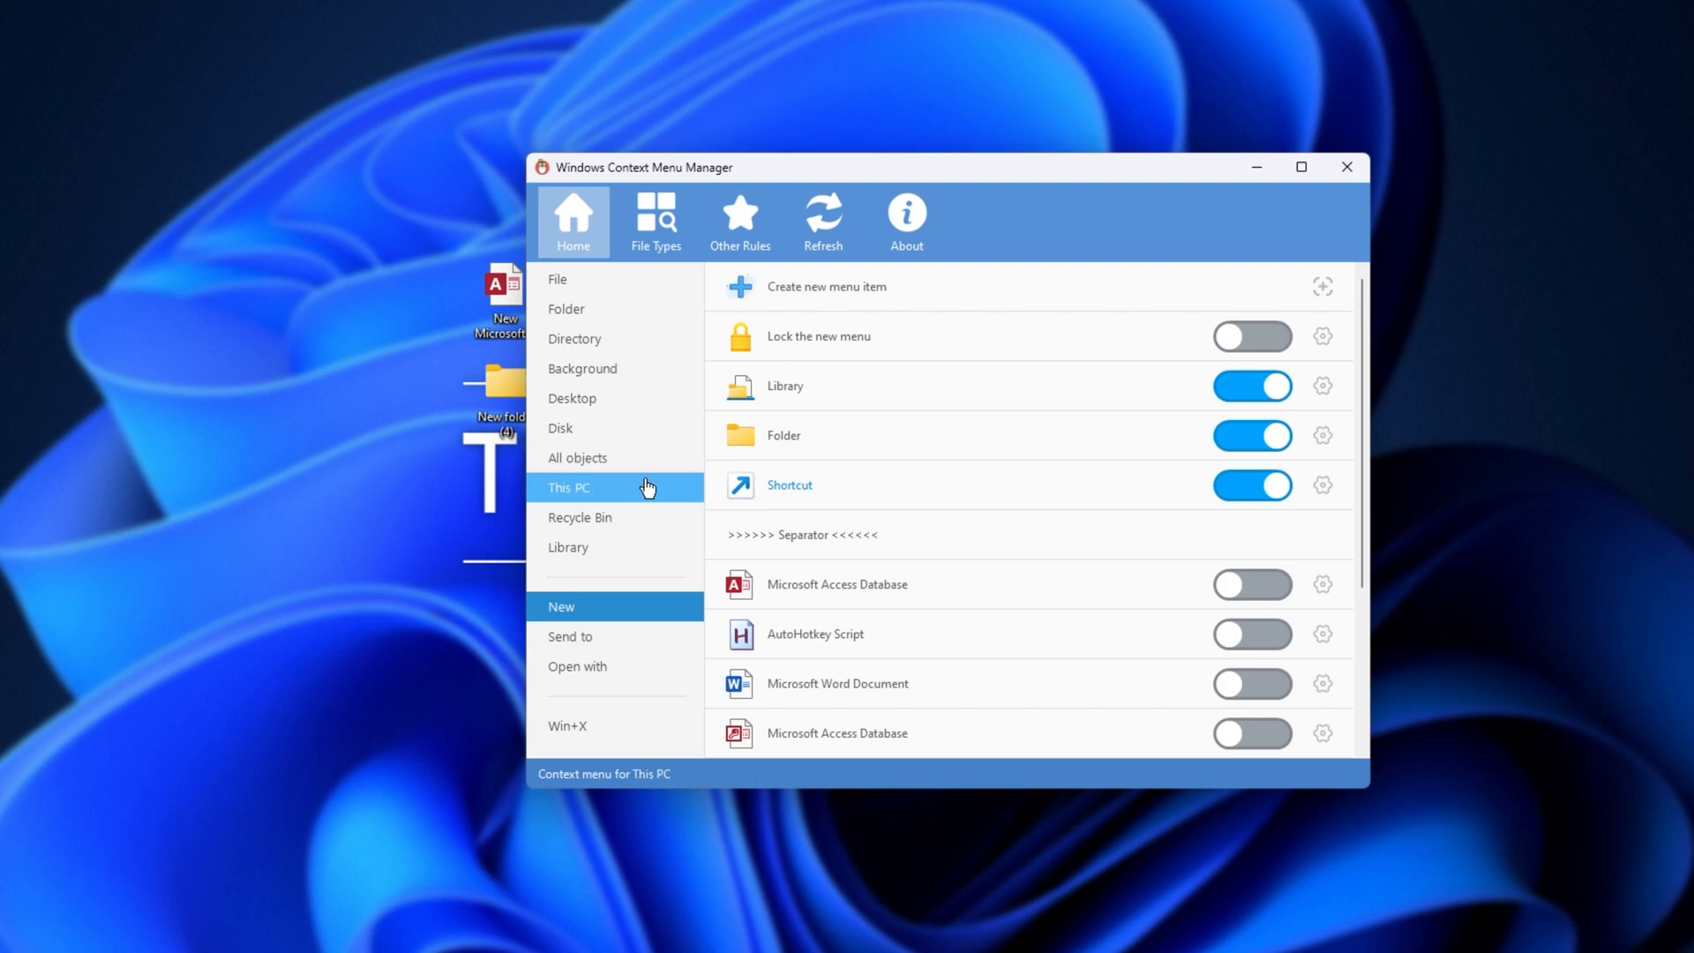
Switch off Map network drive & Disconnect network drive for This PC, then browse About and Other Rules
{"action": "left_click", "coordinate": [571, 486]}
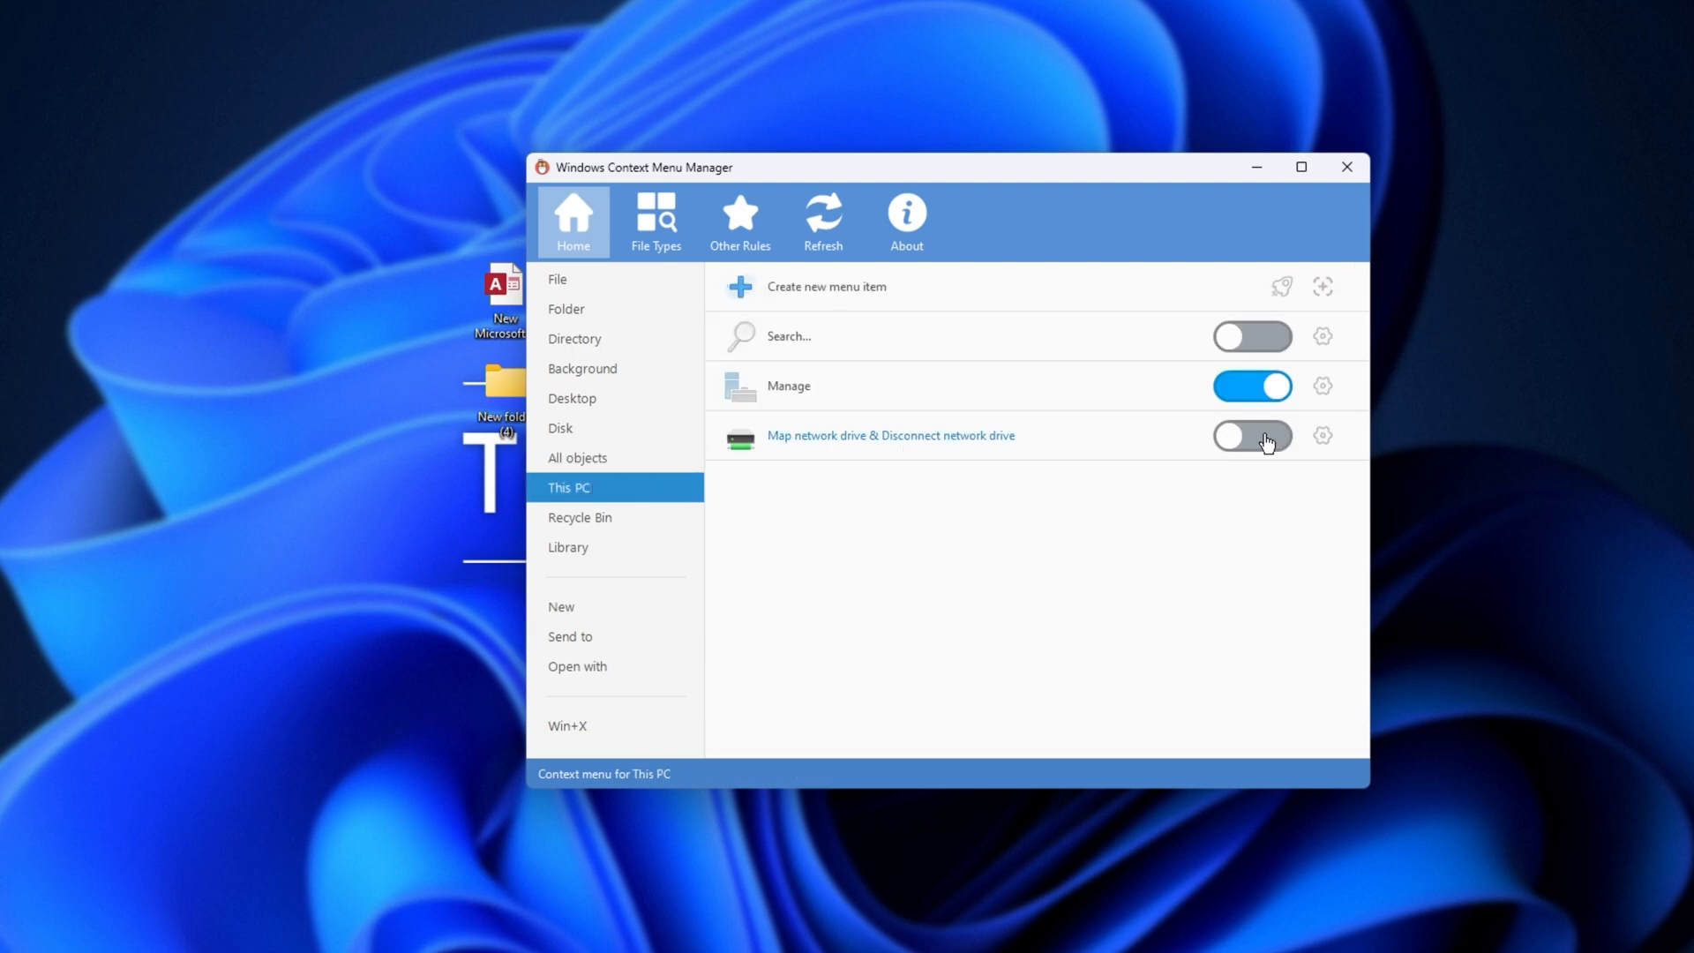
{"action": "left_click", "coordinate": [1251, 435]}
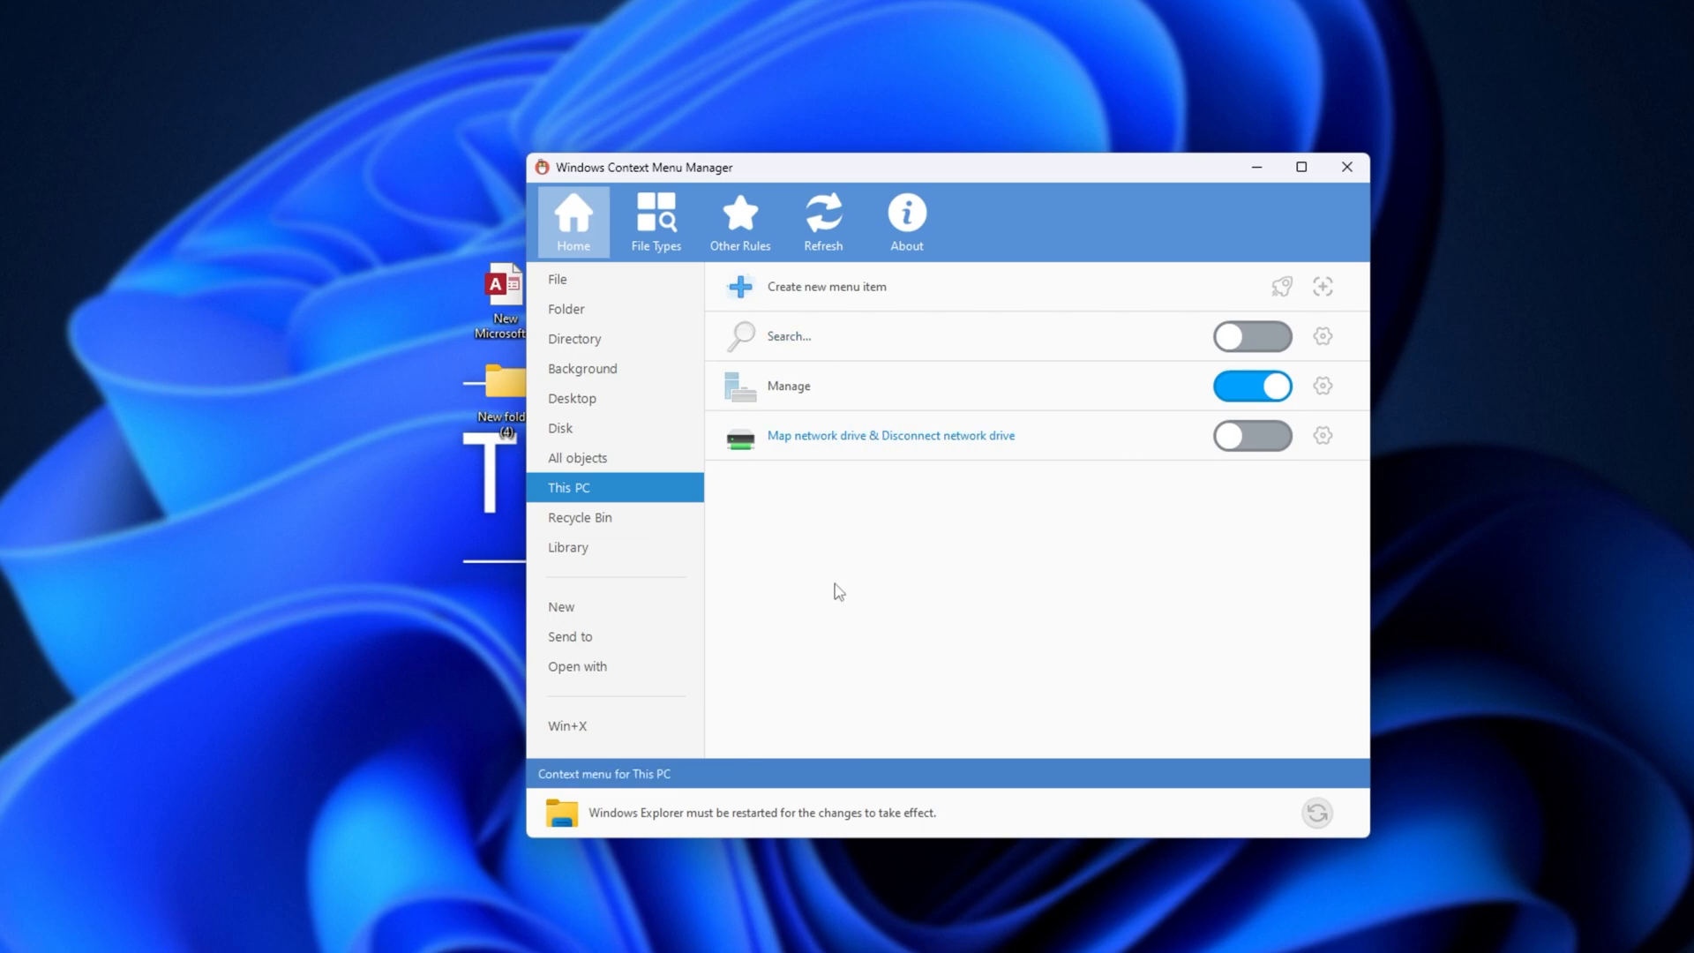
{"action": "mouse_move", "coordinate": [1316, 813]}
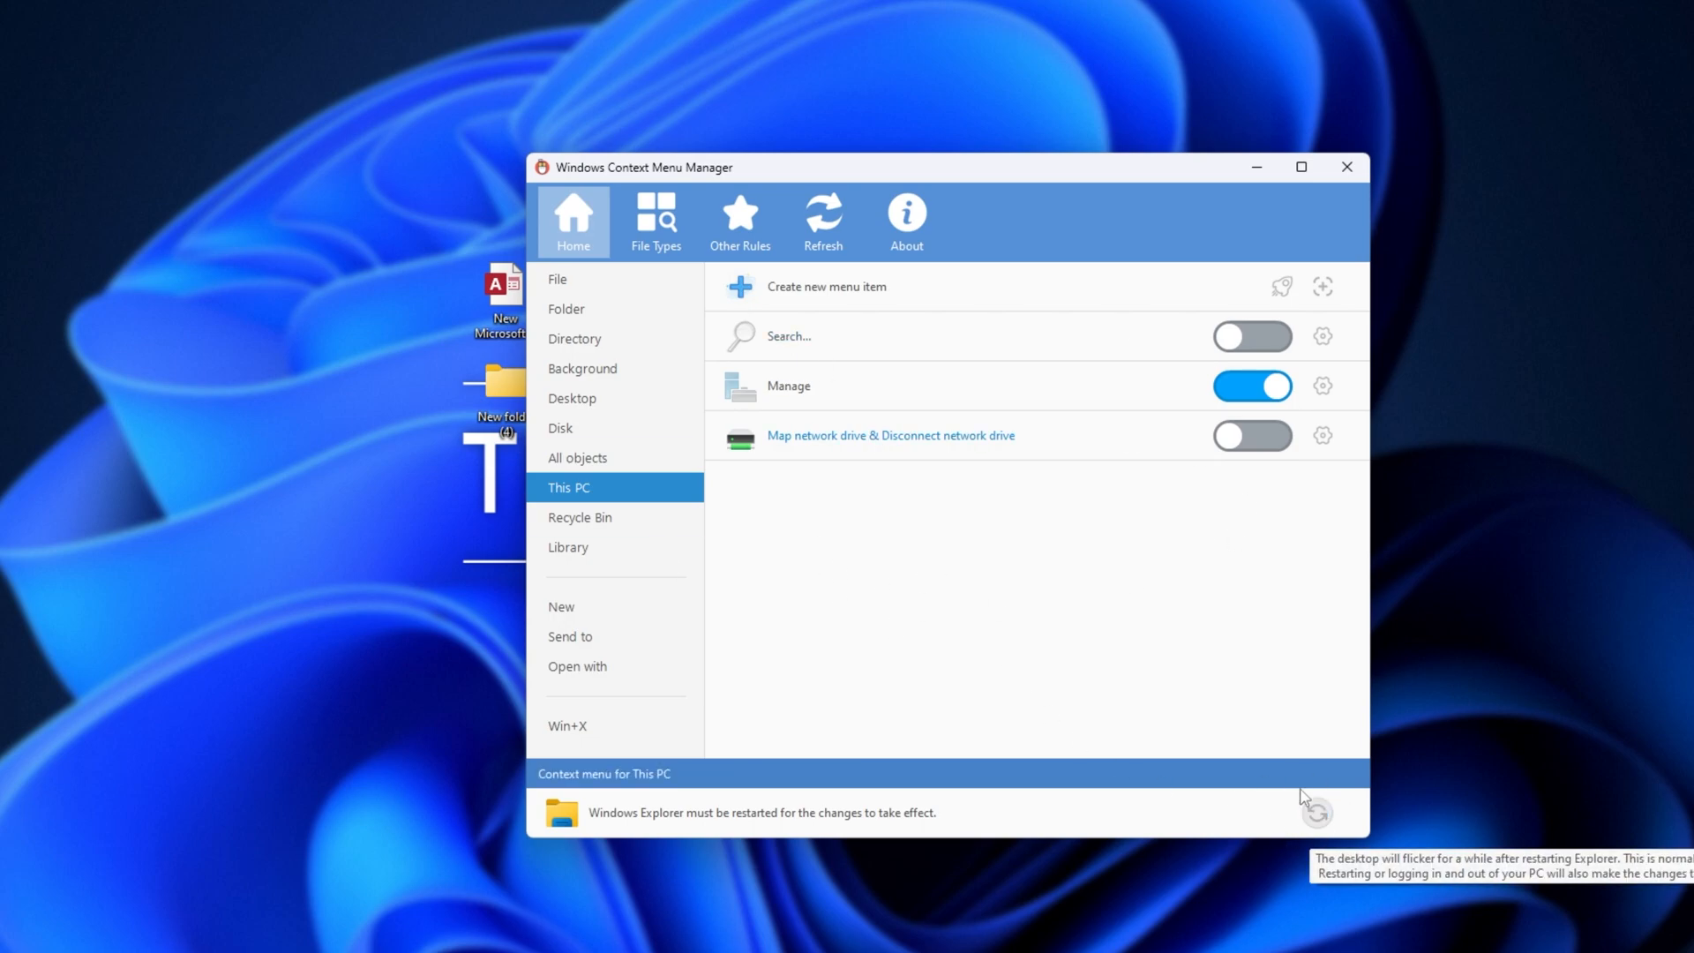
{"action": "left_click", "coordinate": [905, 222]}
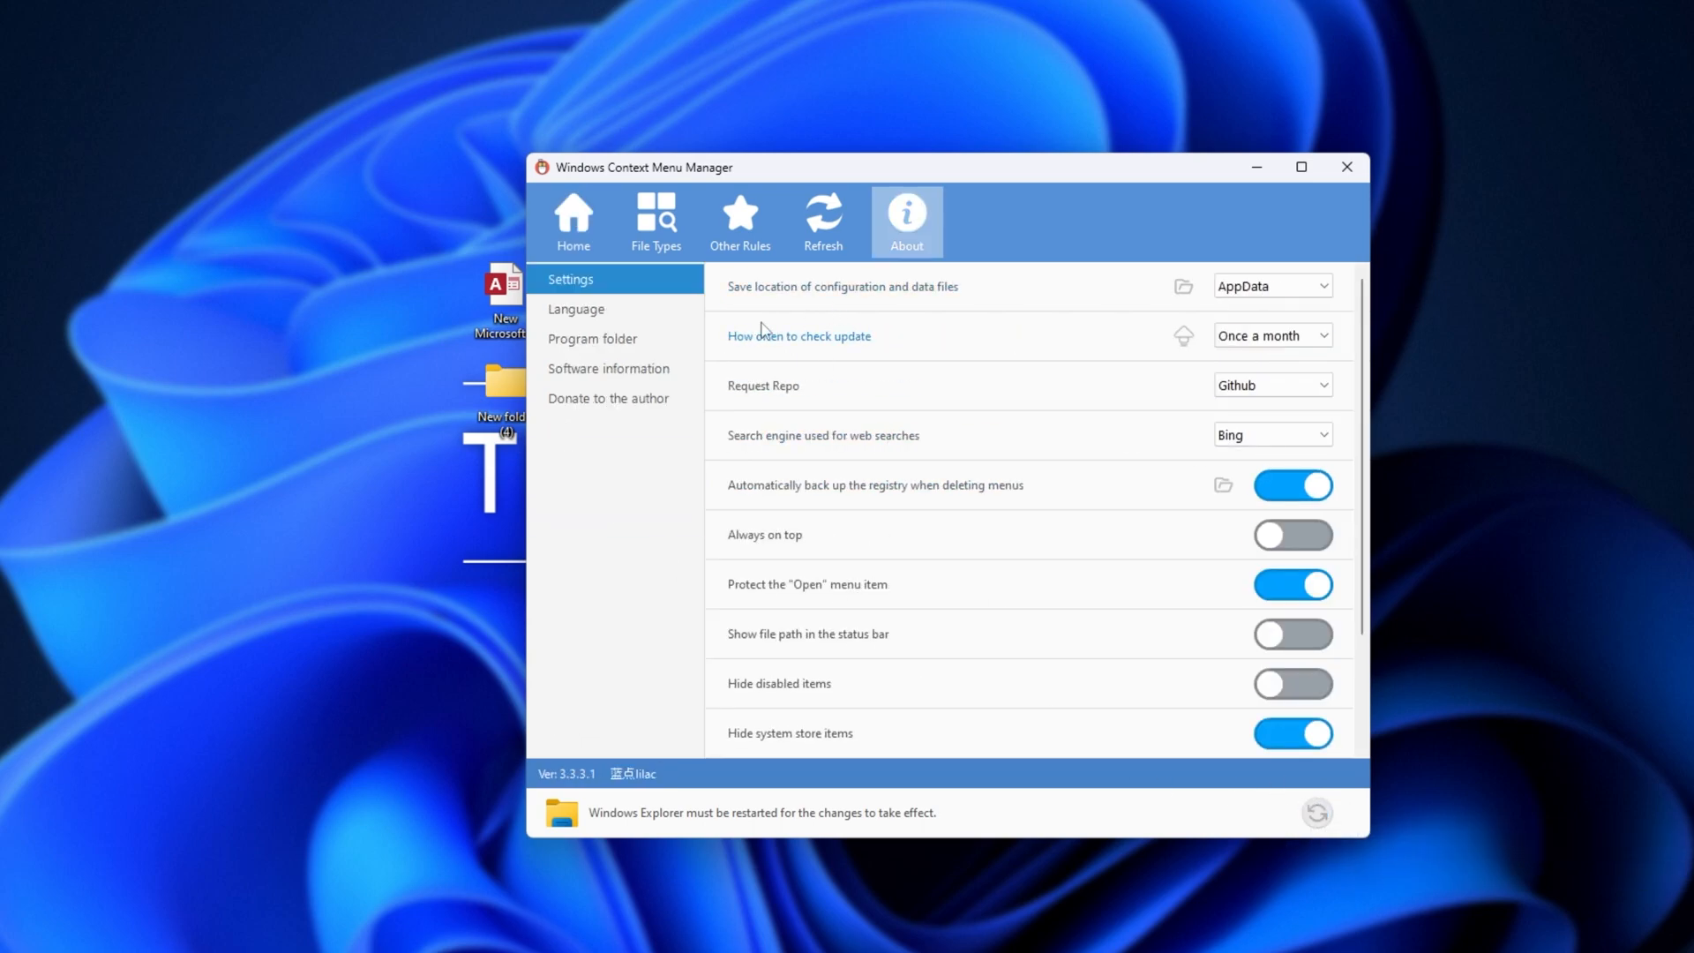
{"action": "left_click", "coordinate": [740, 222]}
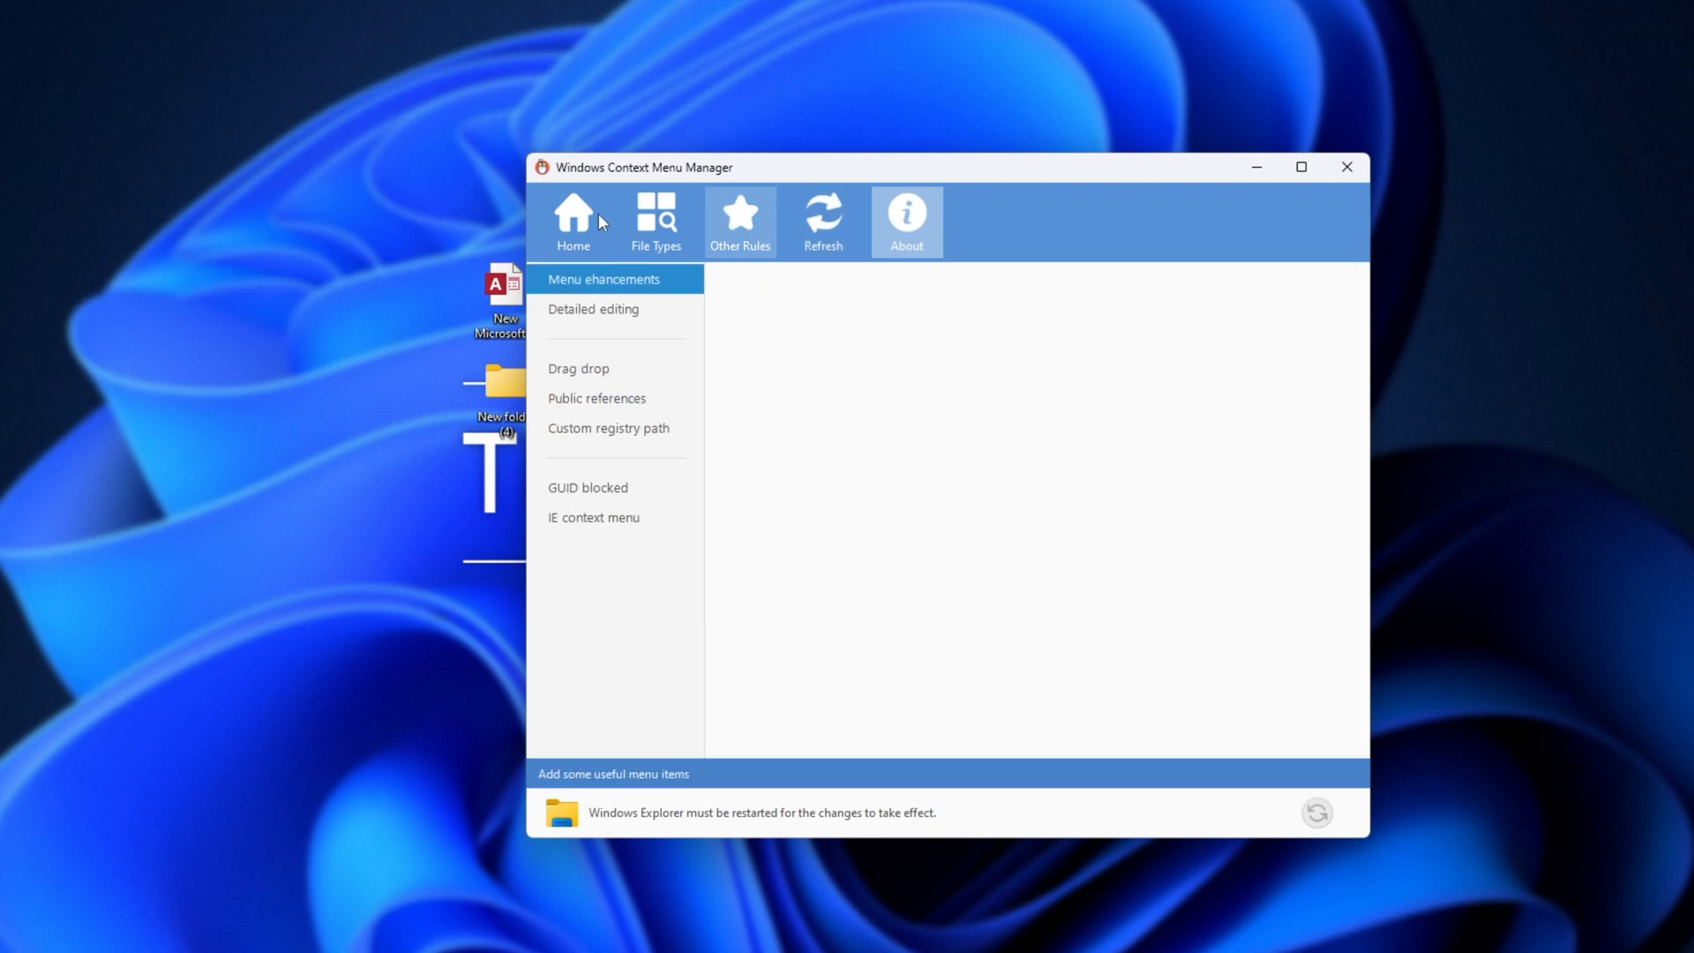
{"action": "left_click", "coordinate": [573, 222]}
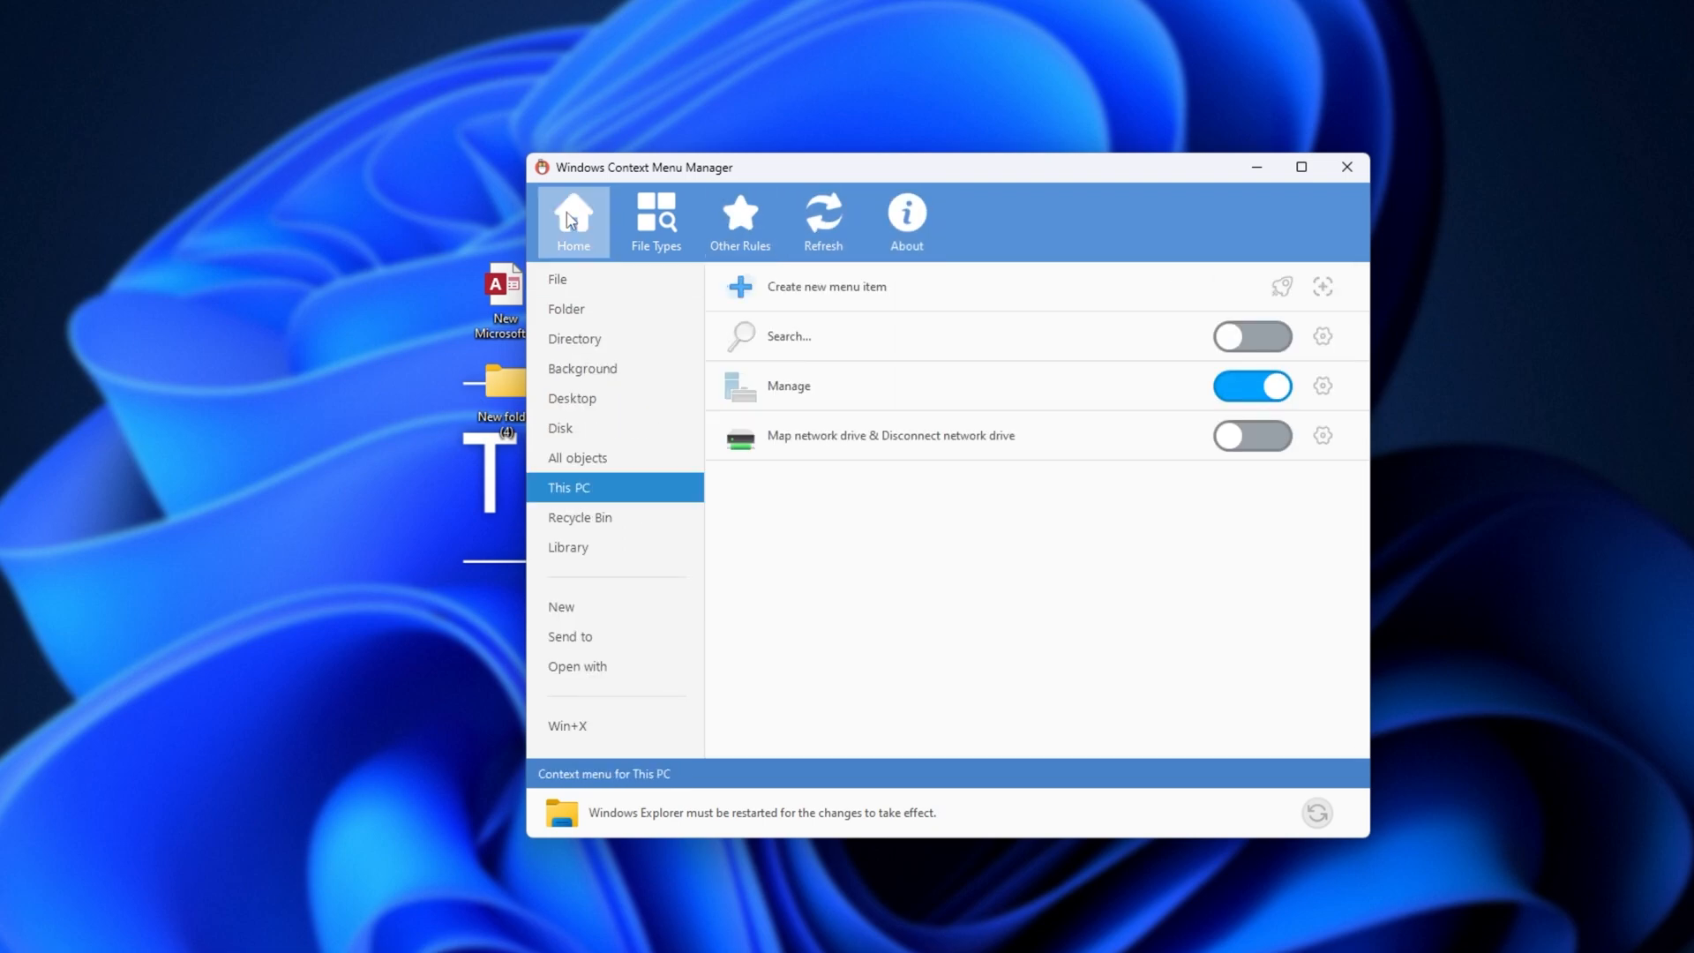
{"action": "left_click", "coordinate": [569, 635]}
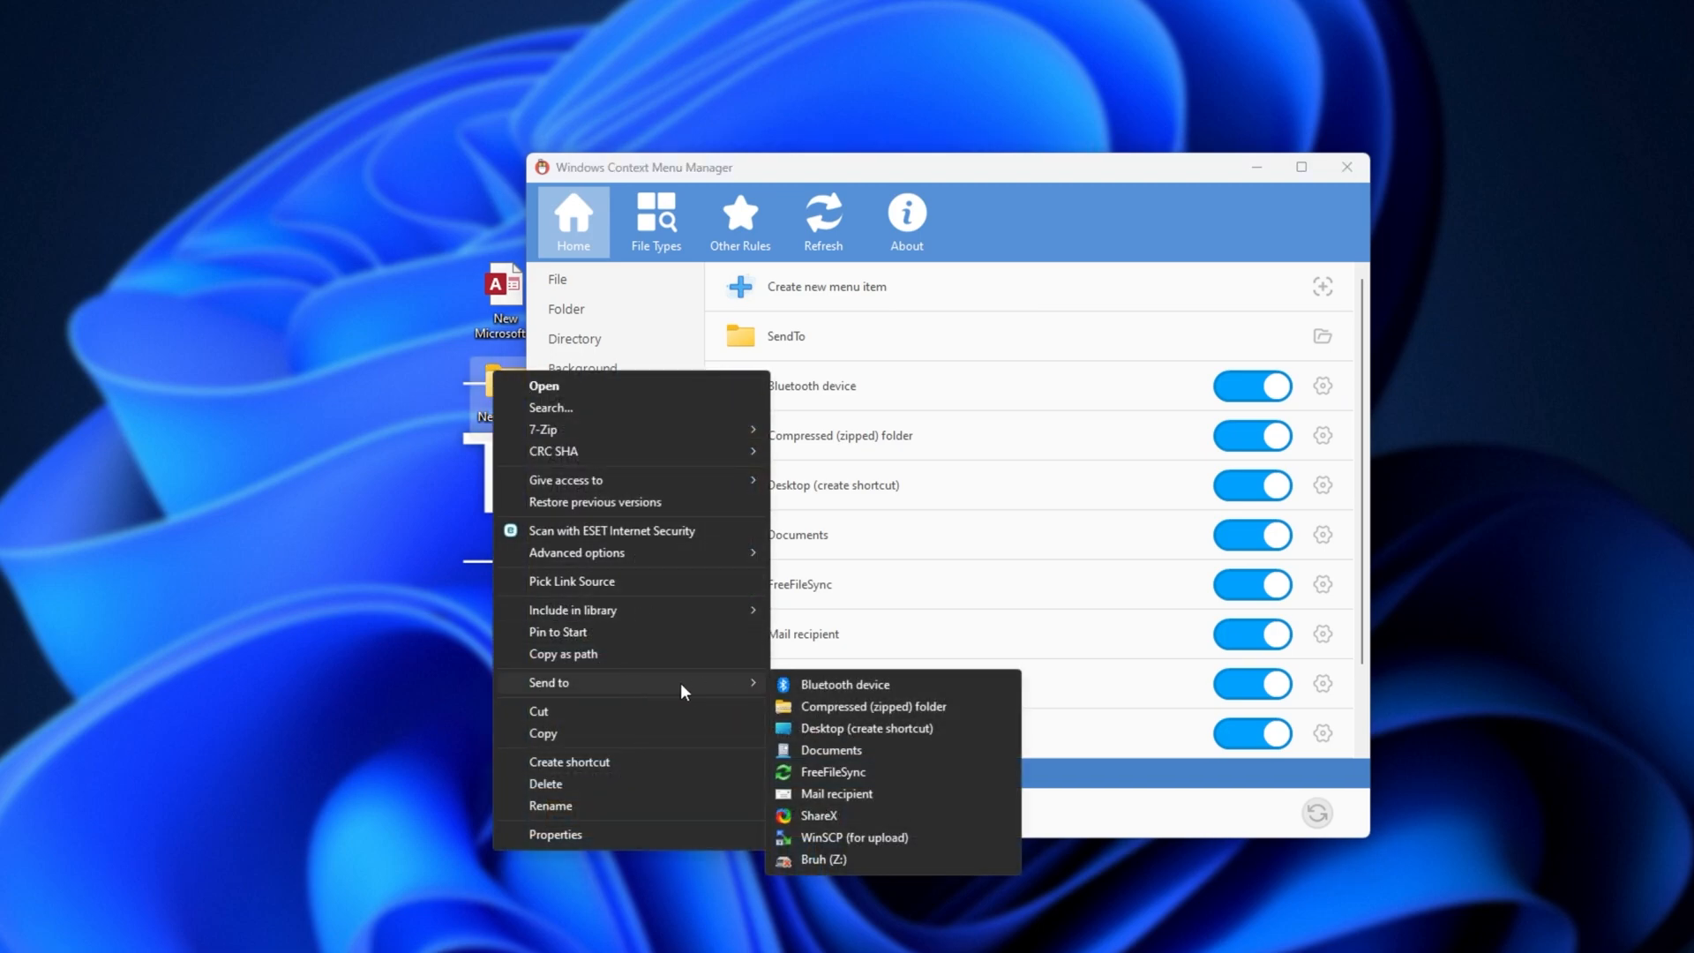
Show the Open with entries and compare them with the desktop app chooser dialog
{"action": "left_click", "coordinate": [578, 666]}
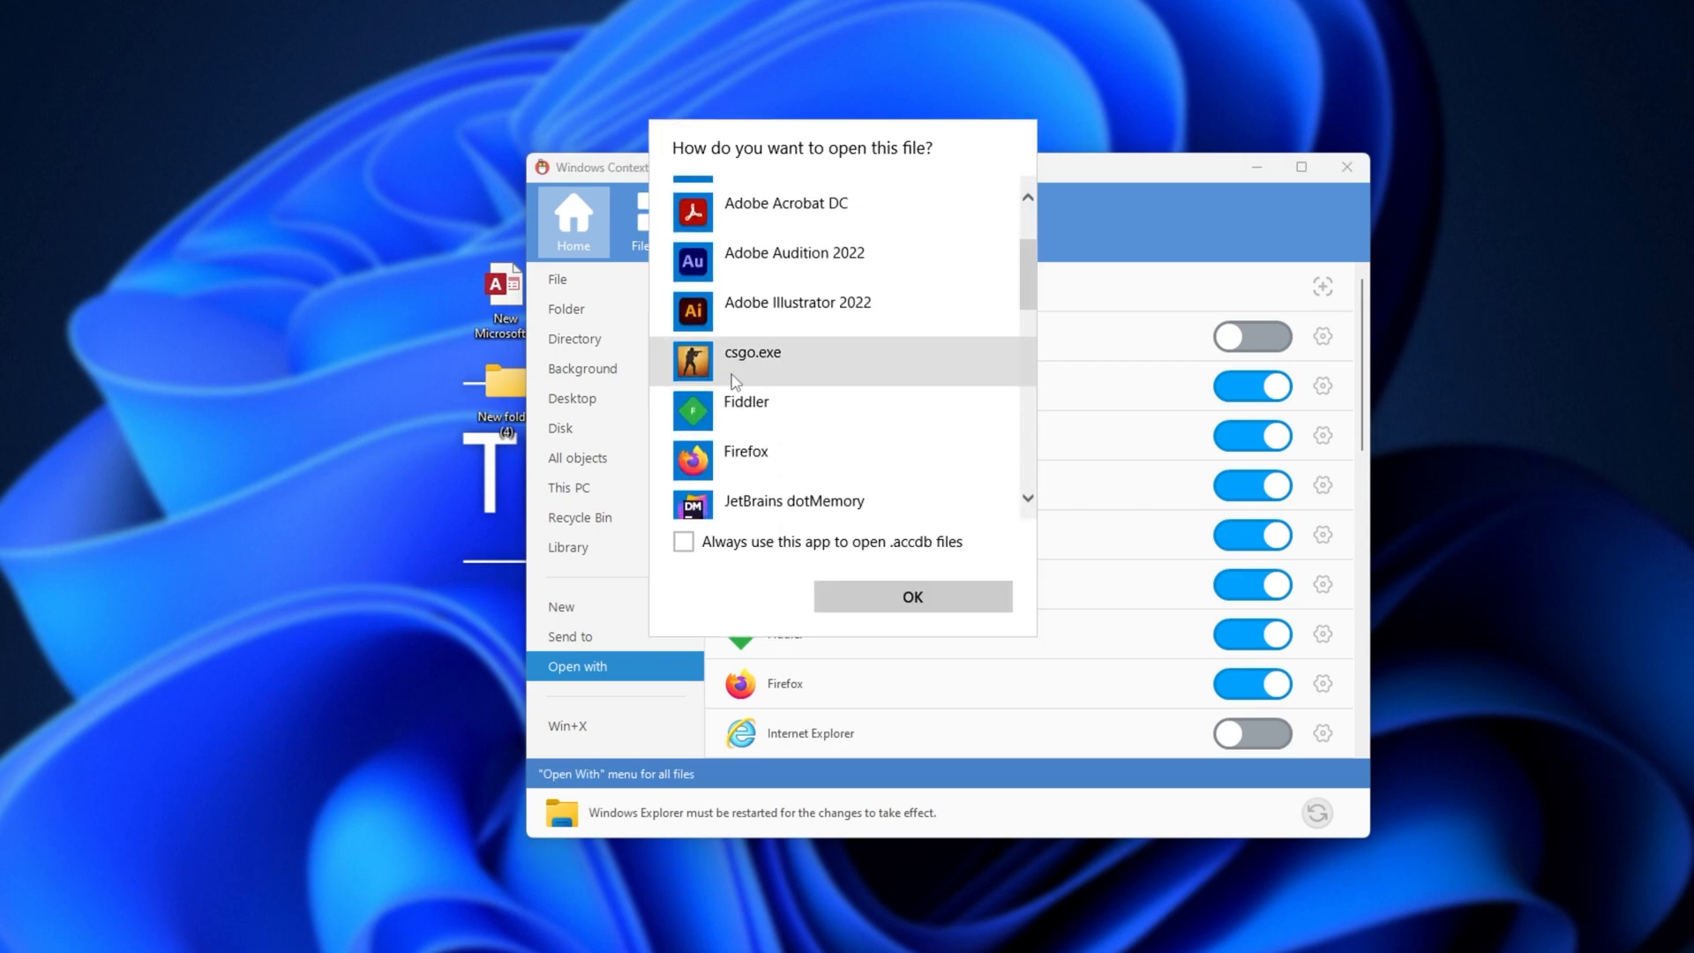
{"action": "mouse_move", "coordinate": [1141, 257]}
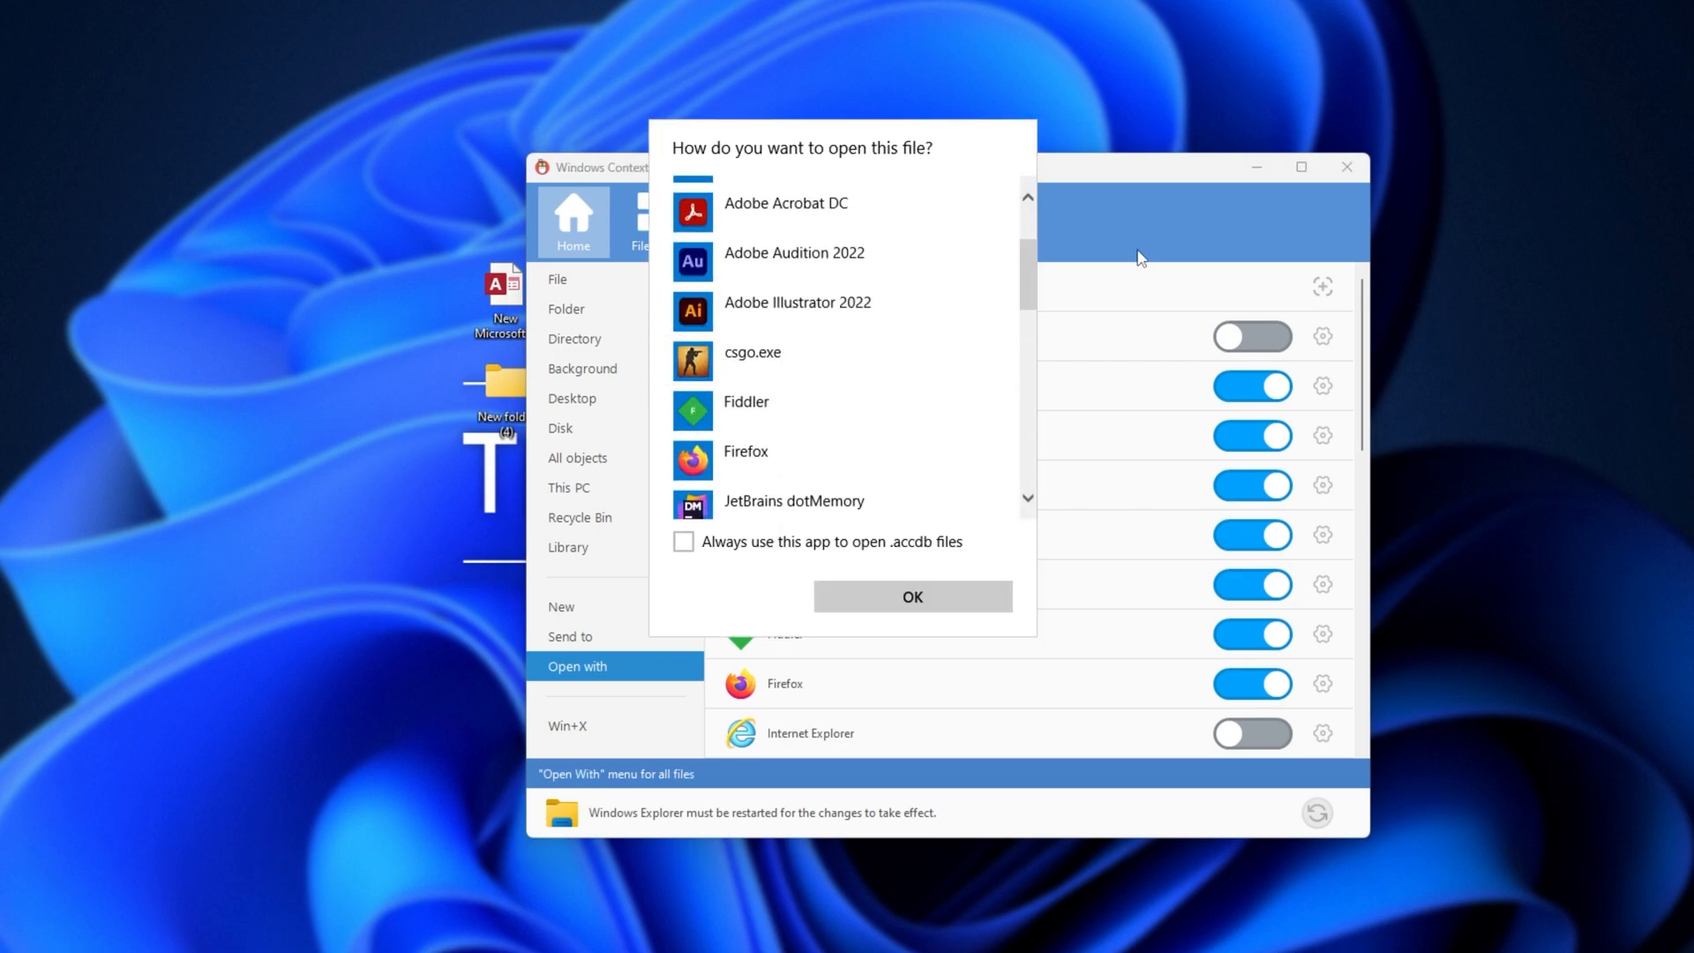
{"action": "left_click", "coordinate": [911, 596]}
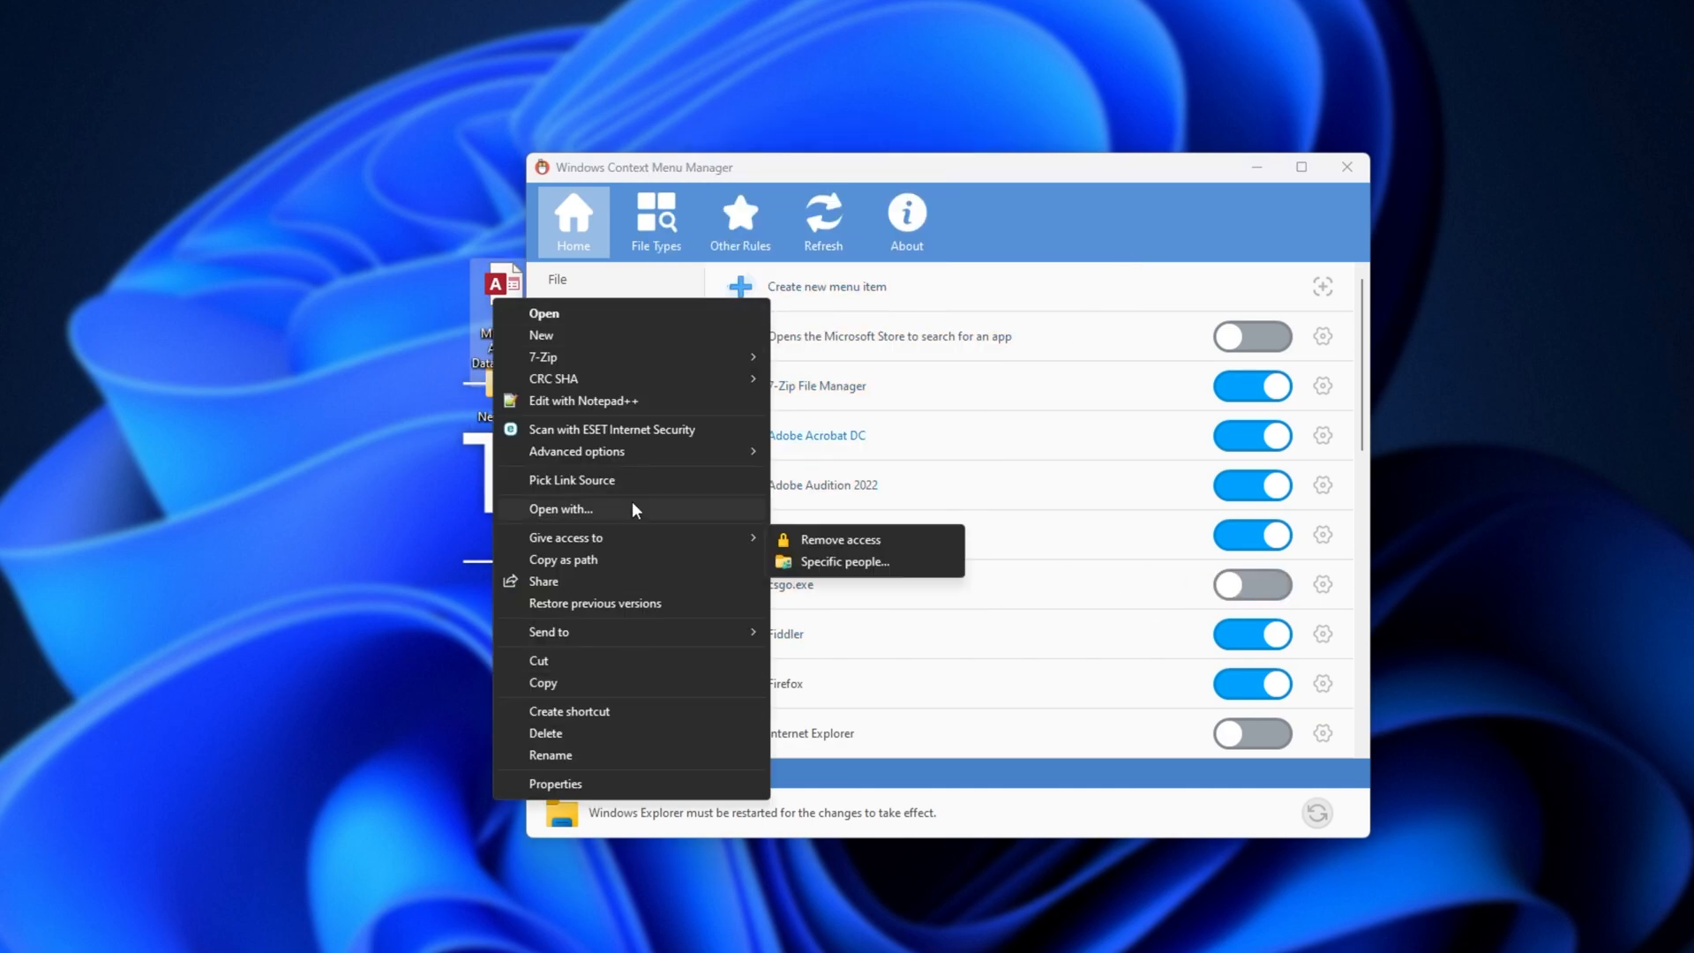
{"action": "left_click", "coordinate": [563, 509]}
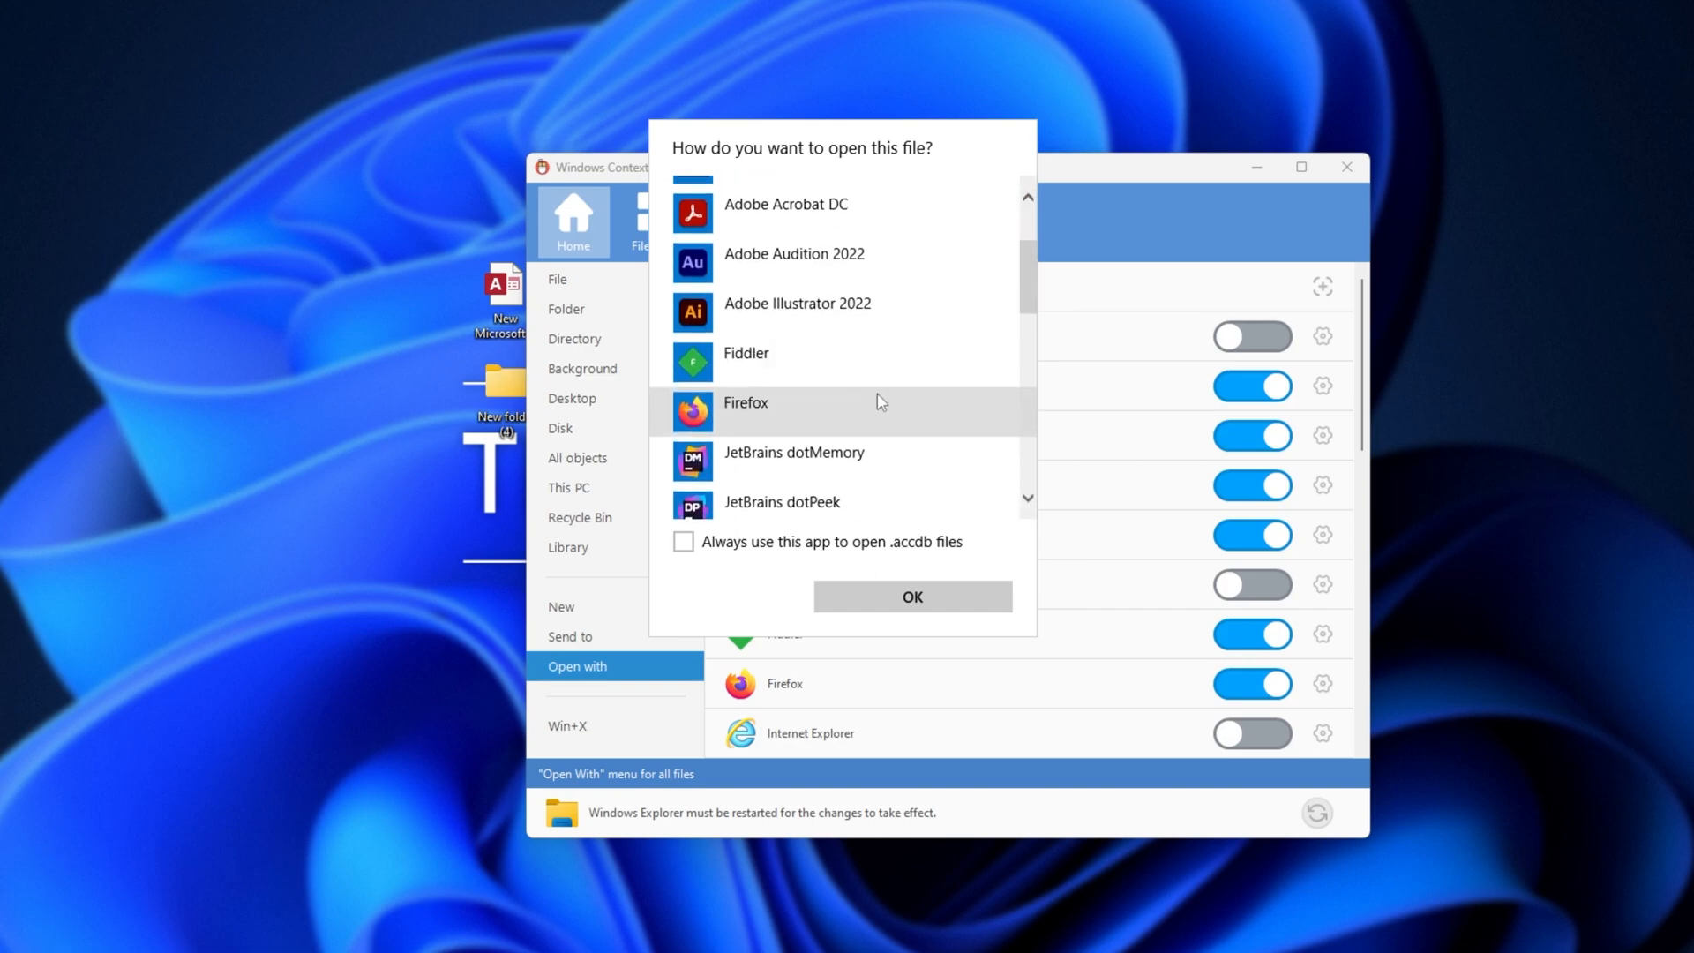
{"action": "left_click", "coordinate": [910, 597]}
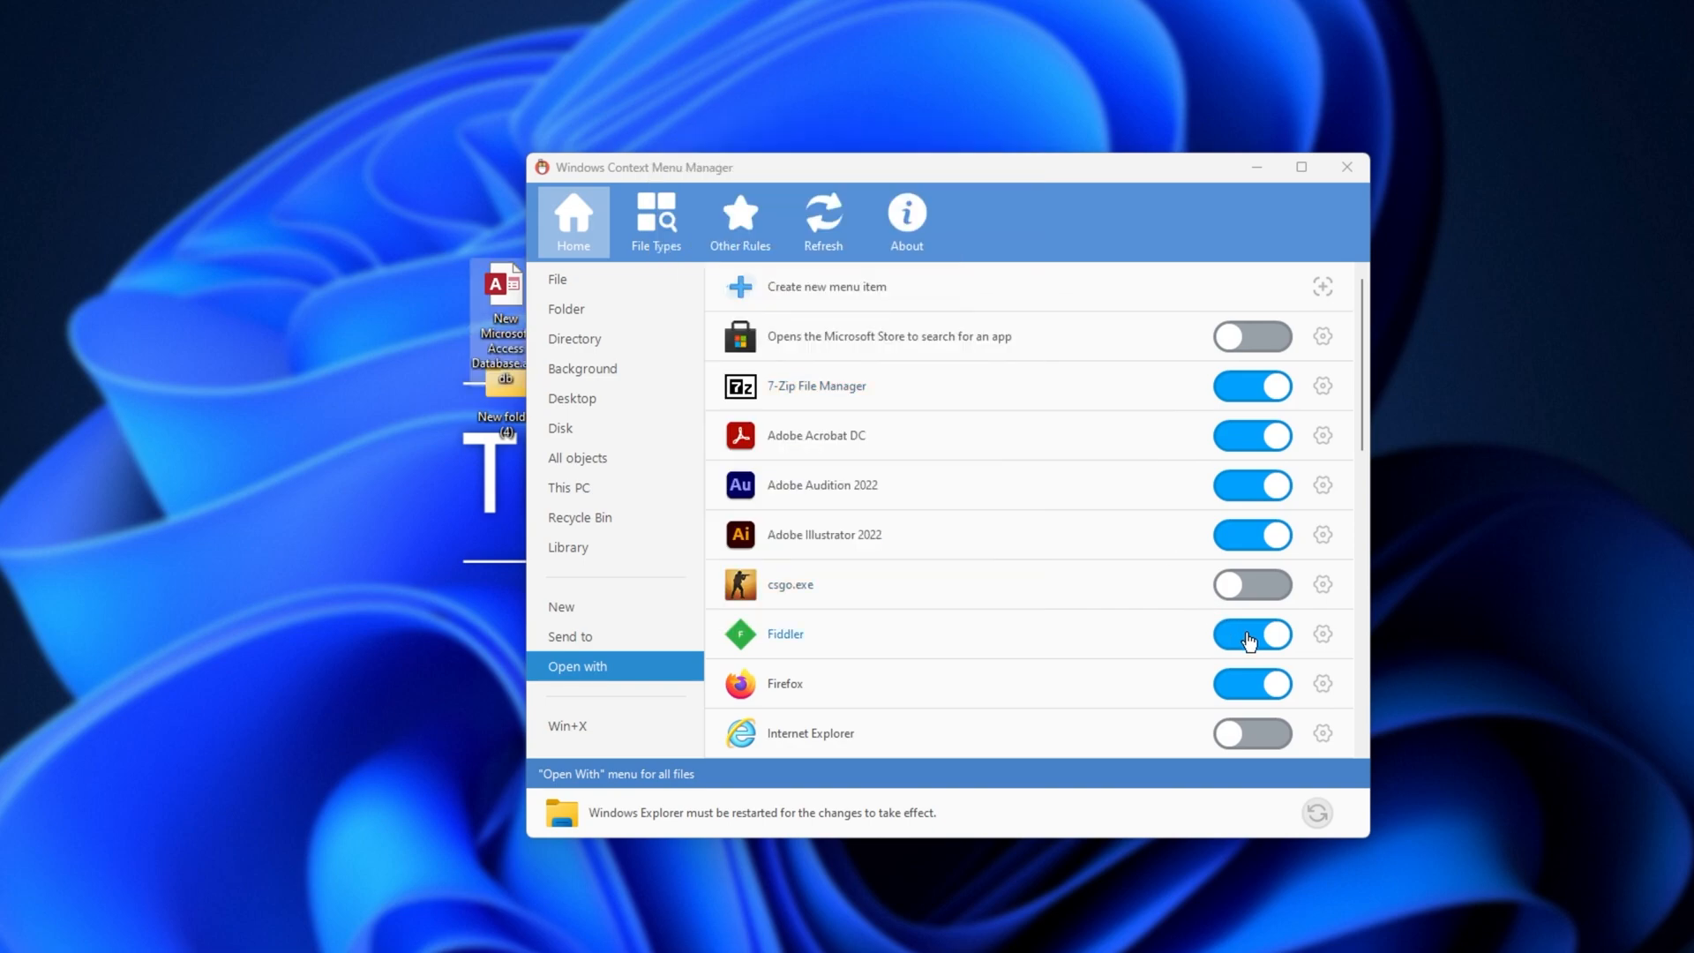
Switch off Fiddler, Firefox, dotMemory, dotPeek, Acrobat DC, Audition and Illustrator under Open with
{"action": "left_click", "coordinate": [1251, 635]}
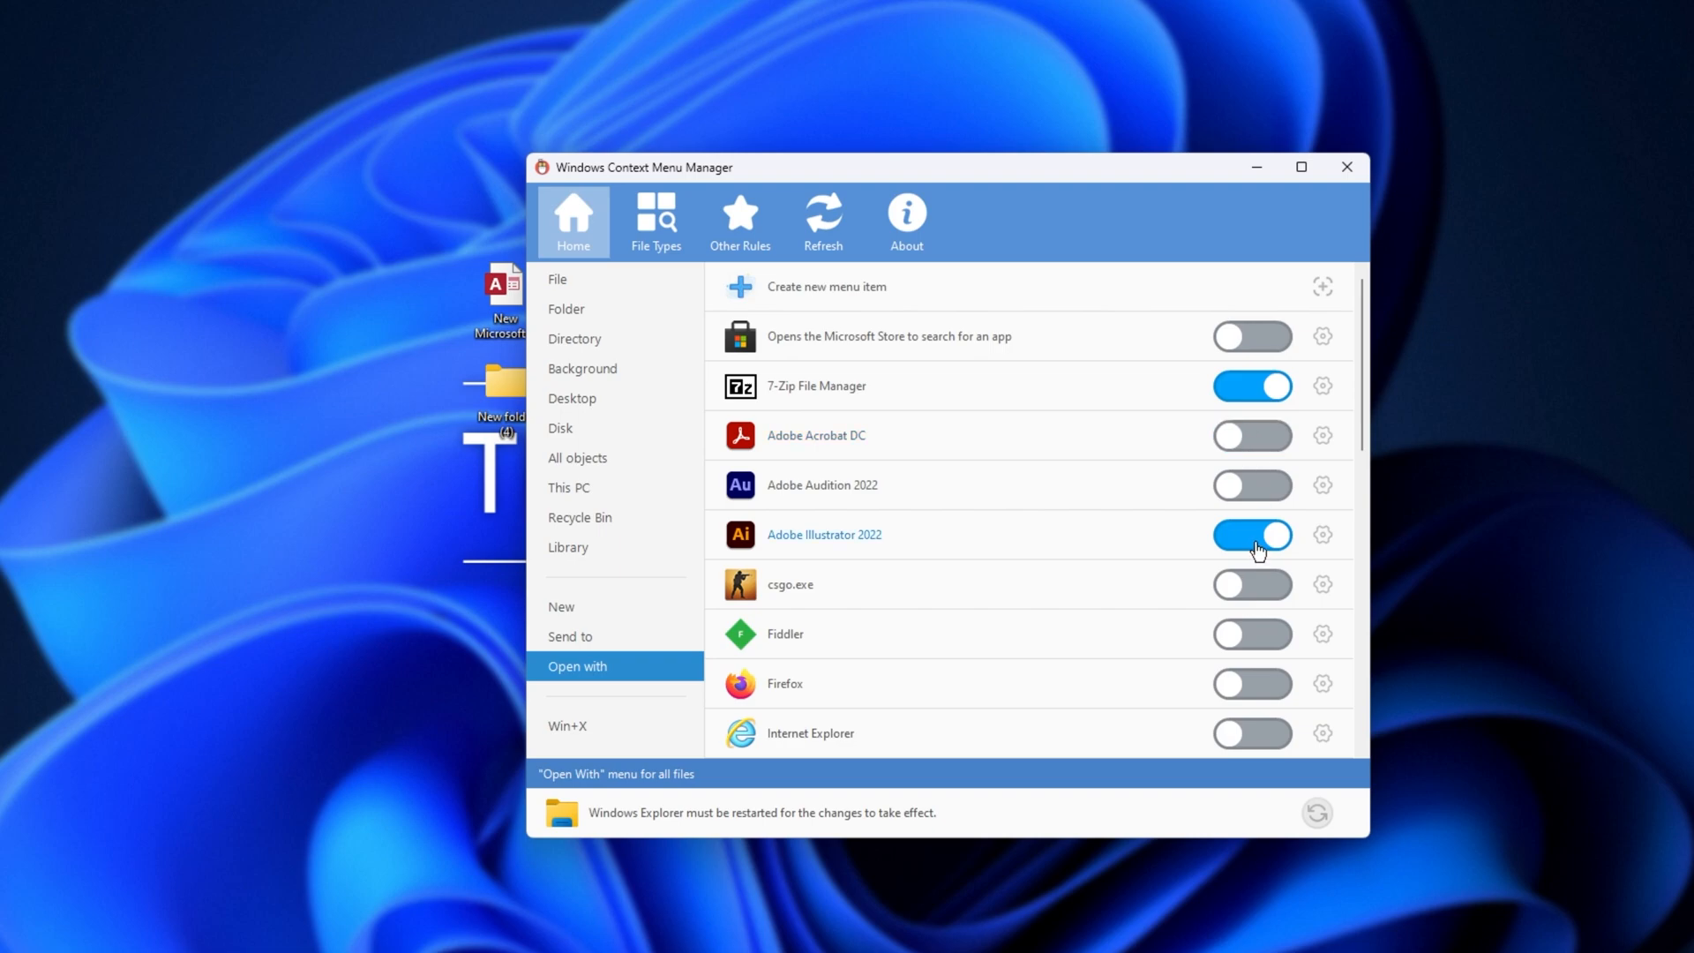
{"action": "scroll", "scroll_direction": "down", "scroll_amount": 3}
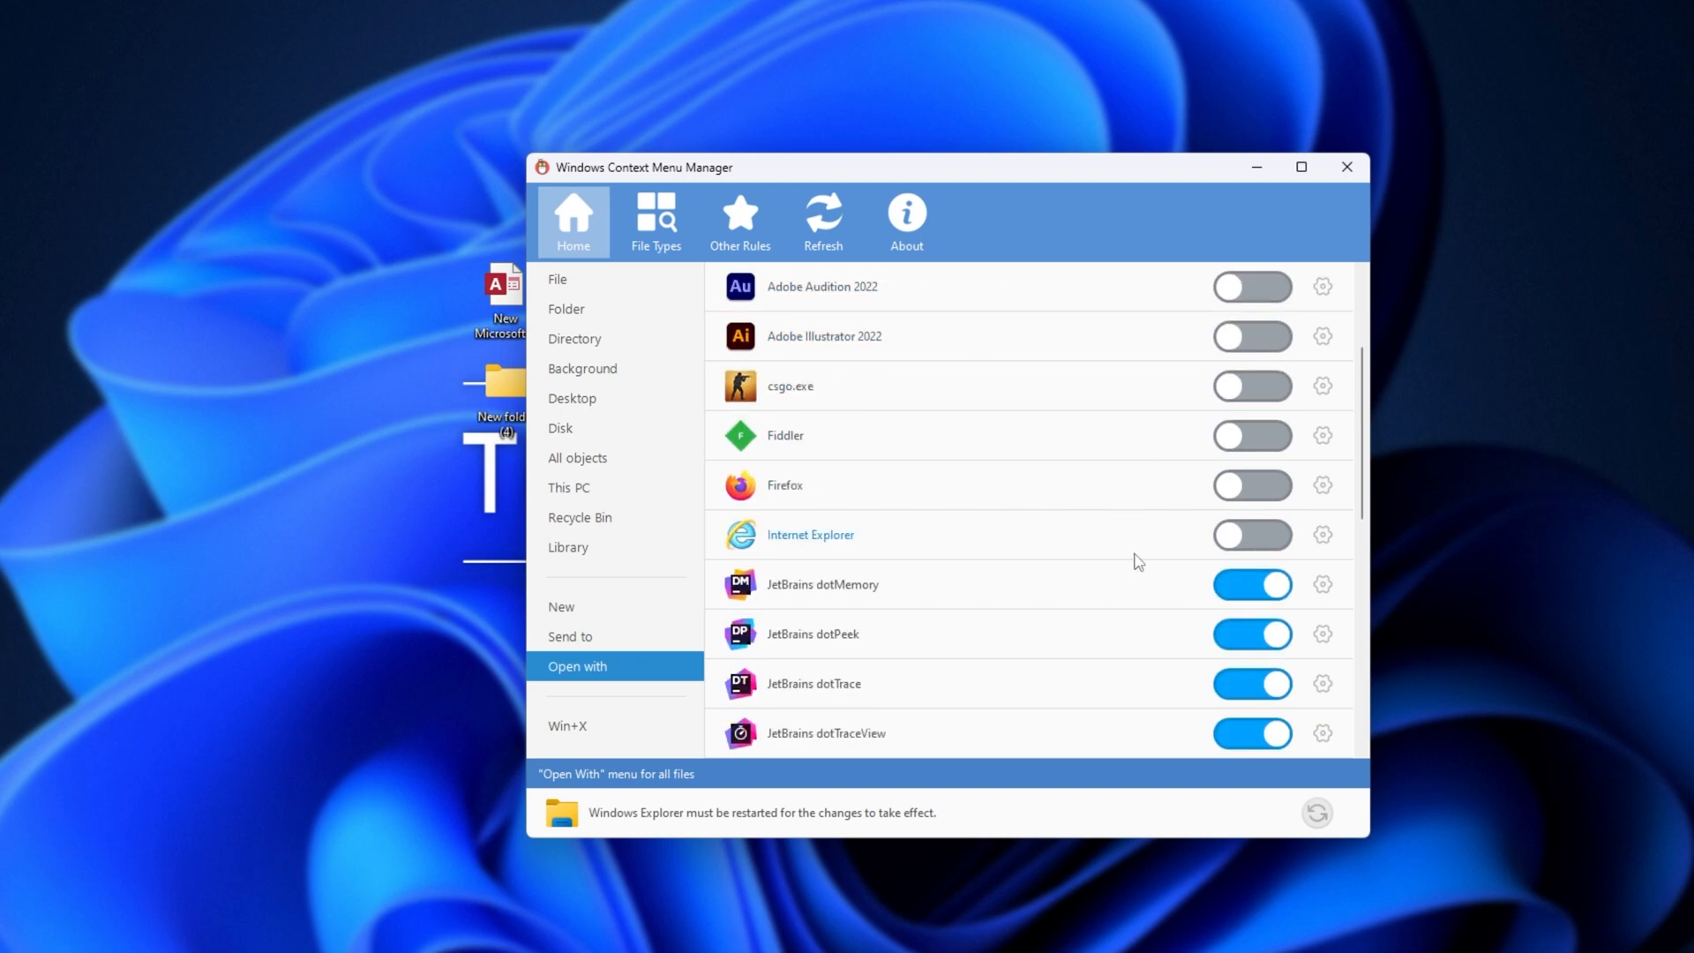
{"action": "scroll", "scroll_direction": "down", "scroll_amount": 3}
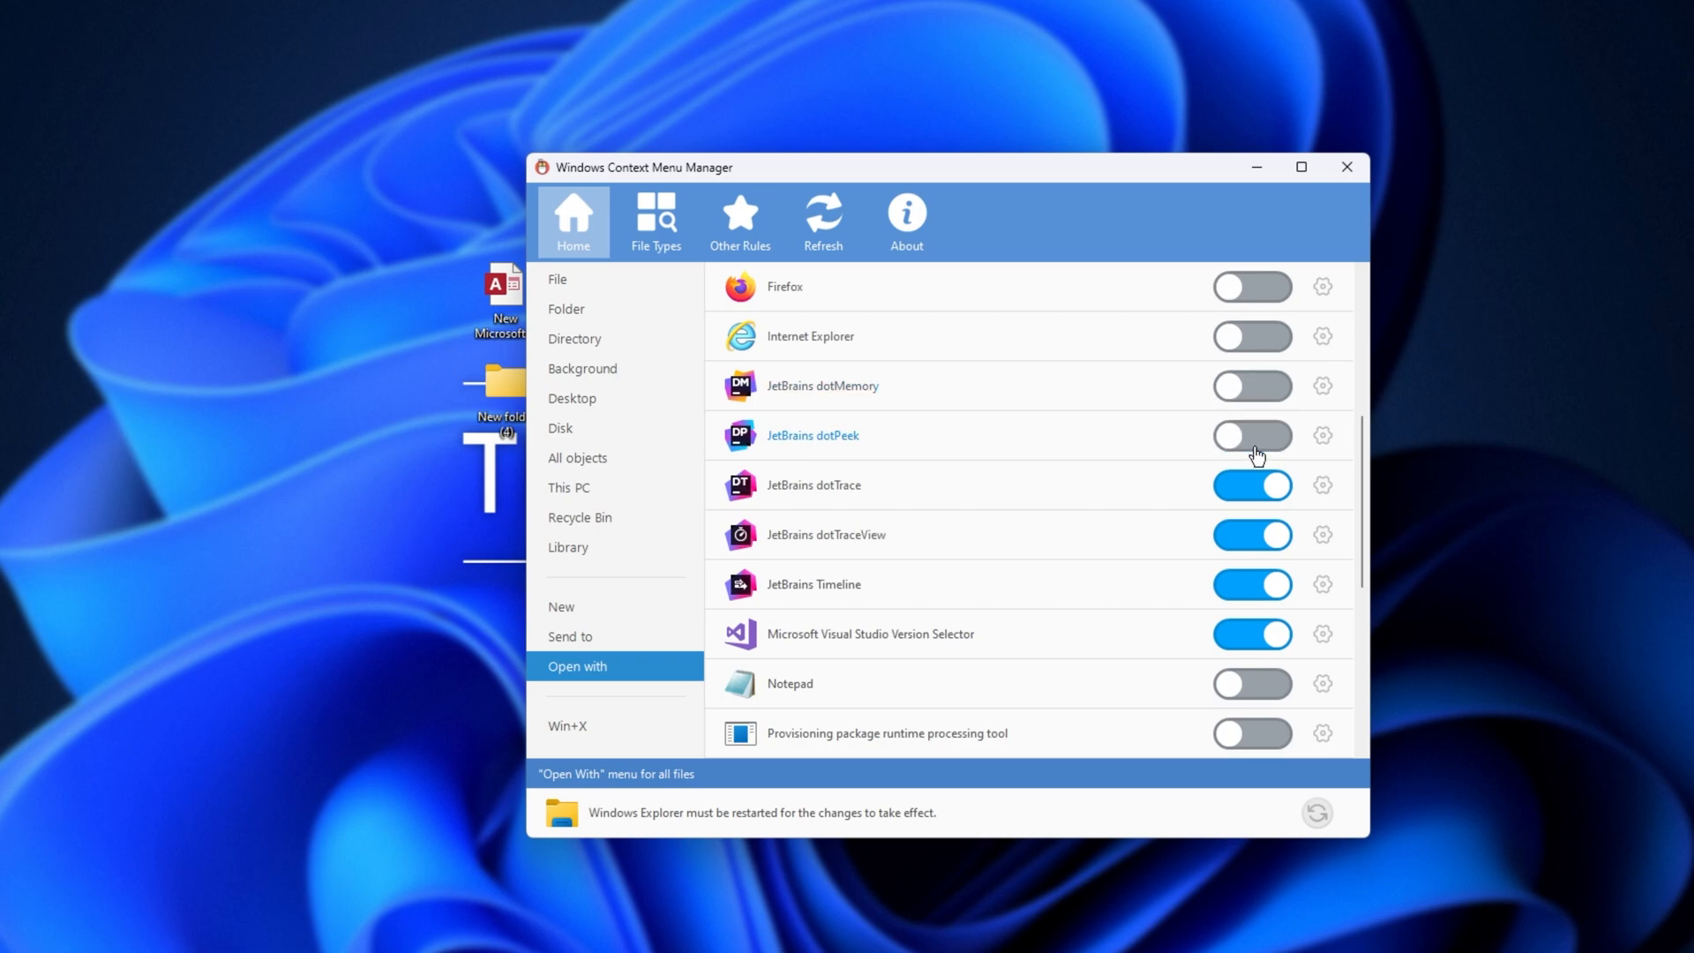
{"action": "left_click", "coordinate": [568, 725]}
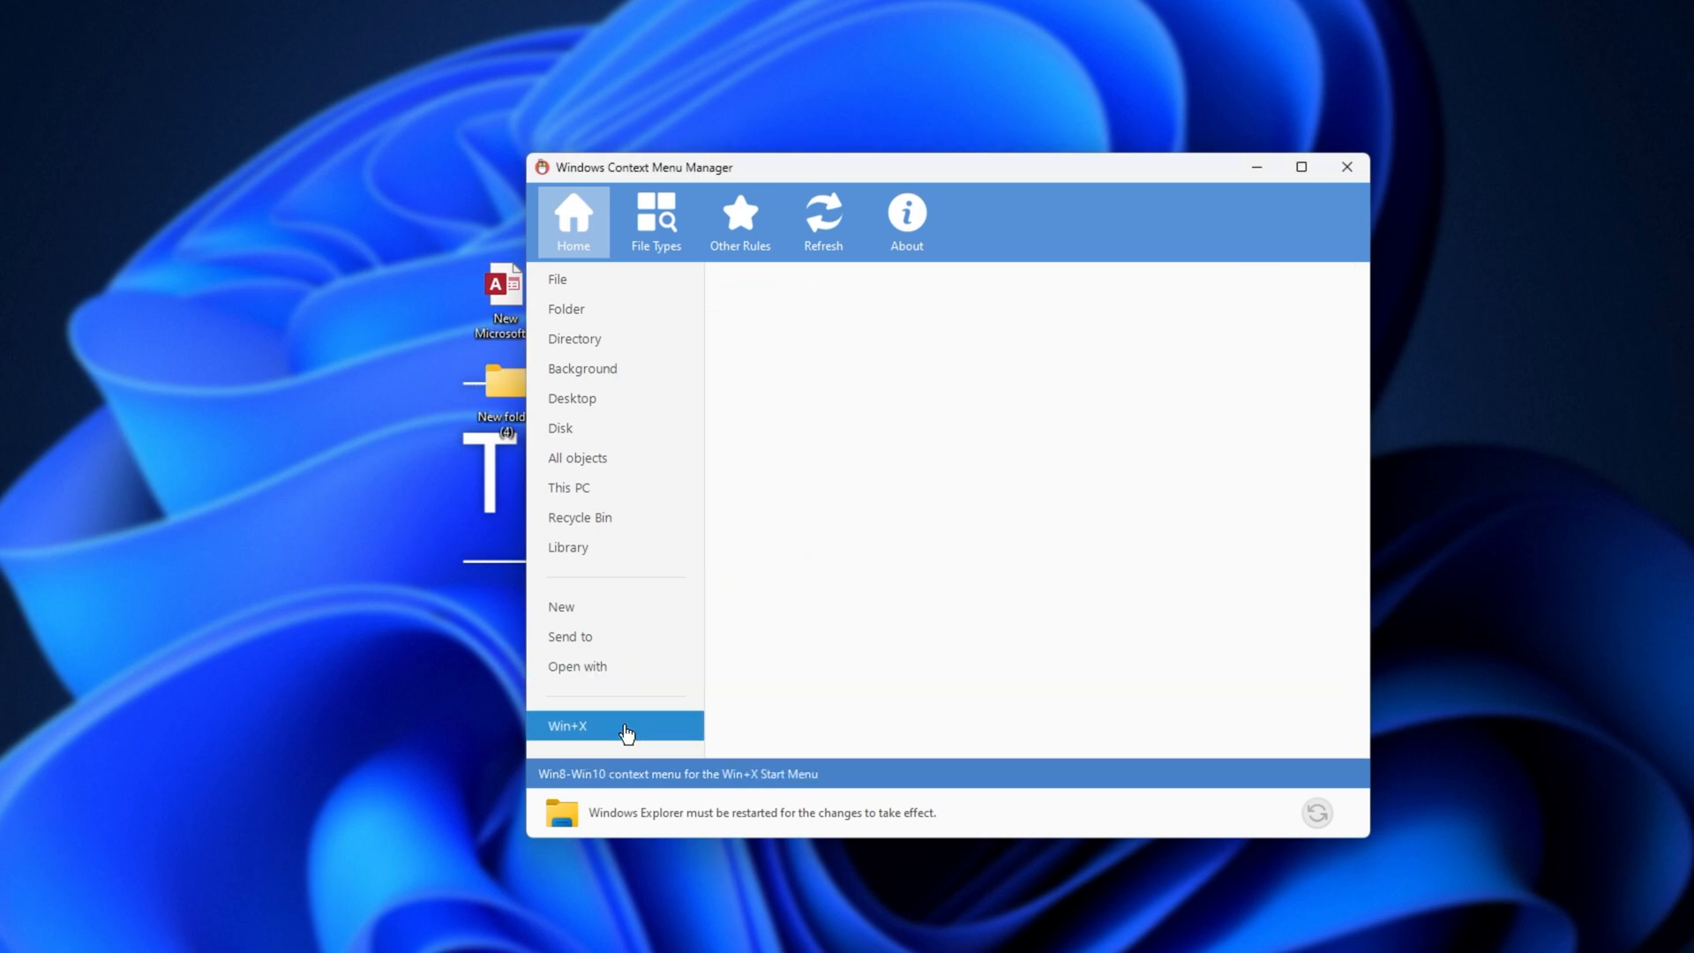
Select File in the sidebar to list menu entries for all file types
{"action": "left_click", "coordinate": [616, 725]}
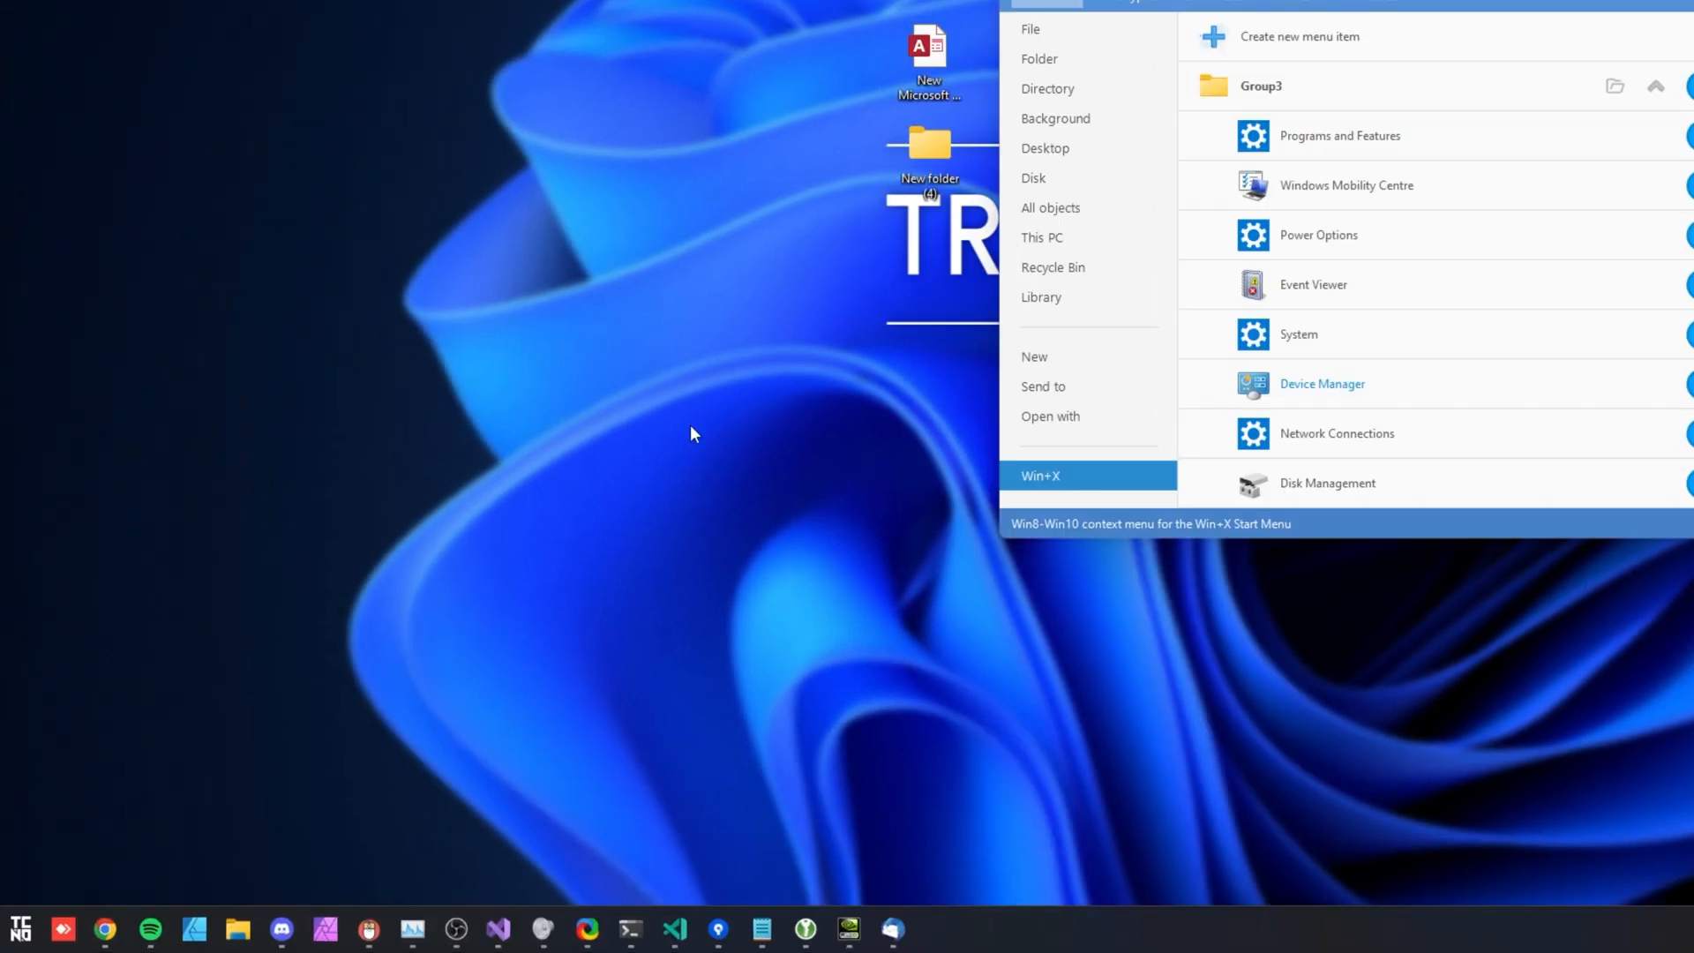
{"action": "mouse_move", "coordinate": [339, 620]}
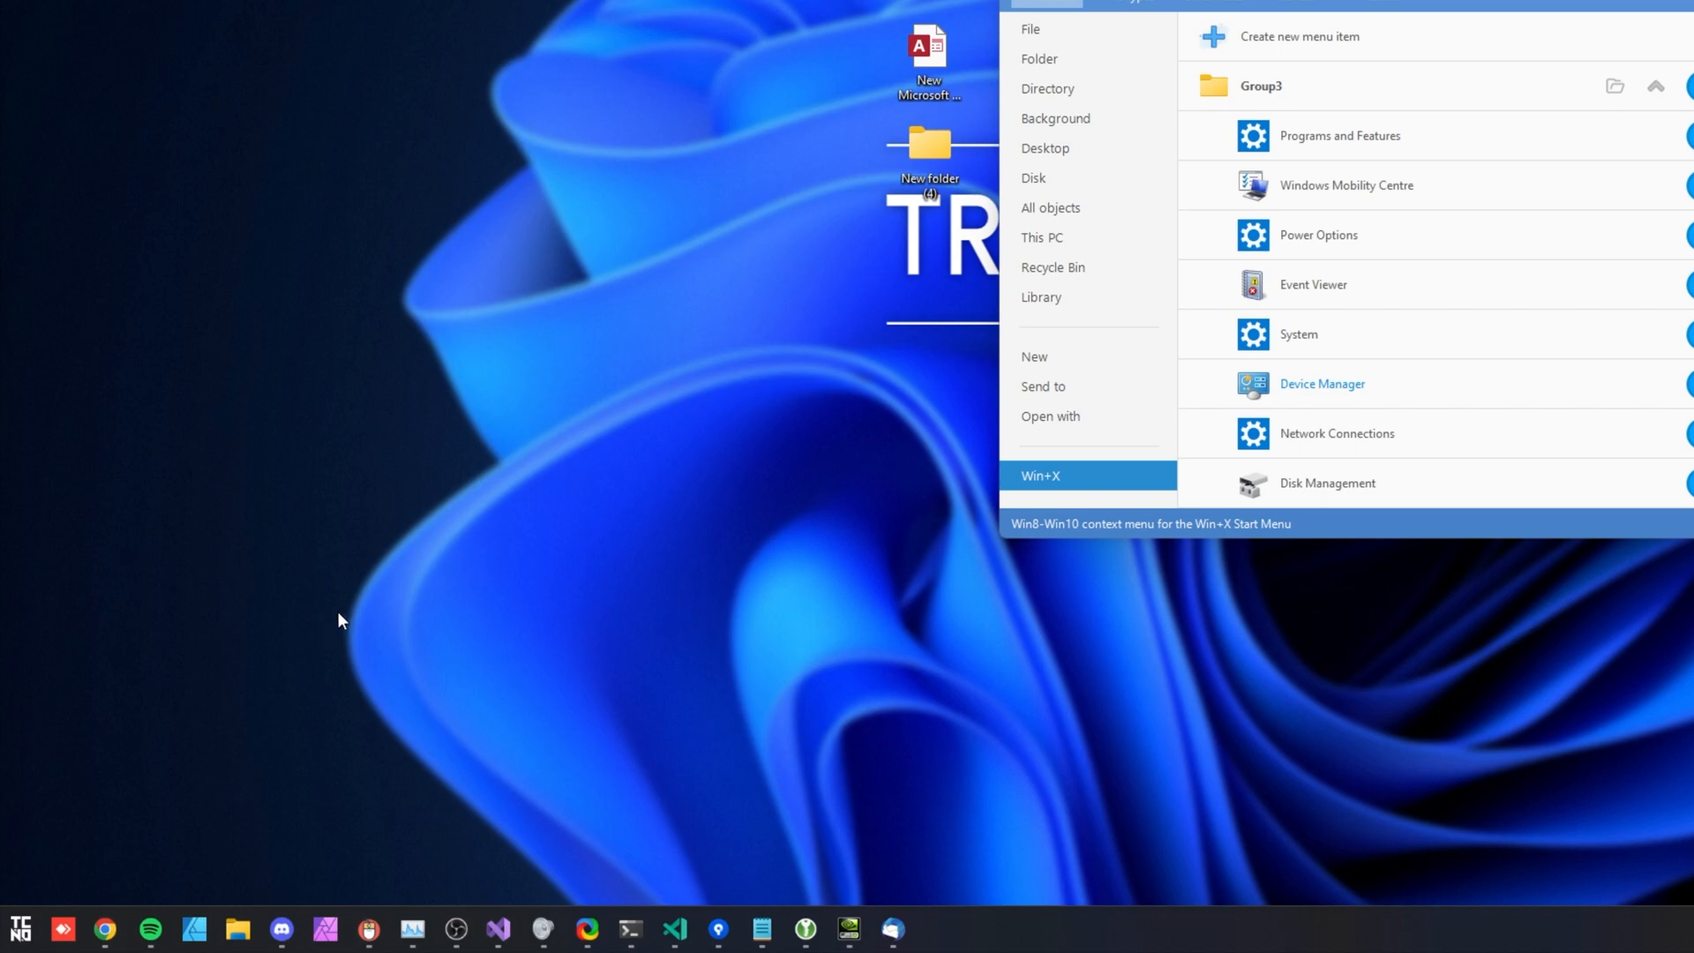
{"action": "mouse_move", "coordinate": [632, 452]}
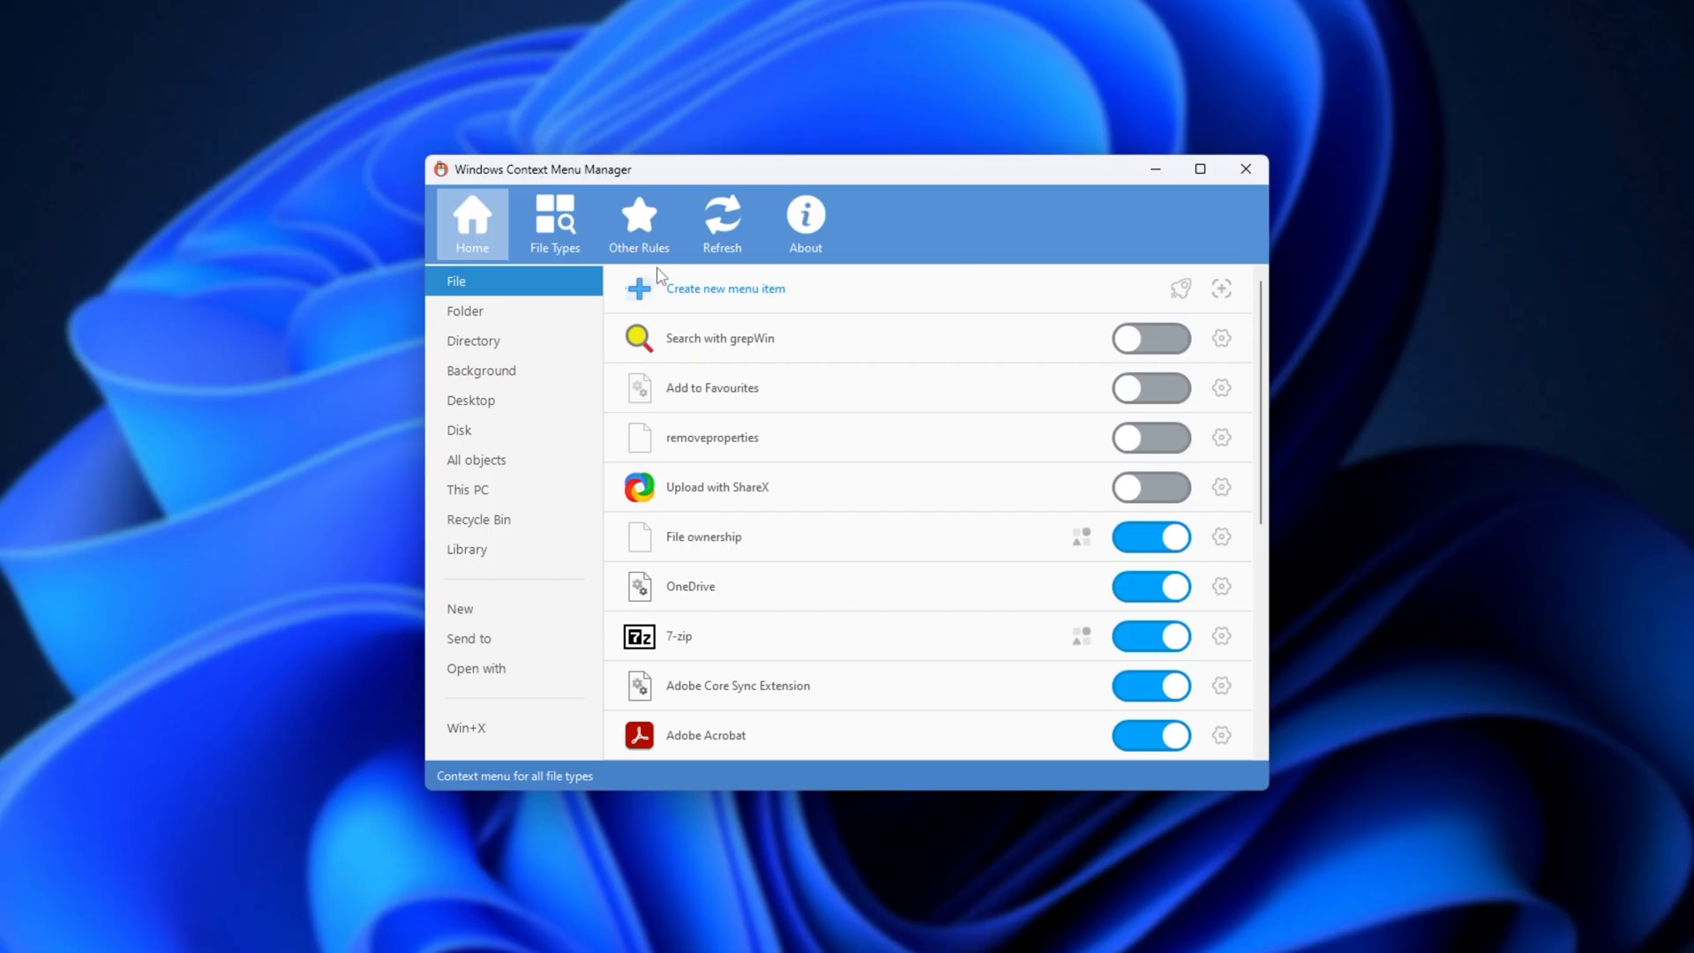
Browse the .exe entries and load the .mp4 specific file type's menu entries
{"action": "left_click", "coordinate": [554, 223]}
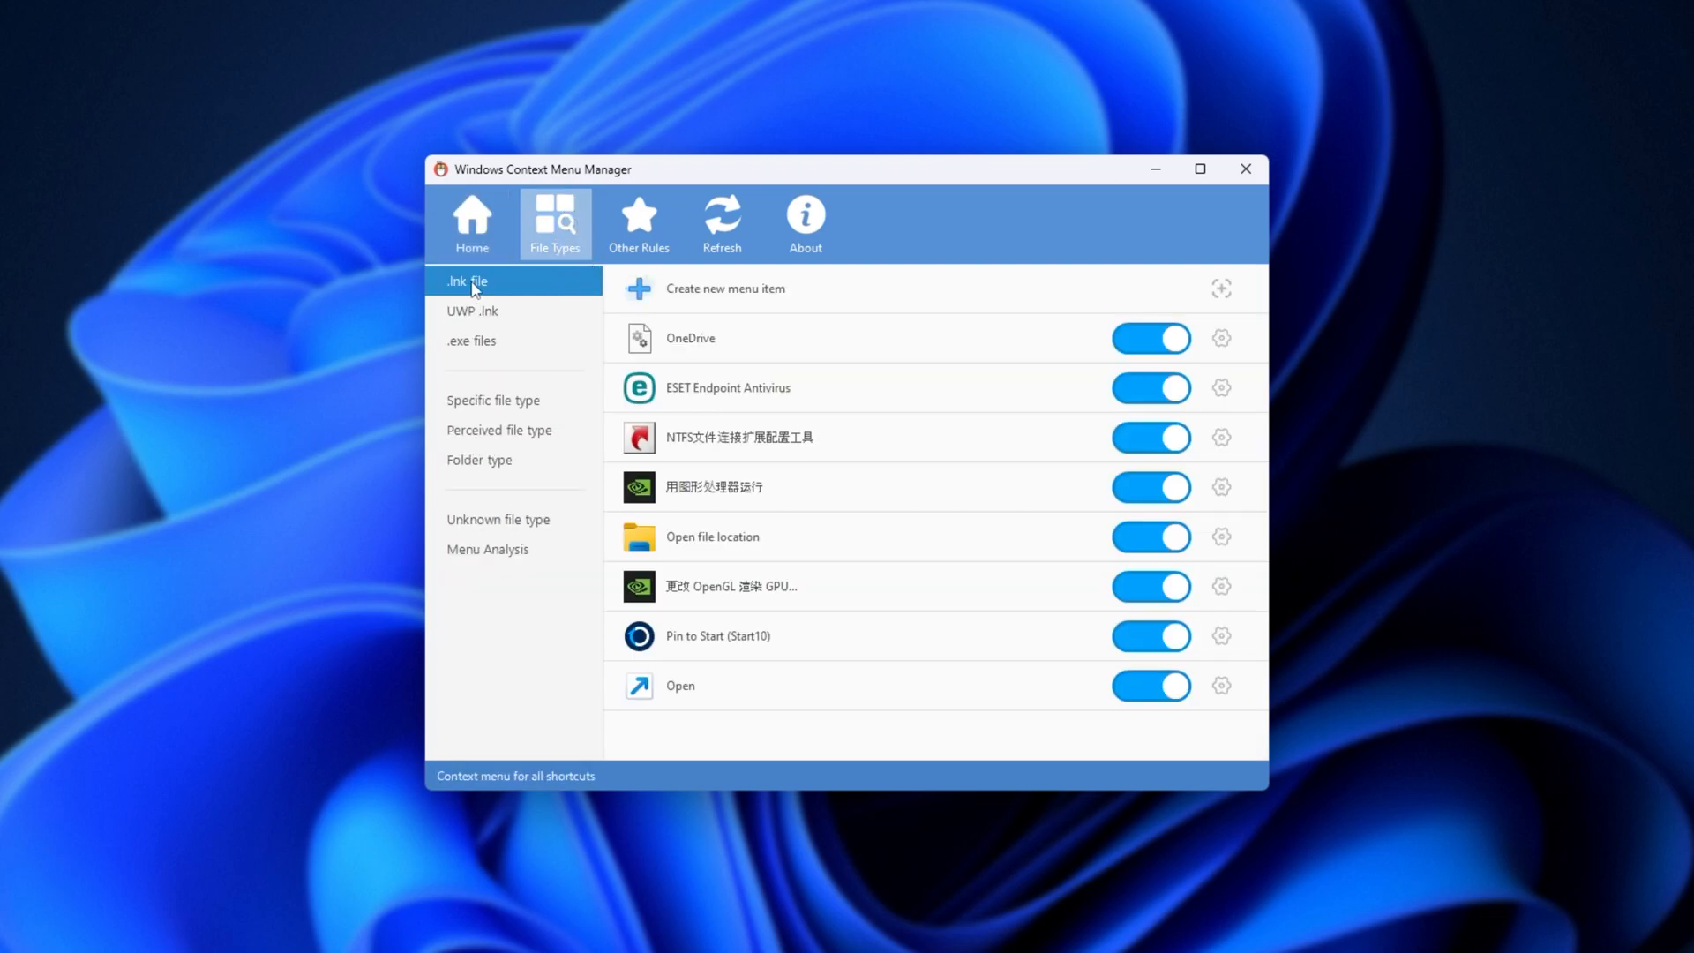
{"action": "mouse_move", "coordinate": [499, 293]}
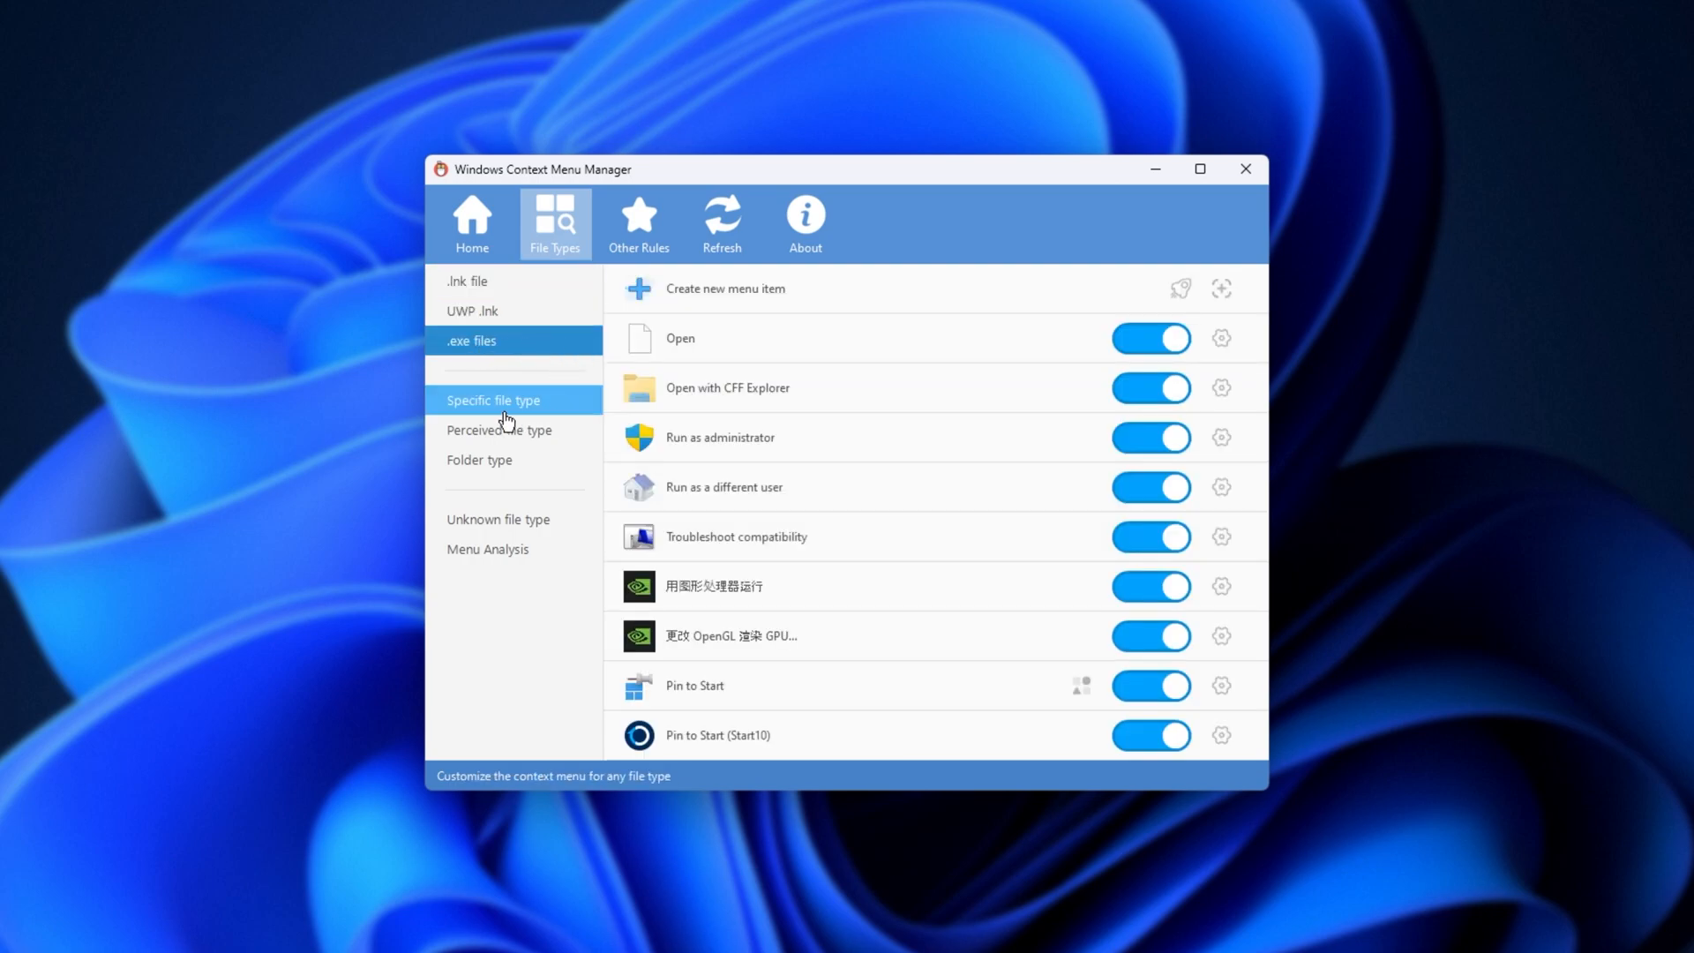
{"action": "left_click", "coordinate": [493, 400]}
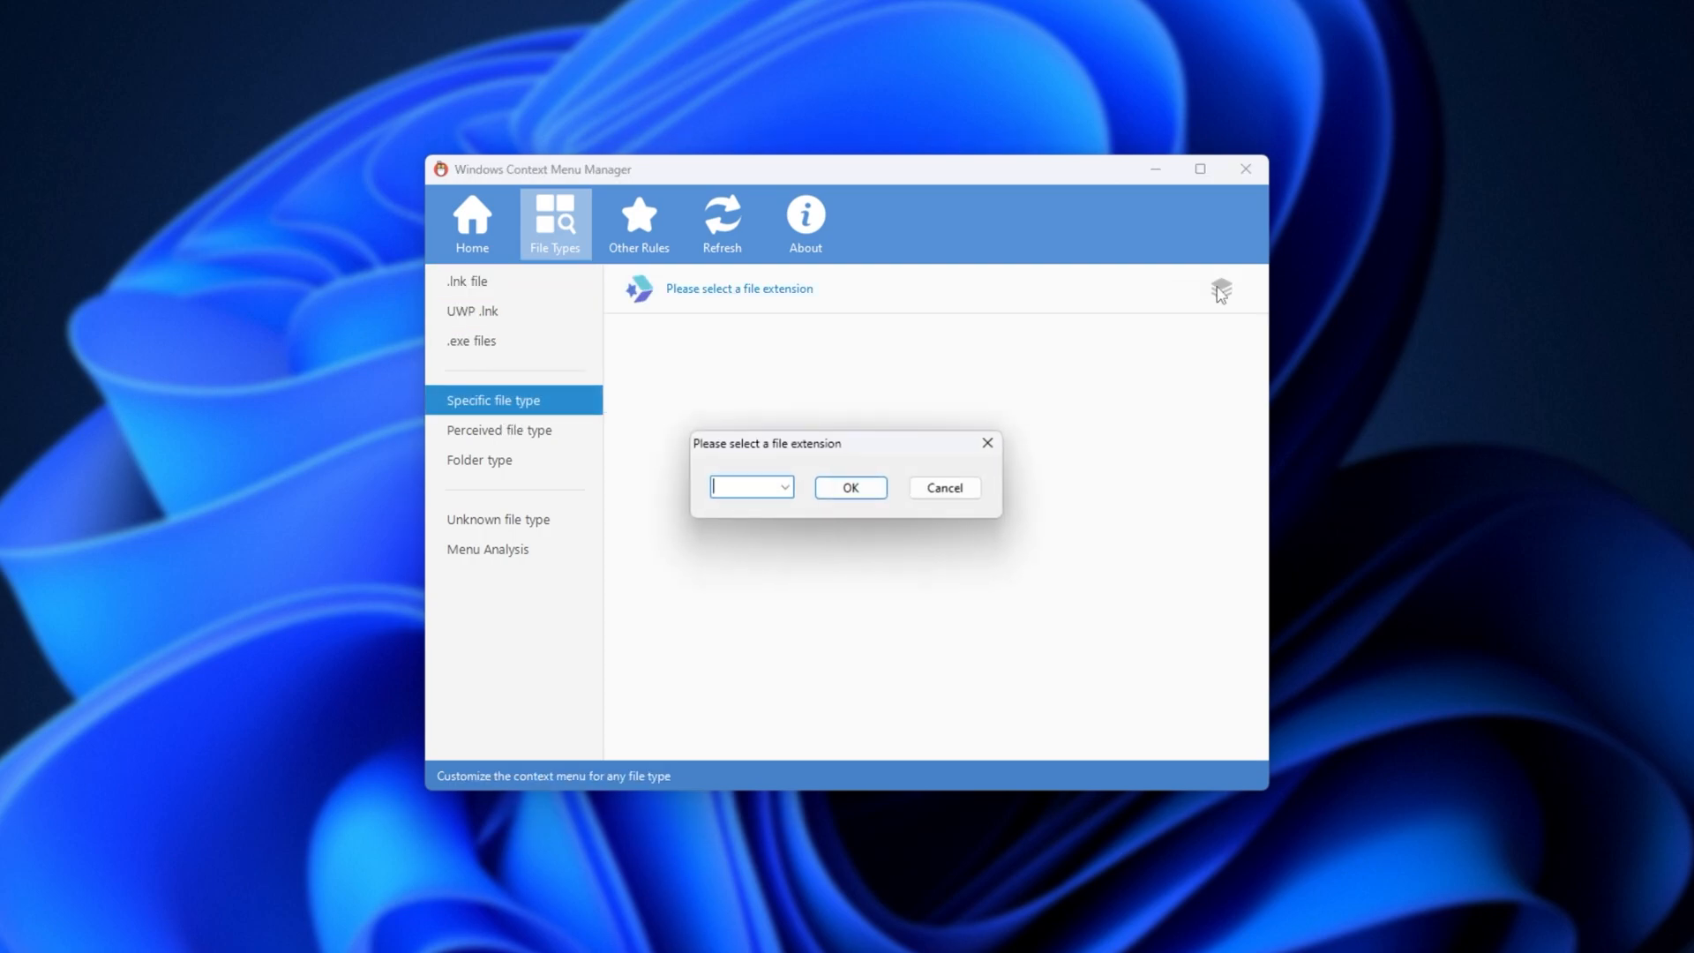
{"action": "left_click", "coordinate": [783, 486]}
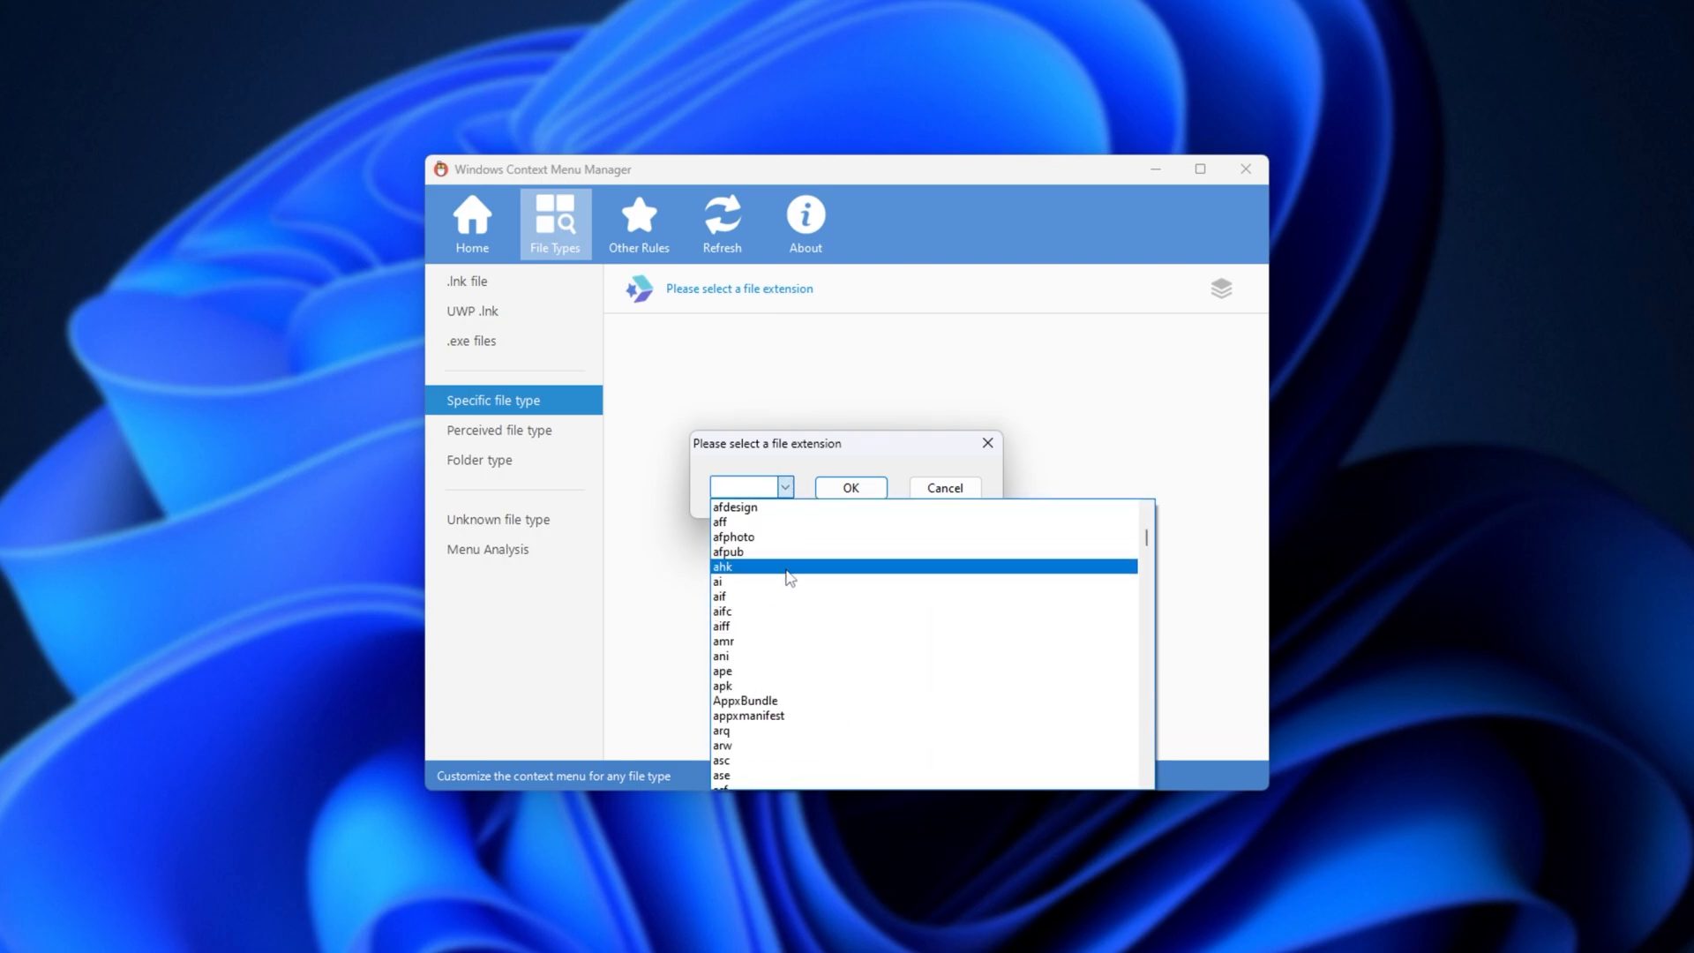
{"action": "left_click", "coordinate": [849, 487]}
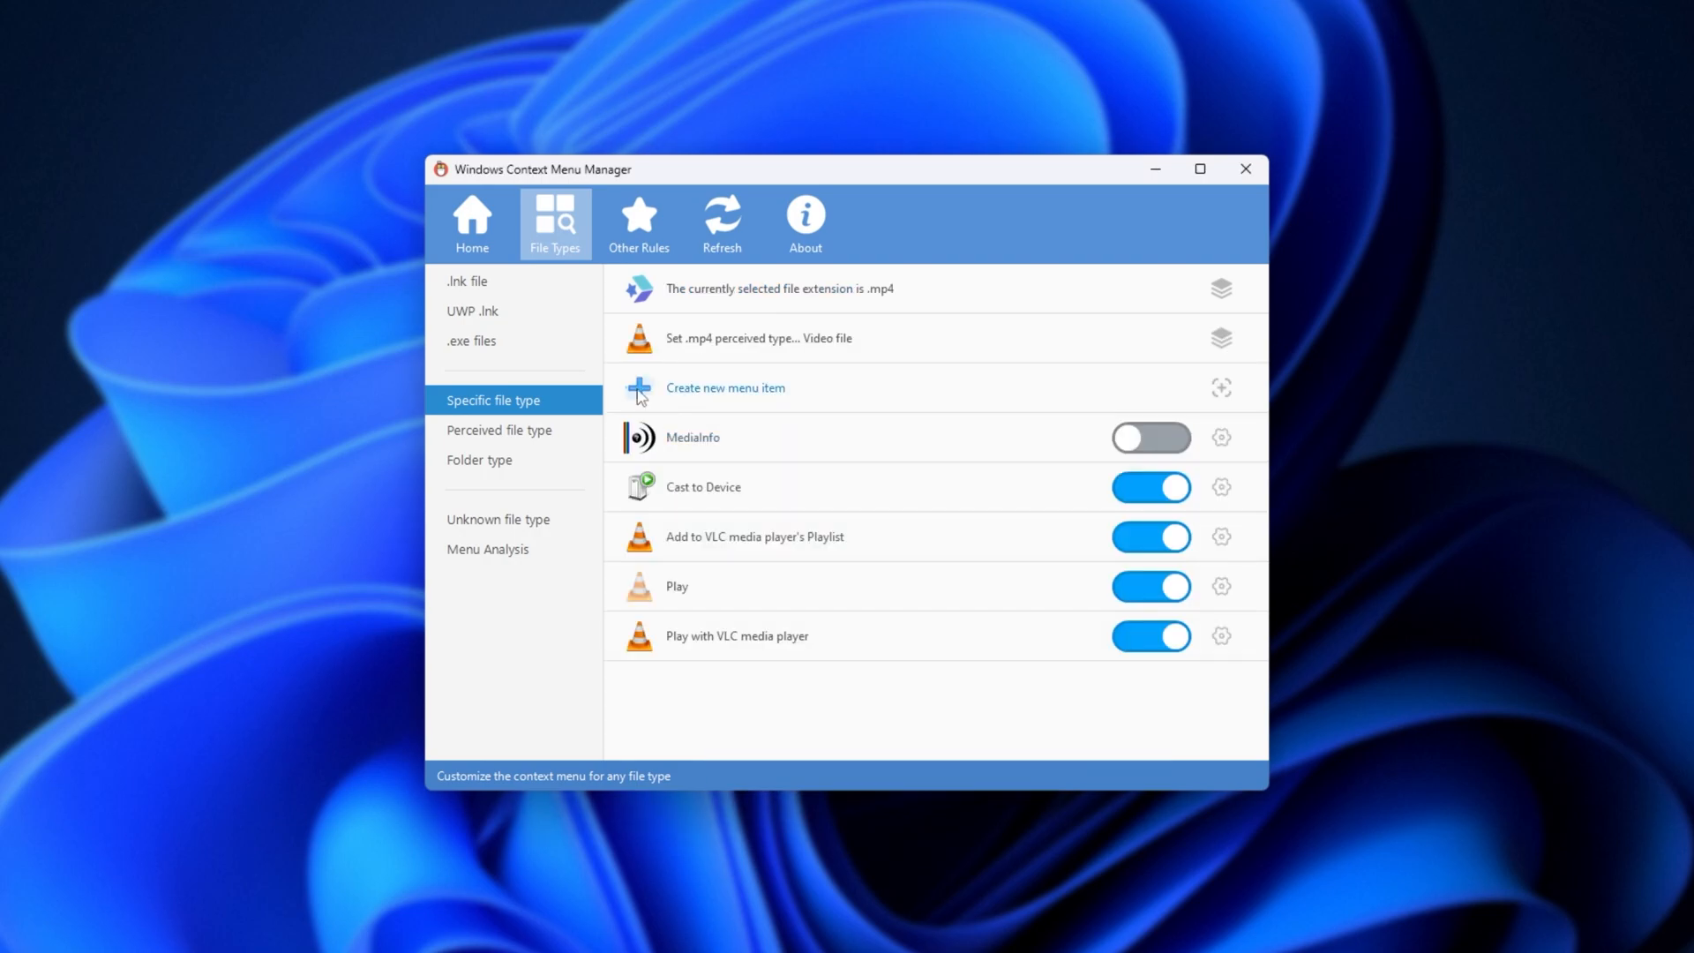
{"action": "mouse_move", "coordinate": [741, 488]}
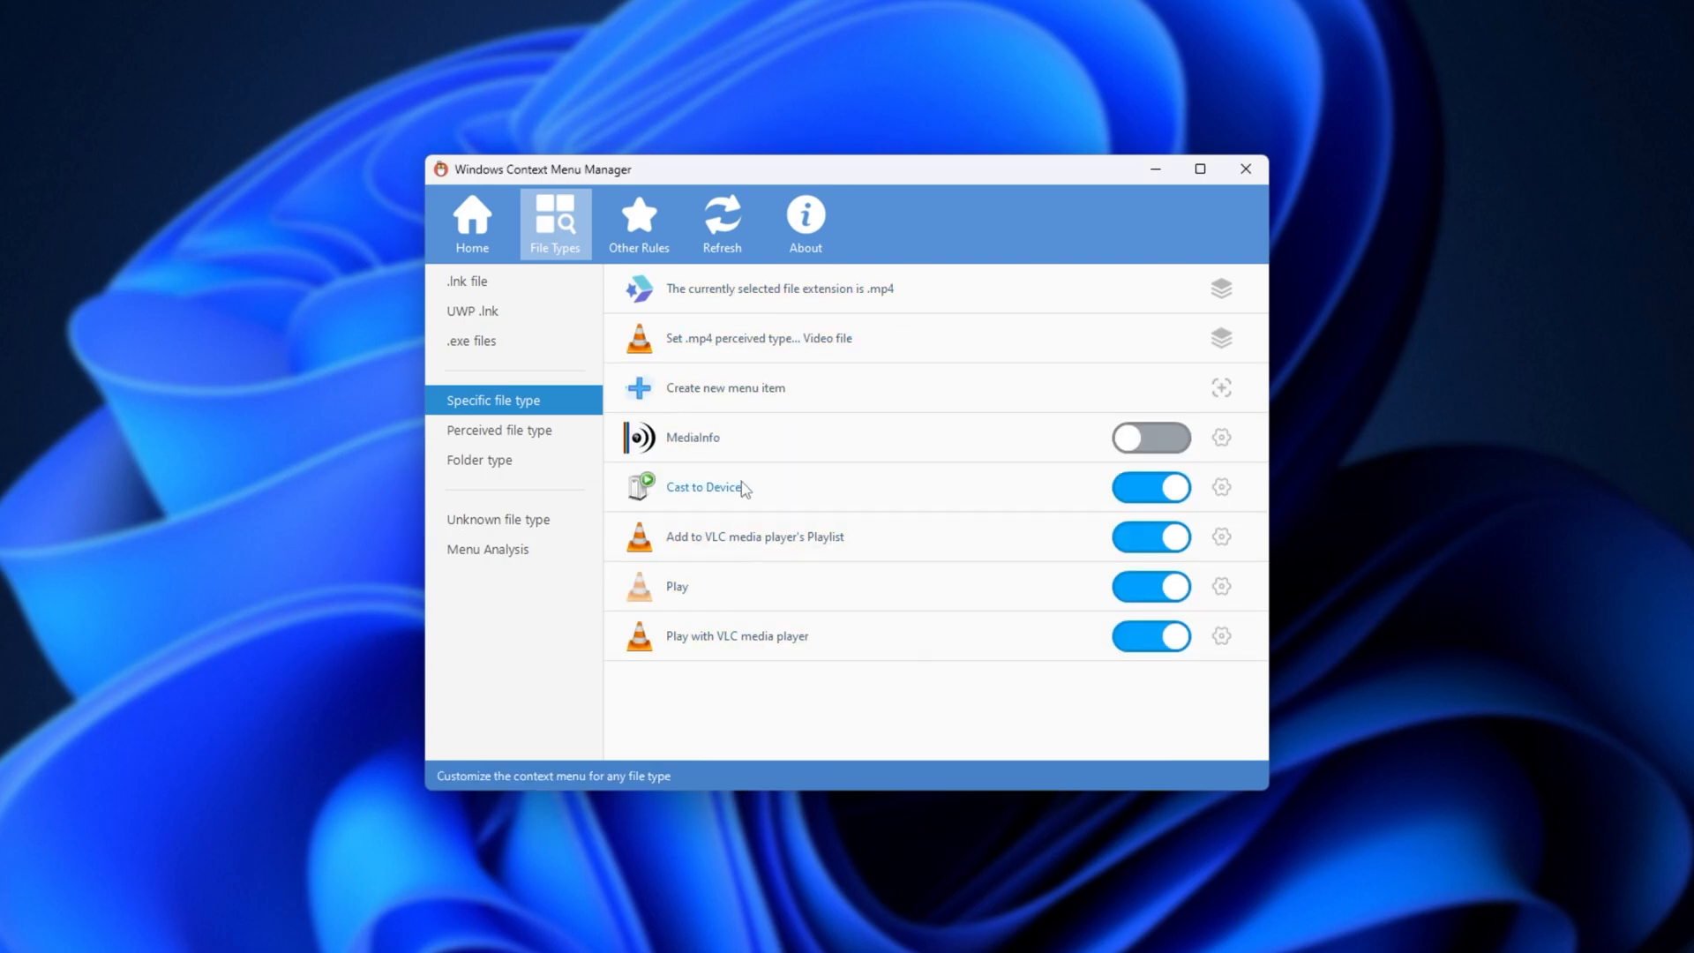
{"action": "mouse_move", "coordinate": [1070, 440]}
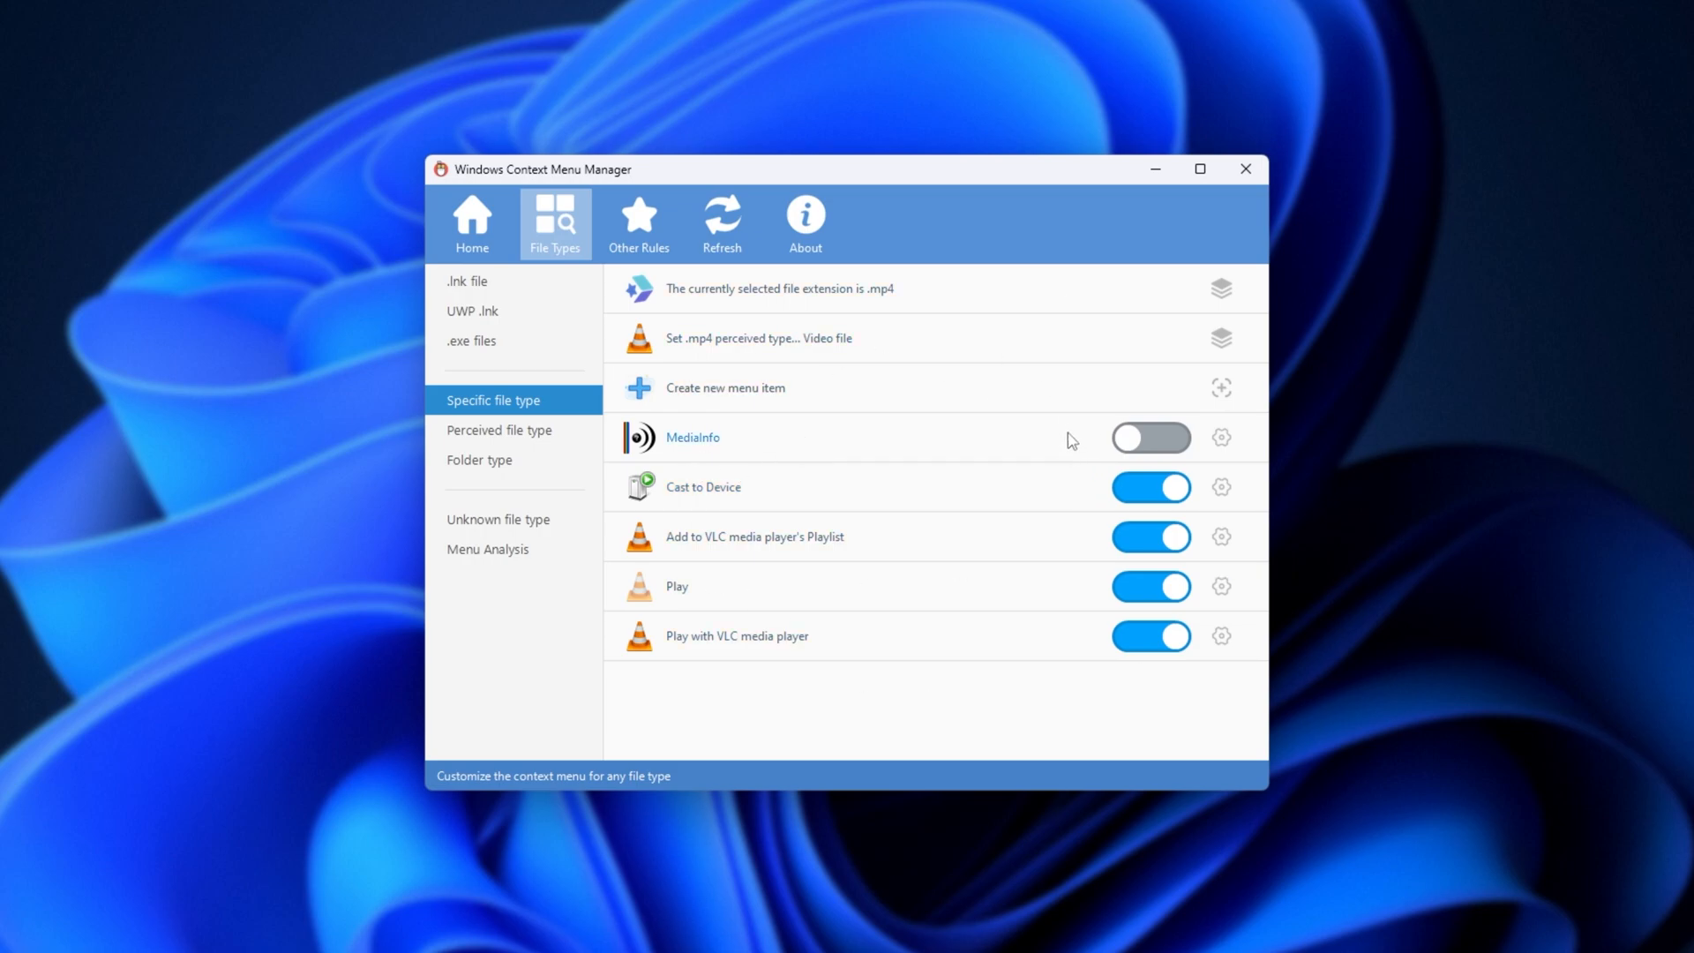
{"action": "mouse_move", "coordinate": [1223, 290]}
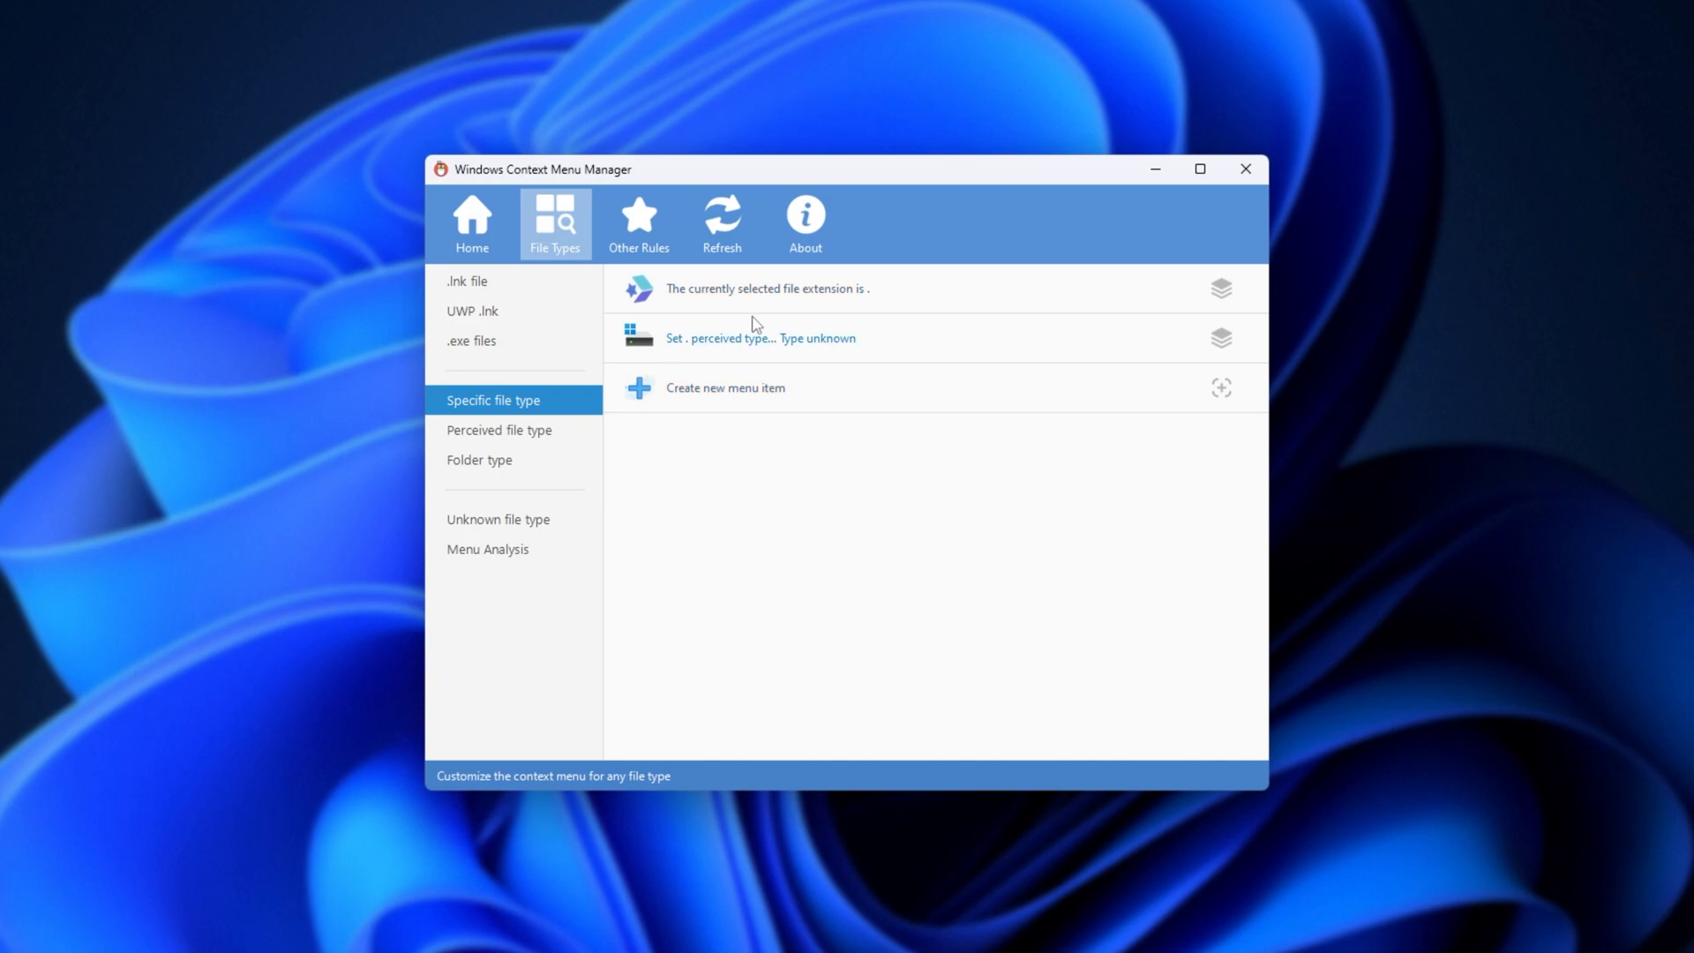
Browse Perceived and Folder type menus, then list Unknown file type entries
{"action": "left_click", "coordinate": [479, 459]}
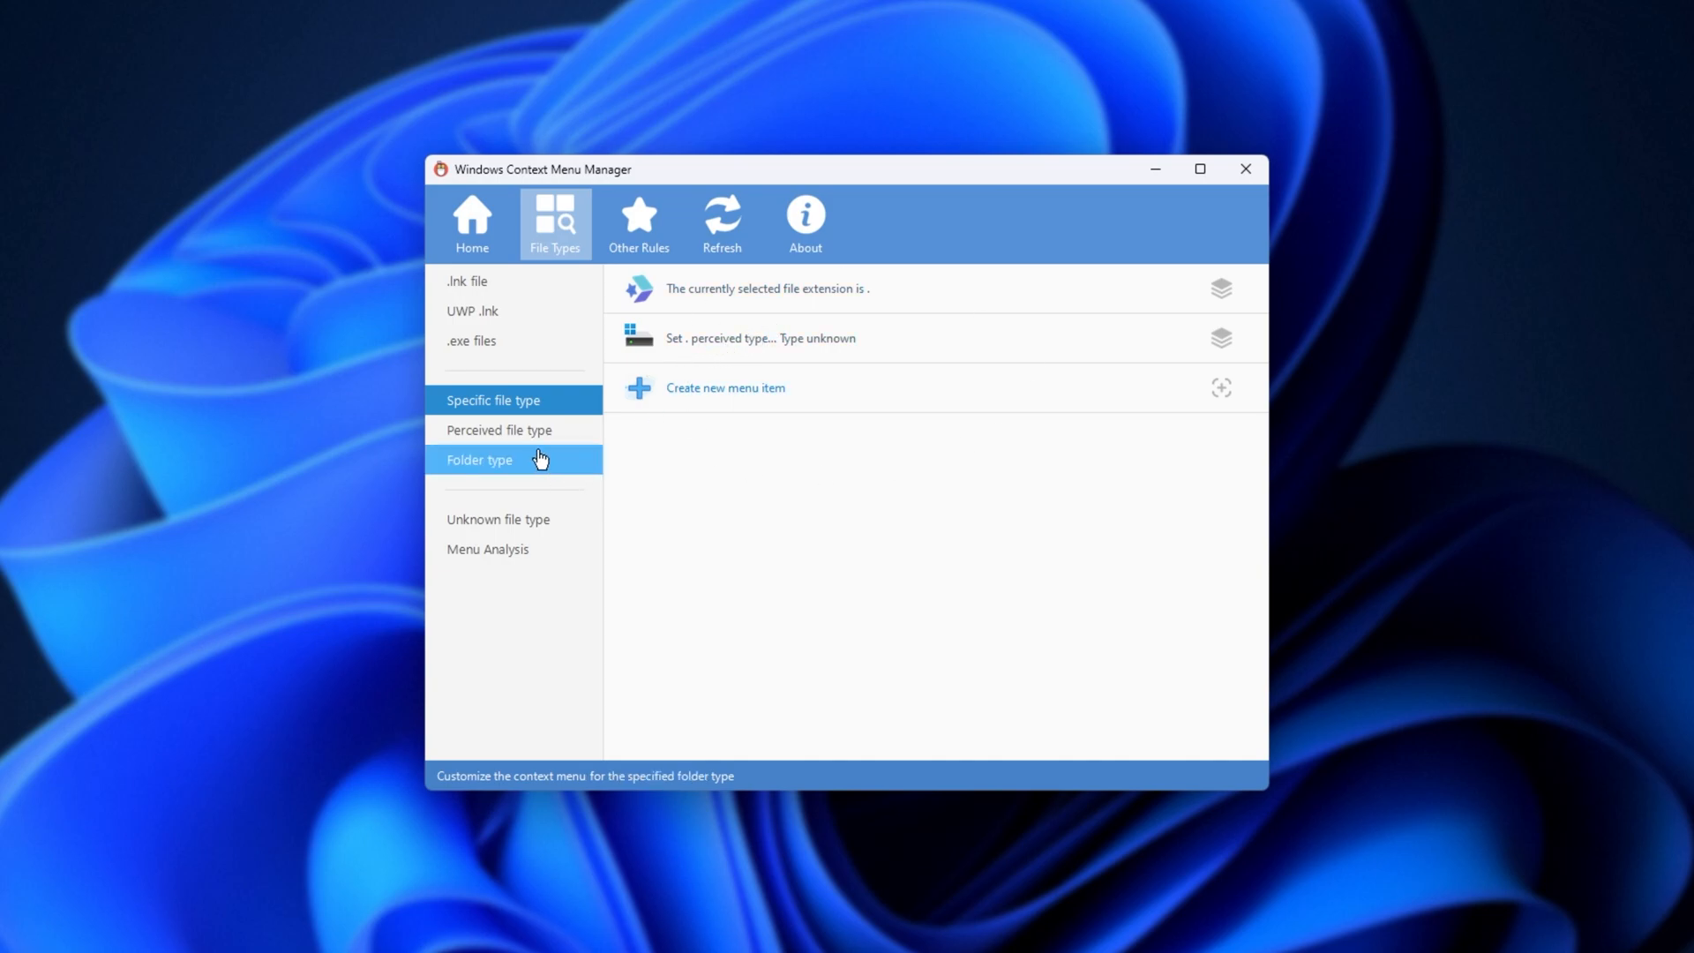
{"action": "left_click", "coordinate": [499, 429]}
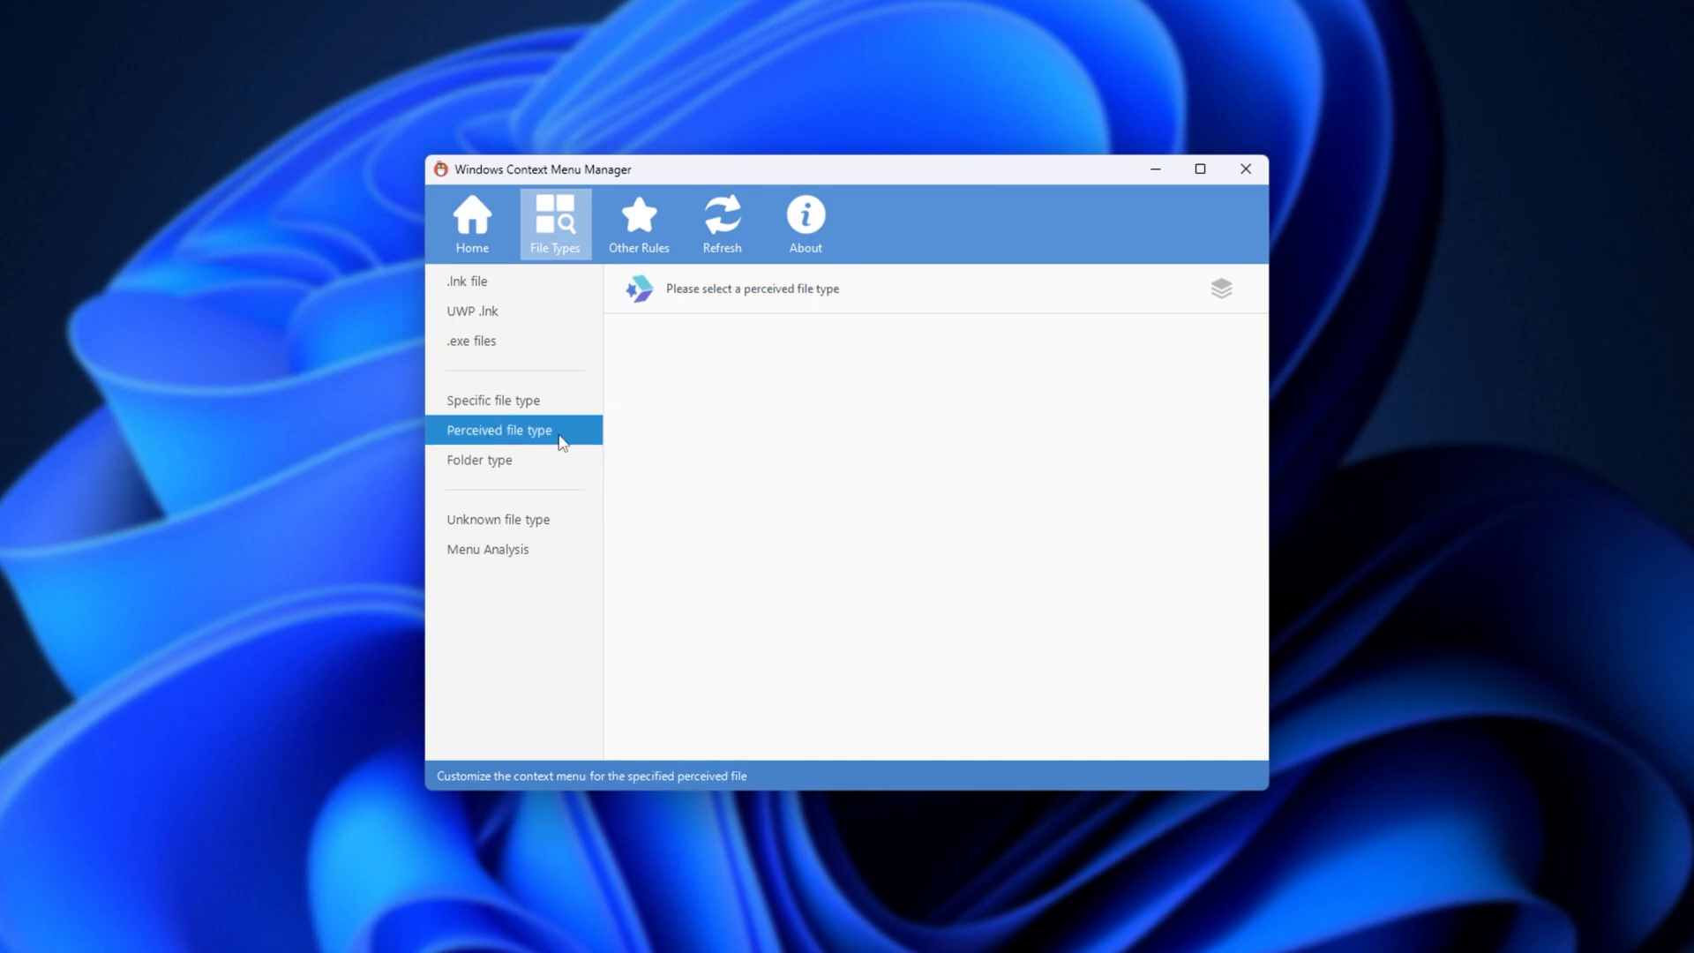
{"action": "left_click", "coordinate": [478, 459]}
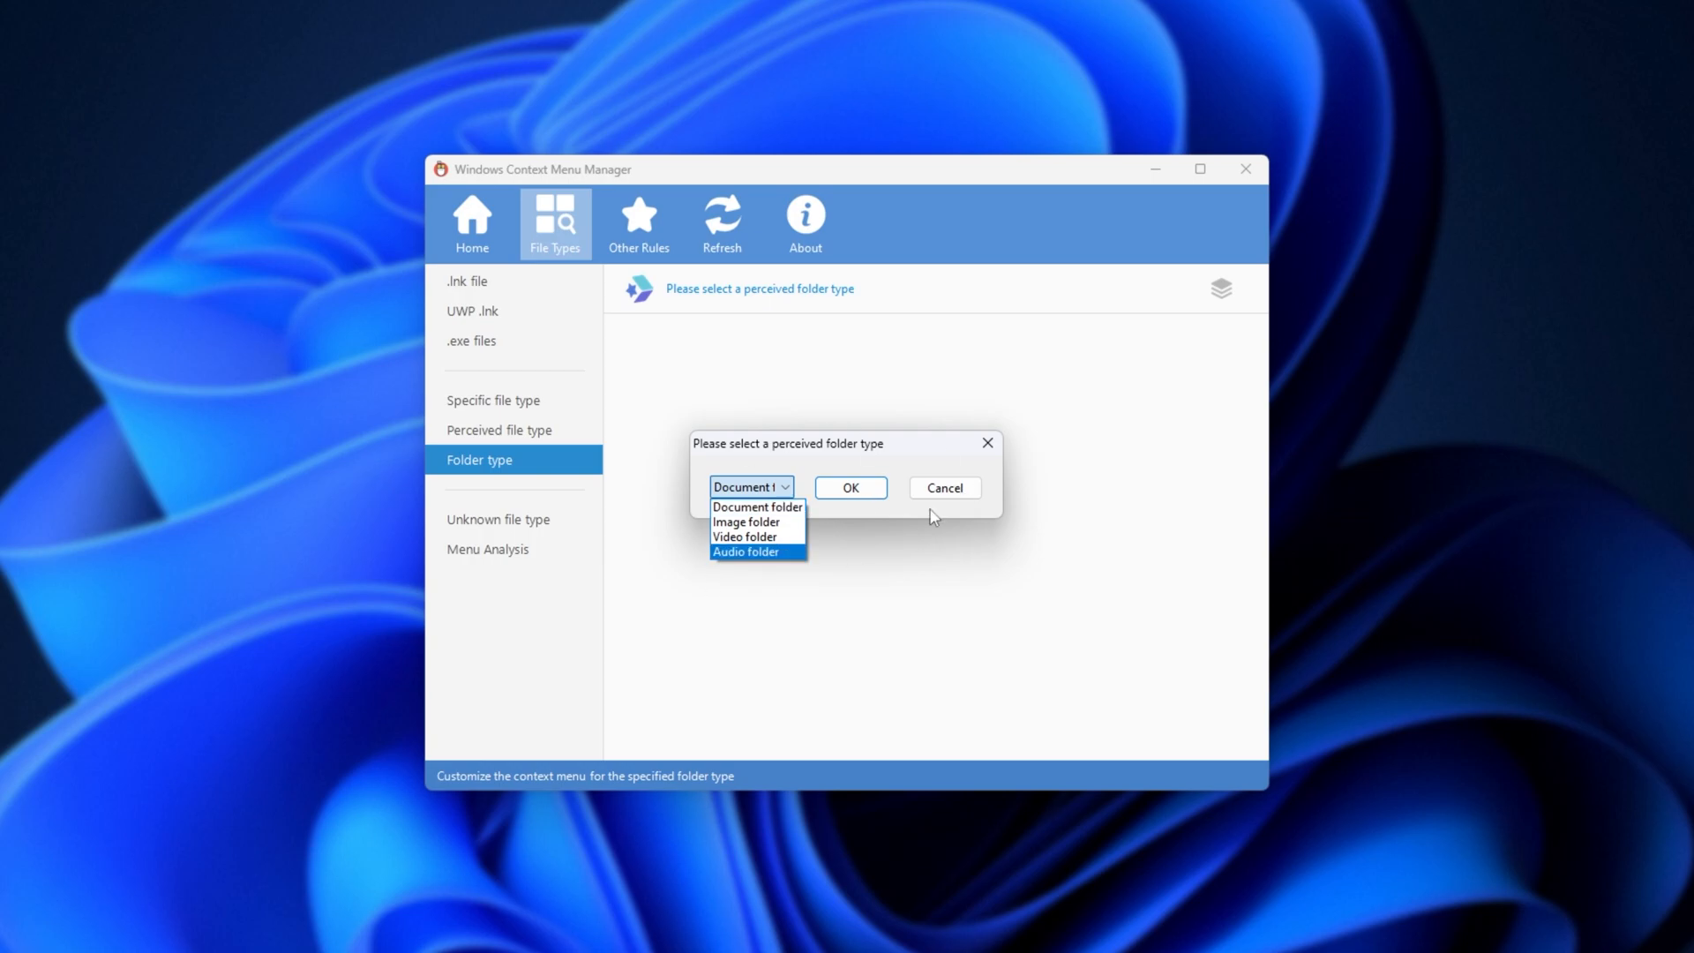
{"action": "left_click", "coordinate": [471, 223]}
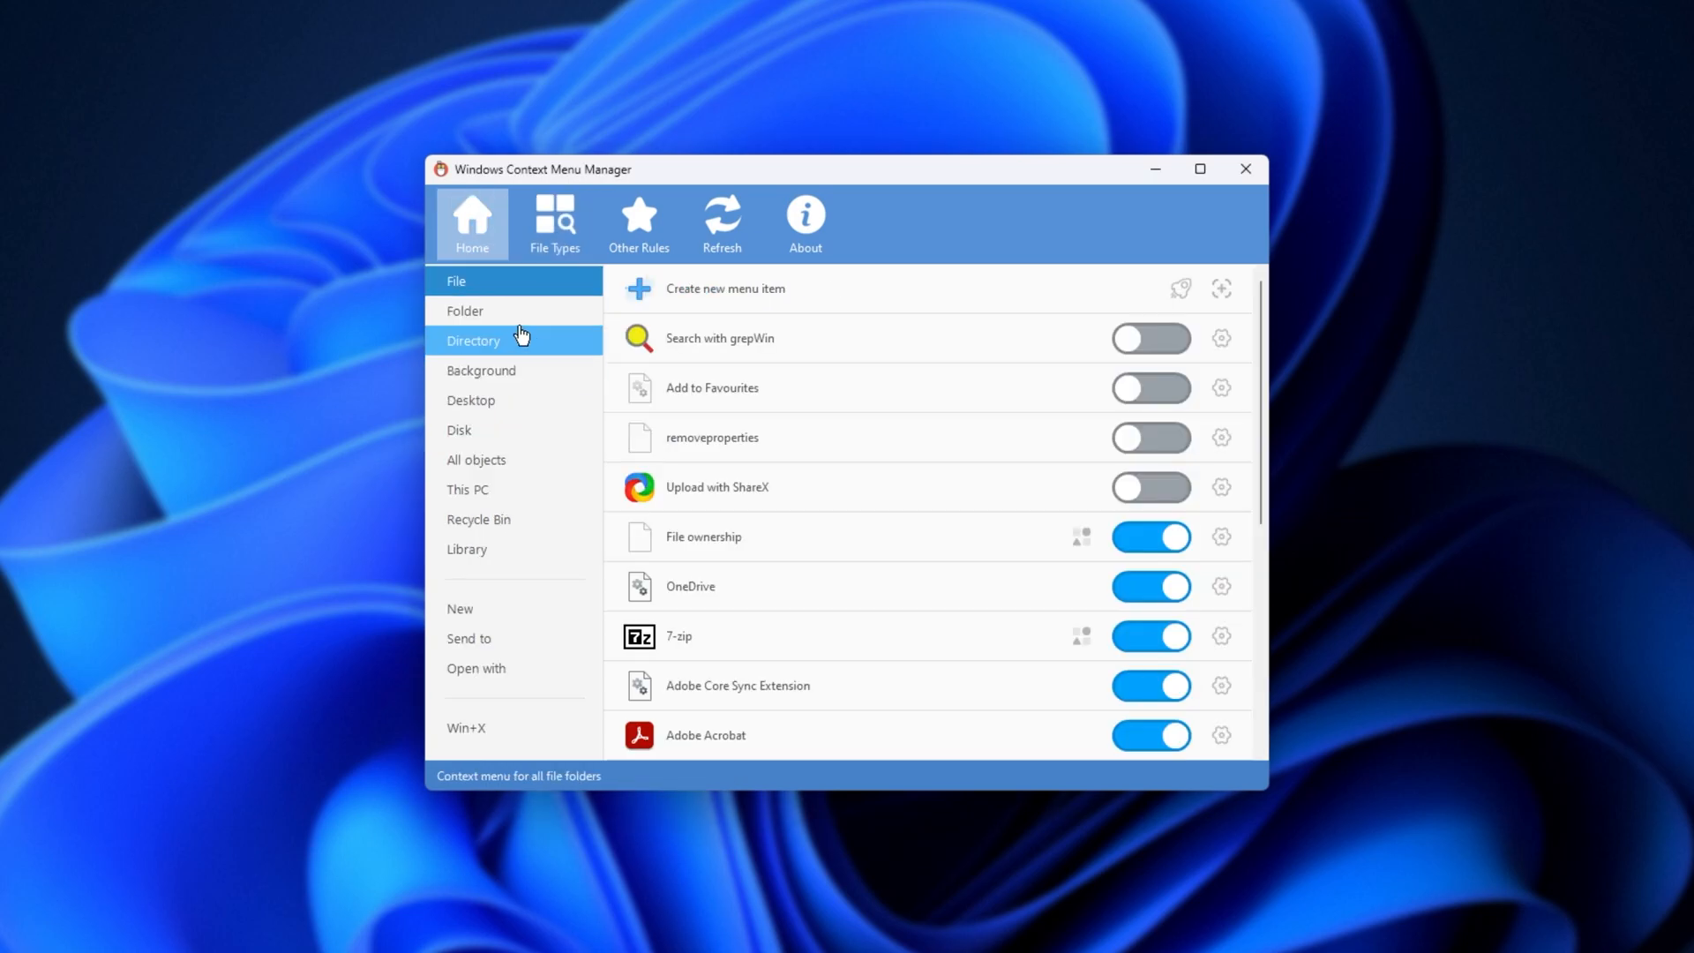
{"action": "mouse_move", "coordinate": [513, 347]}
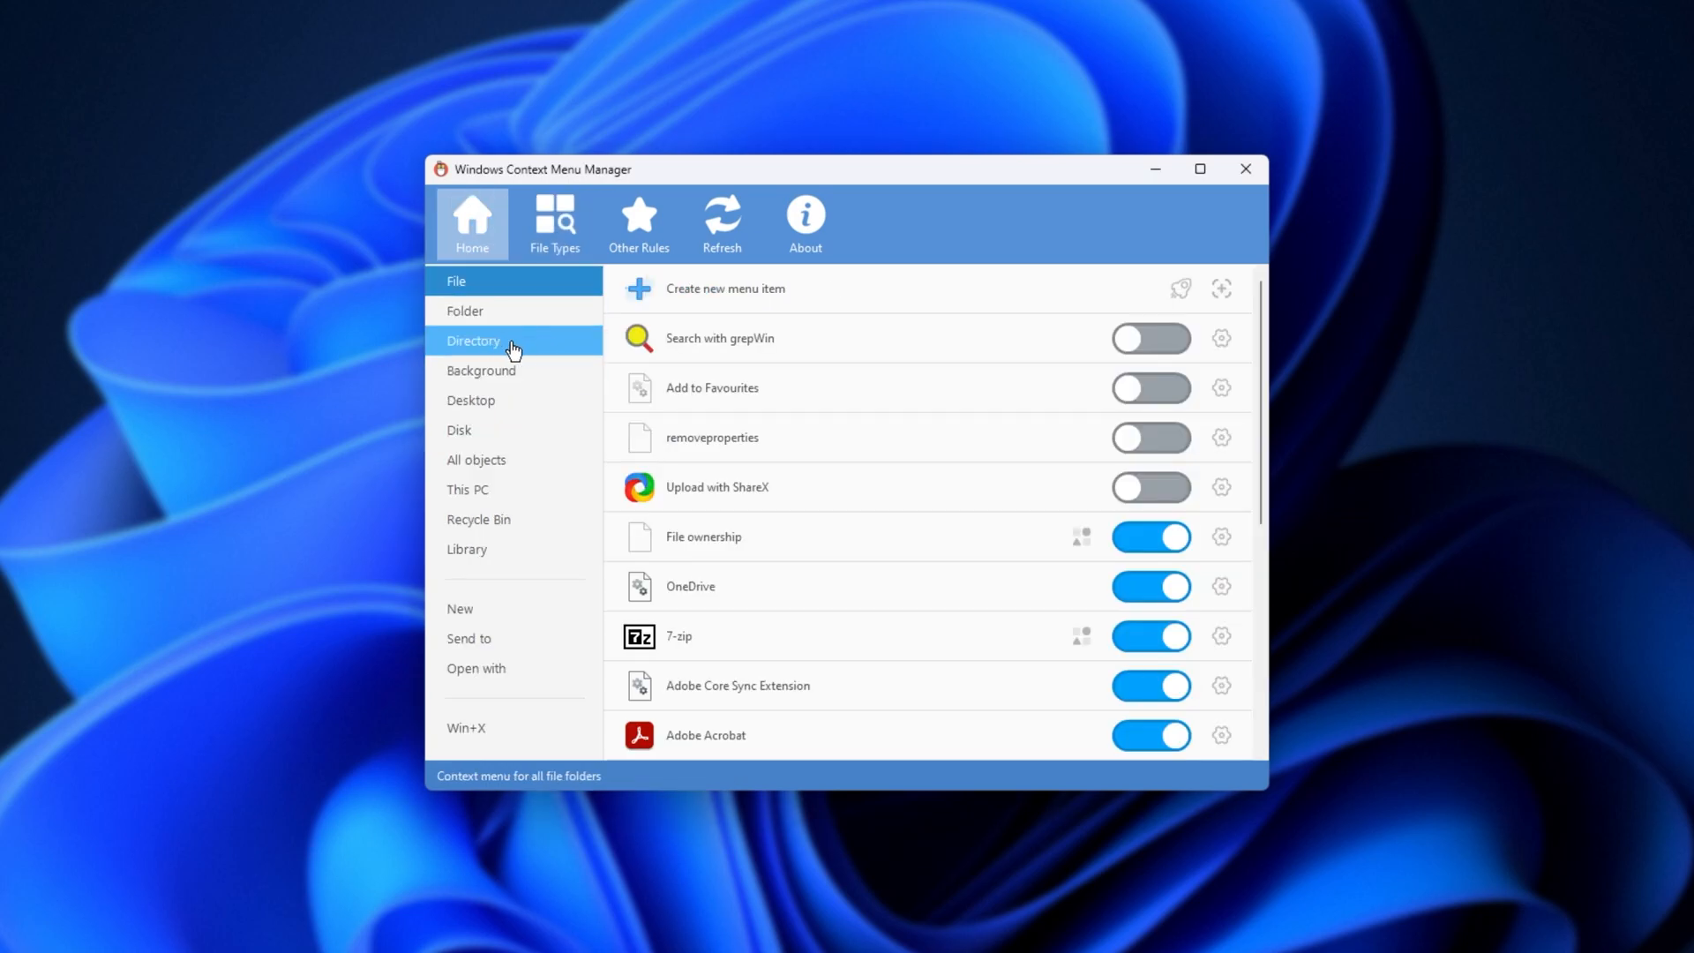
{"action": "left_click", "coordinate": [555, 223]}
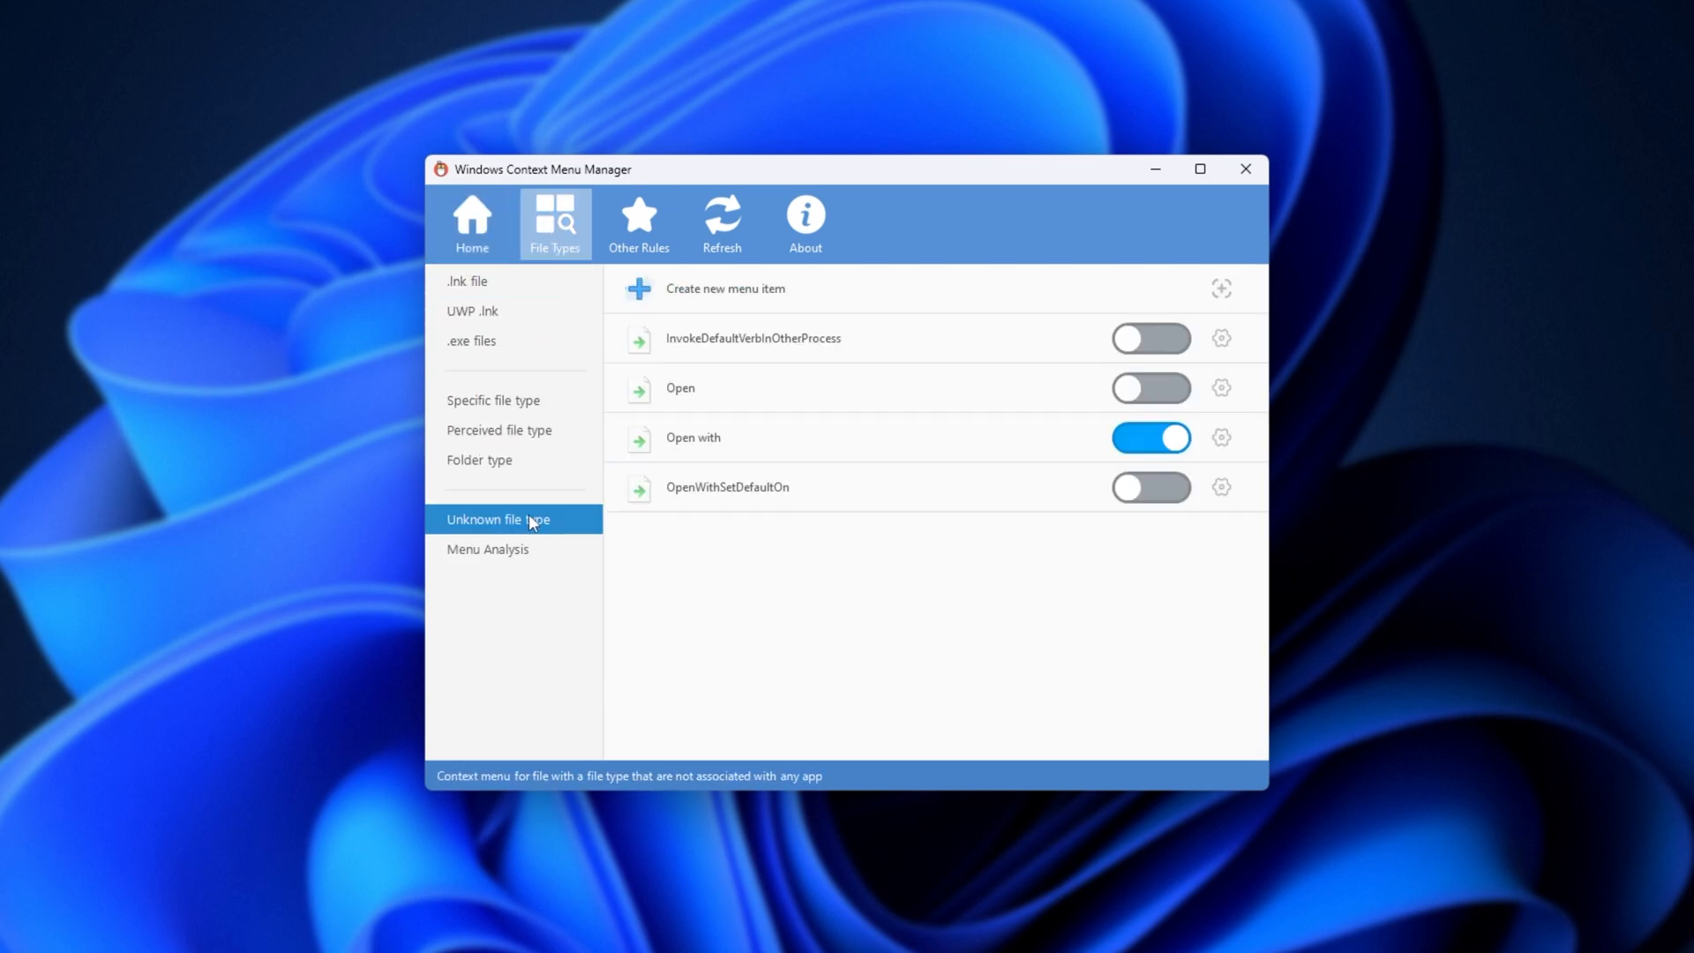
{"action": "mouse_move", "coordinate": [471, 572]}
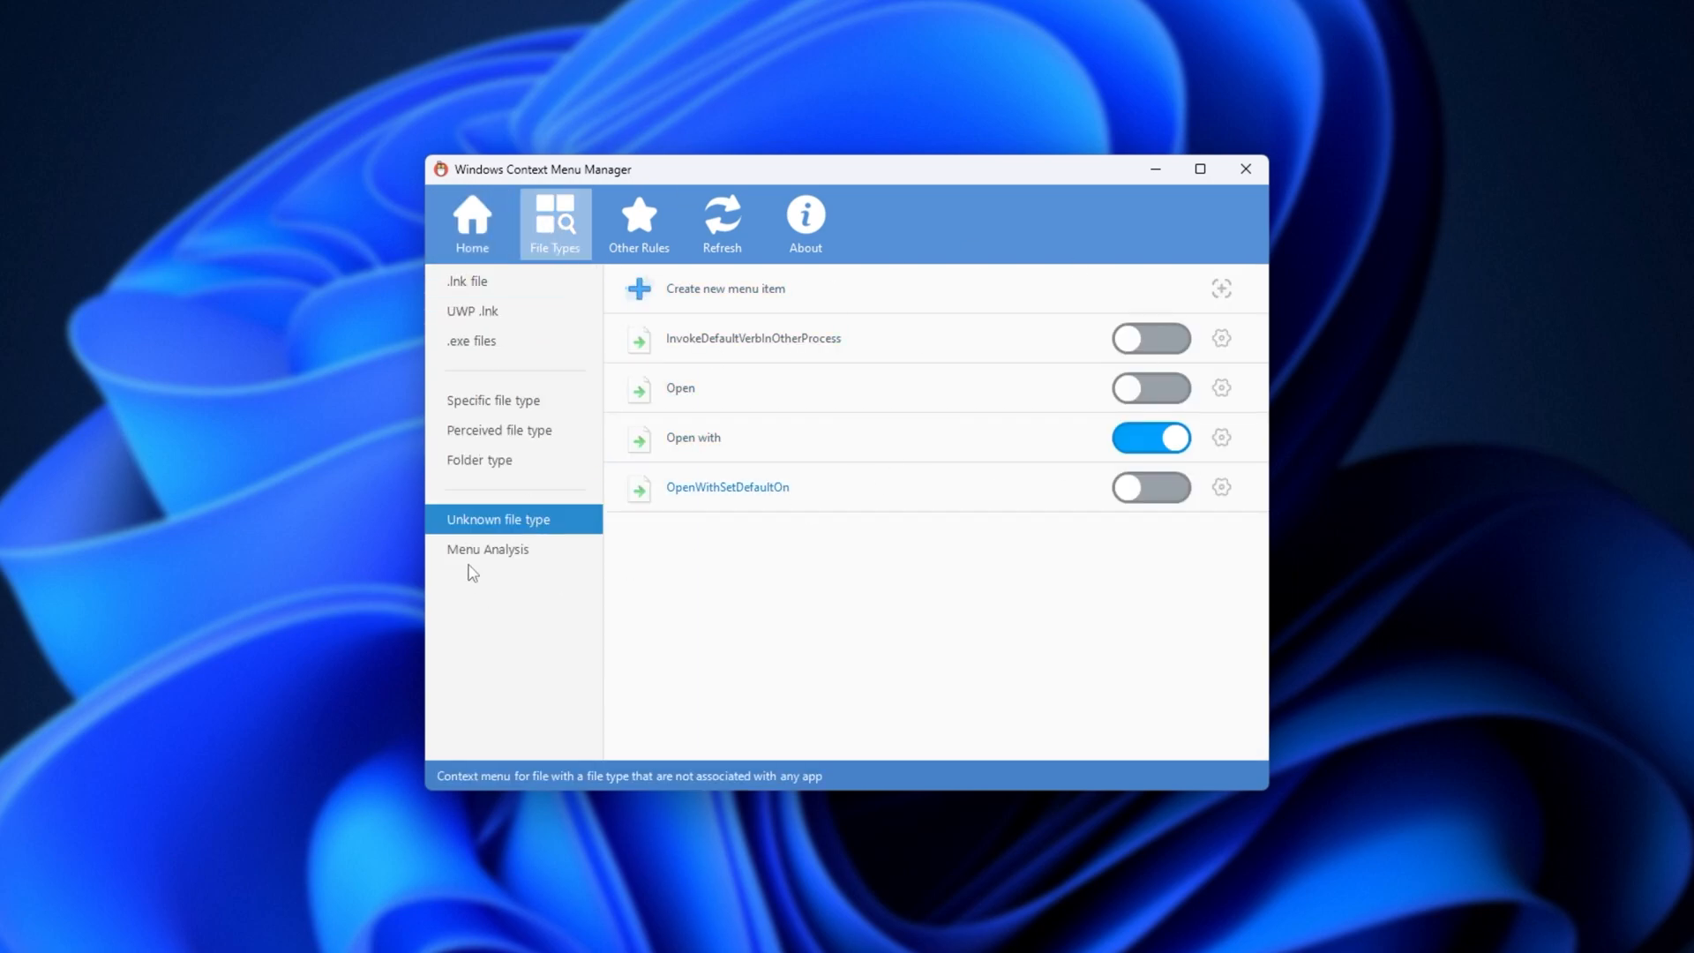
Run Menu Analysis on files, tracing ConvertHEICtoPNG.bat to File, All objects and .bat entries
{"action": "left_click", "coordinate": [488, 549]}
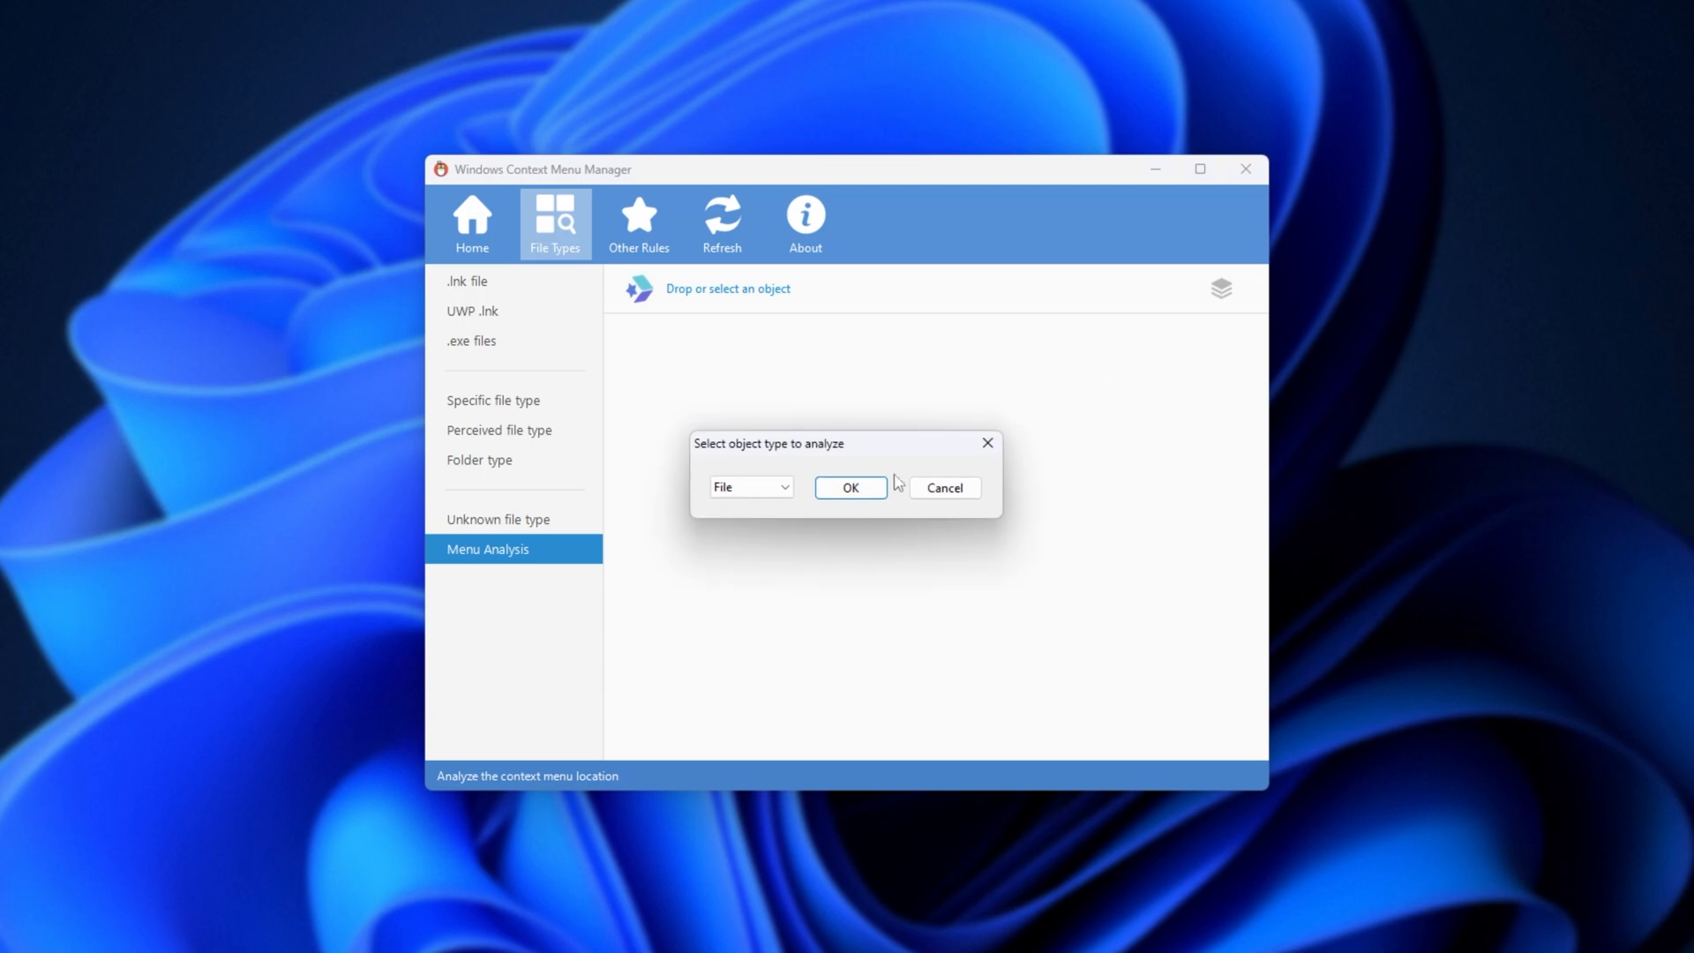
{"action": "left_click", "coordinate": [849, 487]}
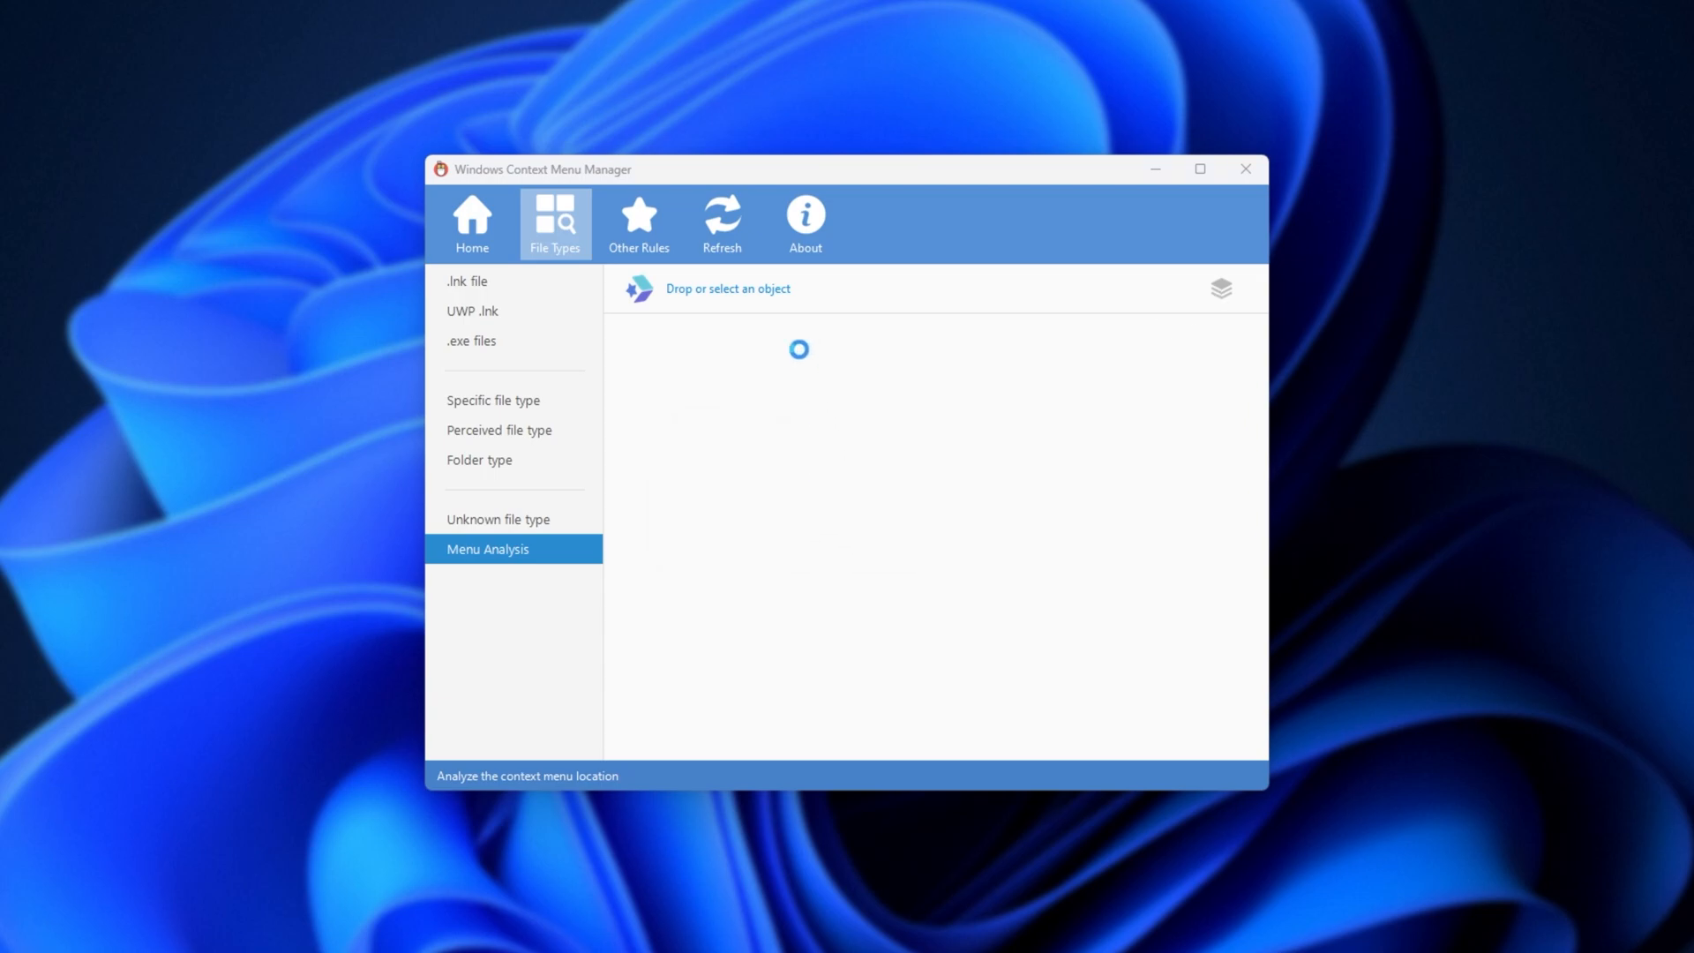
{"action": "left_click", "coordinate": [513, 520]}
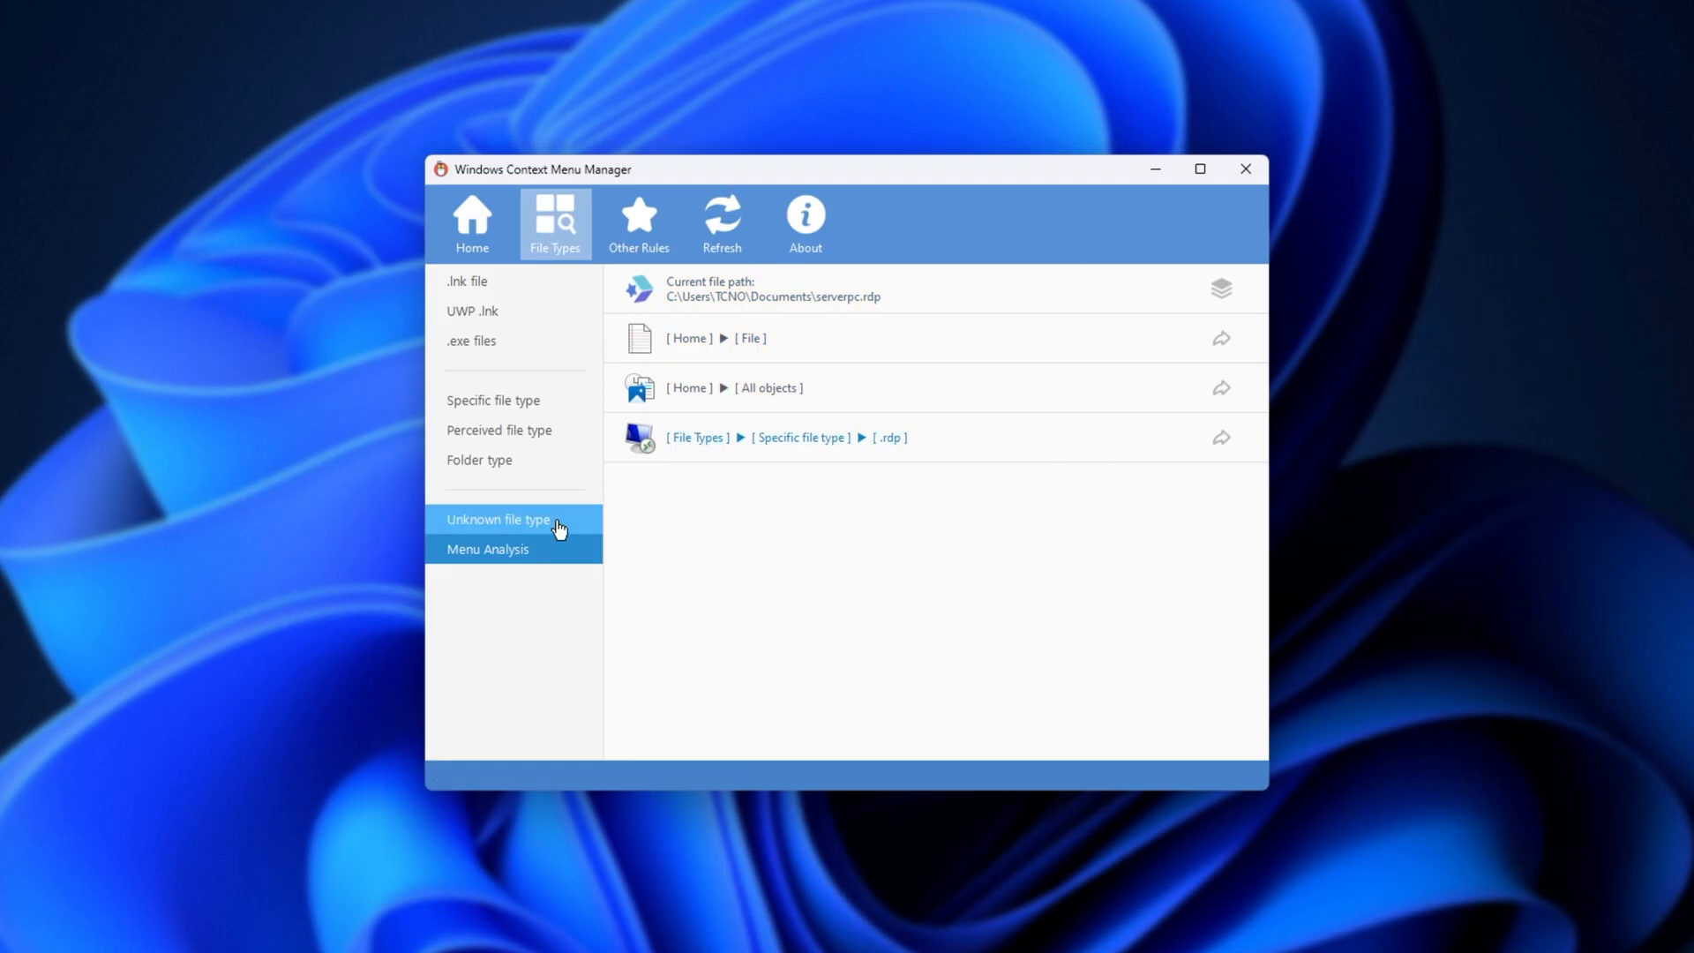
{"action": "left_click", "coordinate": [487, 549]}
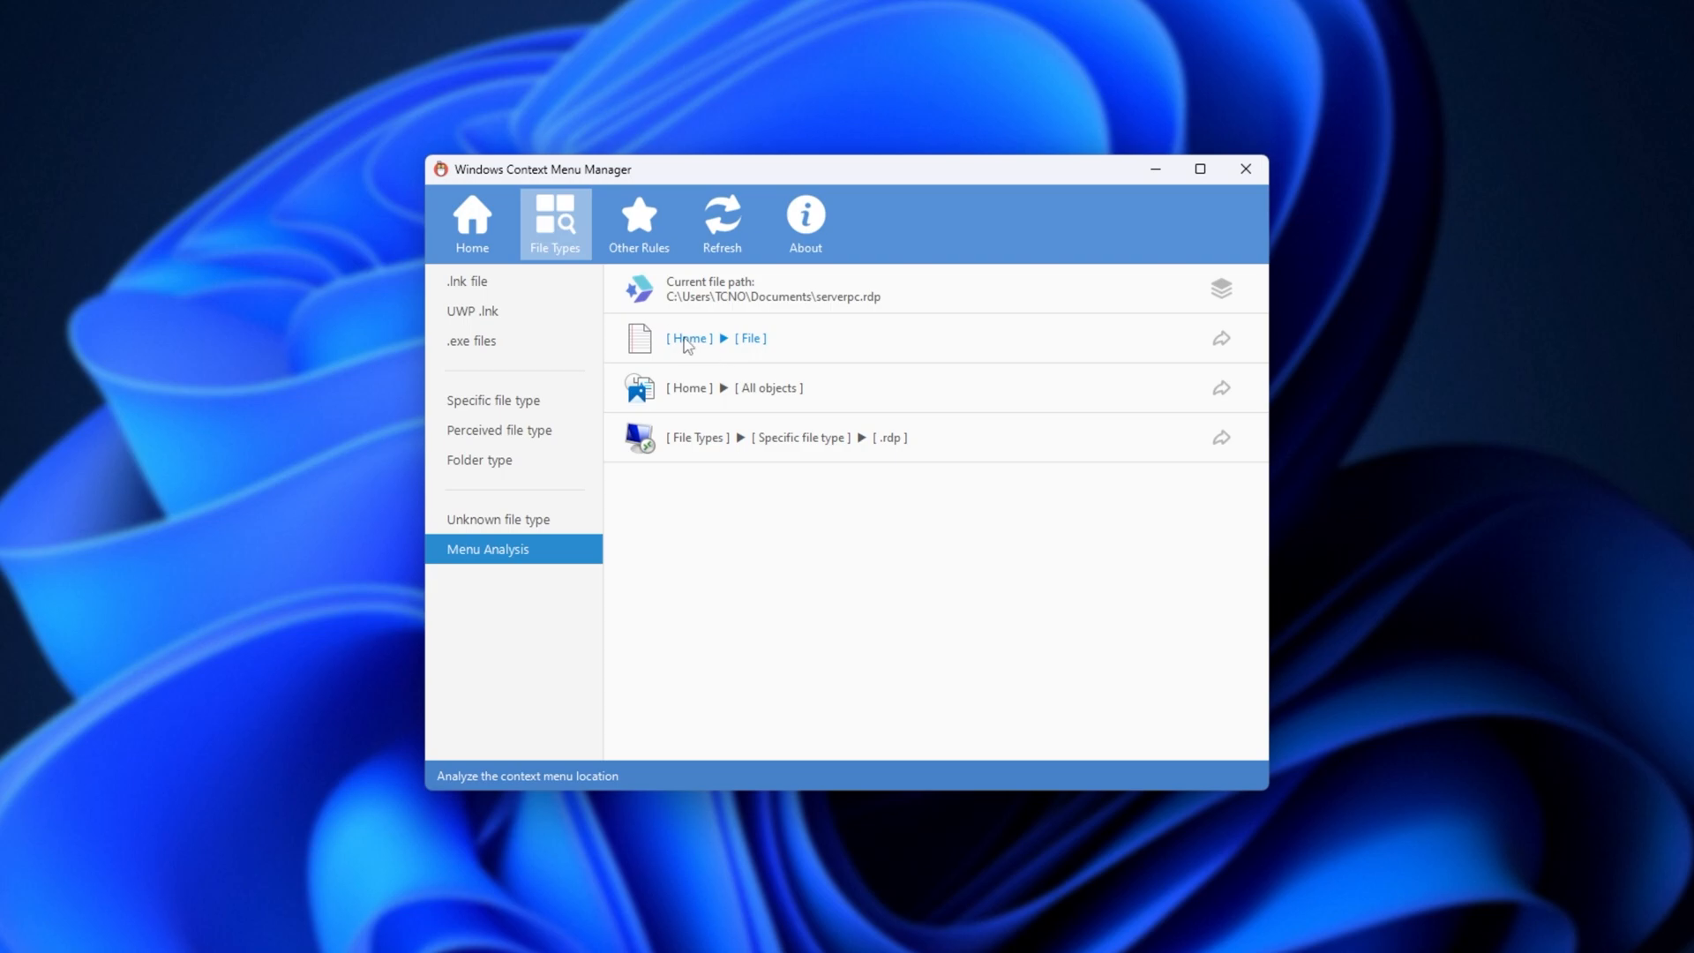
{"action": "mouse_move", "coordinate": [700, 390]}
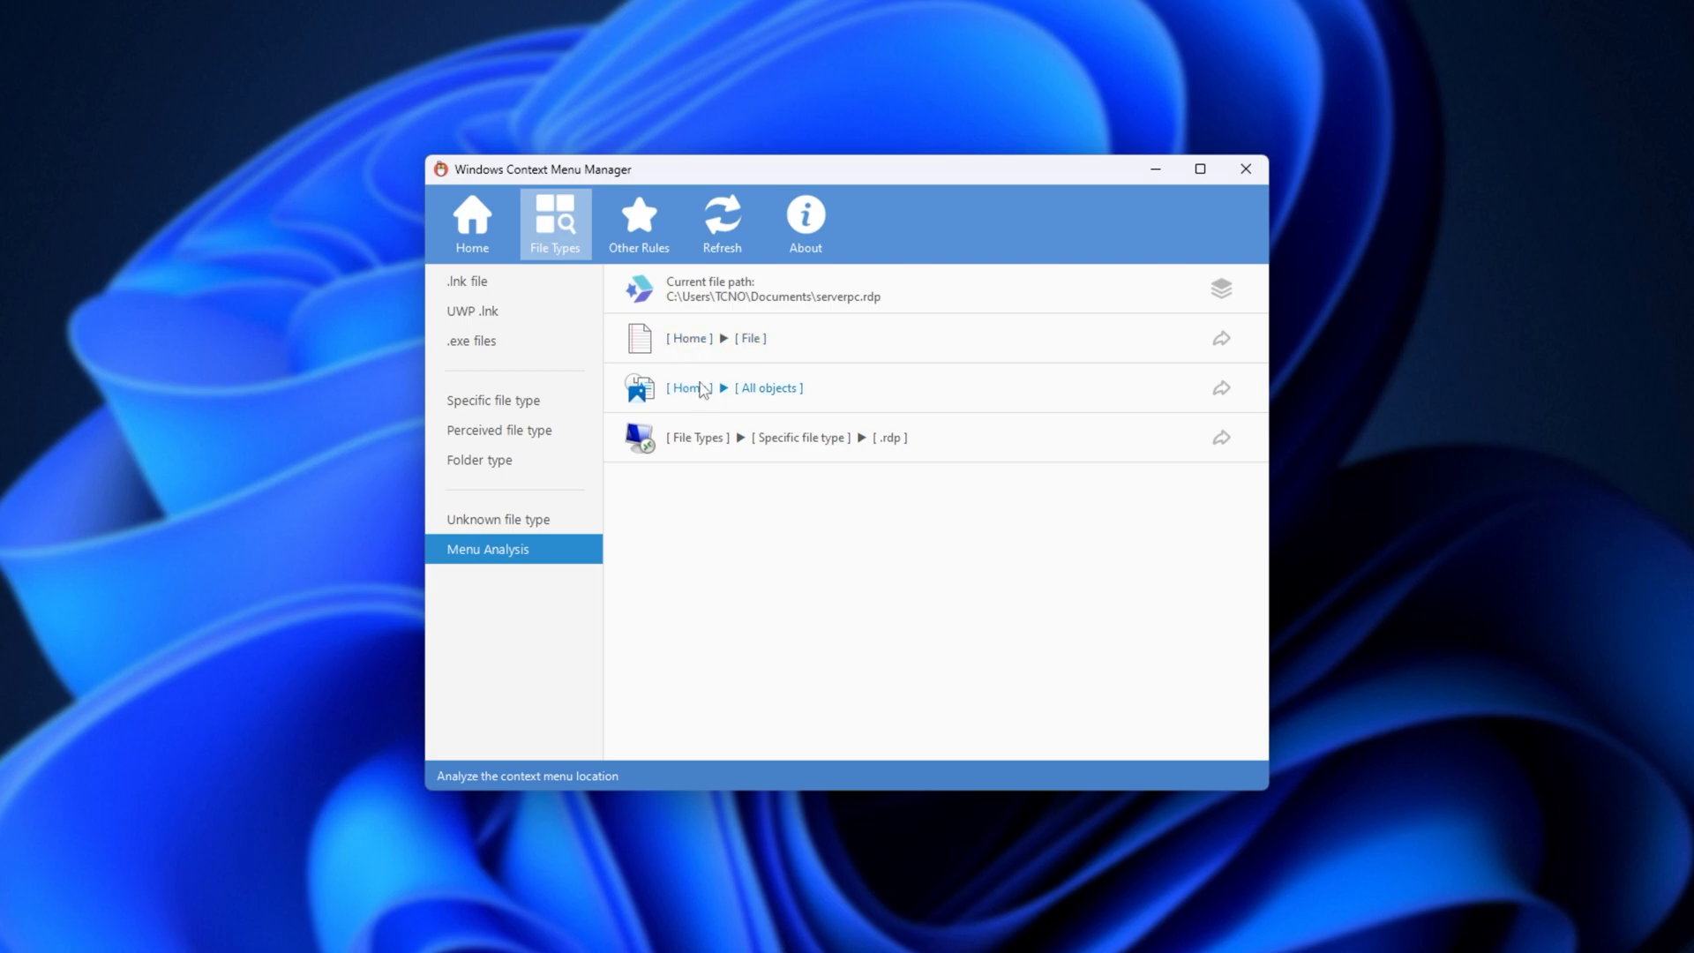
{"action": "mouse_move", "coordinate": [790, 461]}
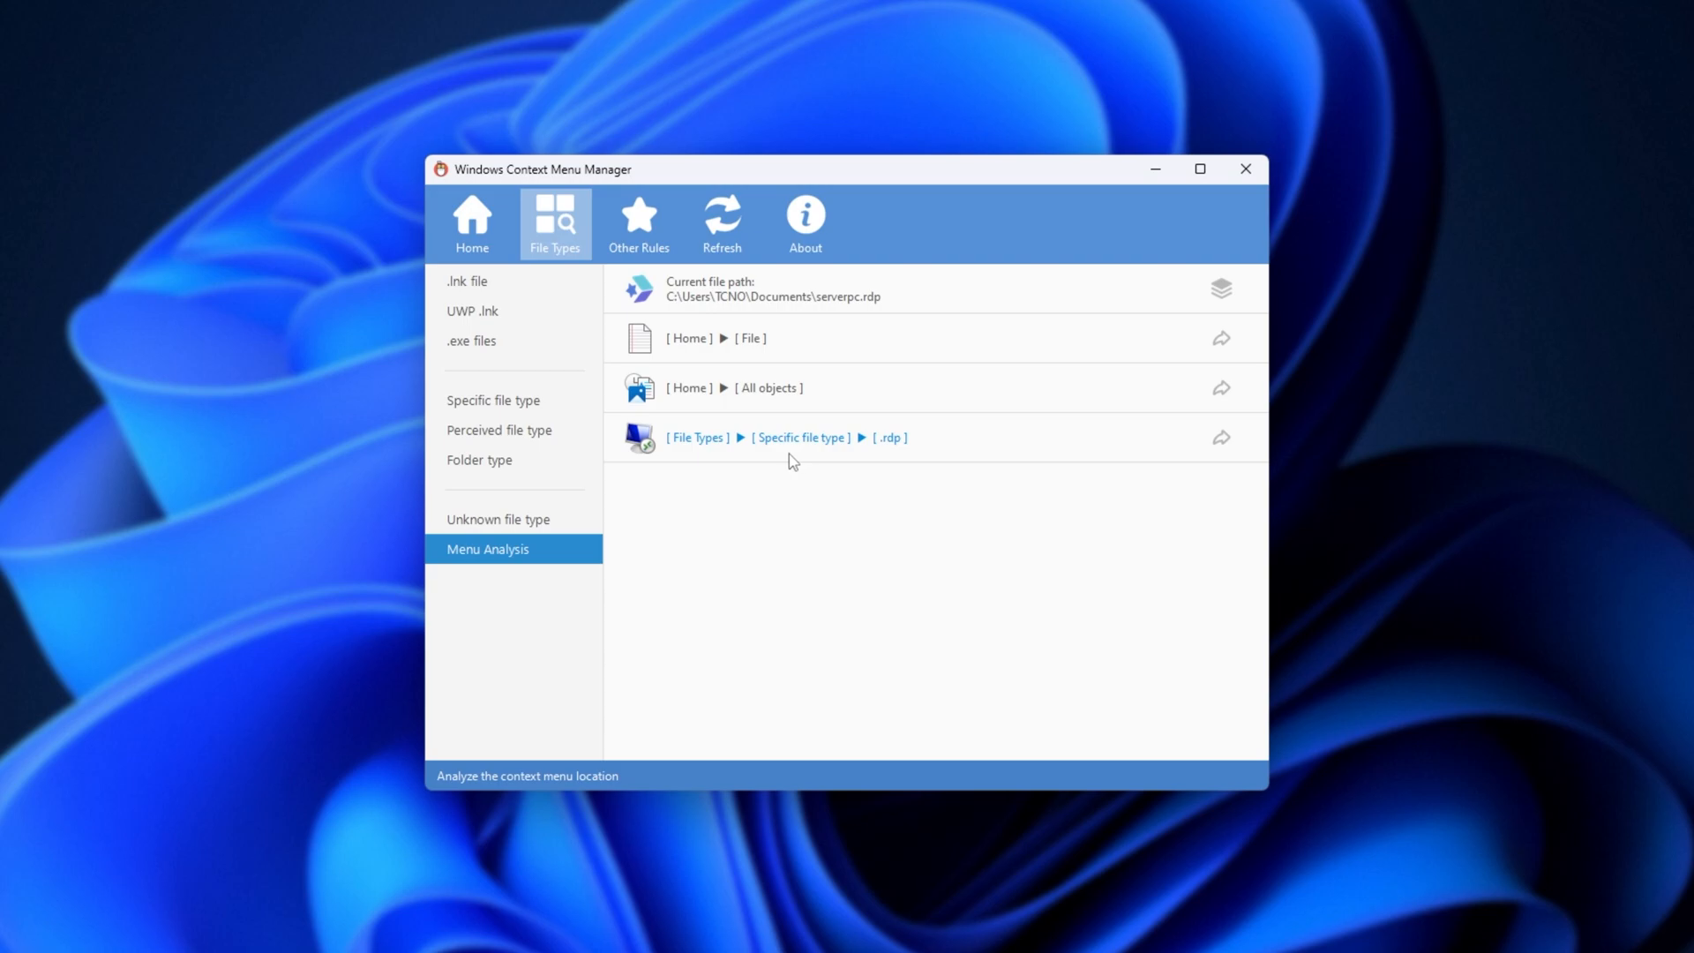
{"action": "left_click", "coordinate": [493, 400]}
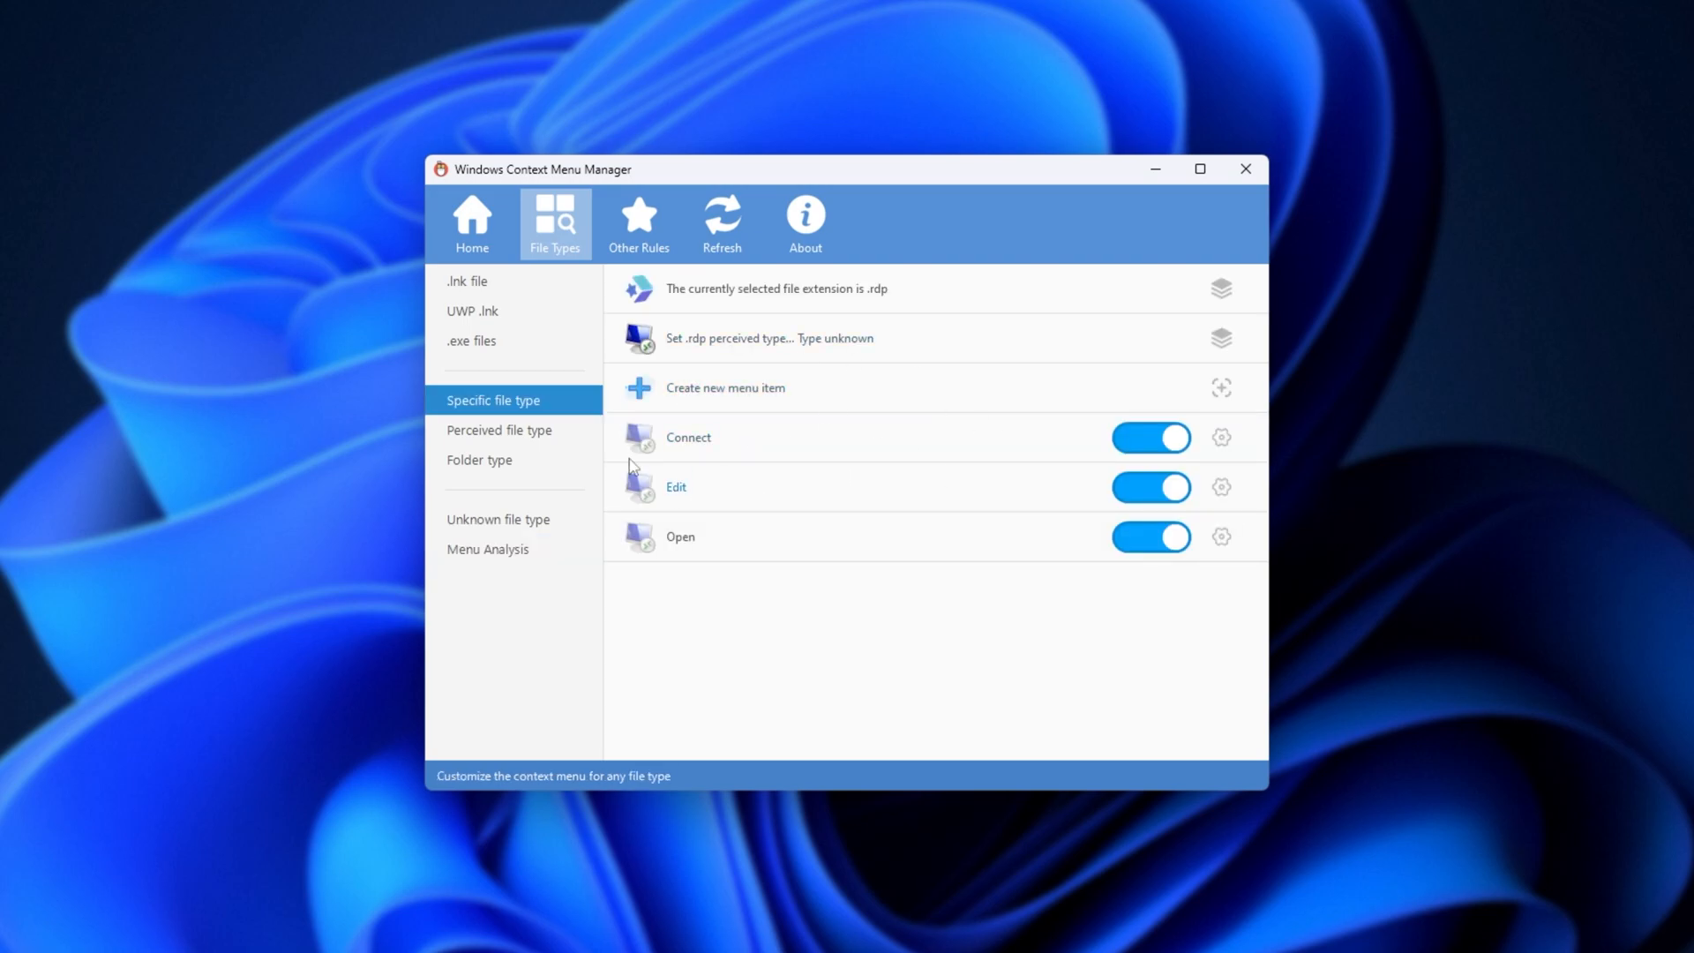
{"action": "mouse_move", "coordinate": [730, 396]}
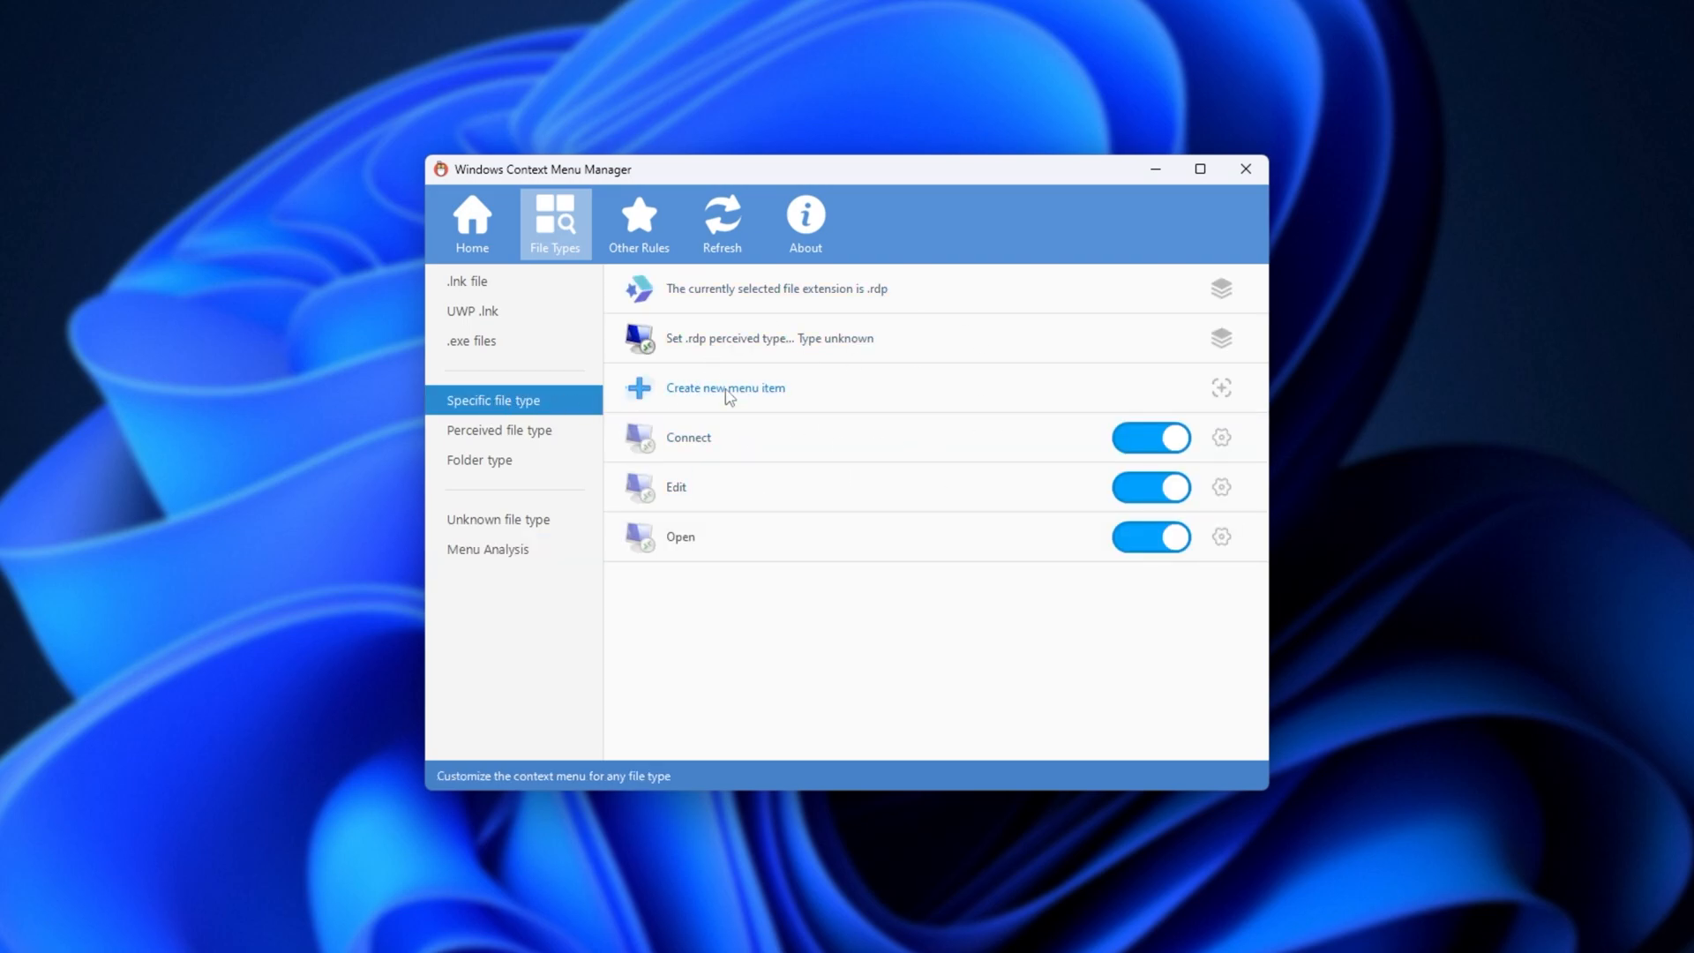
{"action": "mouse_move", "coordinate": [798, 377]}
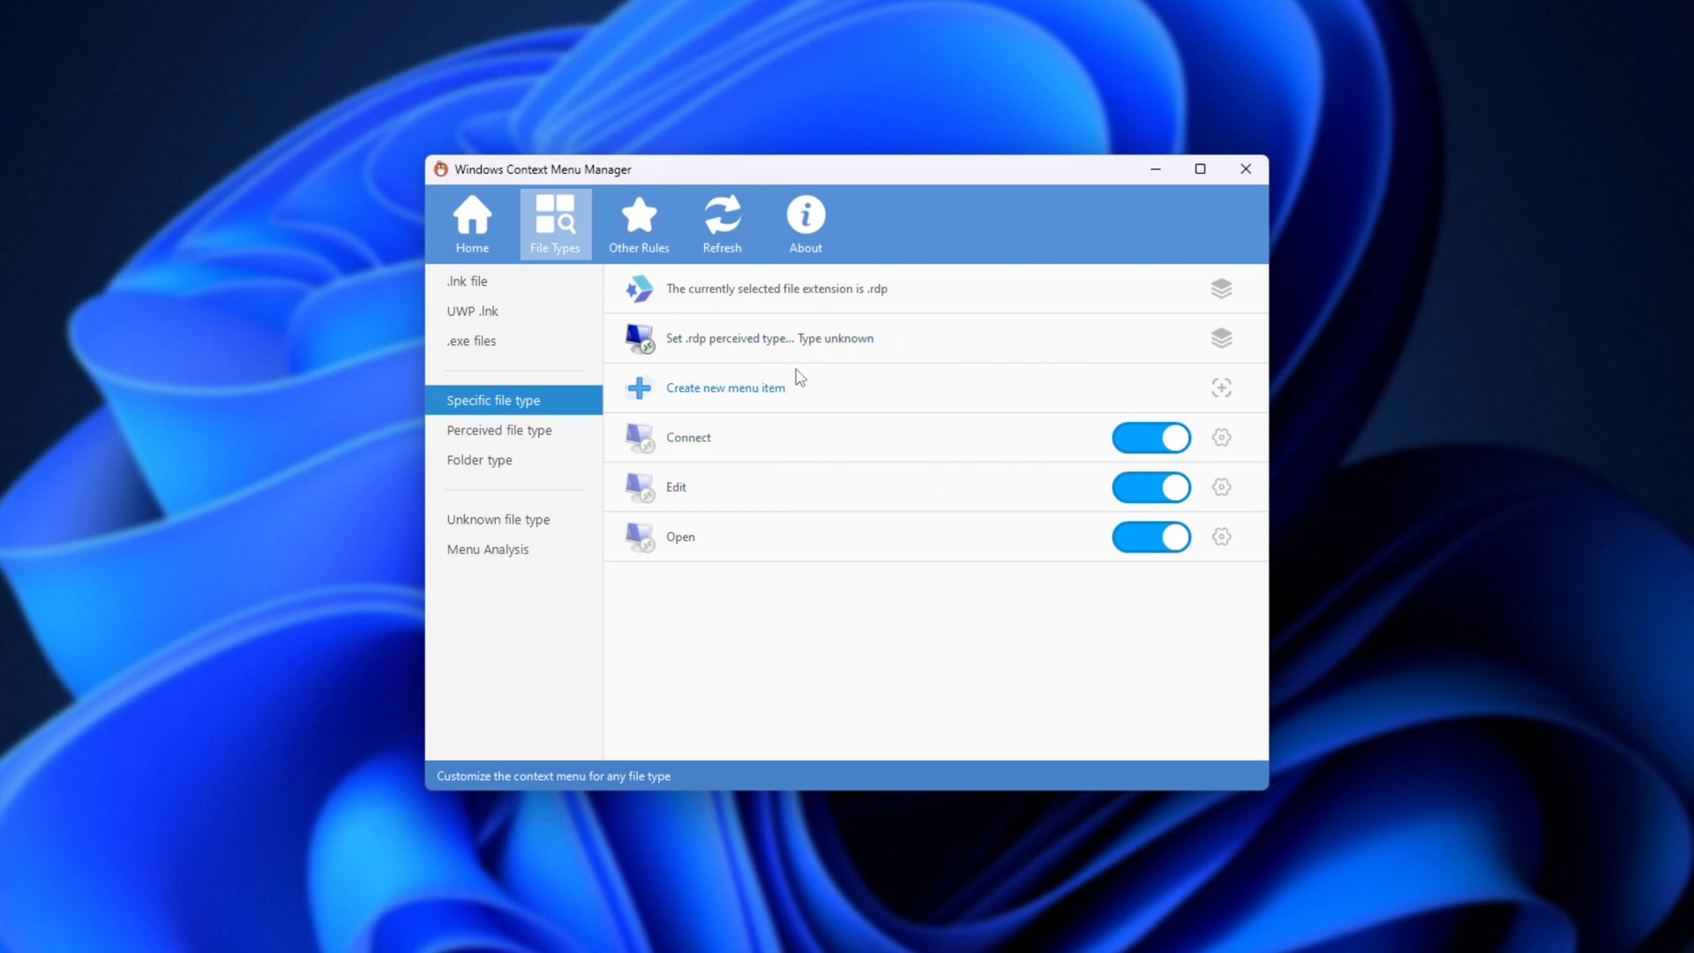
{"action": "left_click", "coordinate": [488, 548]}
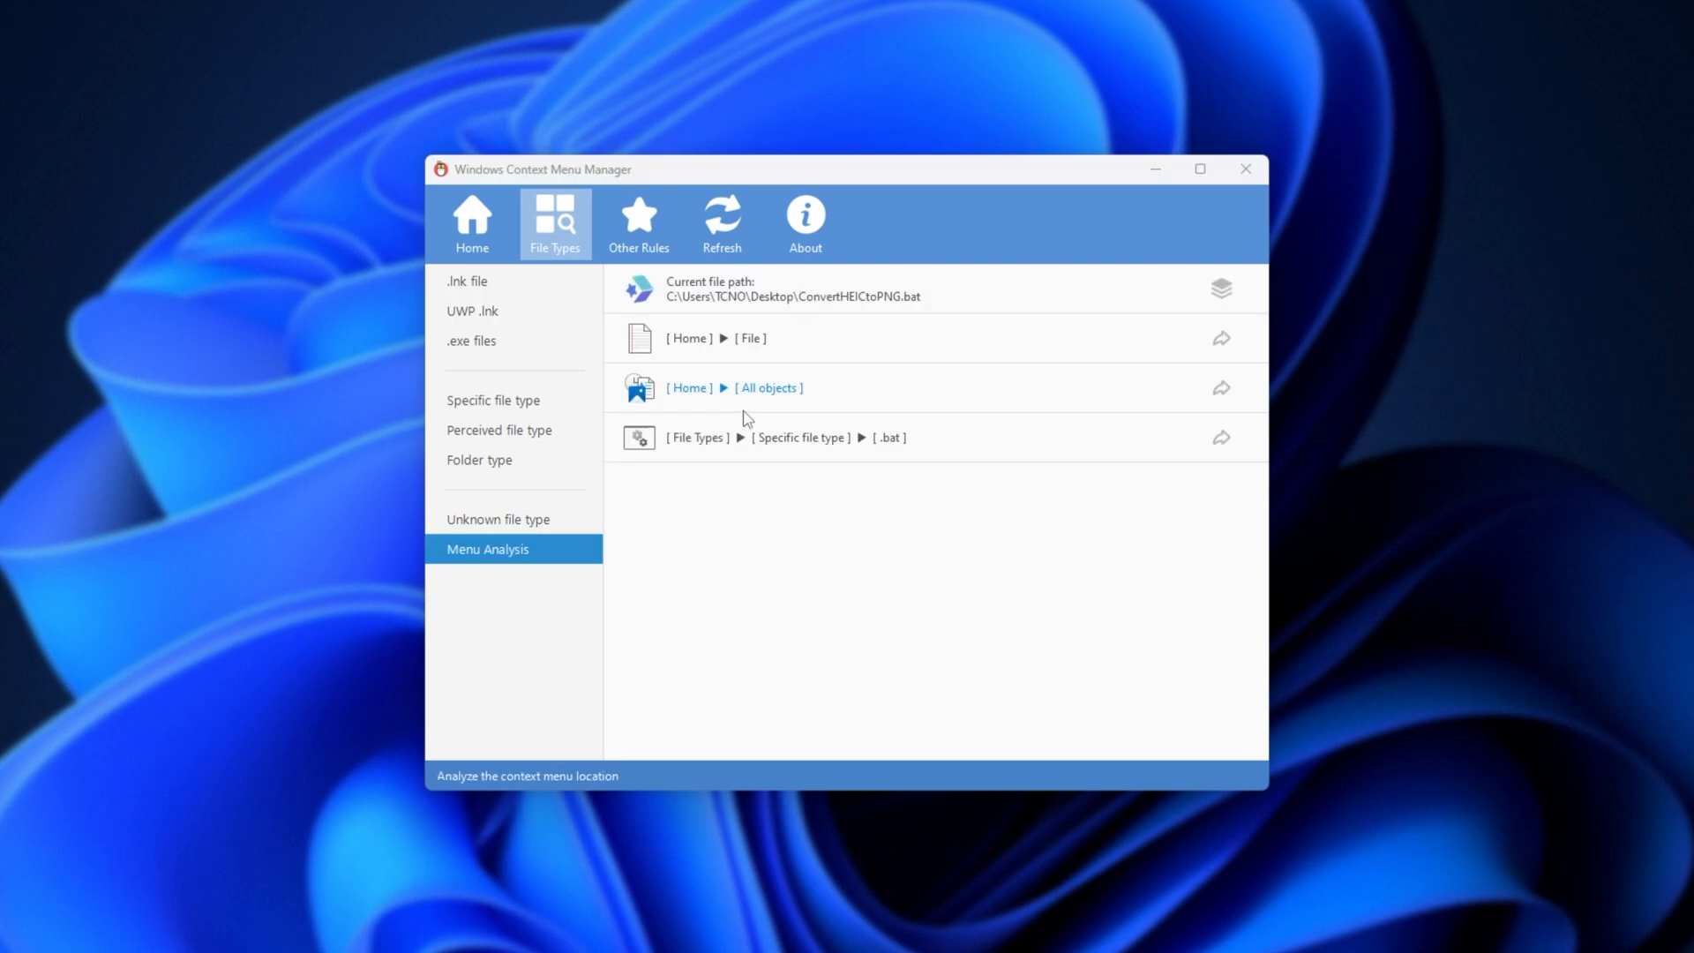
{"action": "mouse_move", "coordinate": [850, 372]}
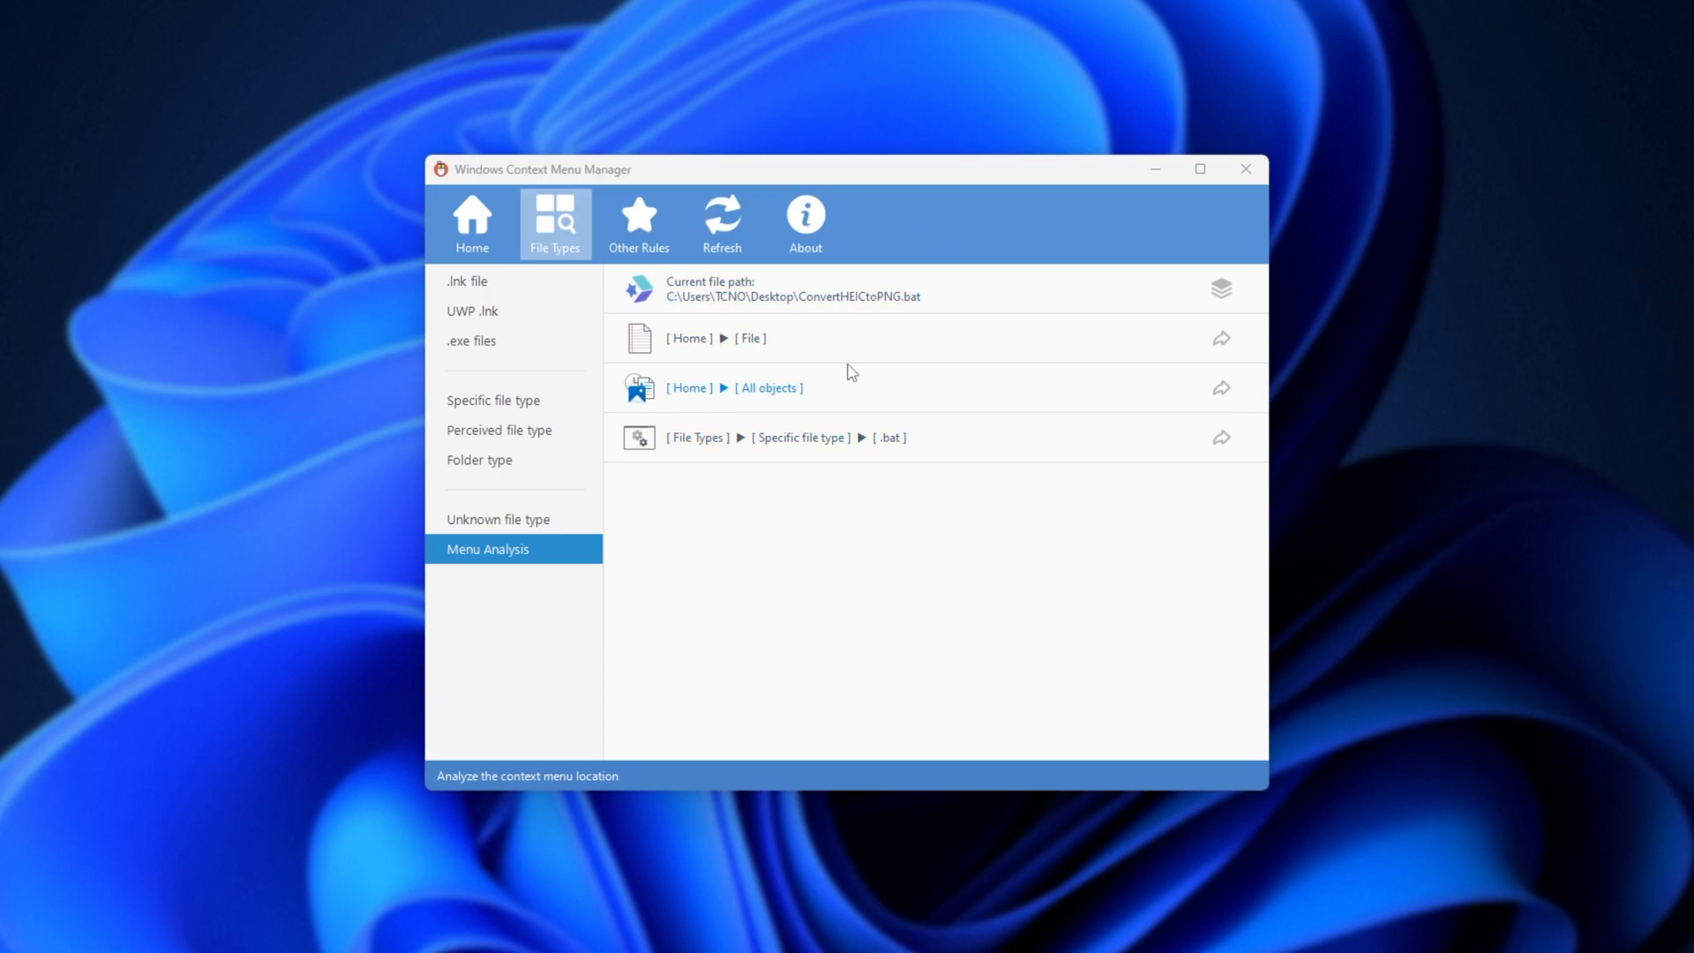
{"action": "mouse_move", "coordinate": [857, 409]}
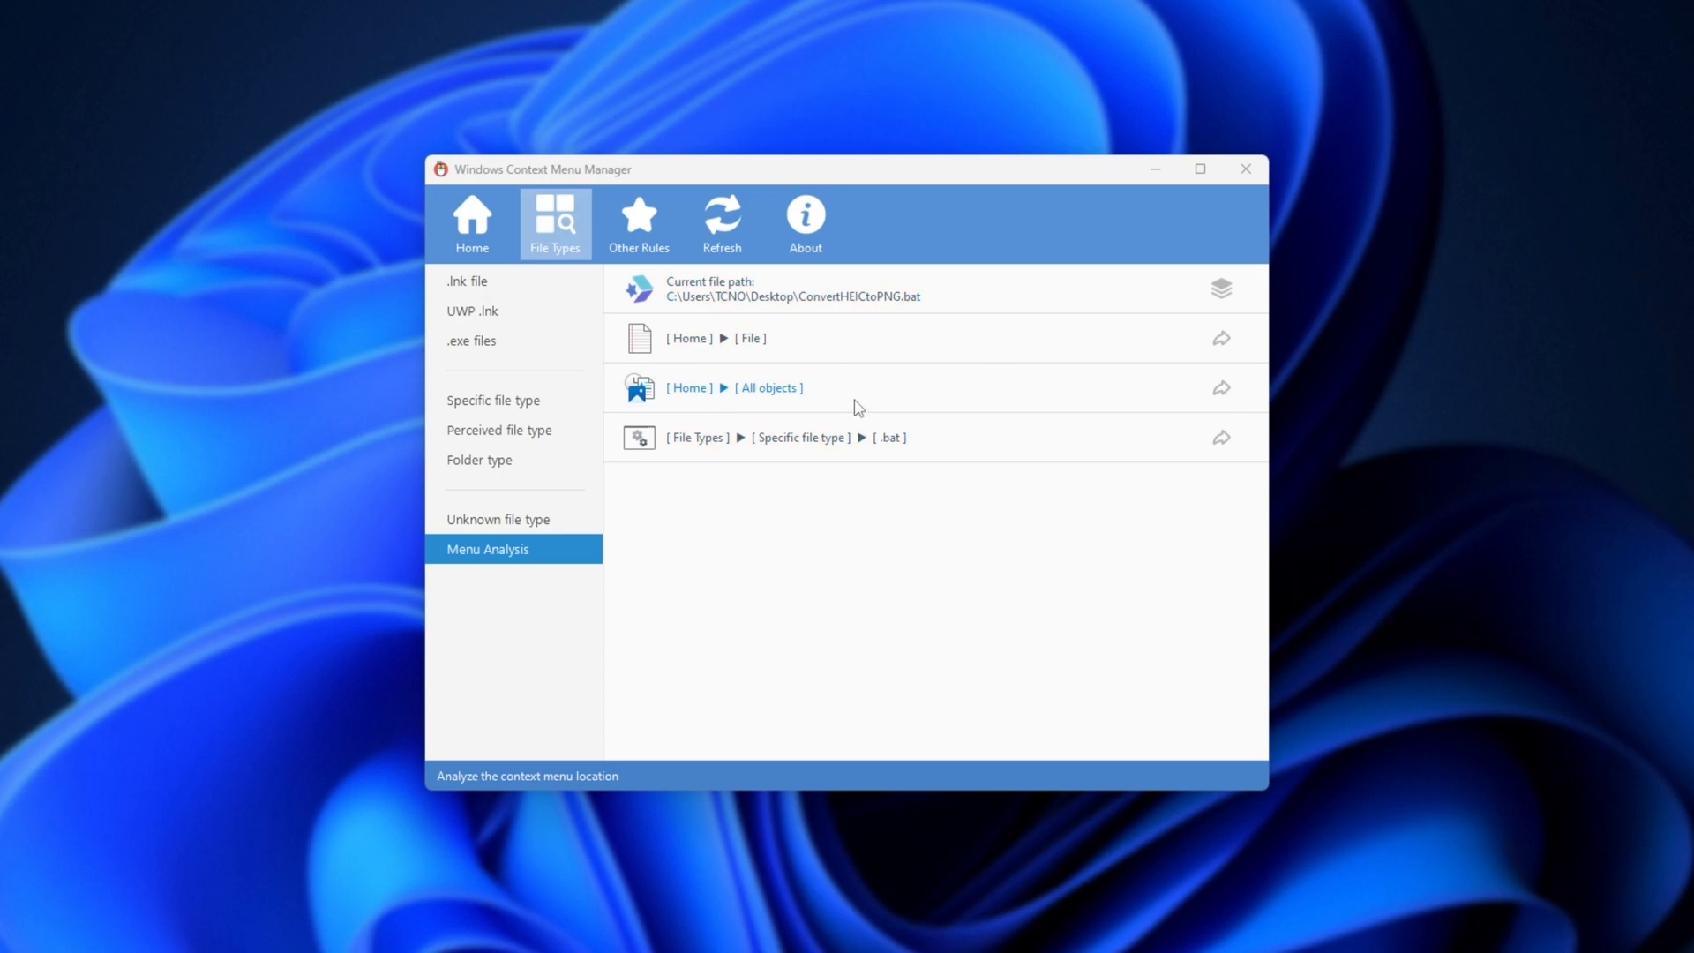
{"action": "mouse_move", "coordinate": [849, 410]}
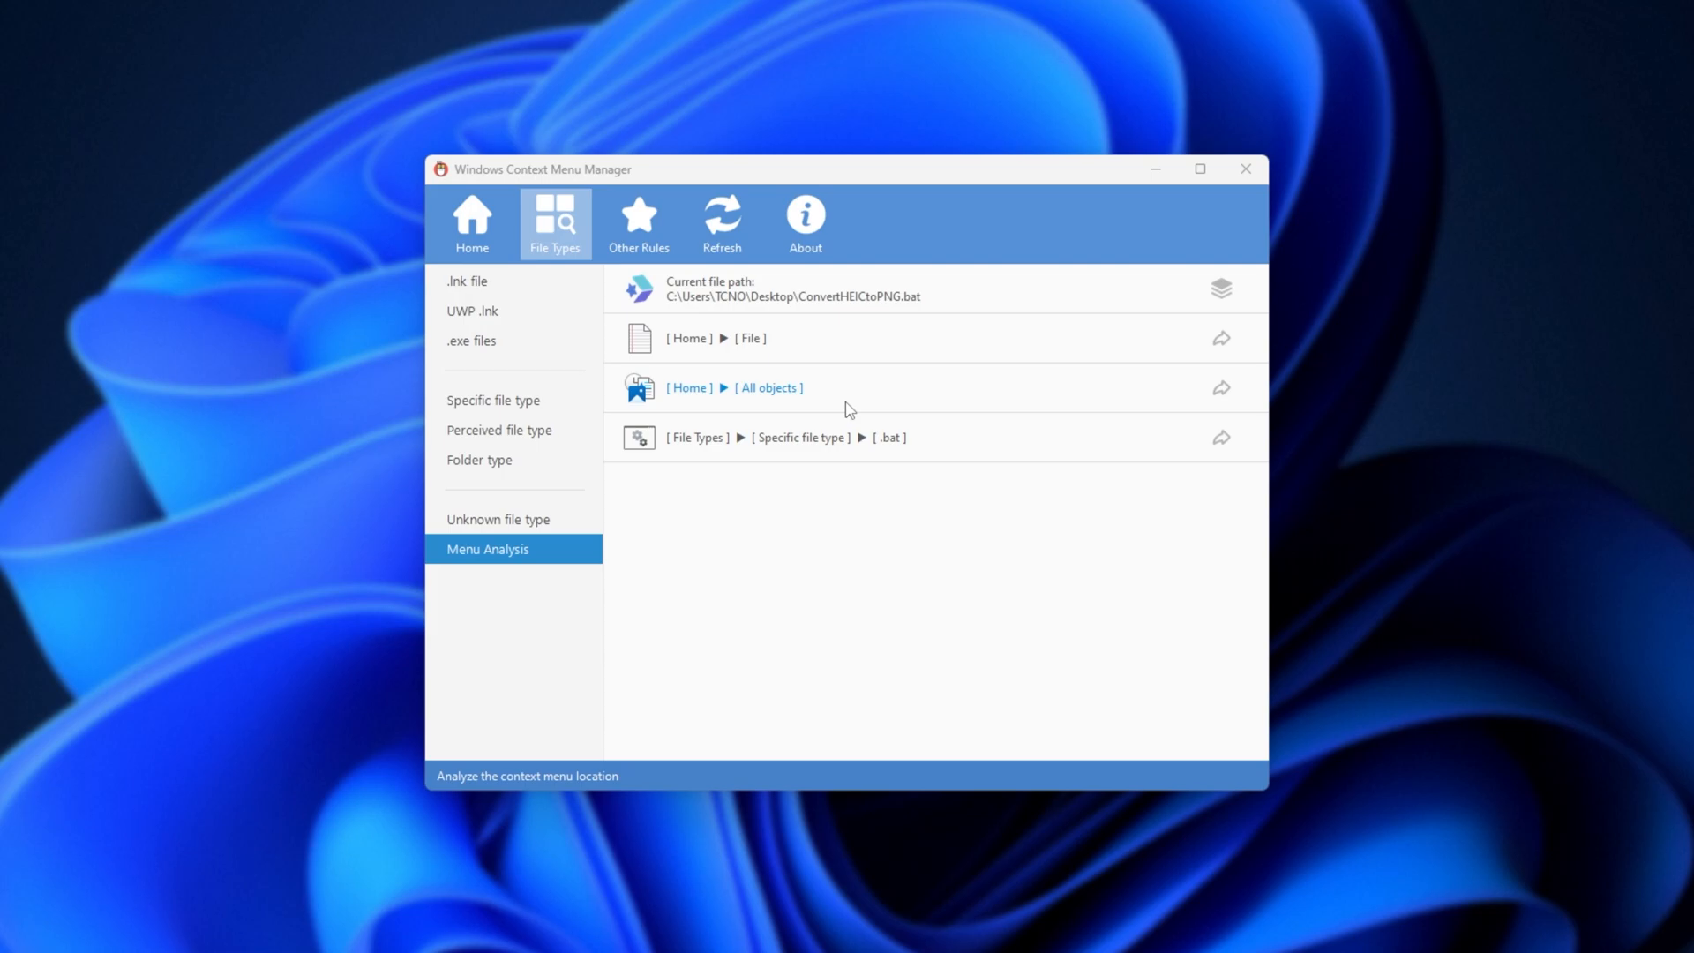
{"action": "mouse_move", "coordinate": [920, 331]}
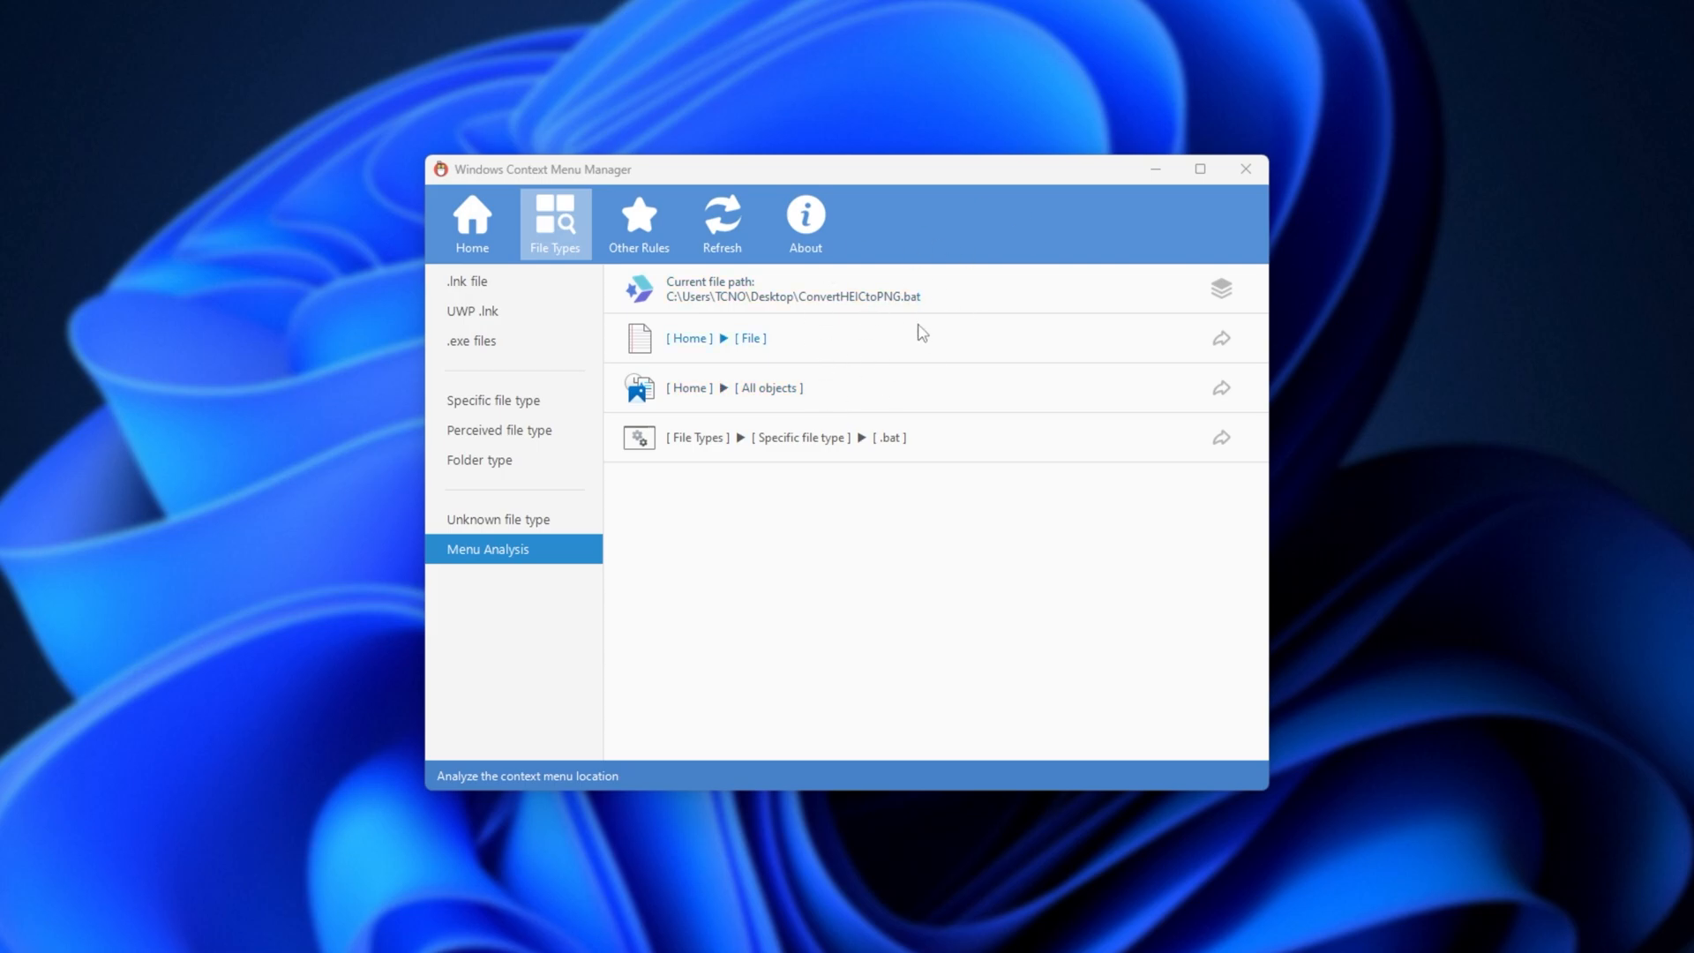
Browse the Detailed editing, Drag drop and Custom registry path pages, ending on Menu enhancements
{"action": "left_click", "coordinate": [637, 216]}
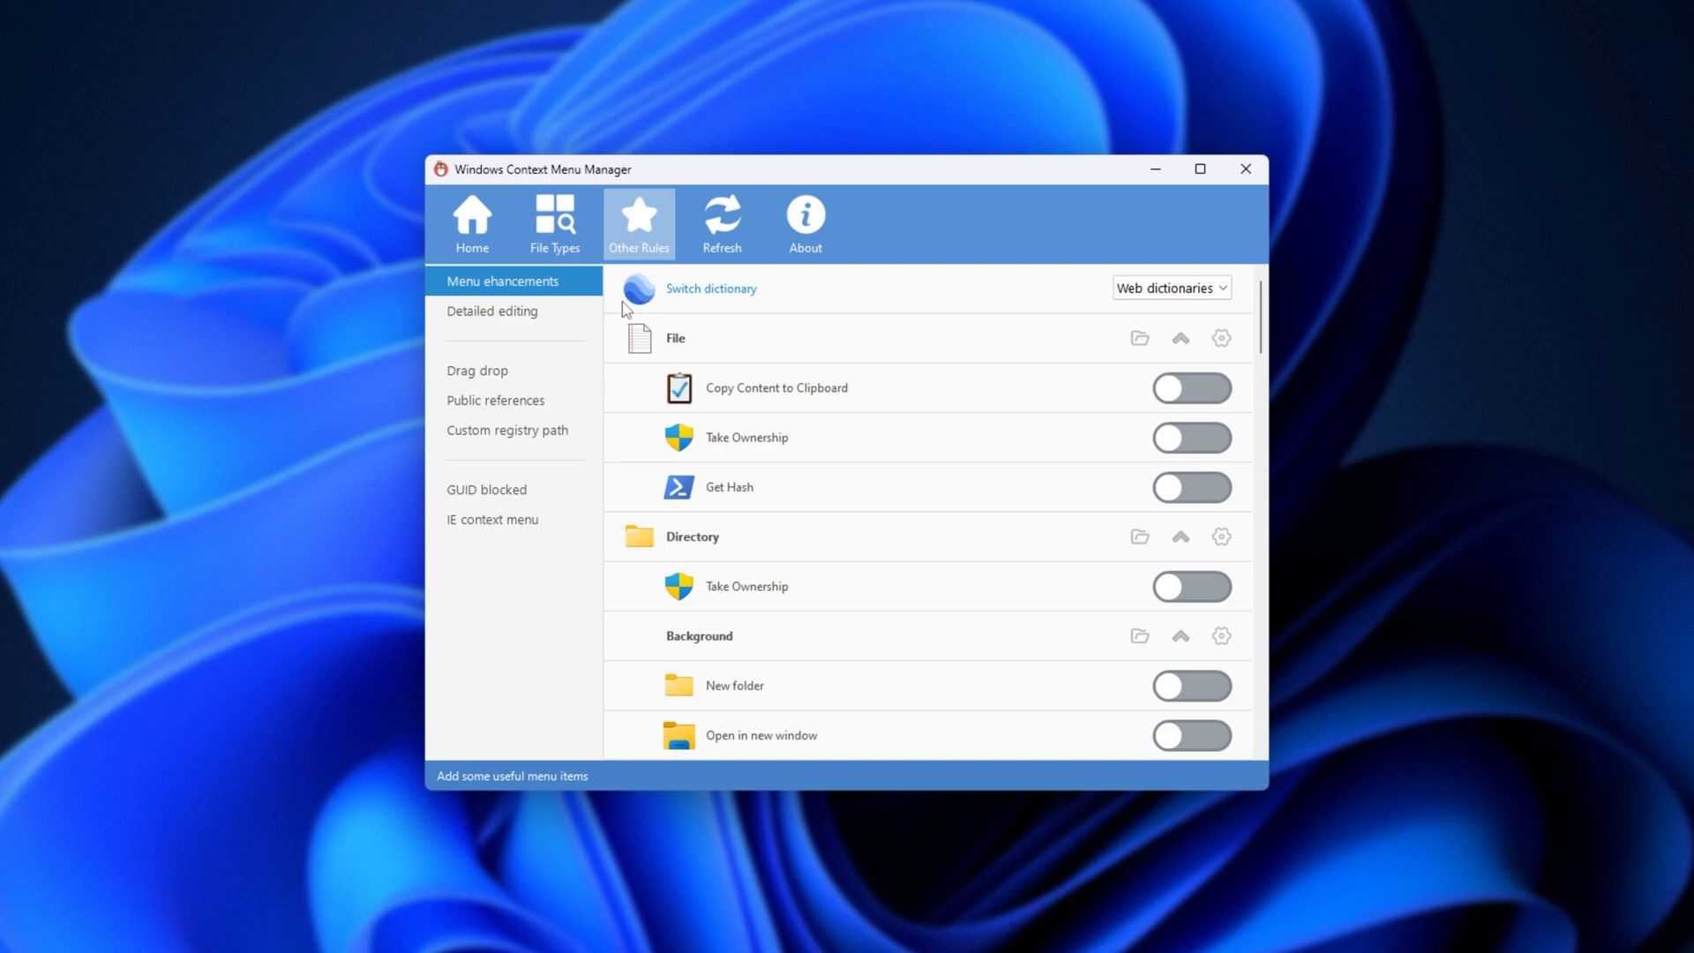
{"action": "left_click", "coordinate": [491, 311]}
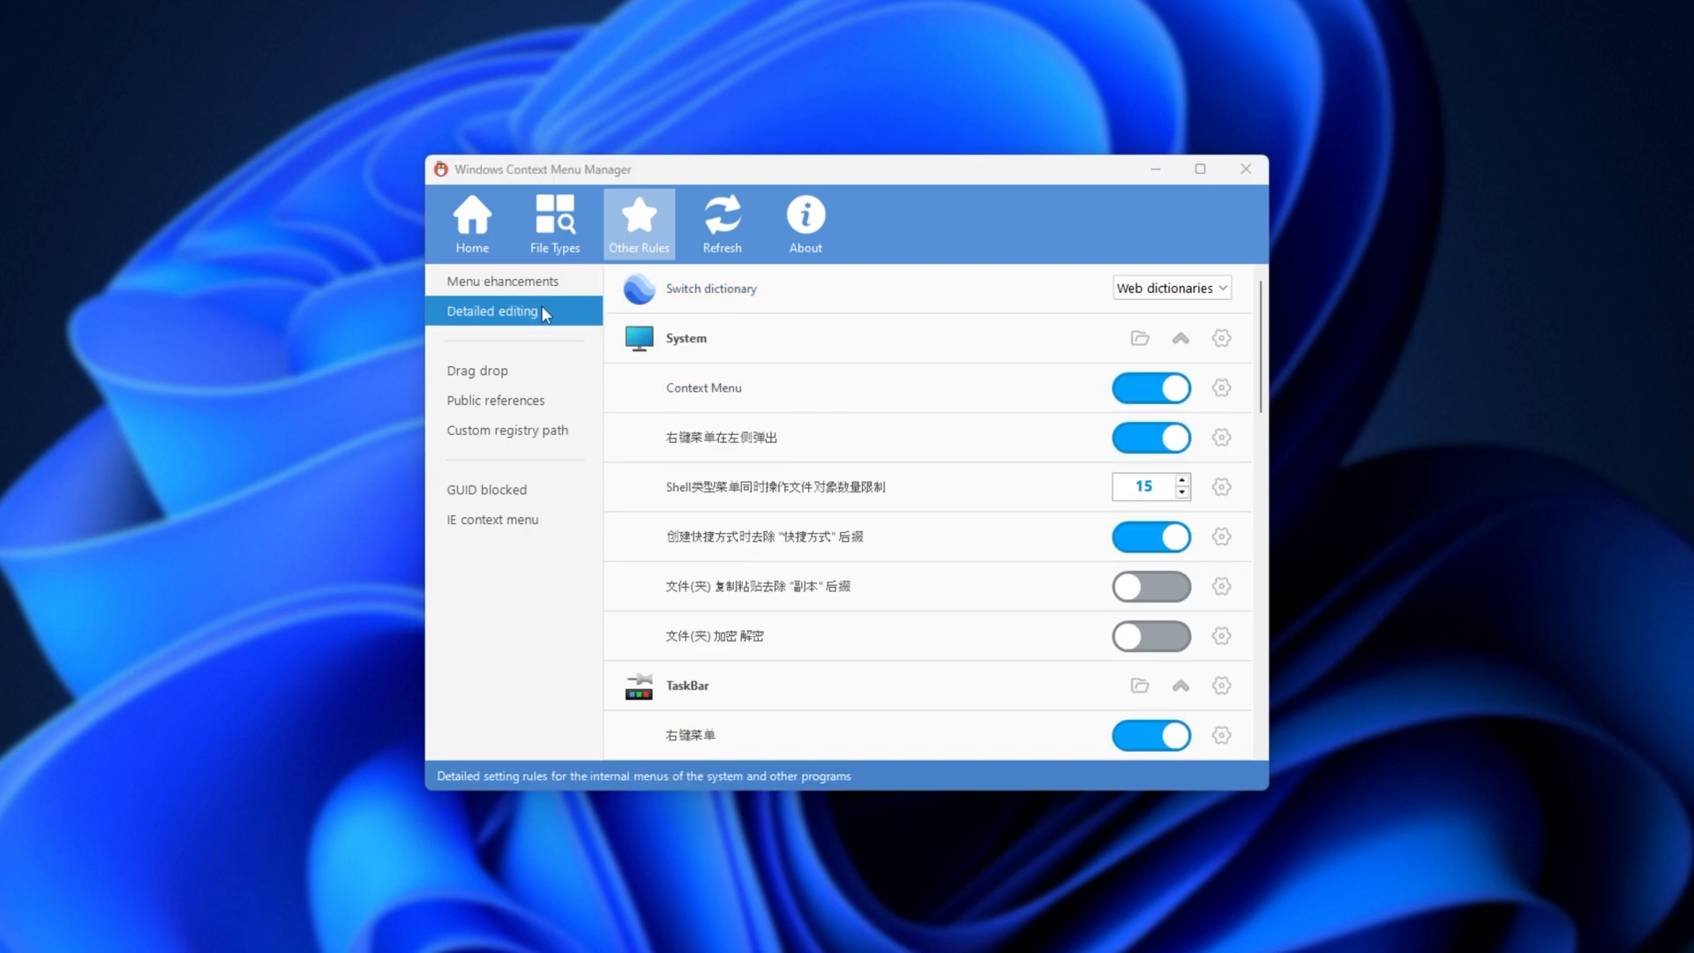
{"action": "scroll", "scroll_direction": "down", "scroll_amount": 3}
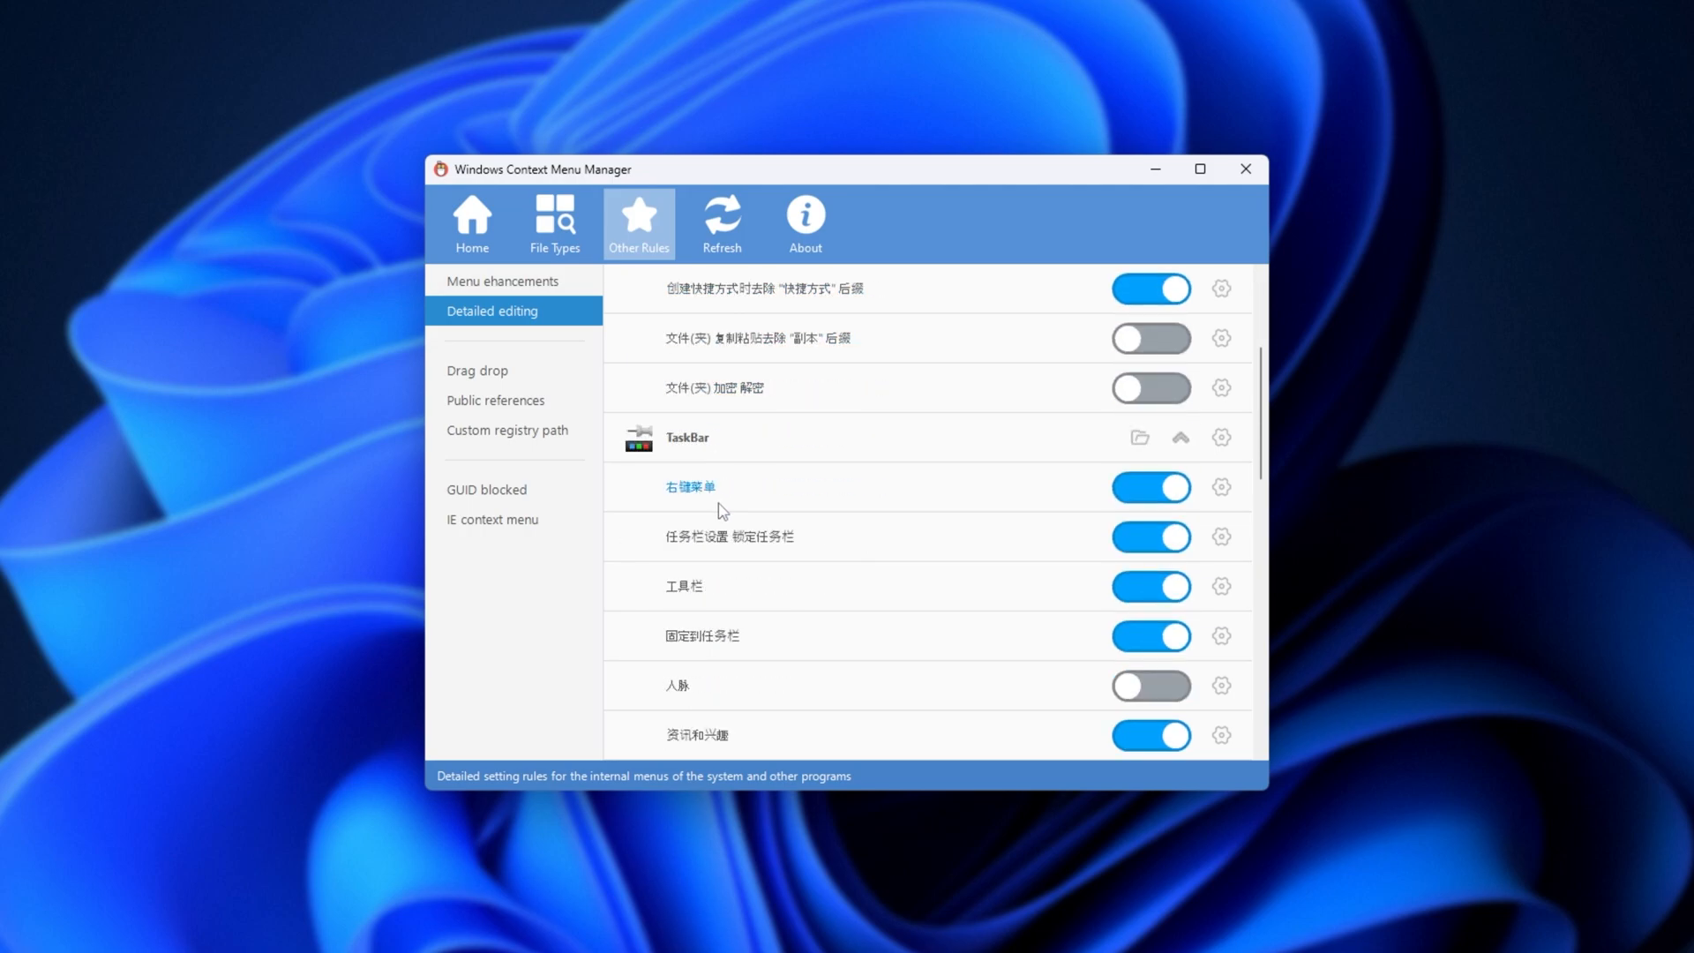
{"action": "left_click", "coordinate": [476, 370]}
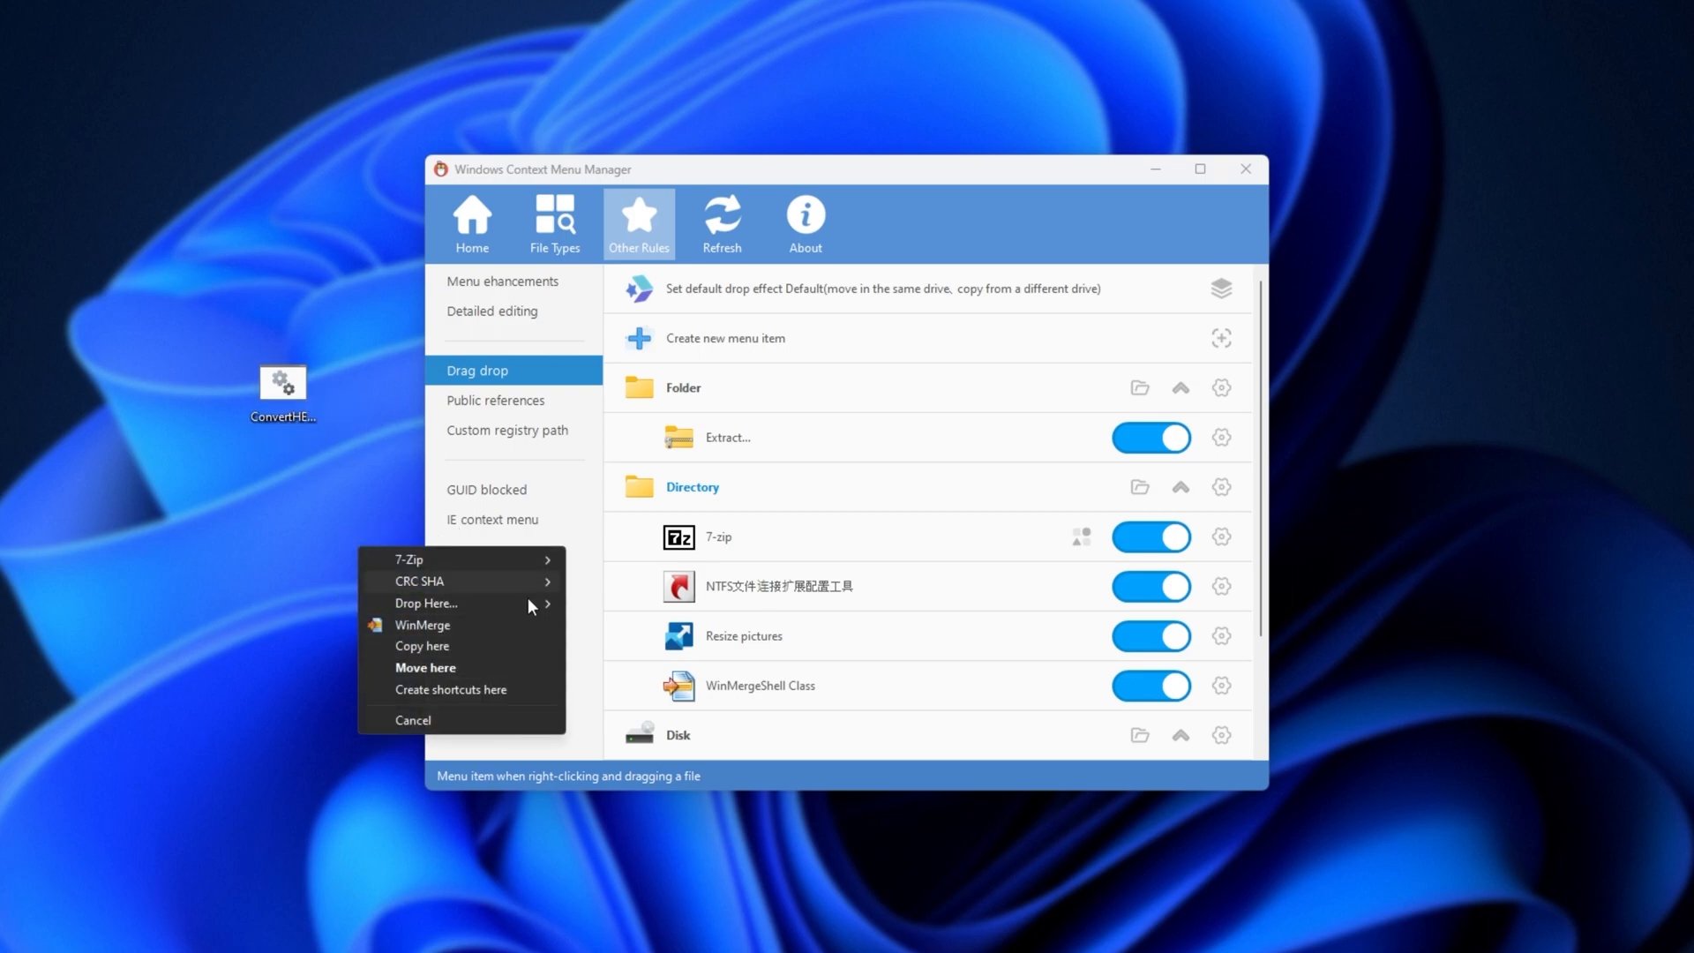
{"action": "left_click", "coordinate": [506, 429]}
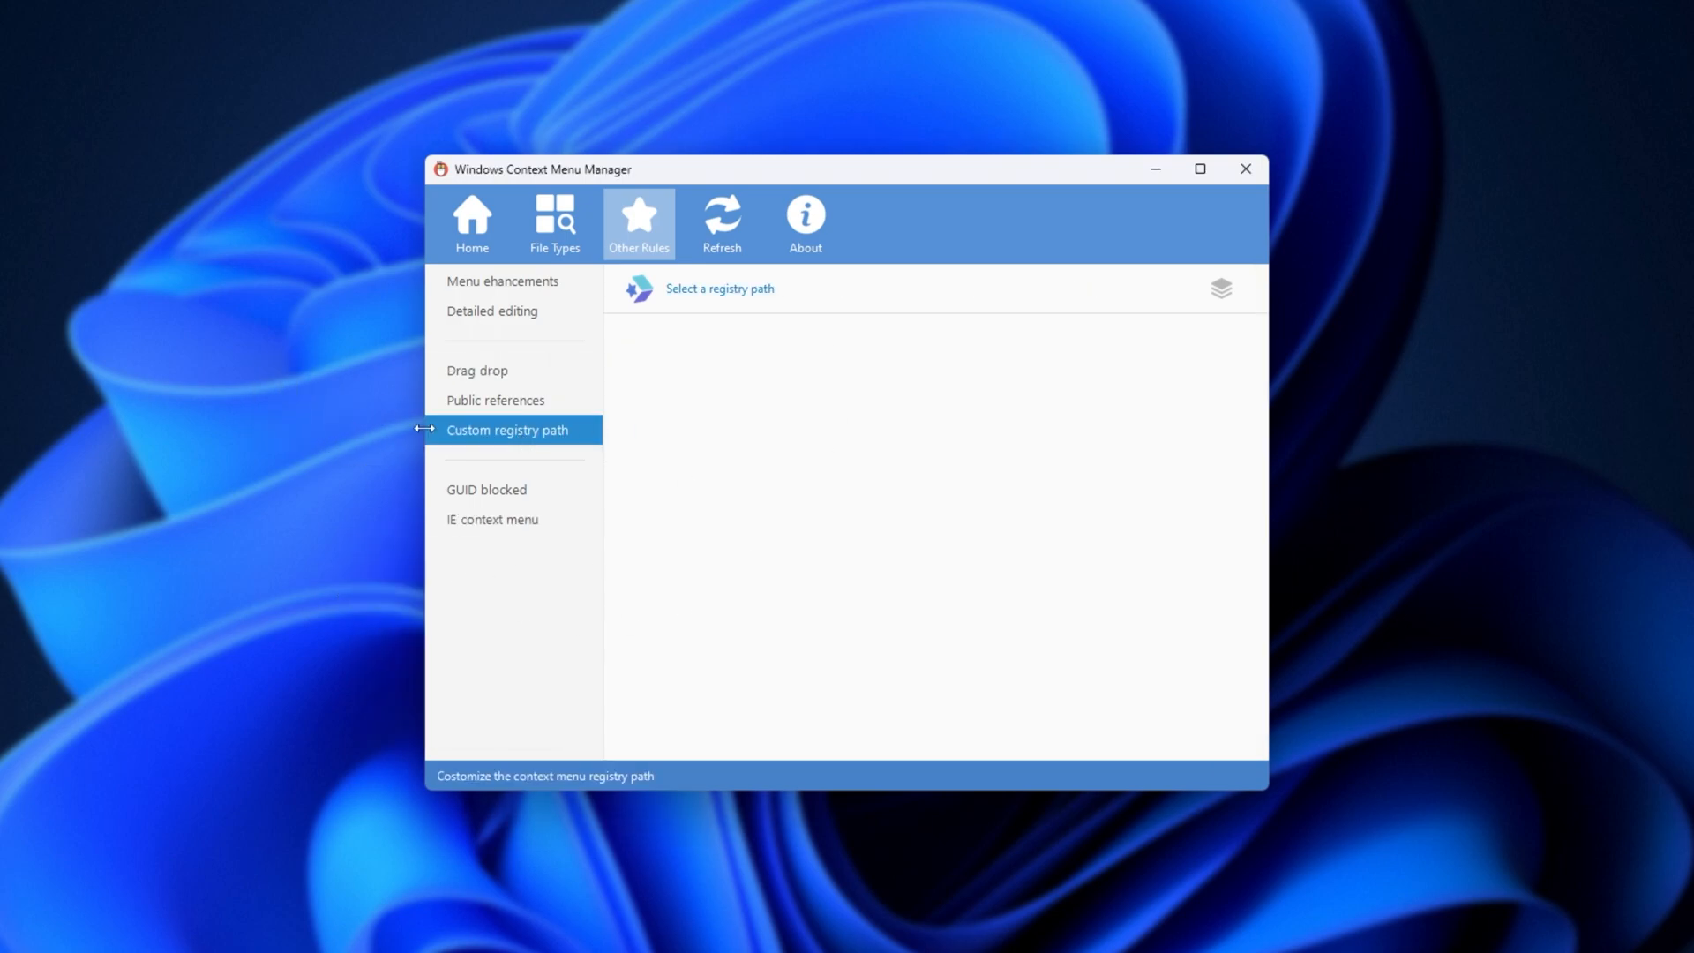
{"action": "left_click", "coordinate": [503, 281]}
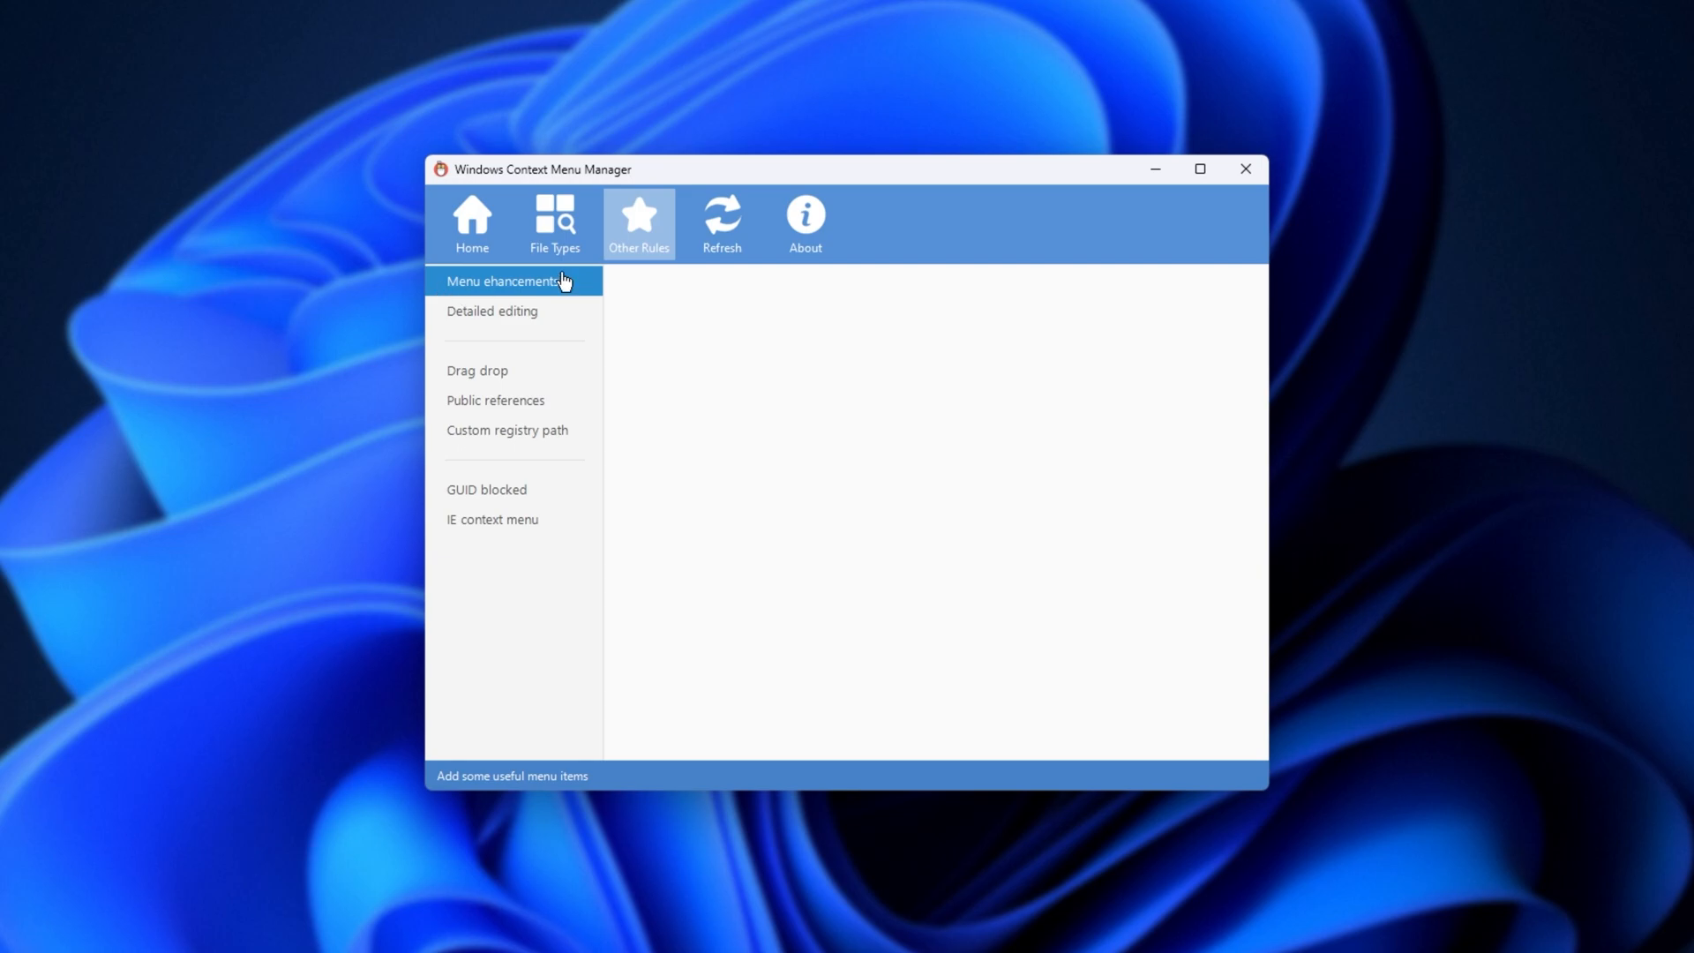
Enable Copy Content to Clipboard for files, use it on the .bat file, and paste into Notepad
{"action": "left_click", "coordinate": [505, 281]}
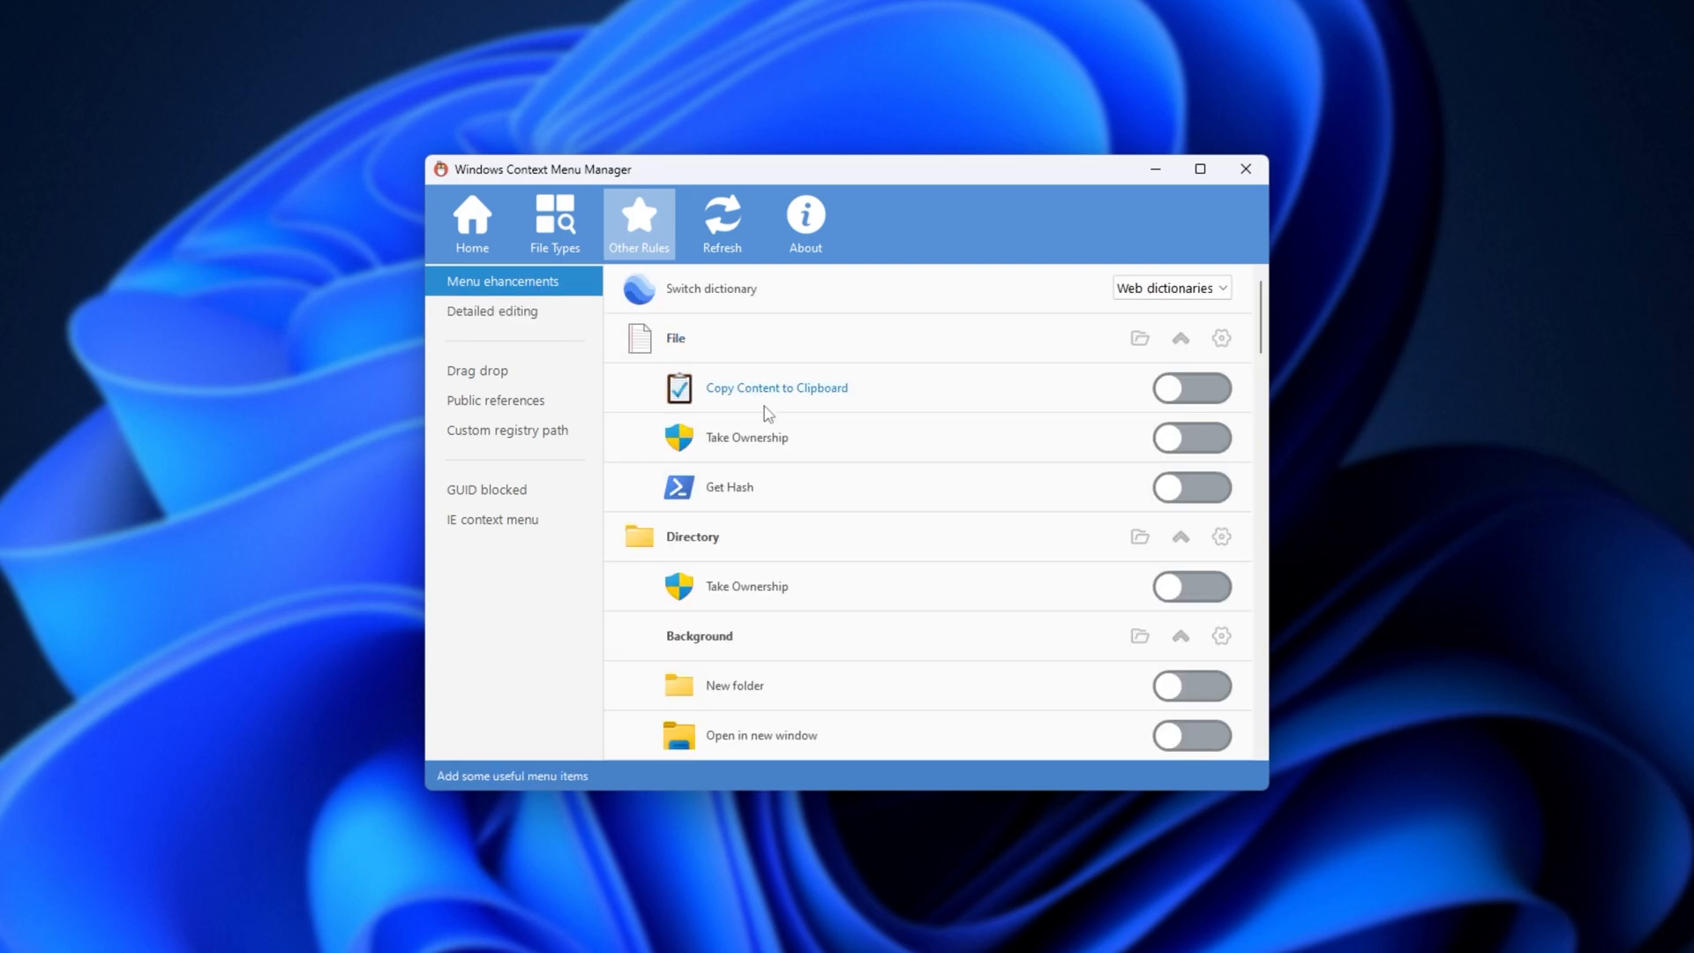
{"action": "mouse_move", "coordinate": [1143, 394]}
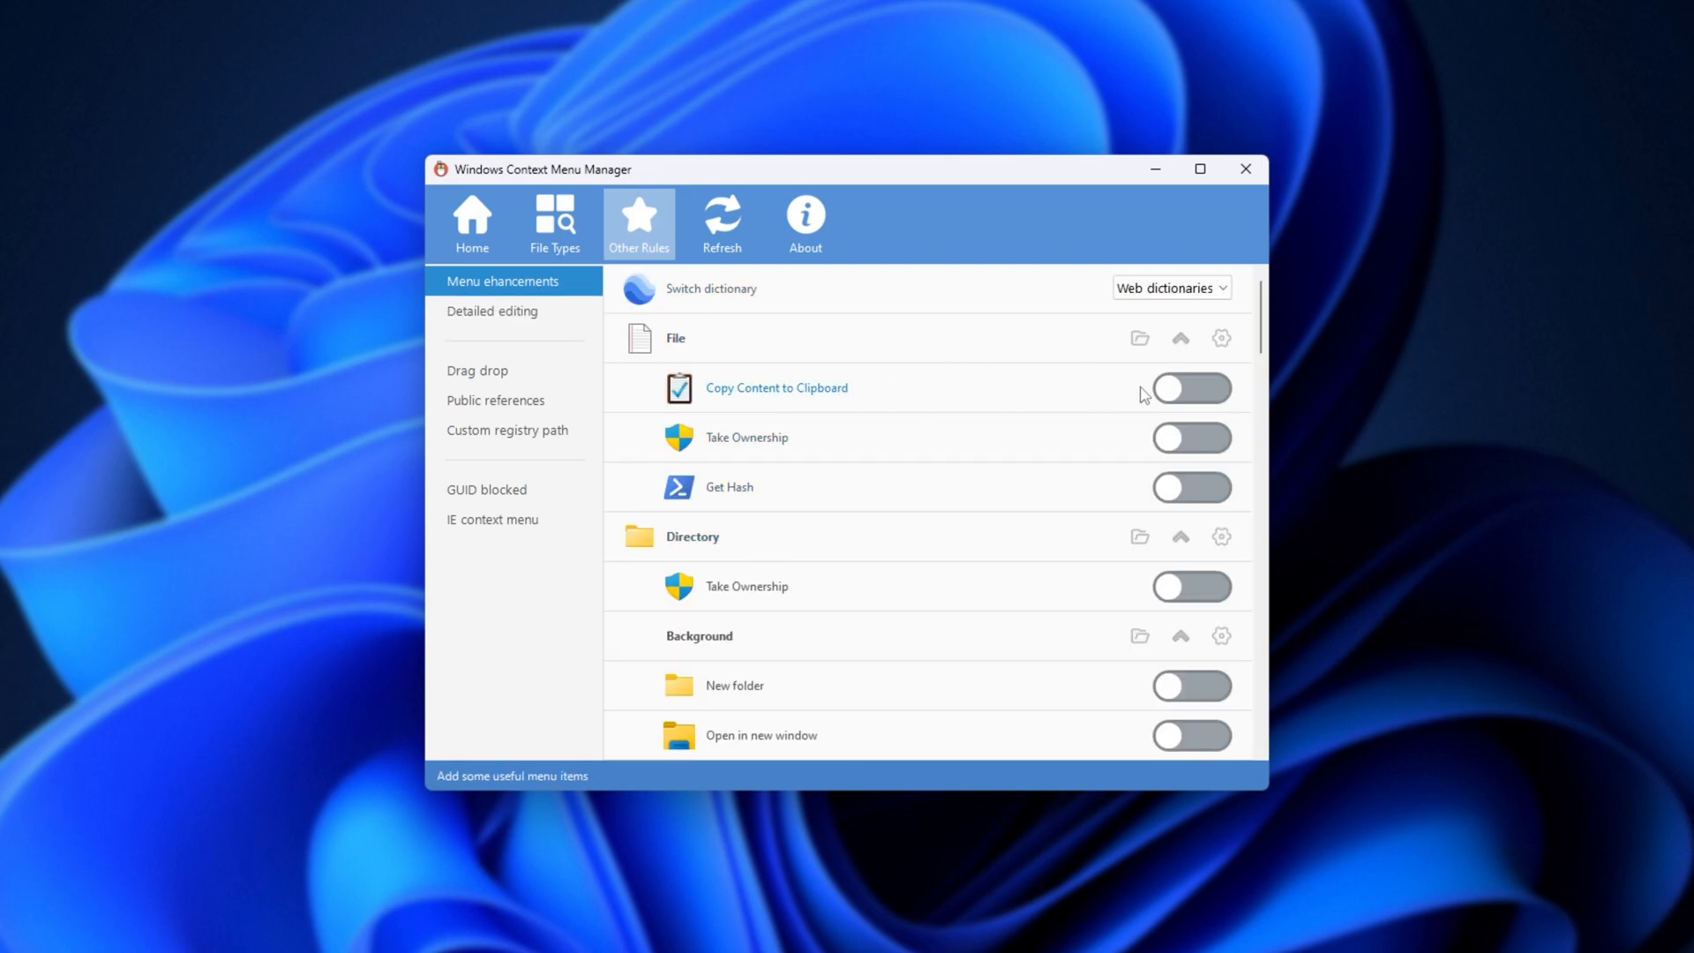
{"action": "left_click", "coordinate": [1192, 389]}
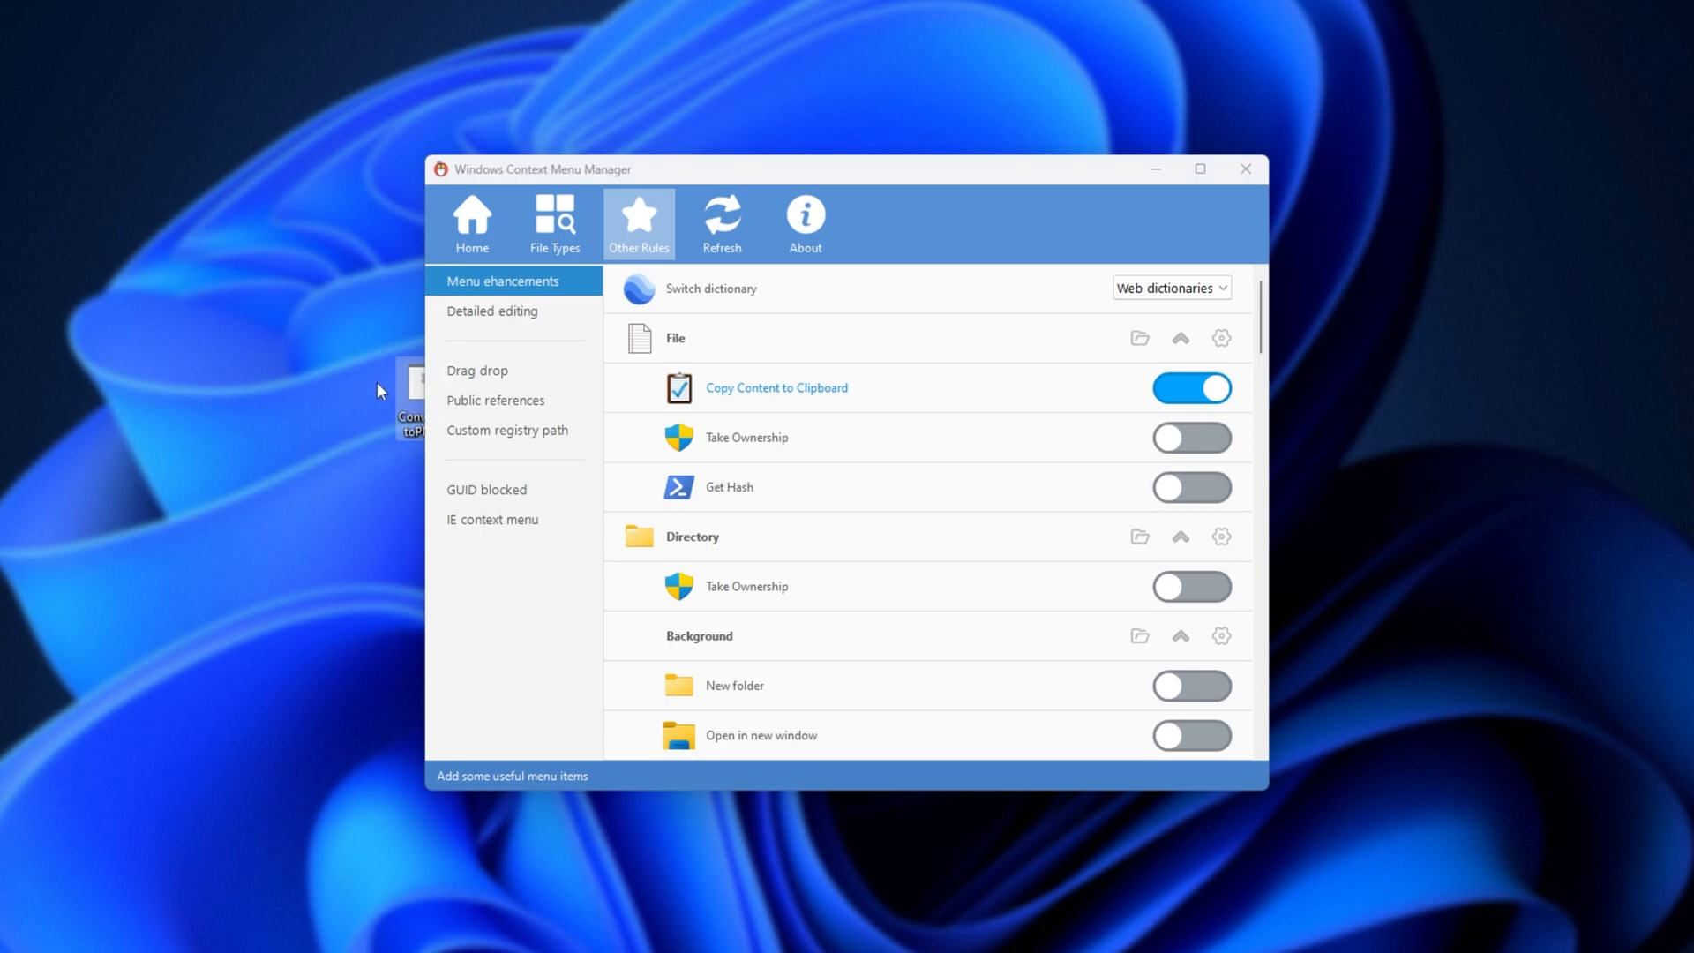
{"action": "right_click", "coordinate": [357, 395]}
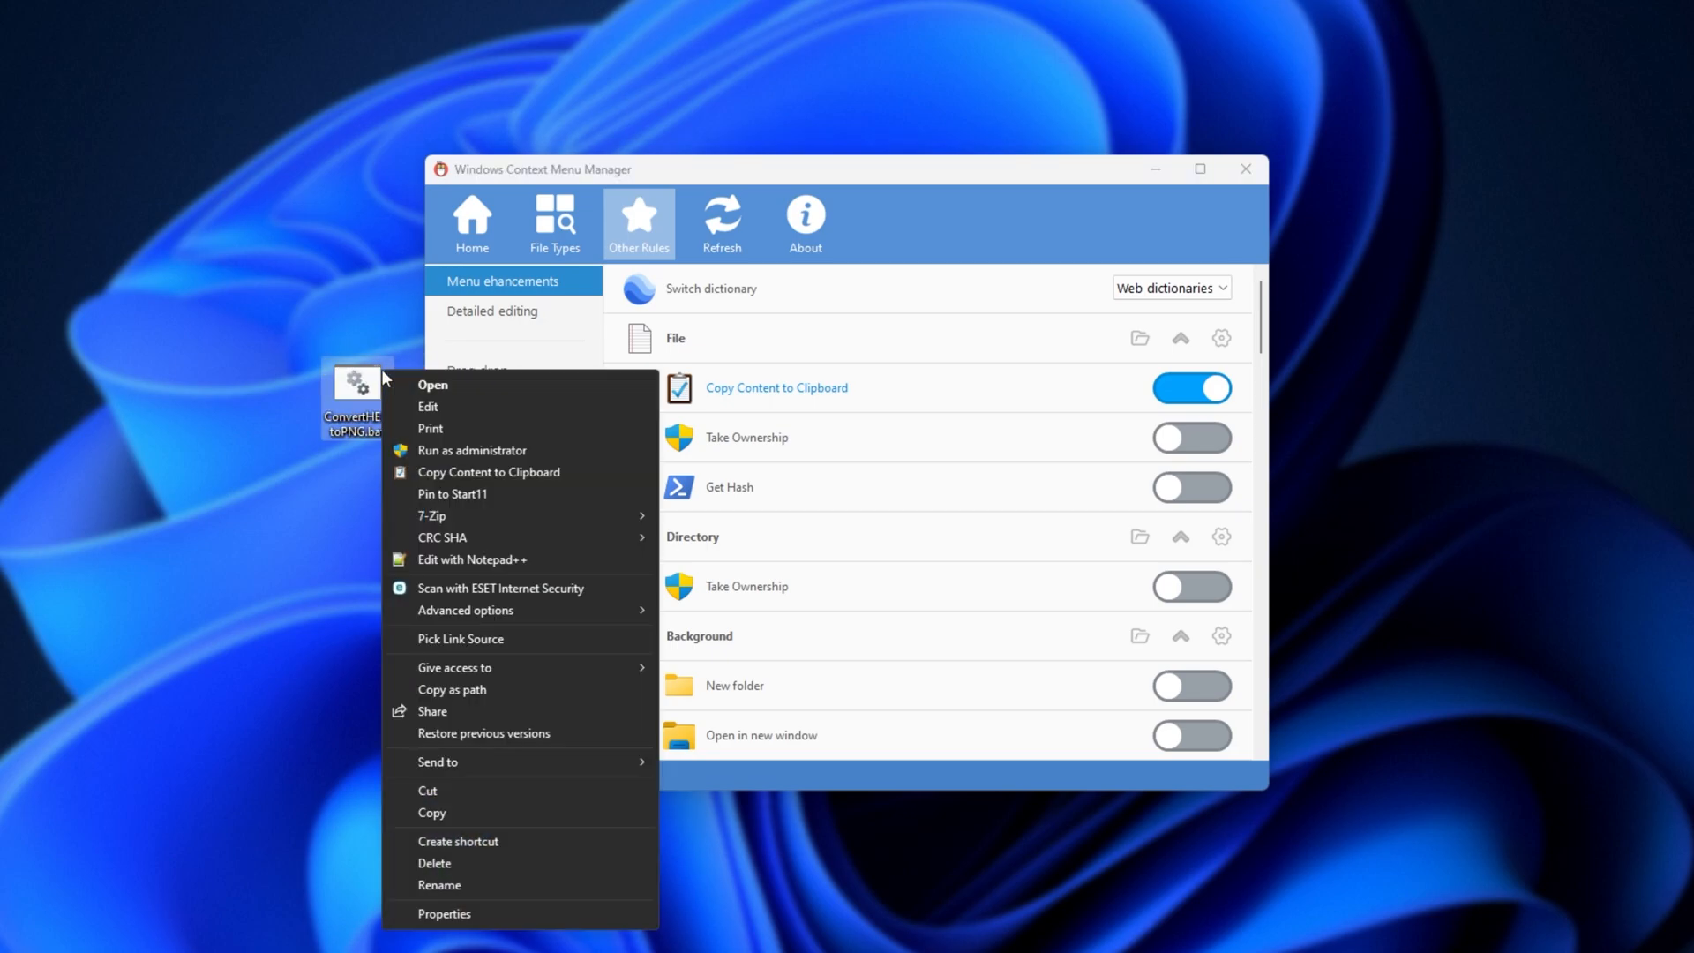
{"action": "mouse_move", "coordinate": [582, 476]}
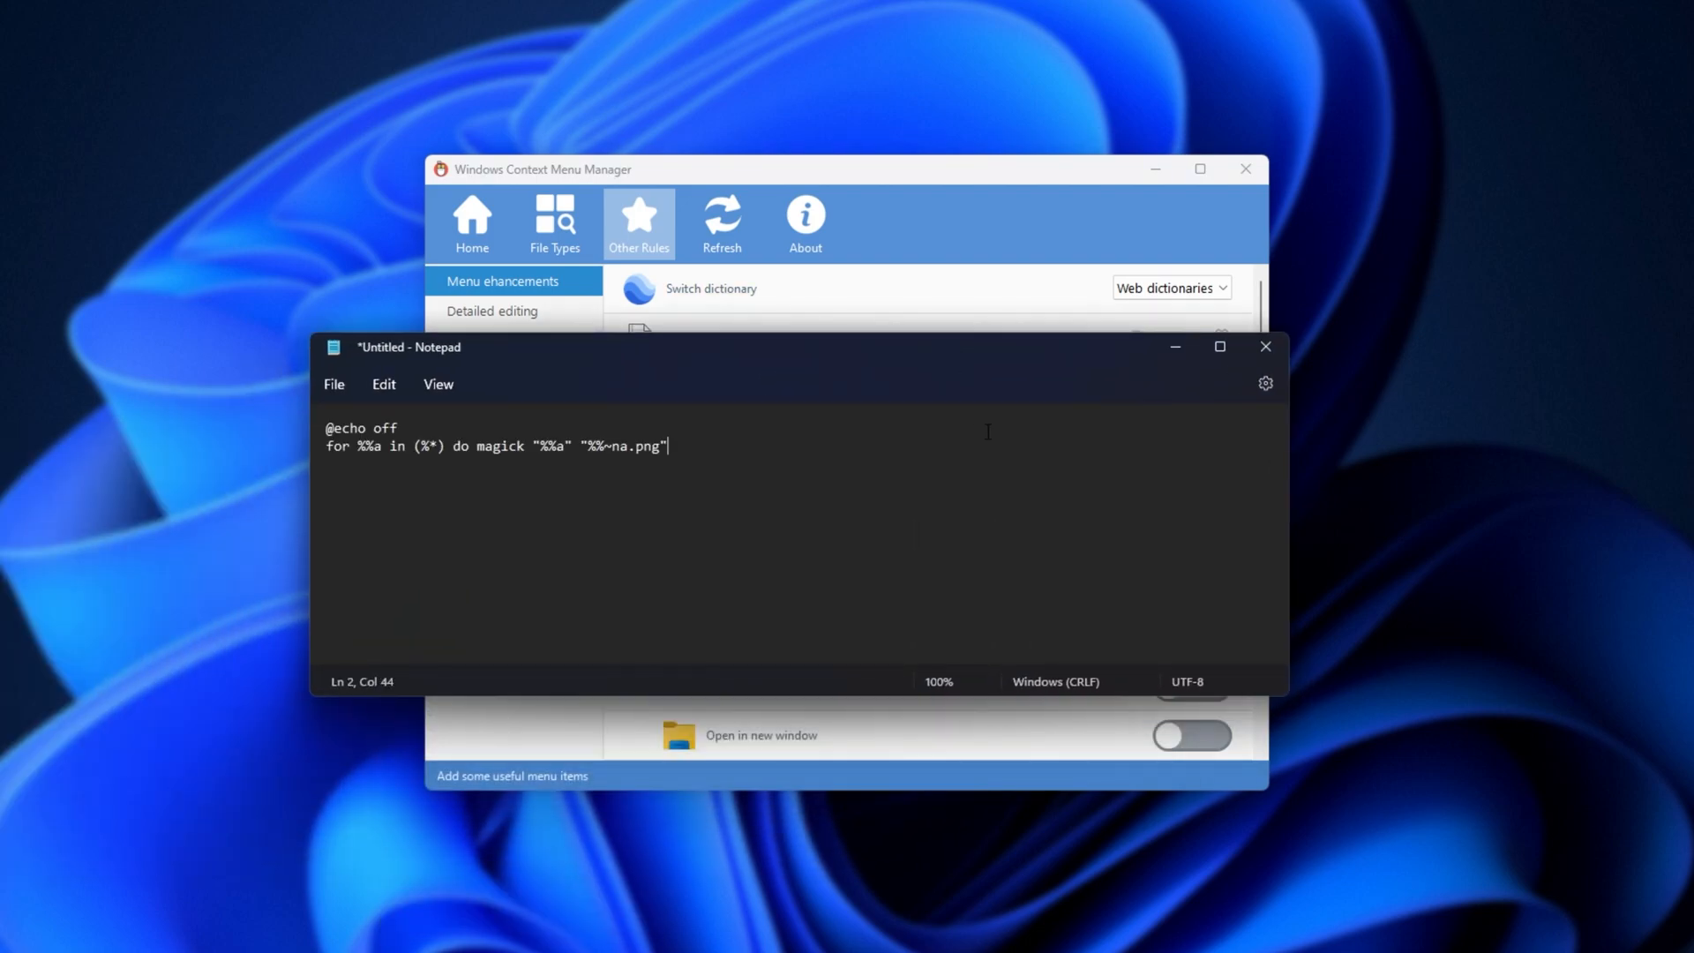
{"action": "key", "text": "ctrl+a"}
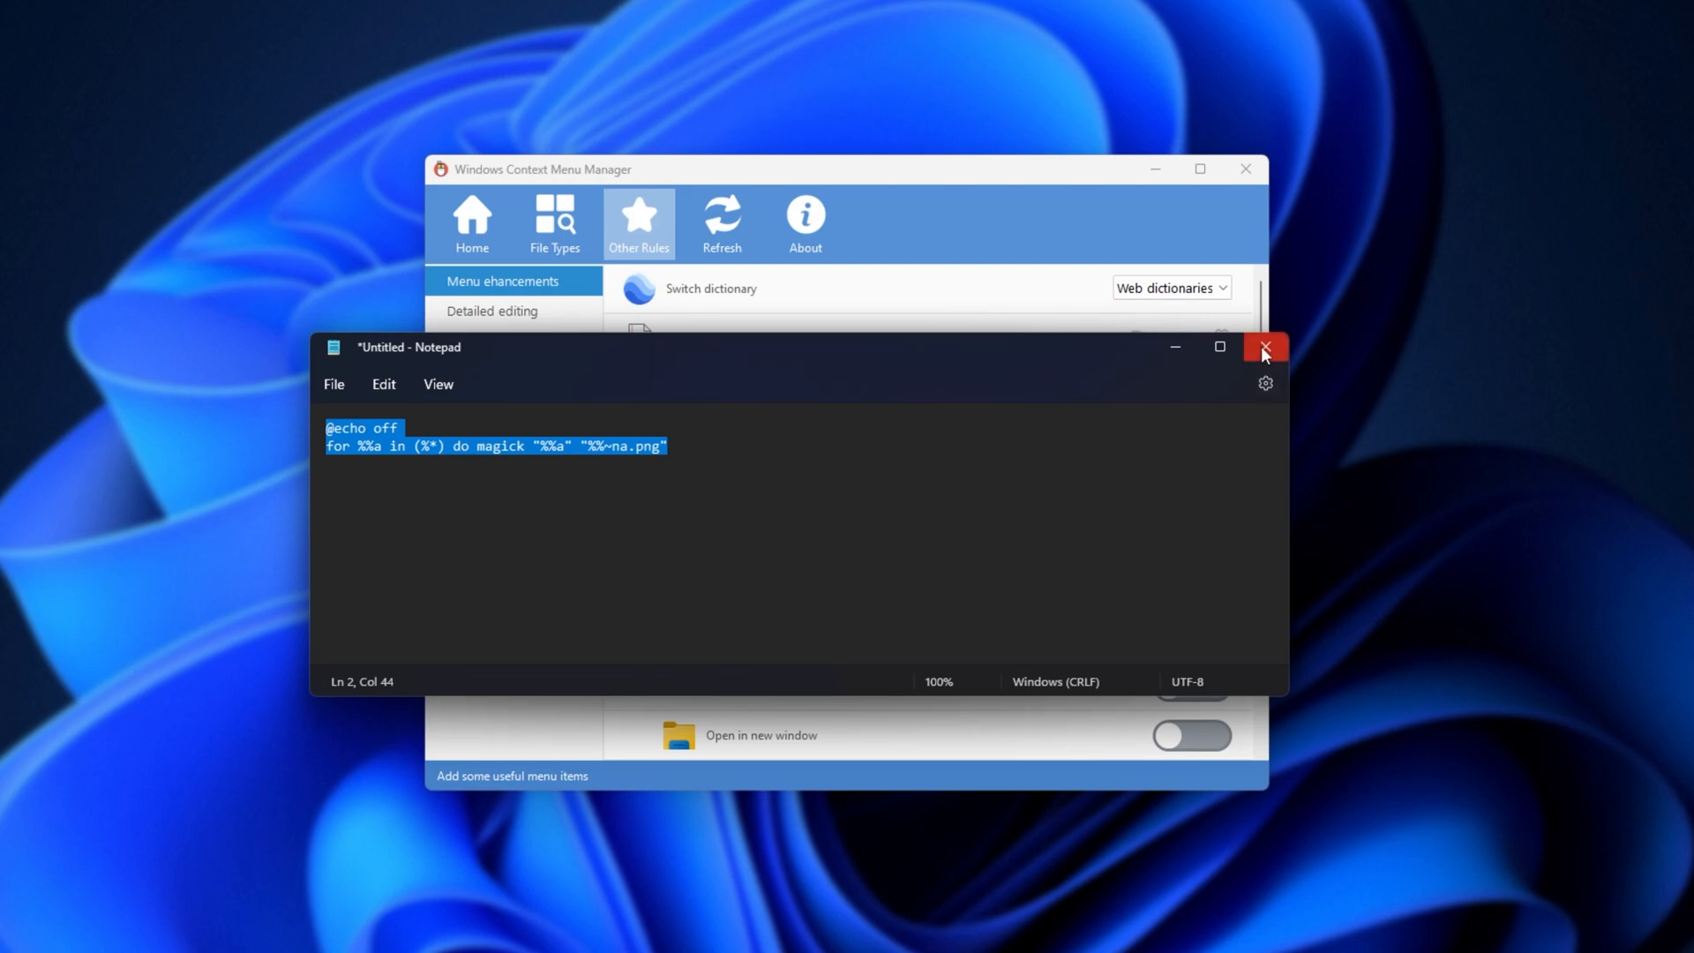
{"action": "left_click", "coordinate": [1264, 347]}
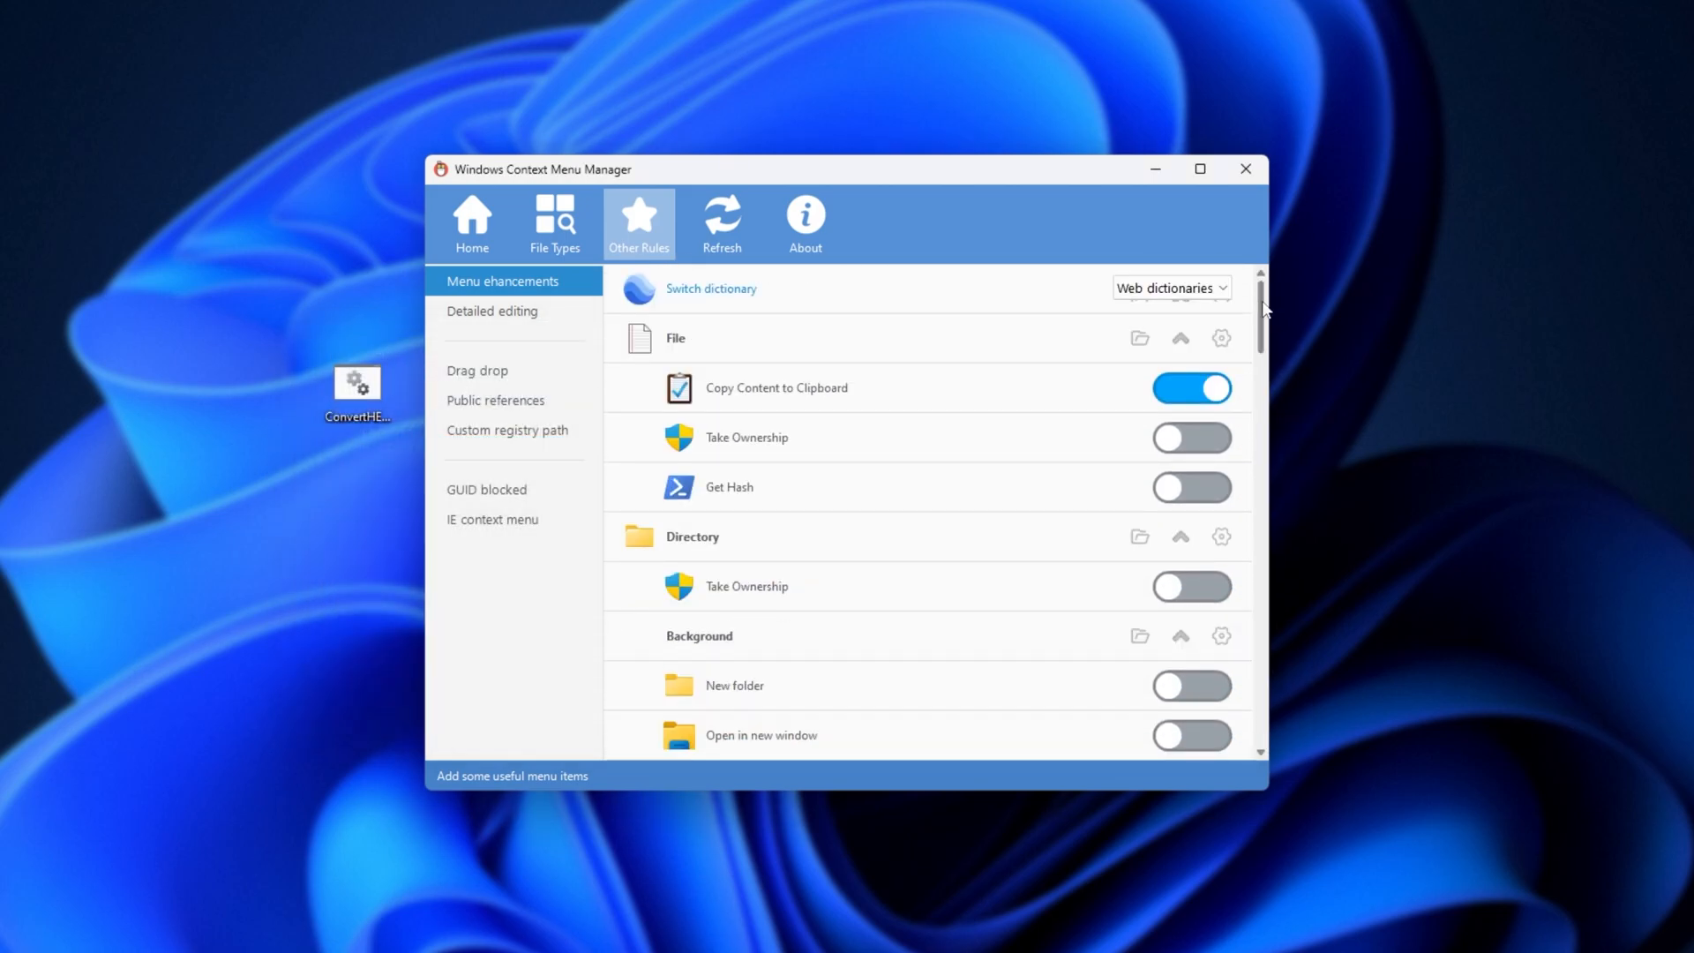
{"action": "scroll", "scroll_direction": "down", "scroll_amount": 3}
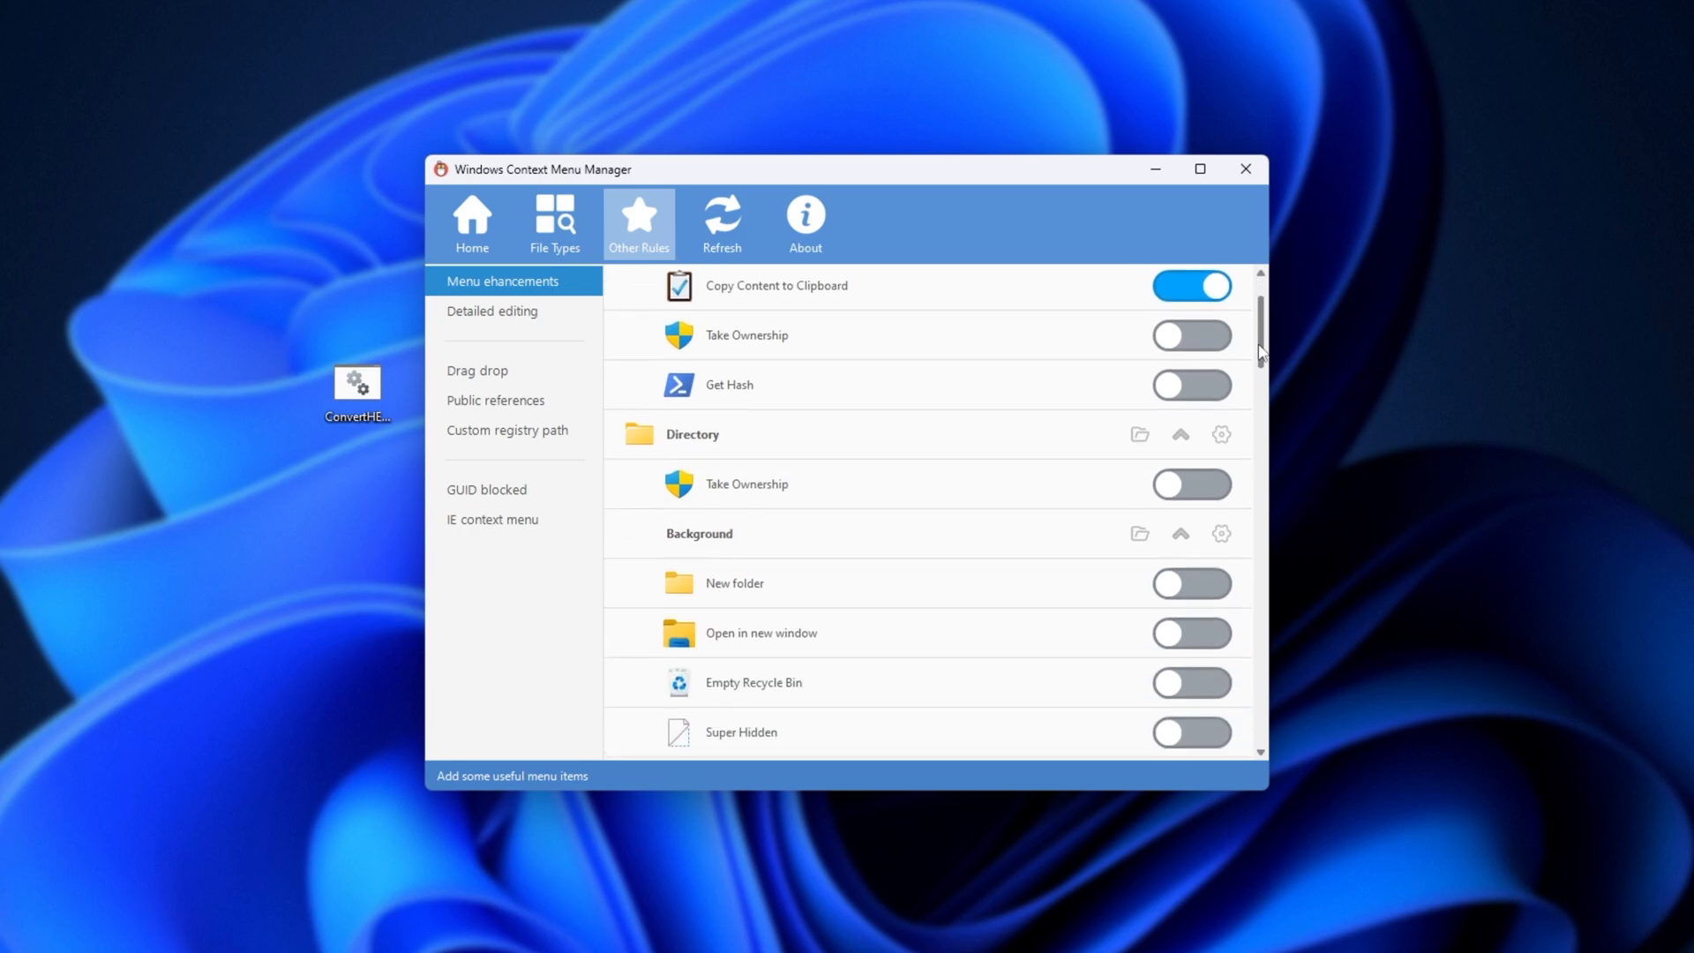
{"action": "scroll", "scroll_direction": "down", "scroll_amount": 3}
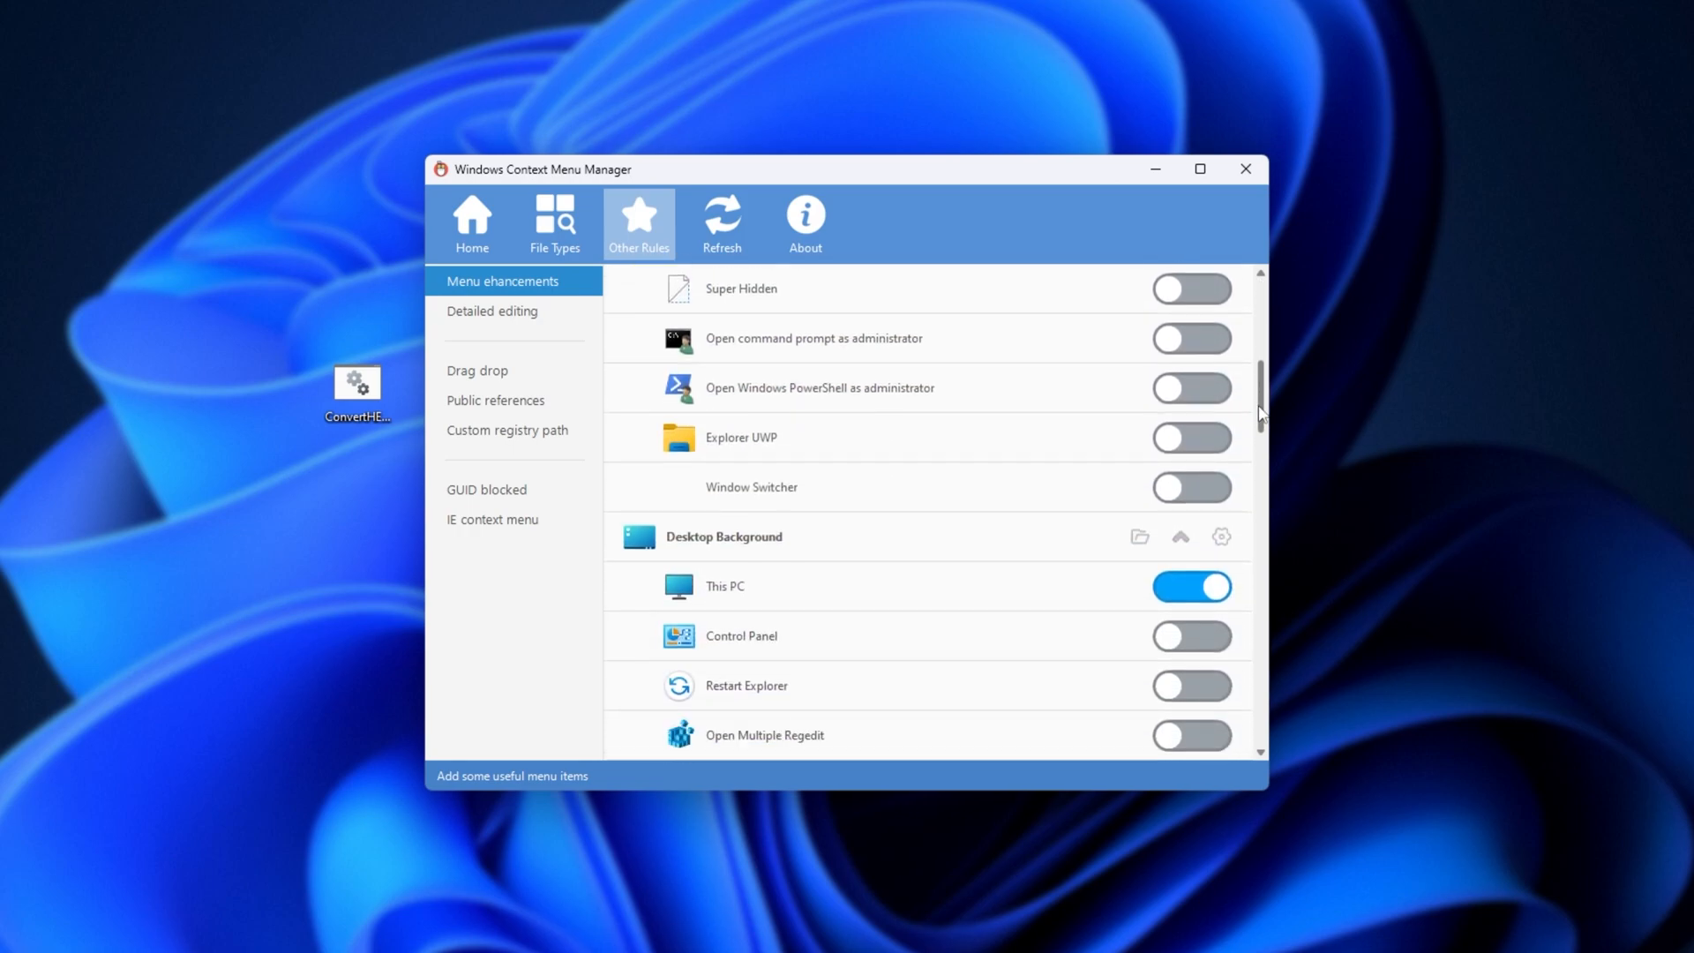
{"action": "scroll", "scroll_direction": "down", "scroll_amount": 3}
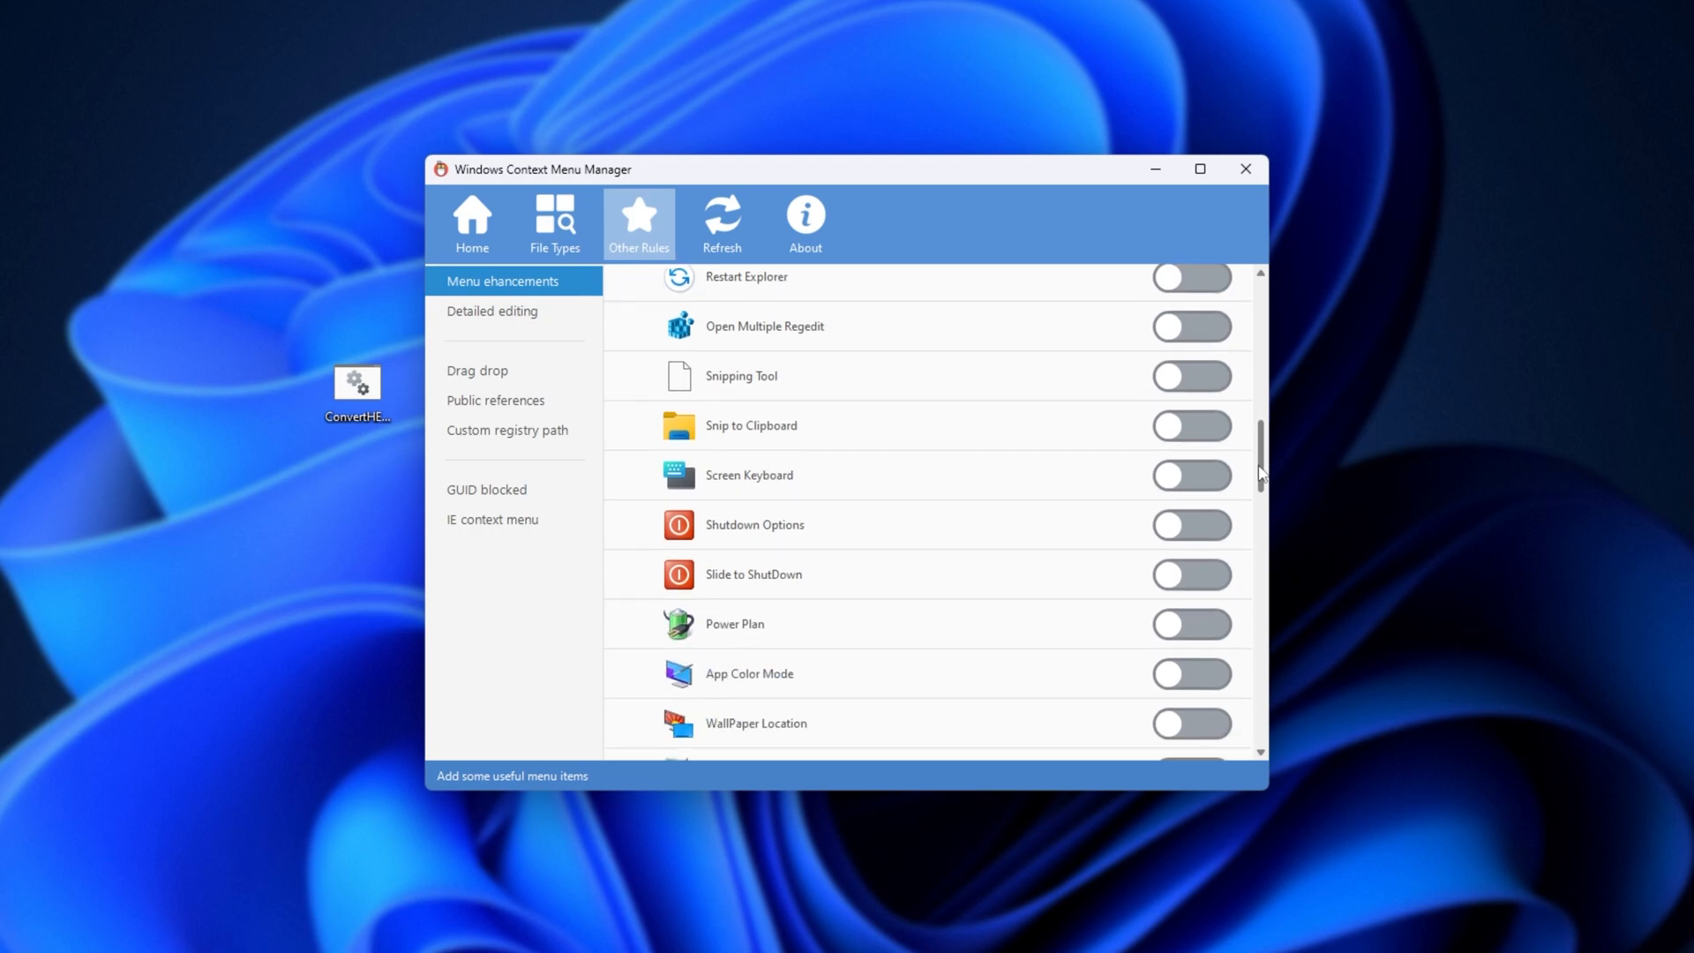
{"action": "scroll", "scroll_direction": "down", "scroll_amount": 3}
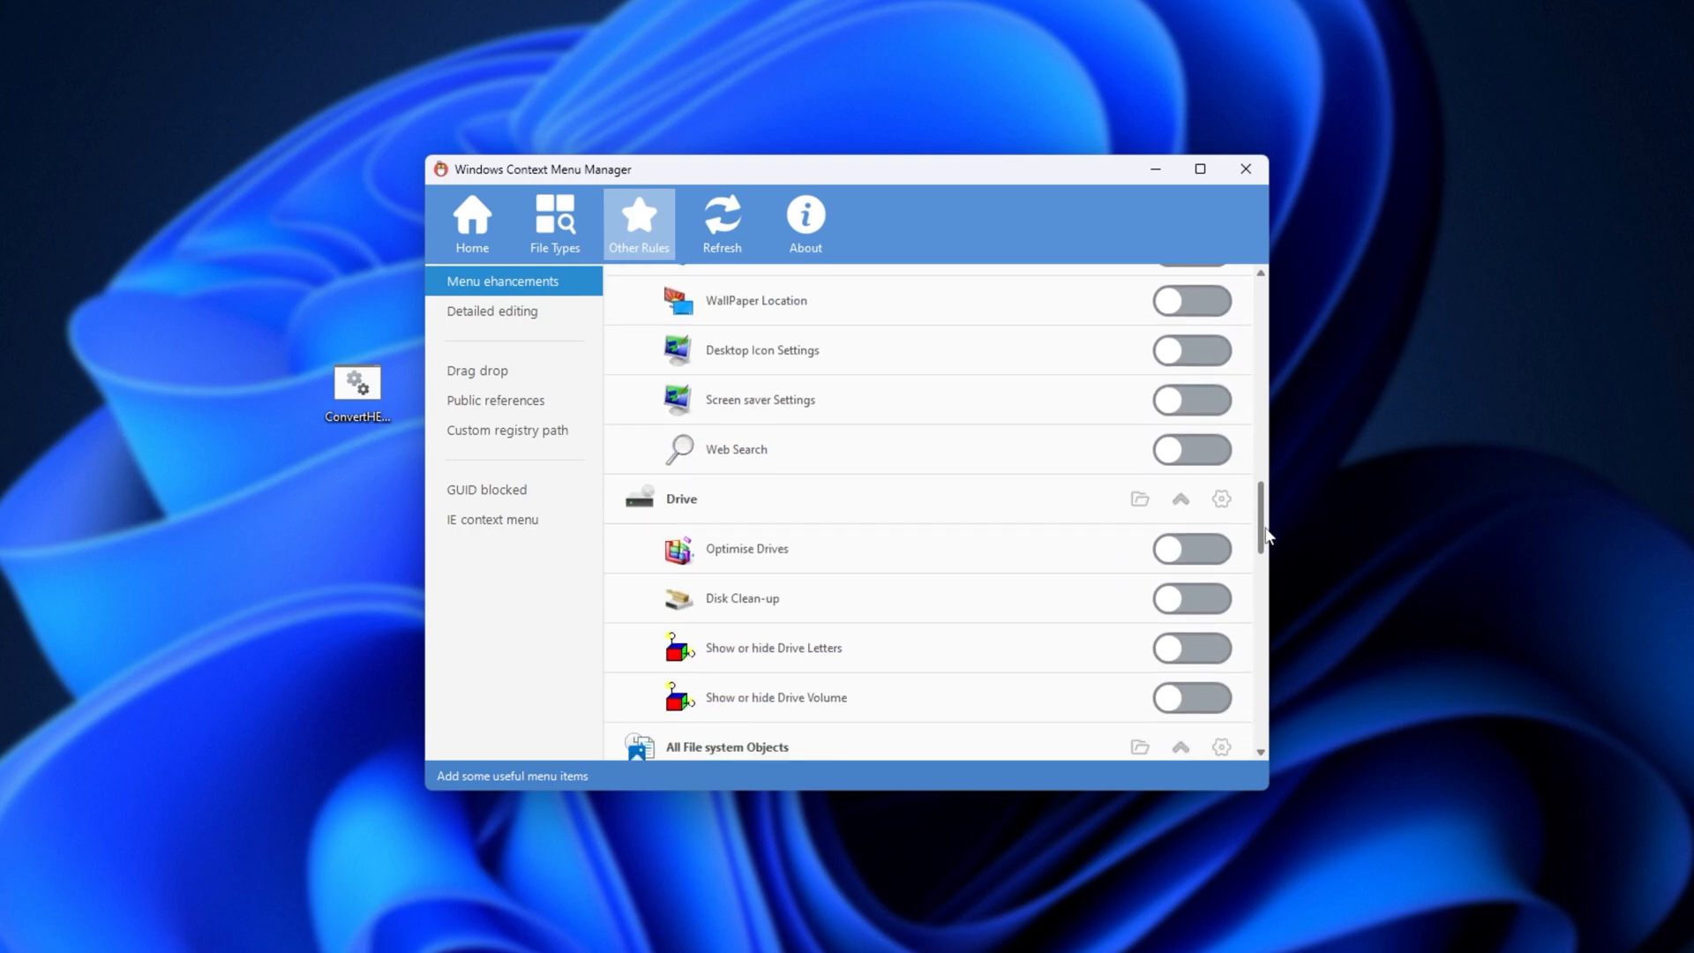
{"action": "scroll", "scroll_direction": "down", "scroll_amount": 3}
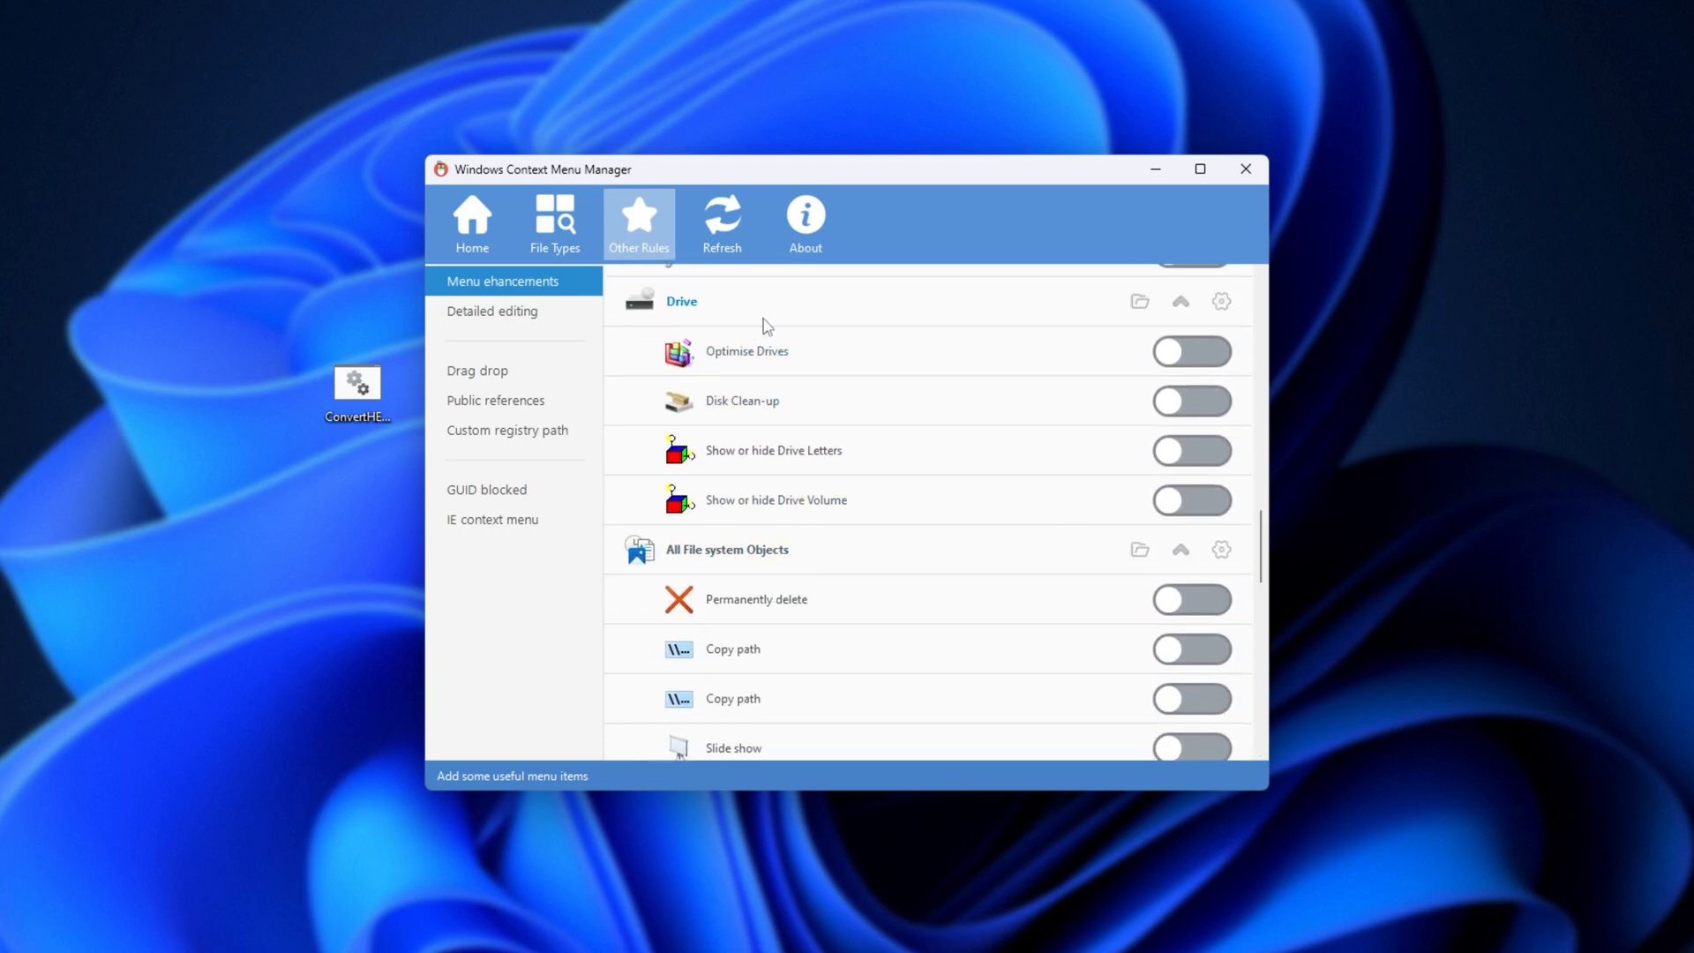
{"action": "mouse_move", "coordinate": [1024, 362]}
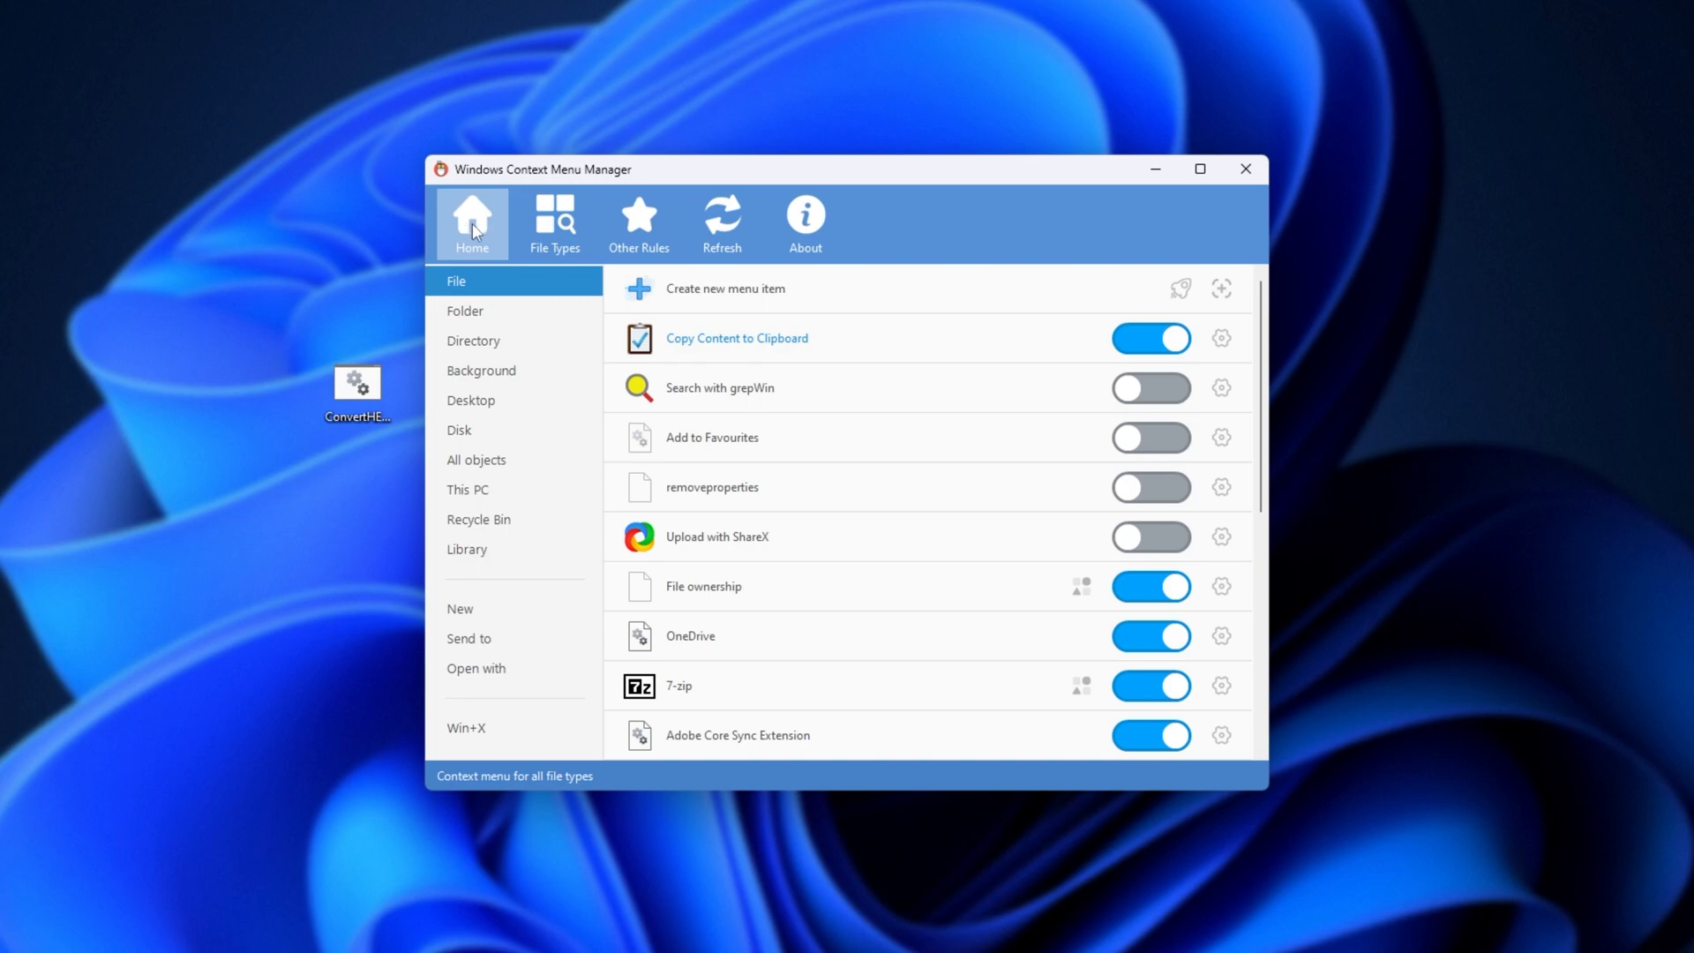
Confirm Copy Content to Clipboard is on in the Home file menu list, then minimise the manager
{"action": "left_click", "coordinate": [473, 341]}
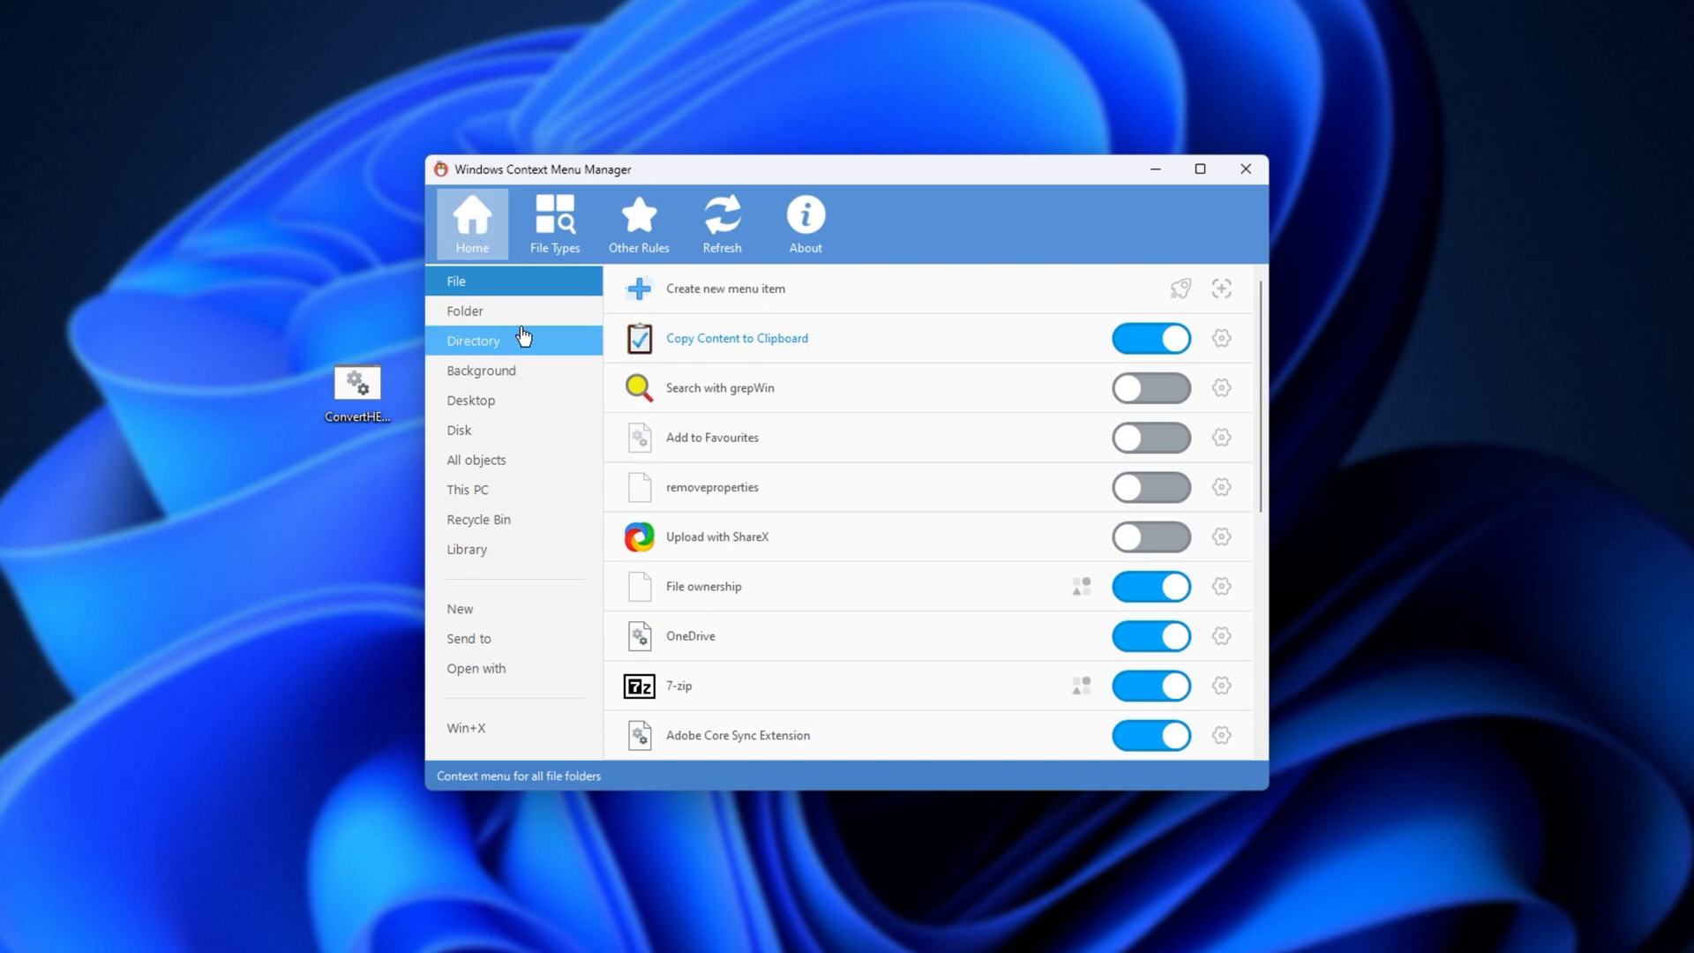
{"action": "left_click", "coordinate": [457, 281]}
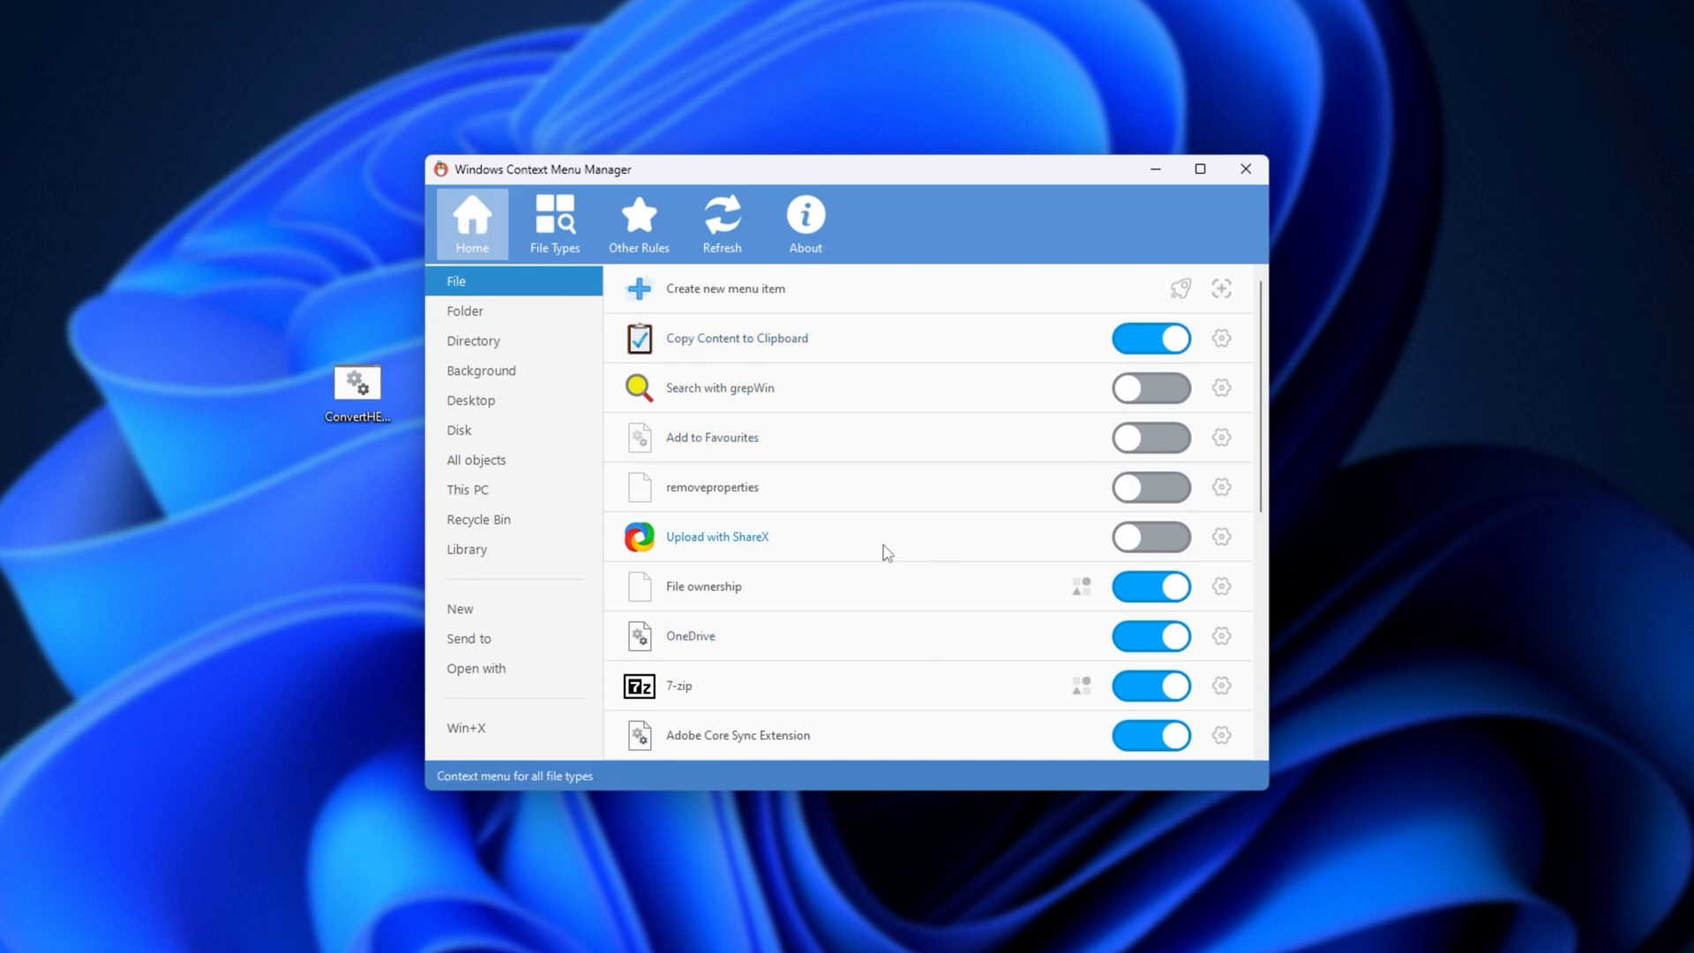
{"action": "mouse_move", "coordinate": [1156, 168]}
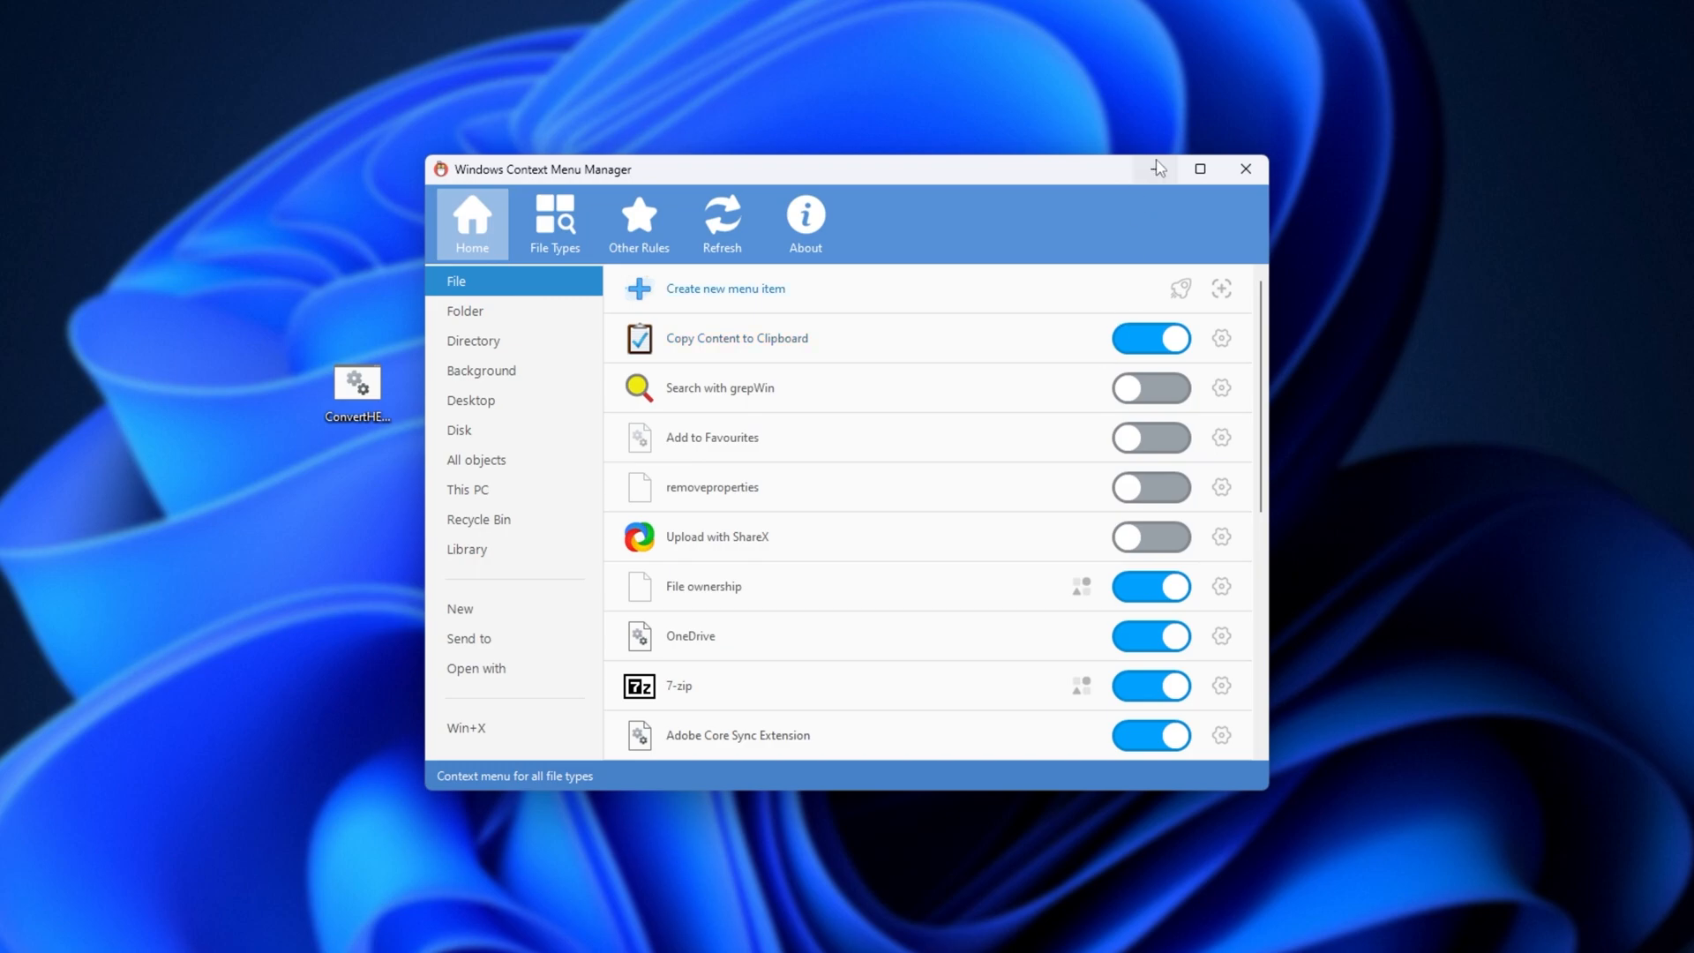
{"action": "mouse_move", "coordinate": [1155, 170]}
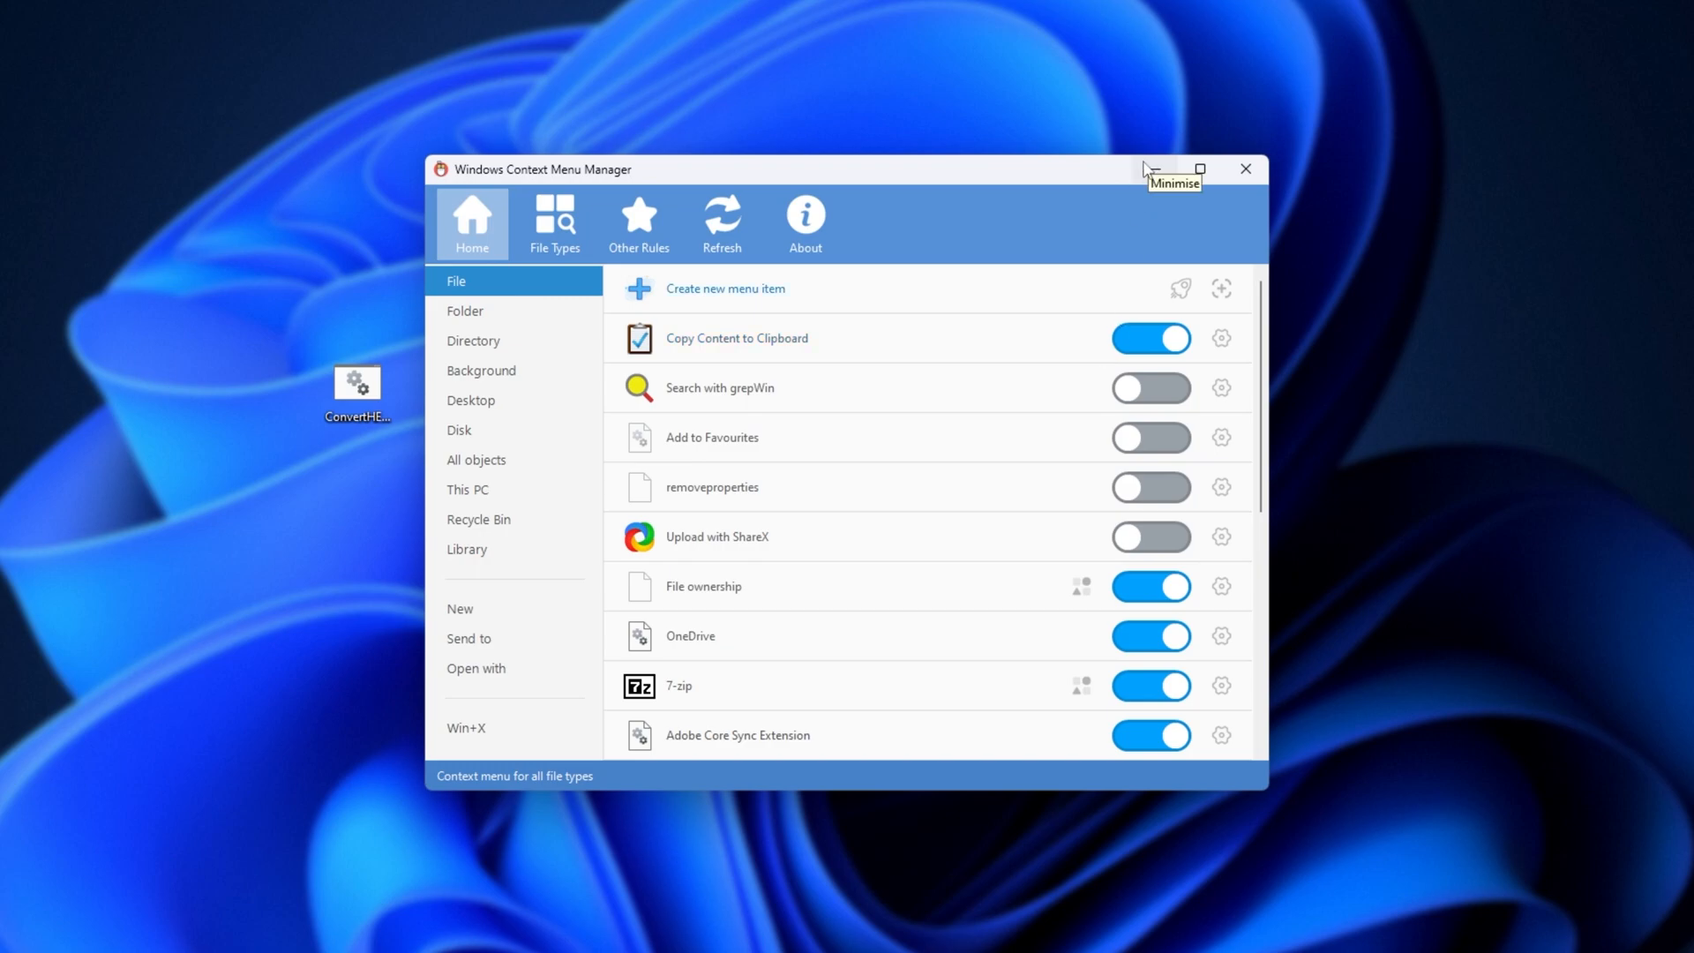
{"action": "left_click", "coordinate": [1155, 170]}
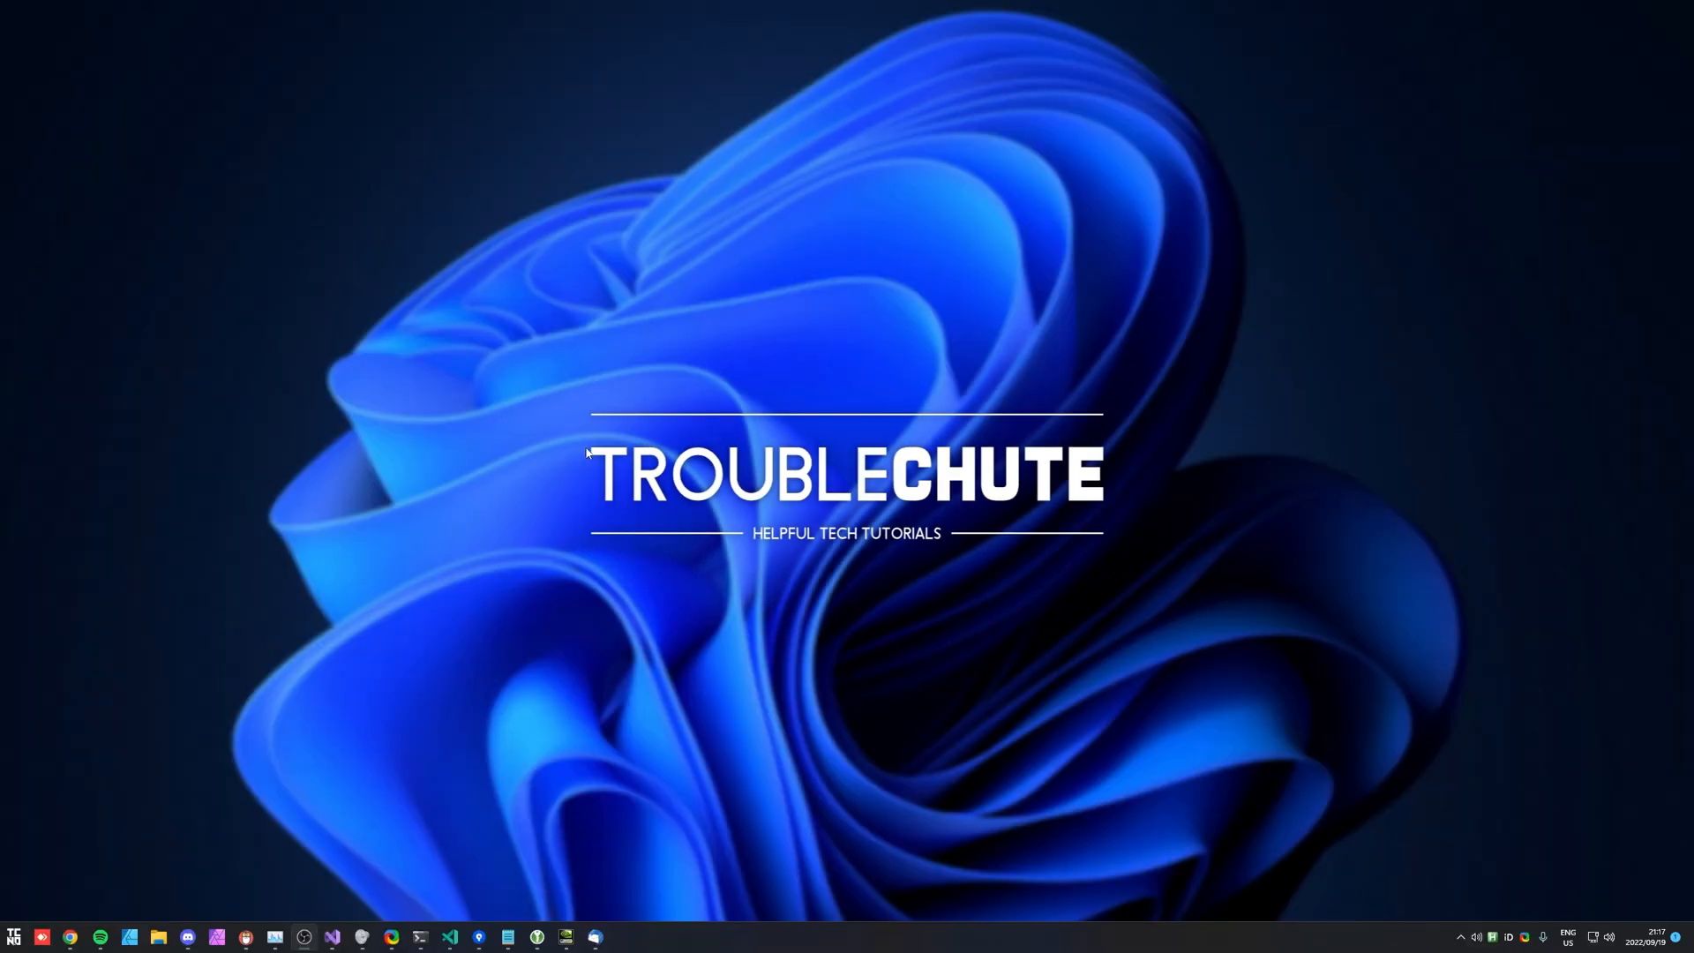